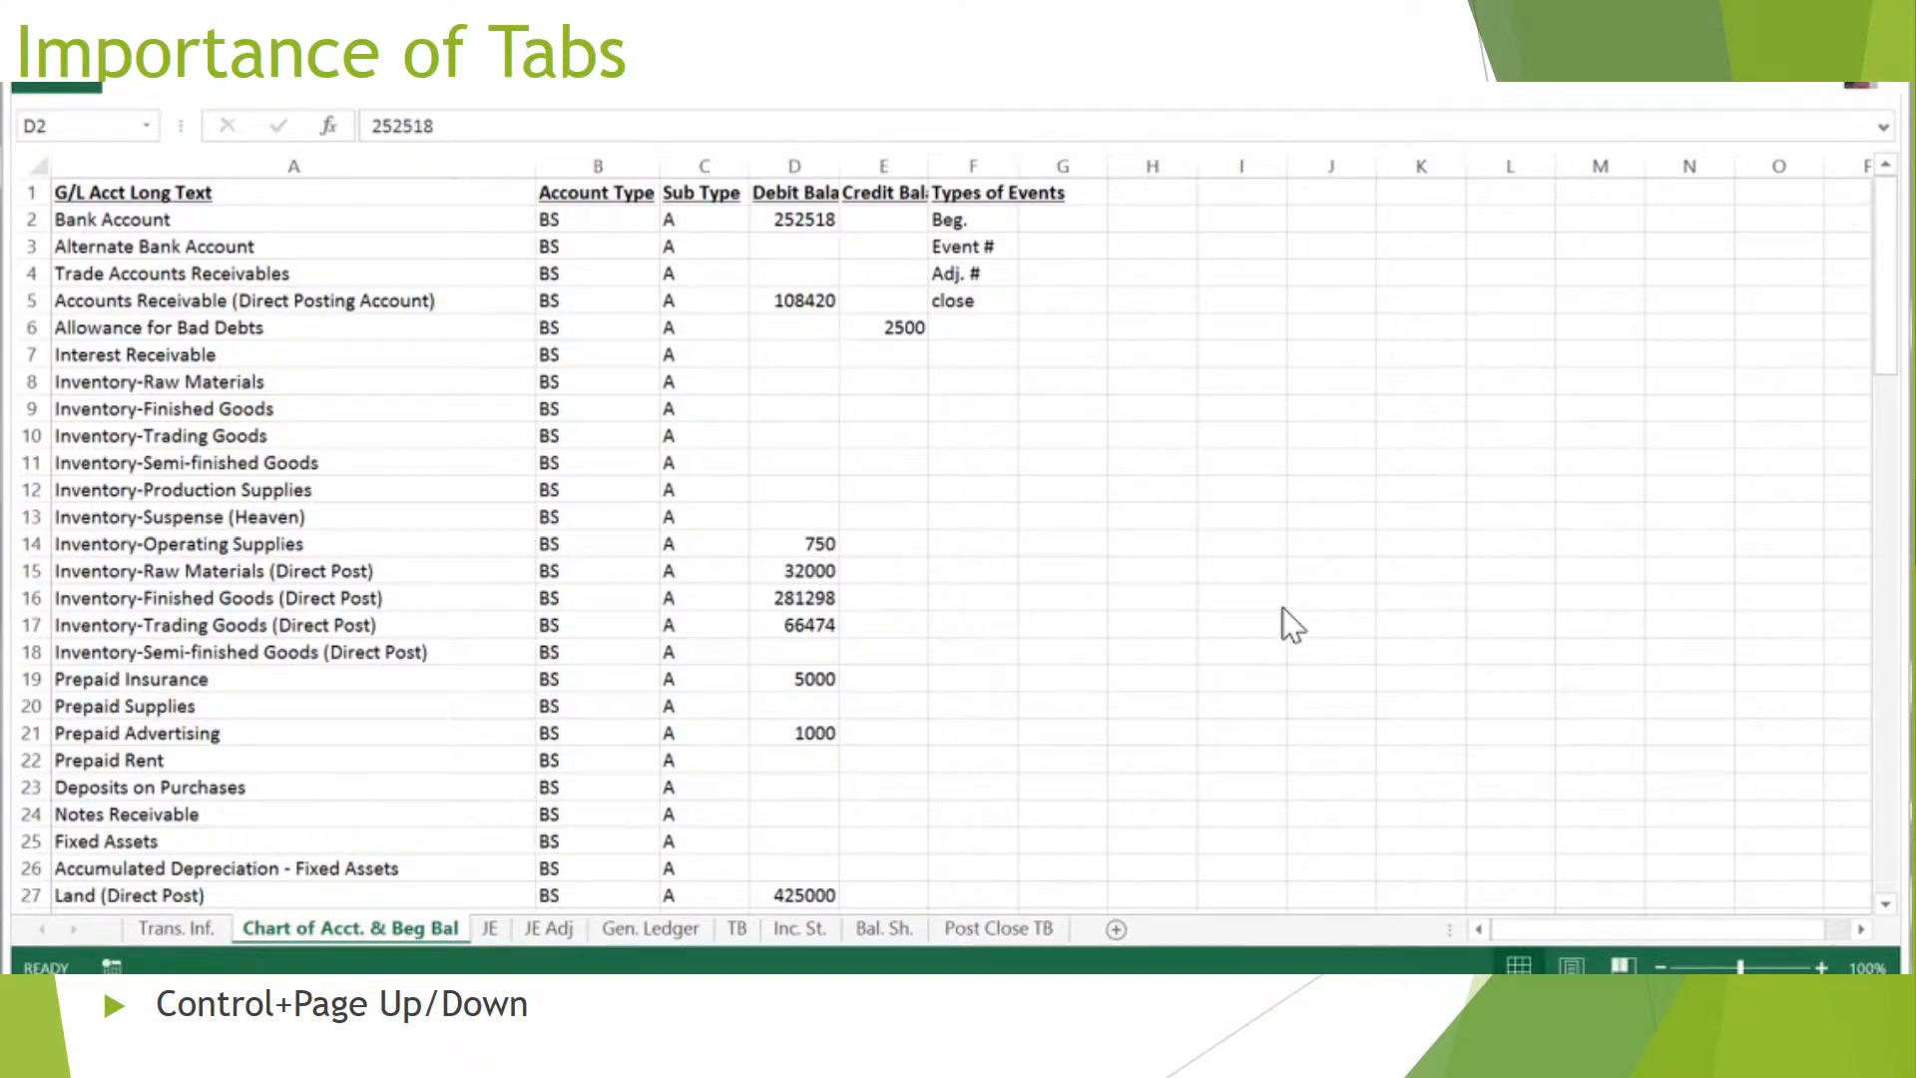
- Step from Chart of Acct. through Trans. Inf., JE, Gen. Ledger, Bal. Sh. to Post Close TB
{"action": "left_click", "coordinate": [792, 219]}
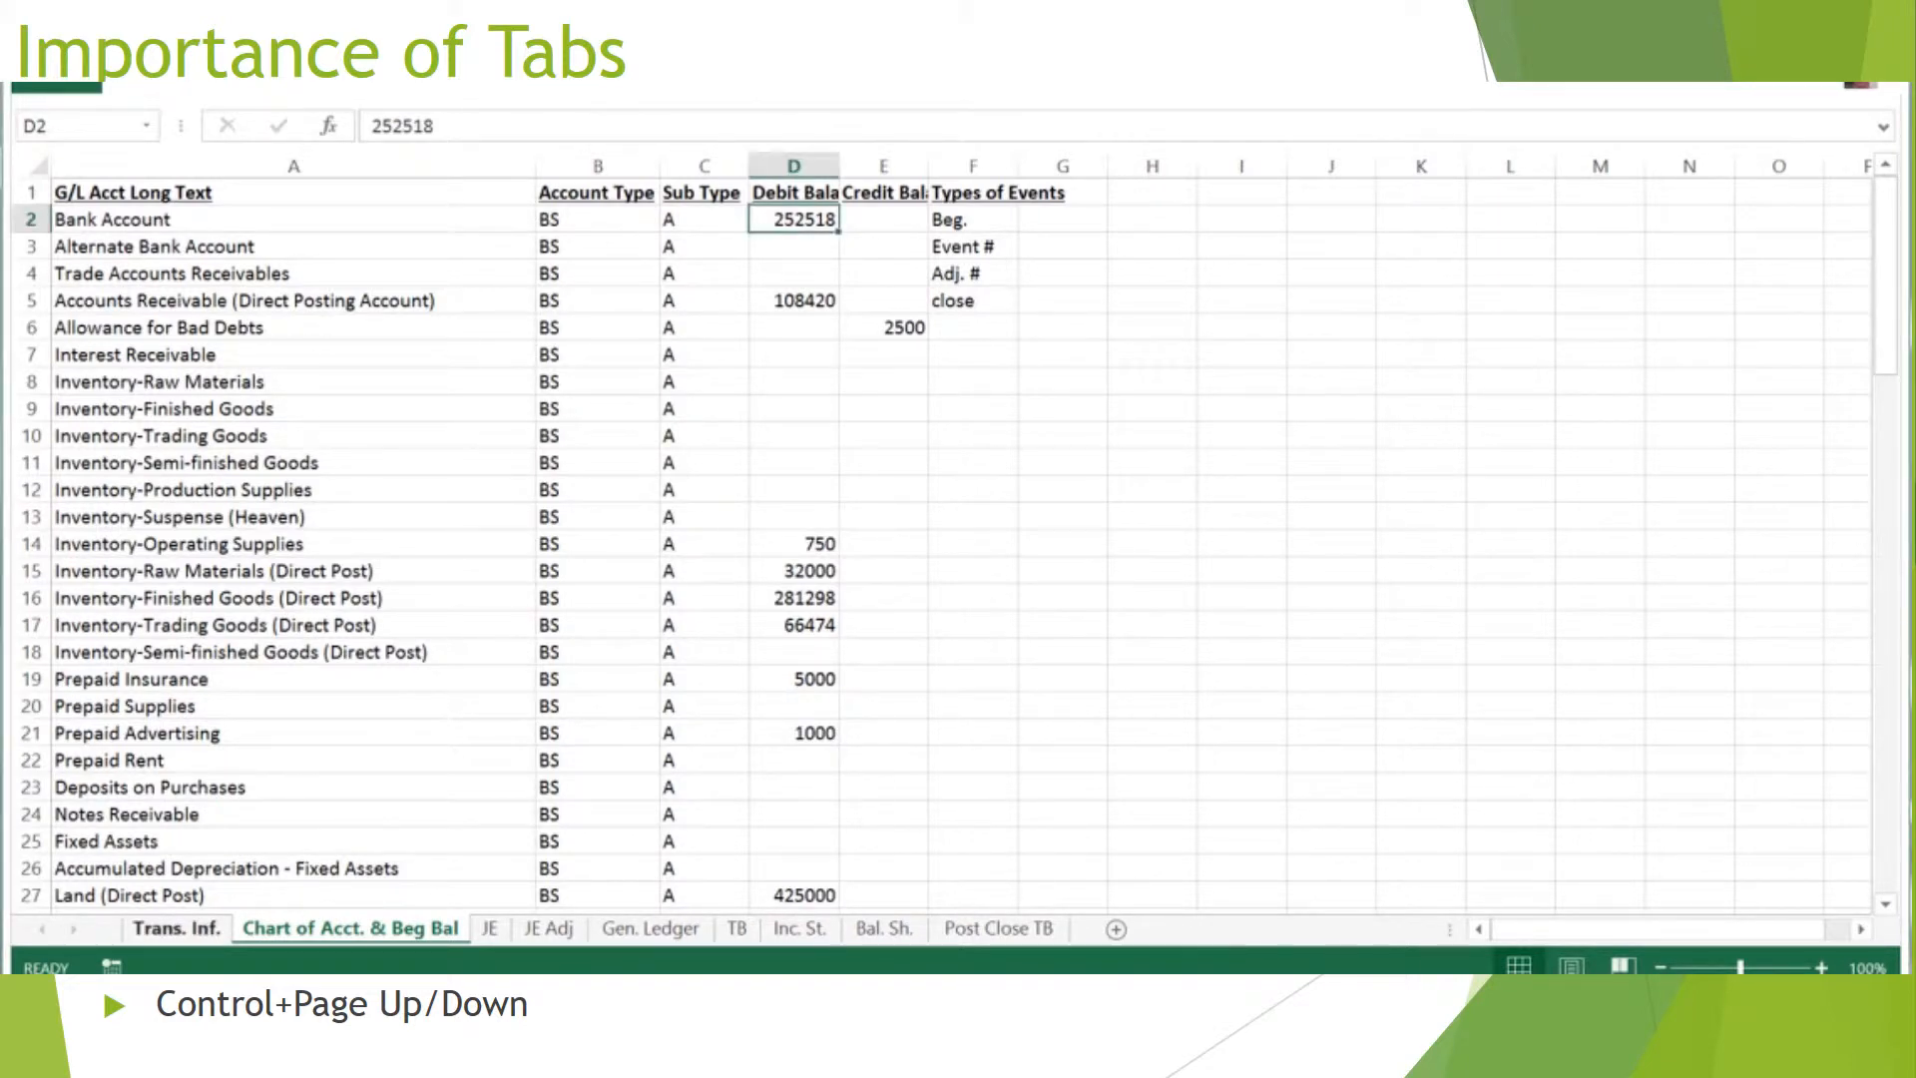
{"action": "left_click", "coordinate": [178, 928]}
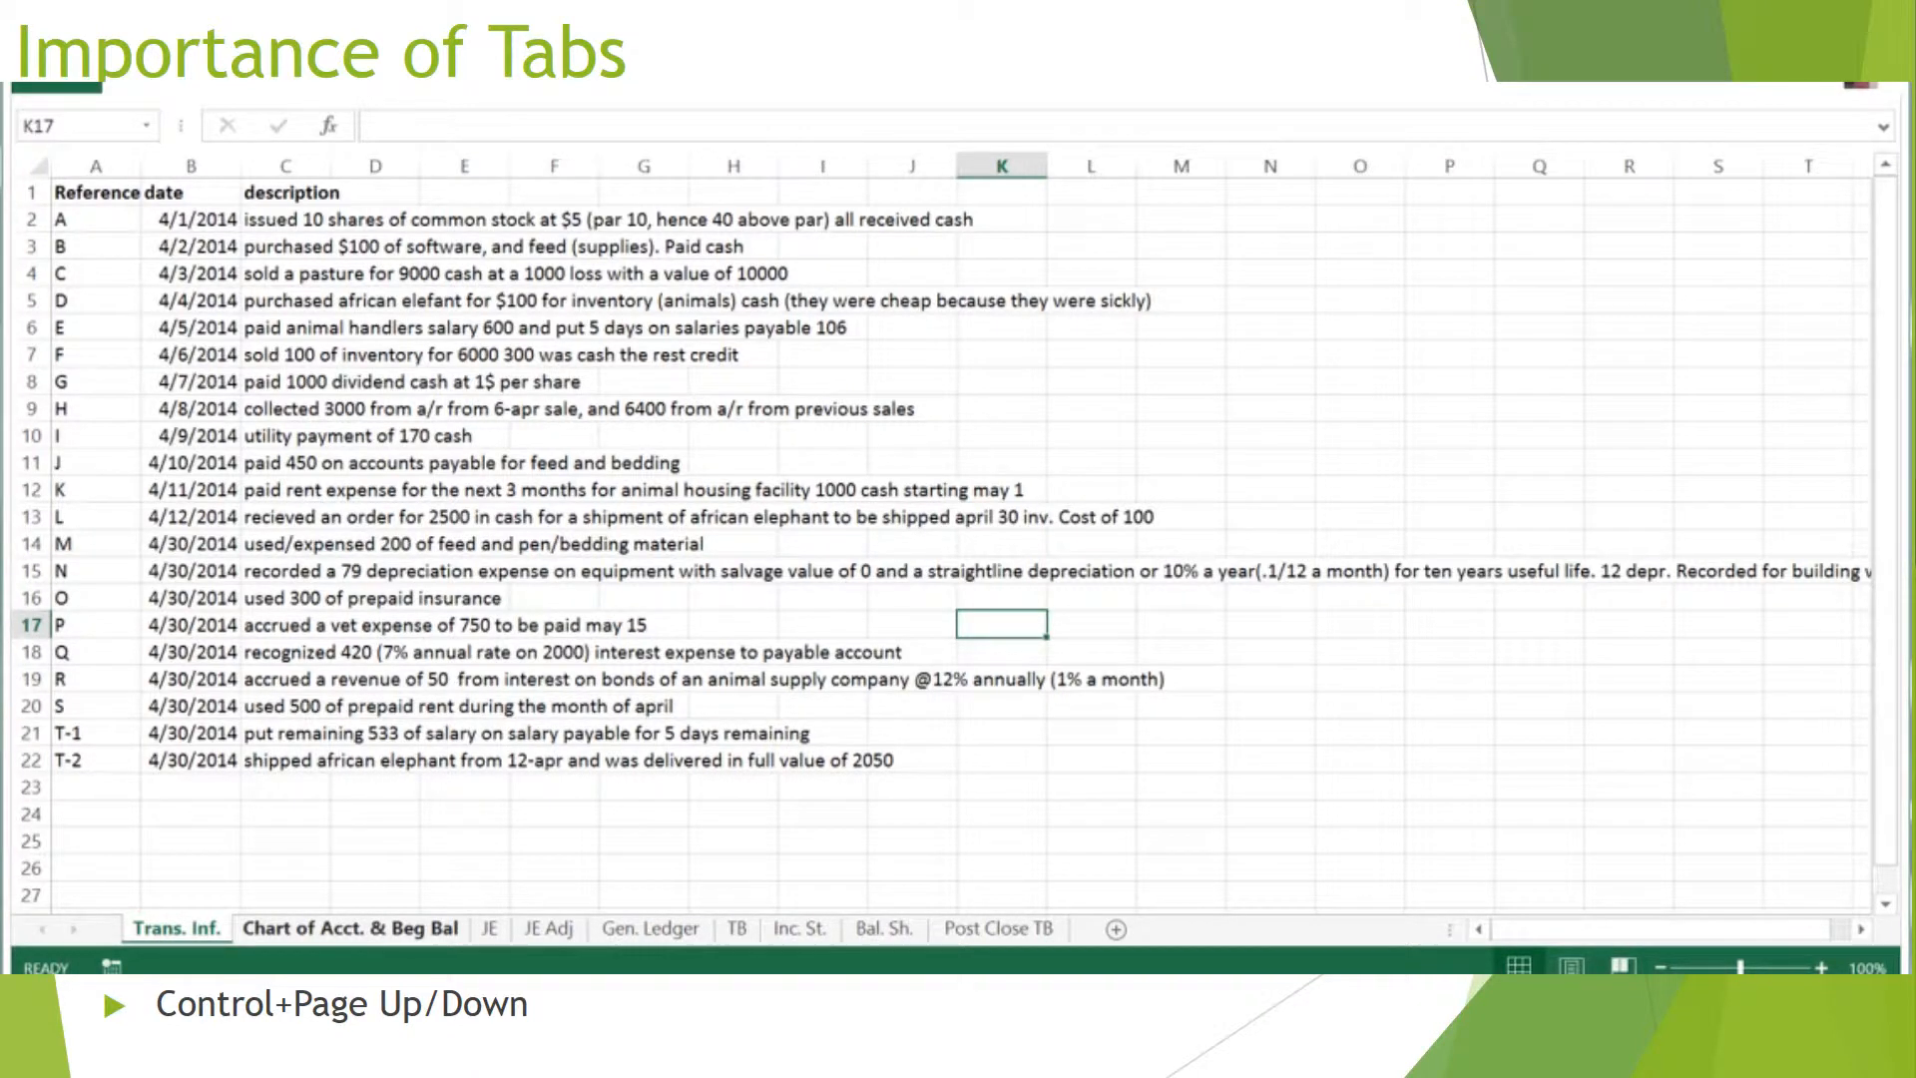
{"action": "left_click", "coordinate": [488, 928]}
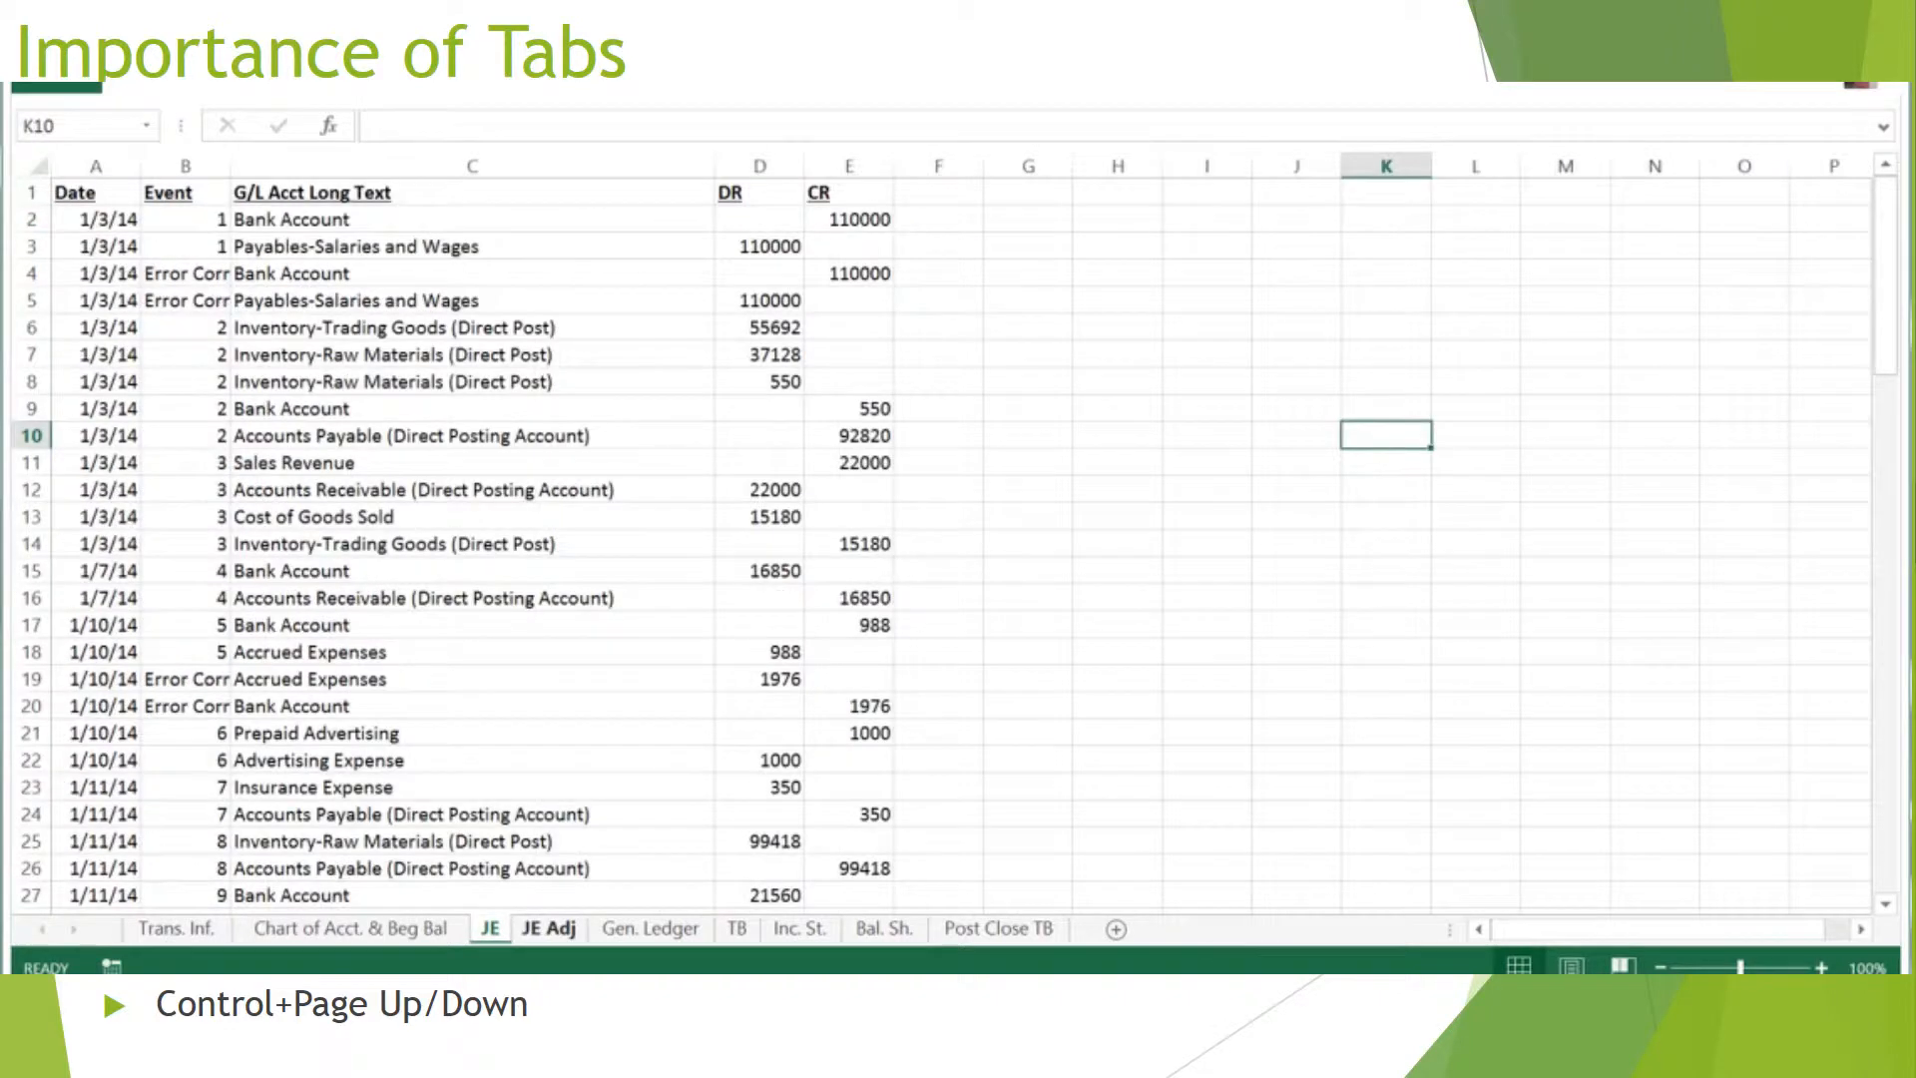
{"action": "left_click", "coordinate": [650, 928]}
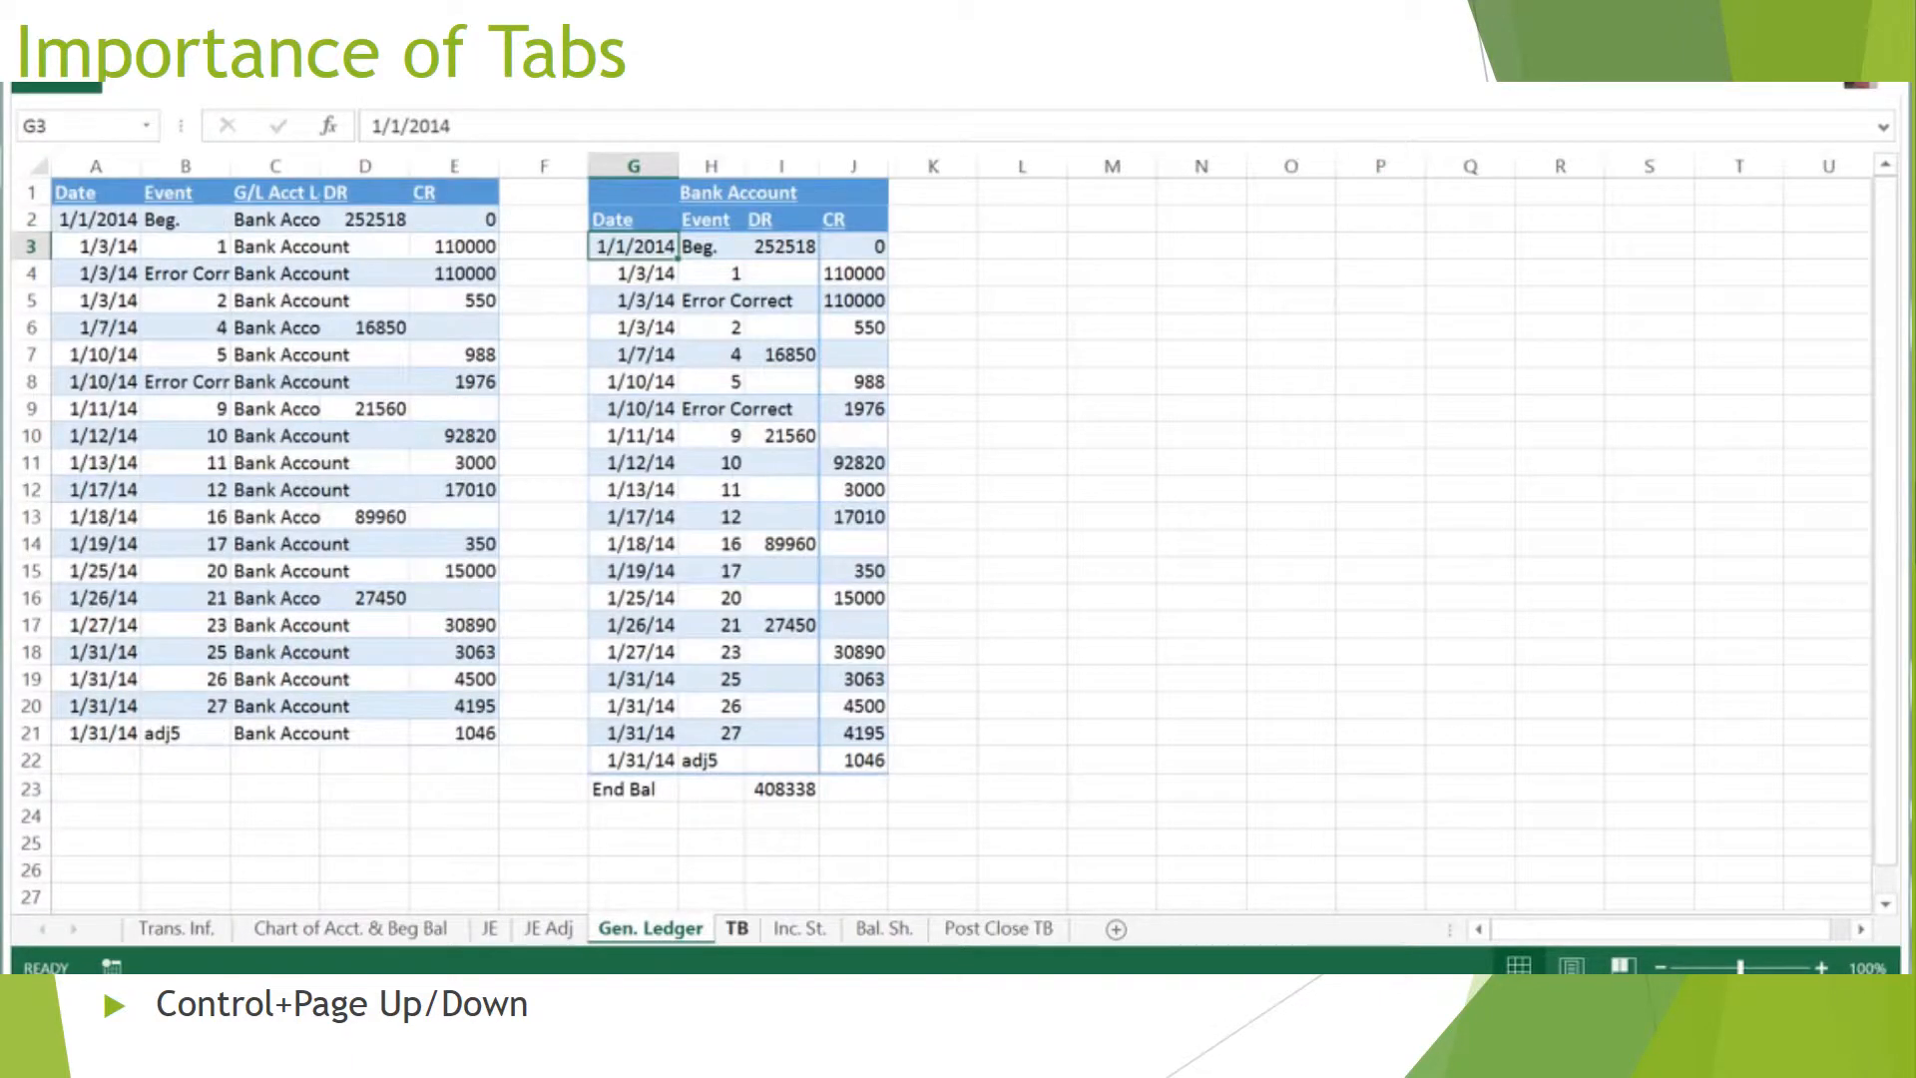
{"action": "left_click", "coordinate": [882, 927]}
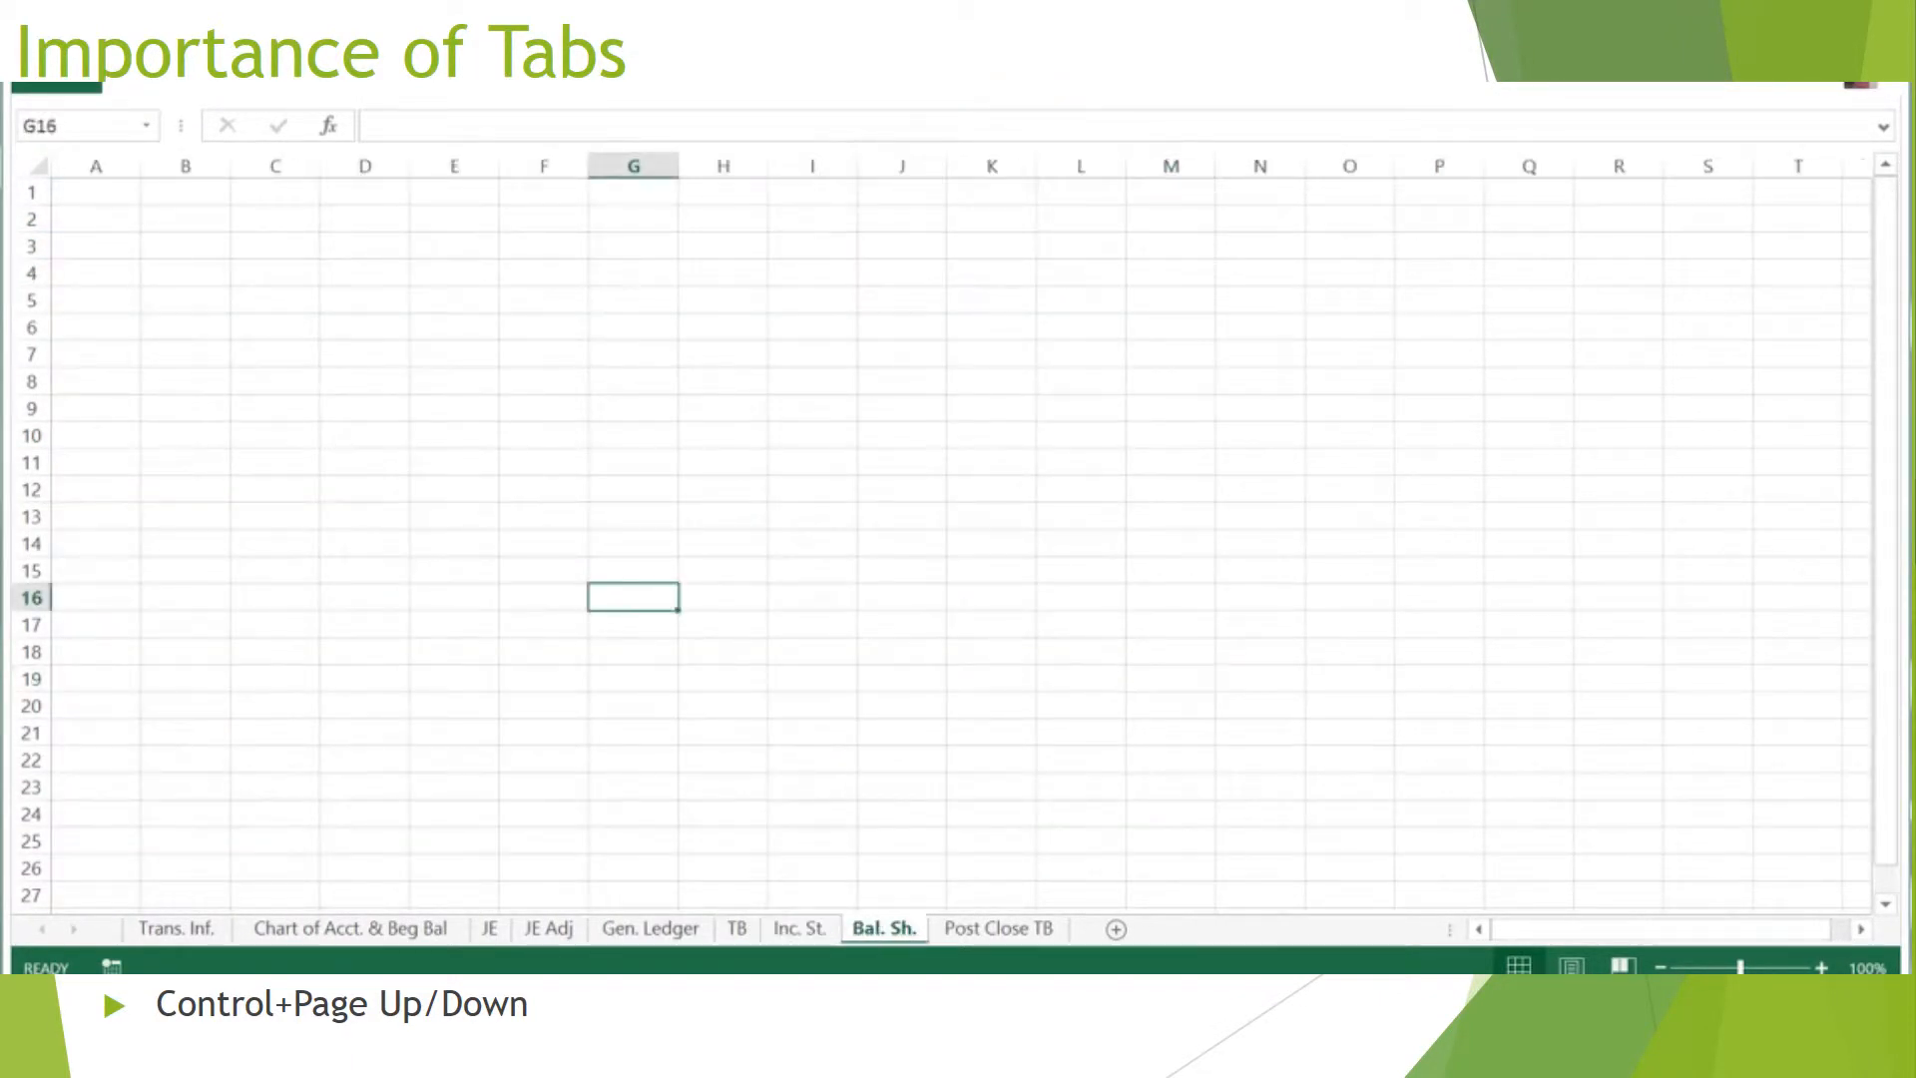
{"action": "left_click", "coordinate": [998, 928]}
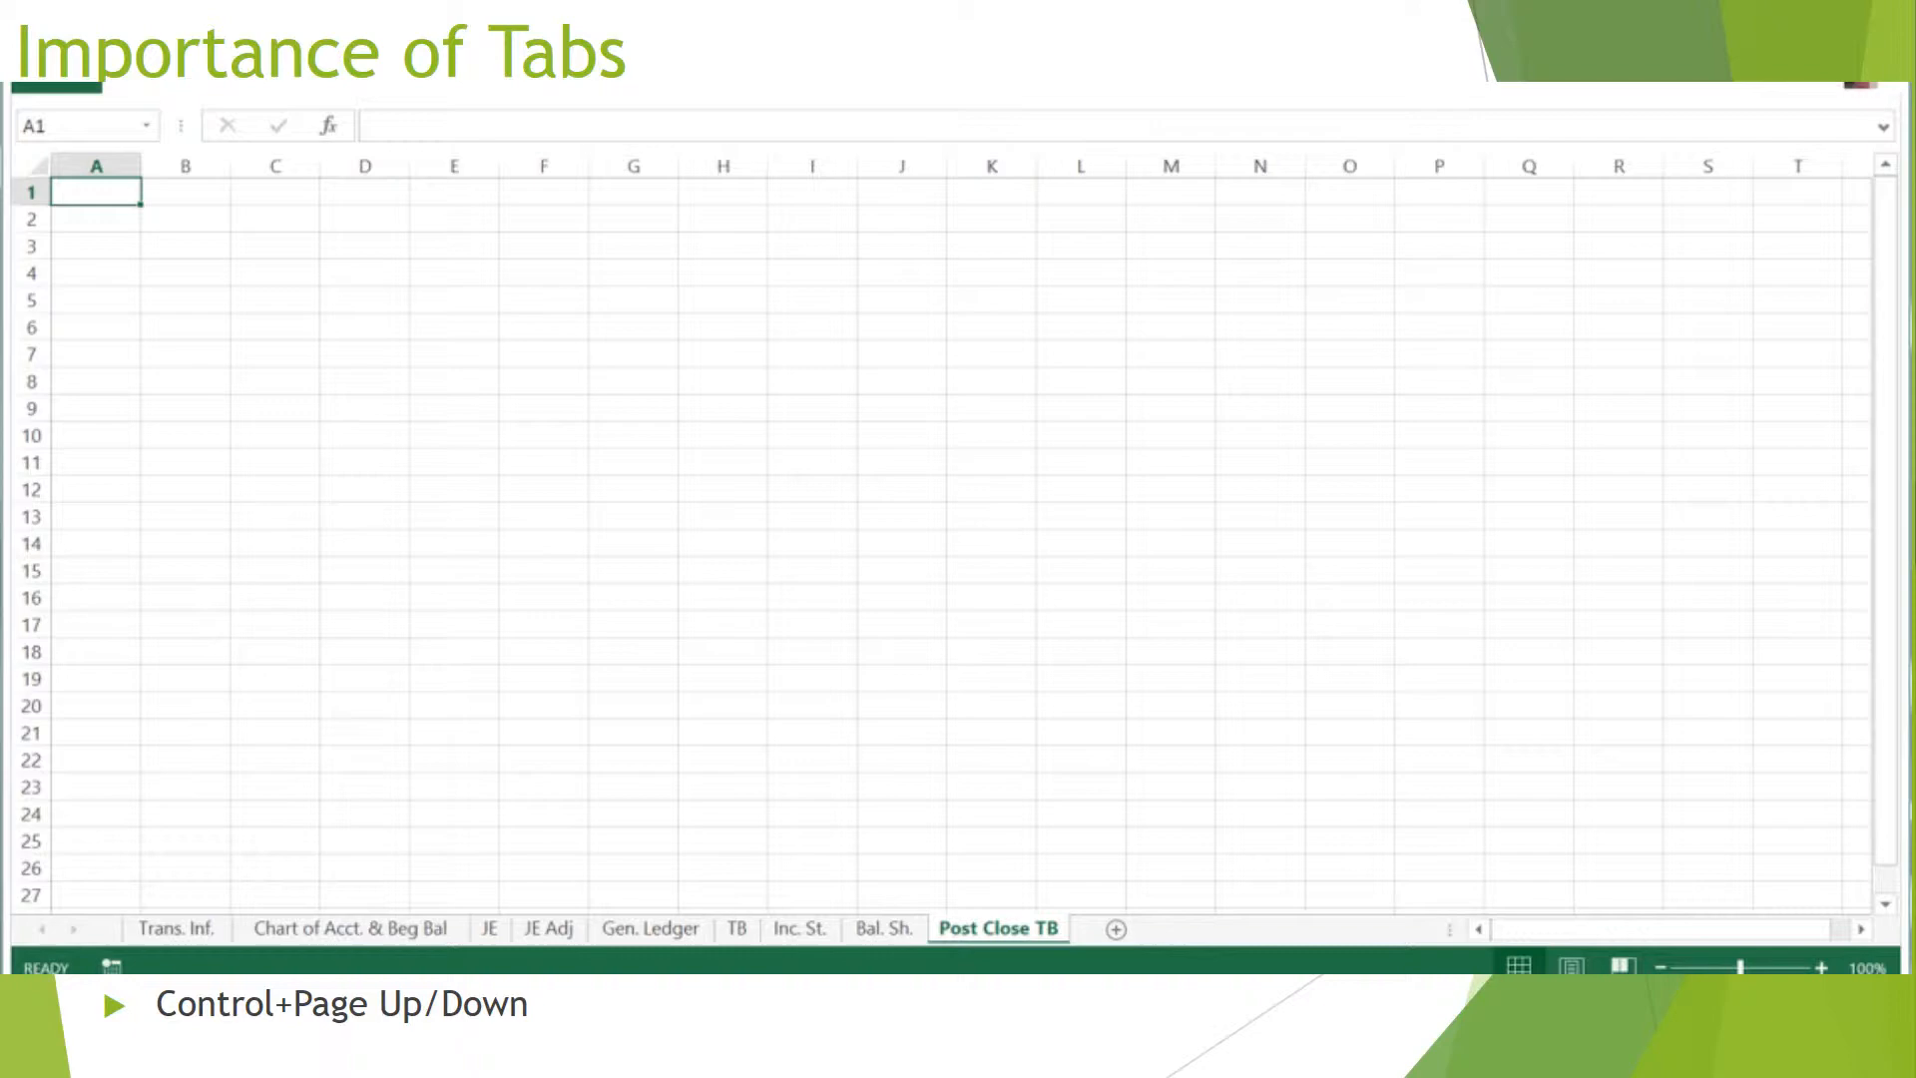
- Step back through Bal. Sh. and JE Adj to the chart of accounts sheet
{"action": "left_click", "coordinate": [884, 928]}
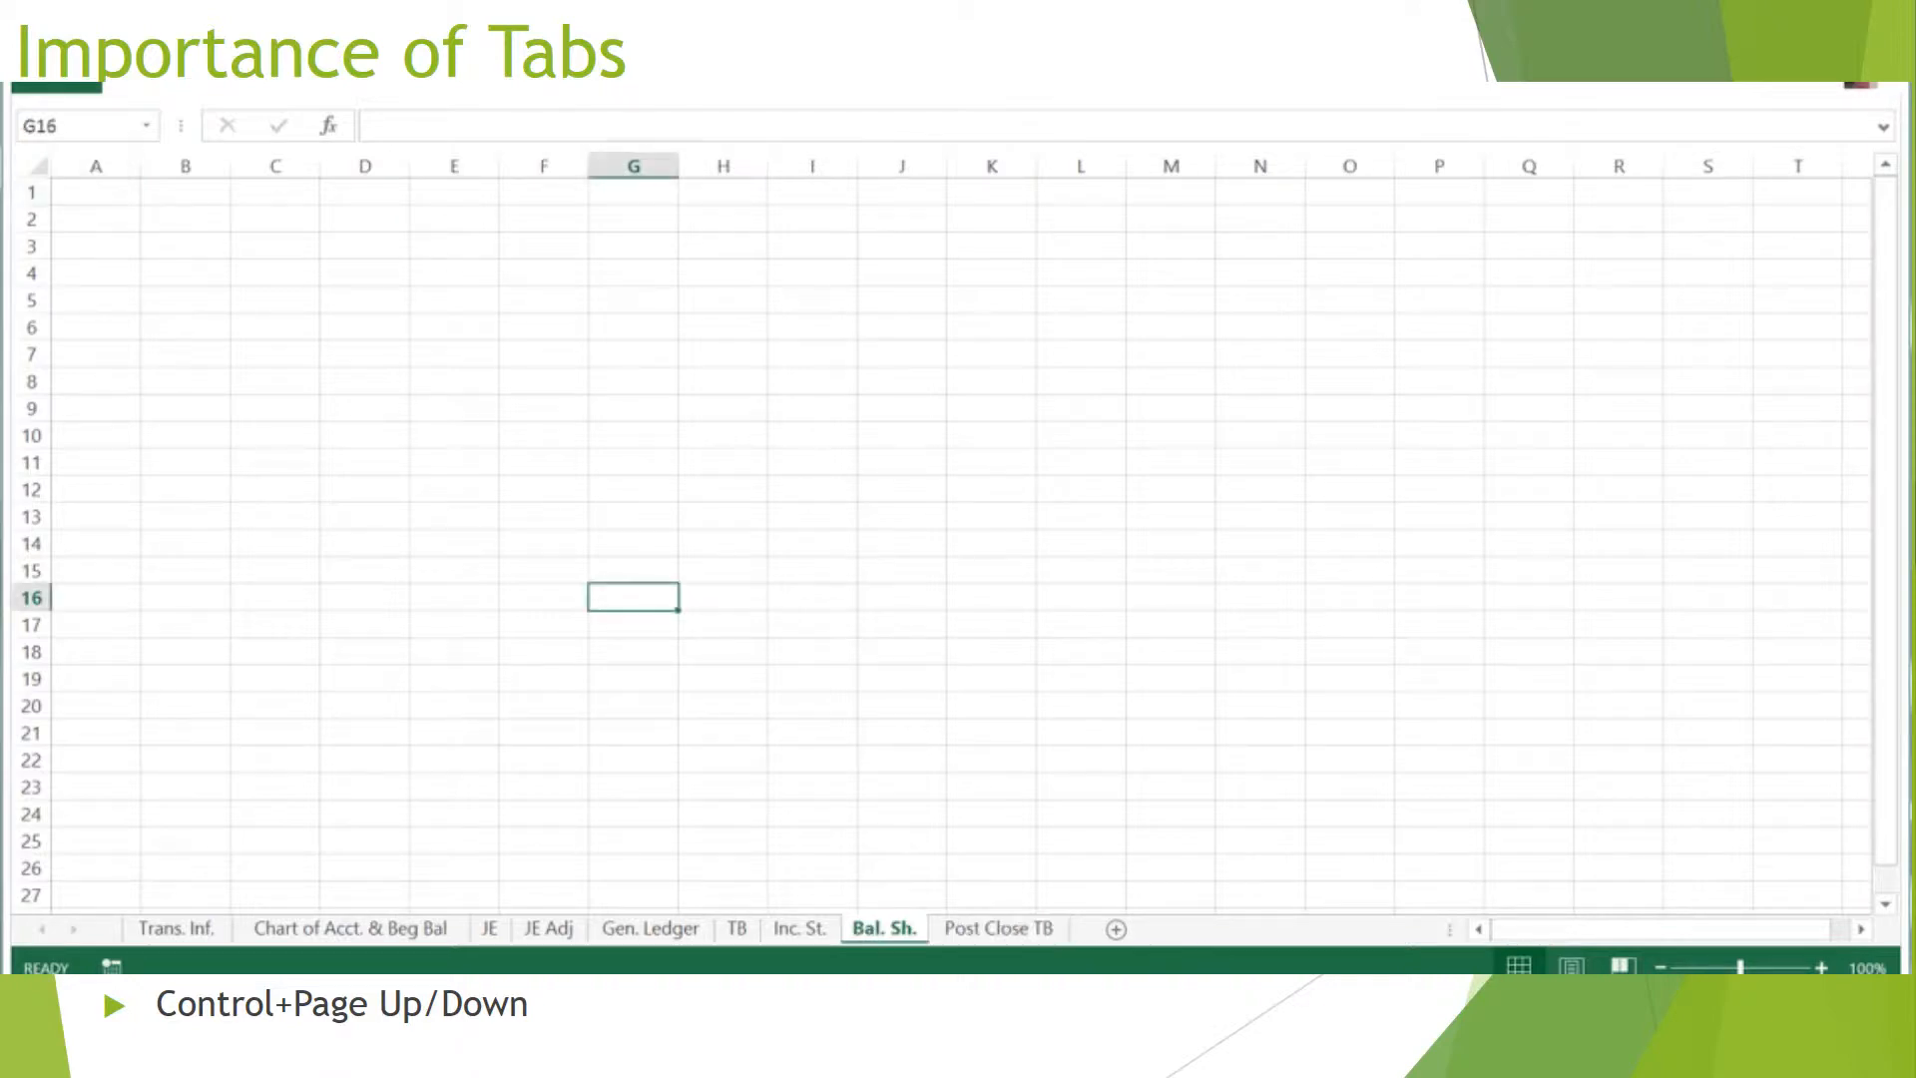
{"action": "left_click", "coordinate": [547, 928]}
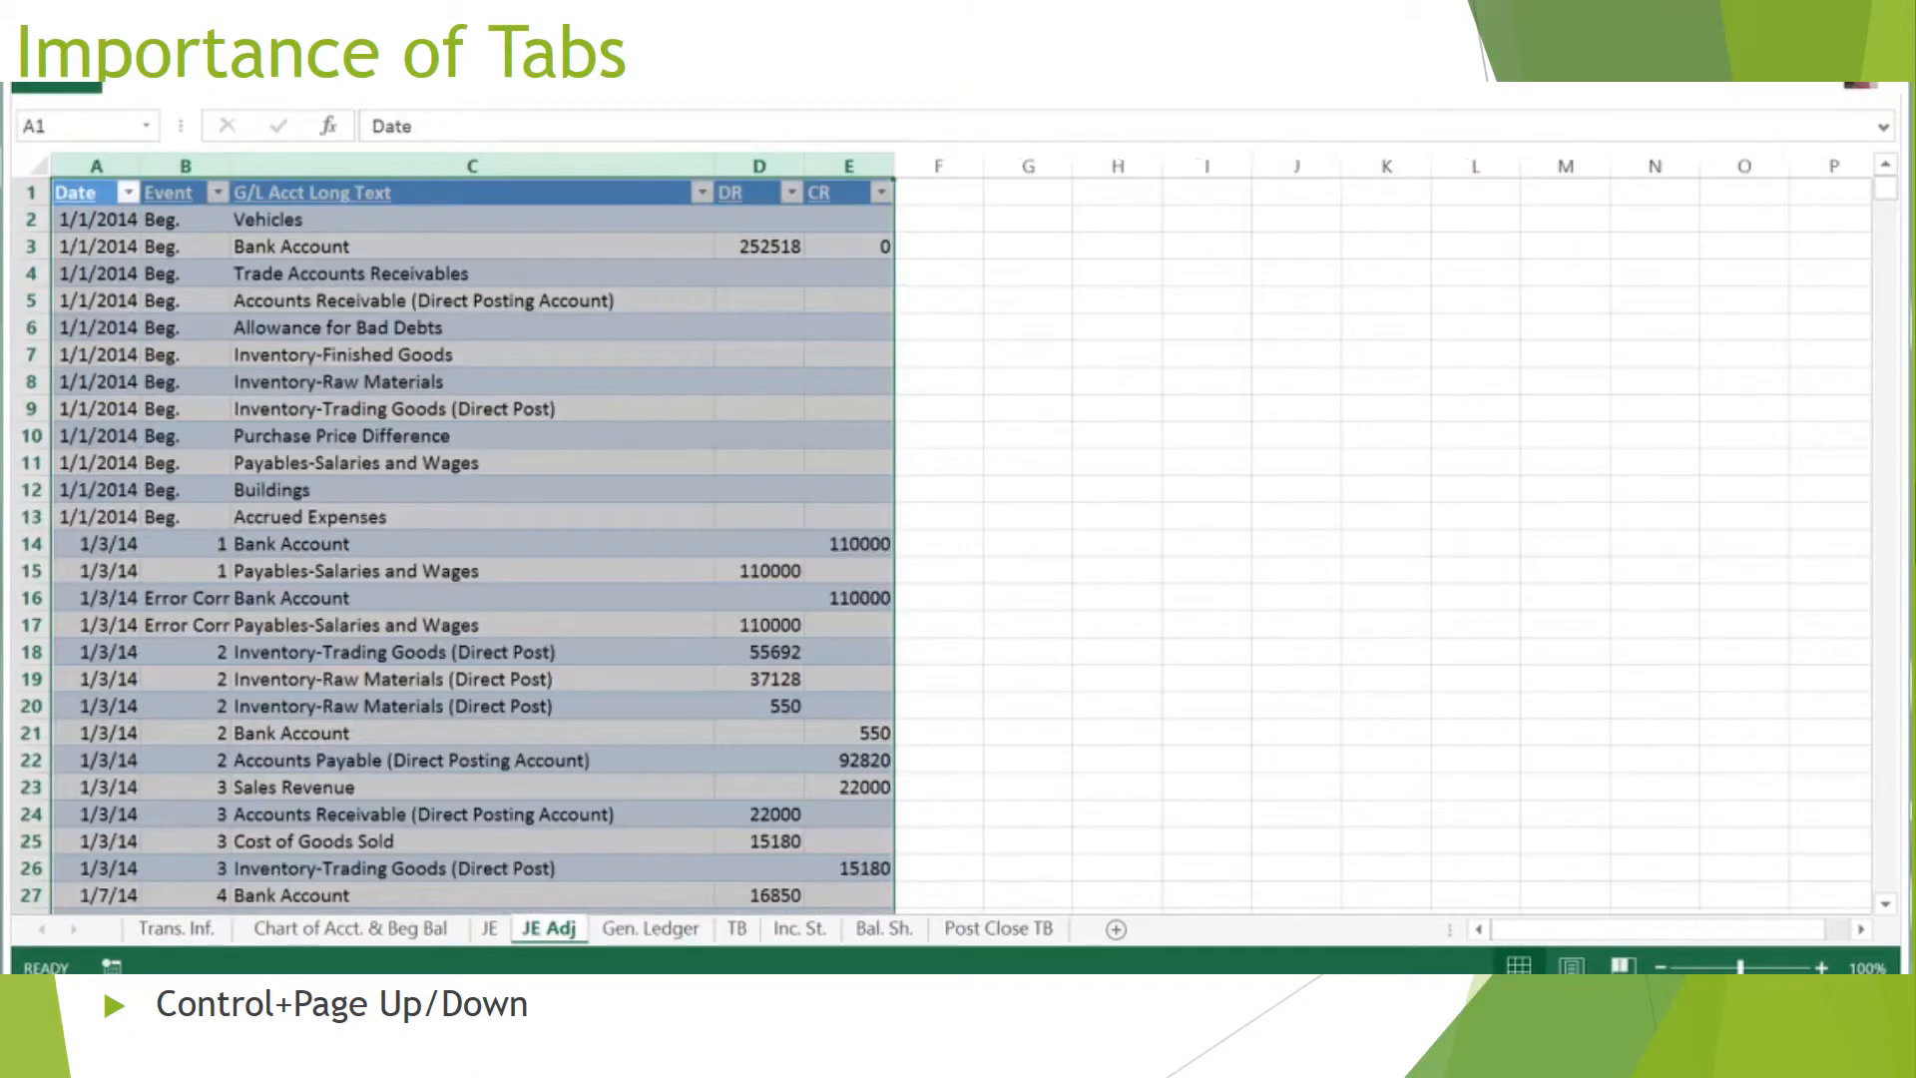
{"action": "left_click", "coordinate": [350, 928]}
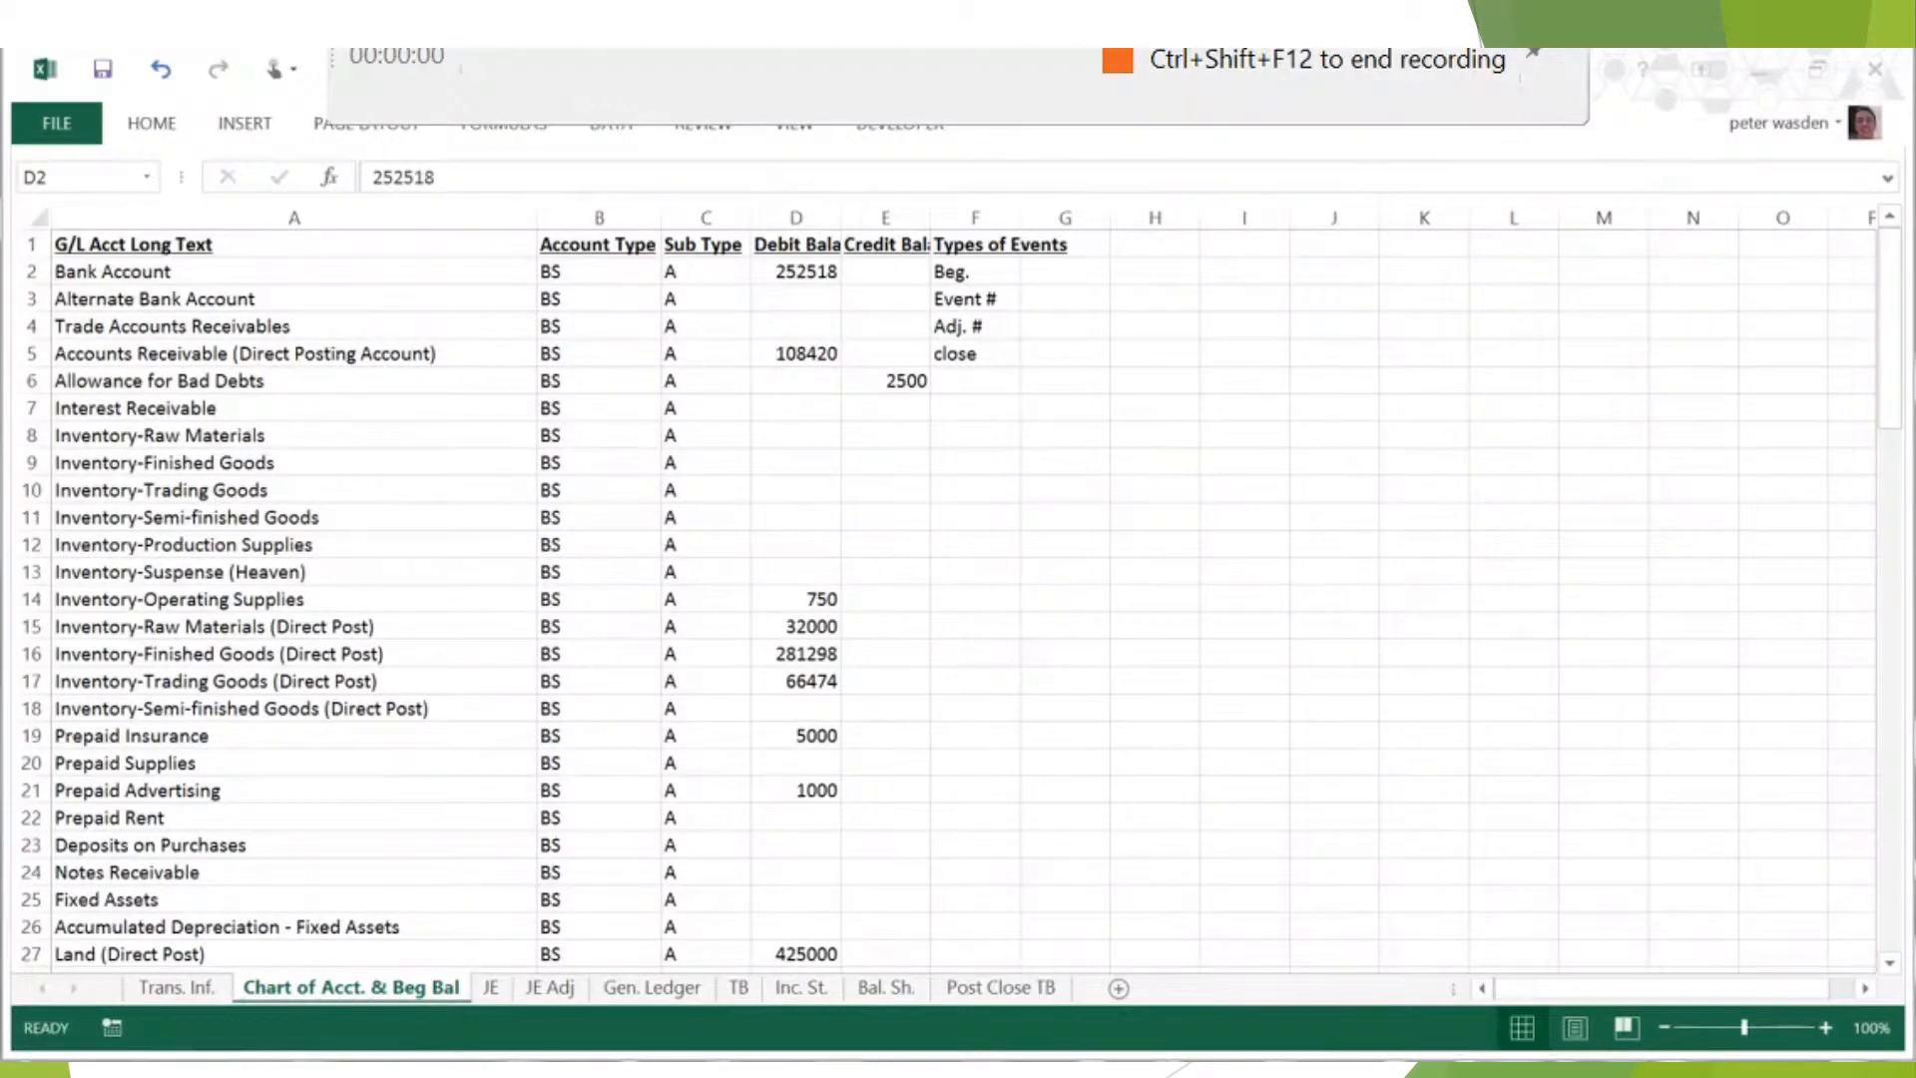
{"action": "left_click", "coordinate": [796, 271]}
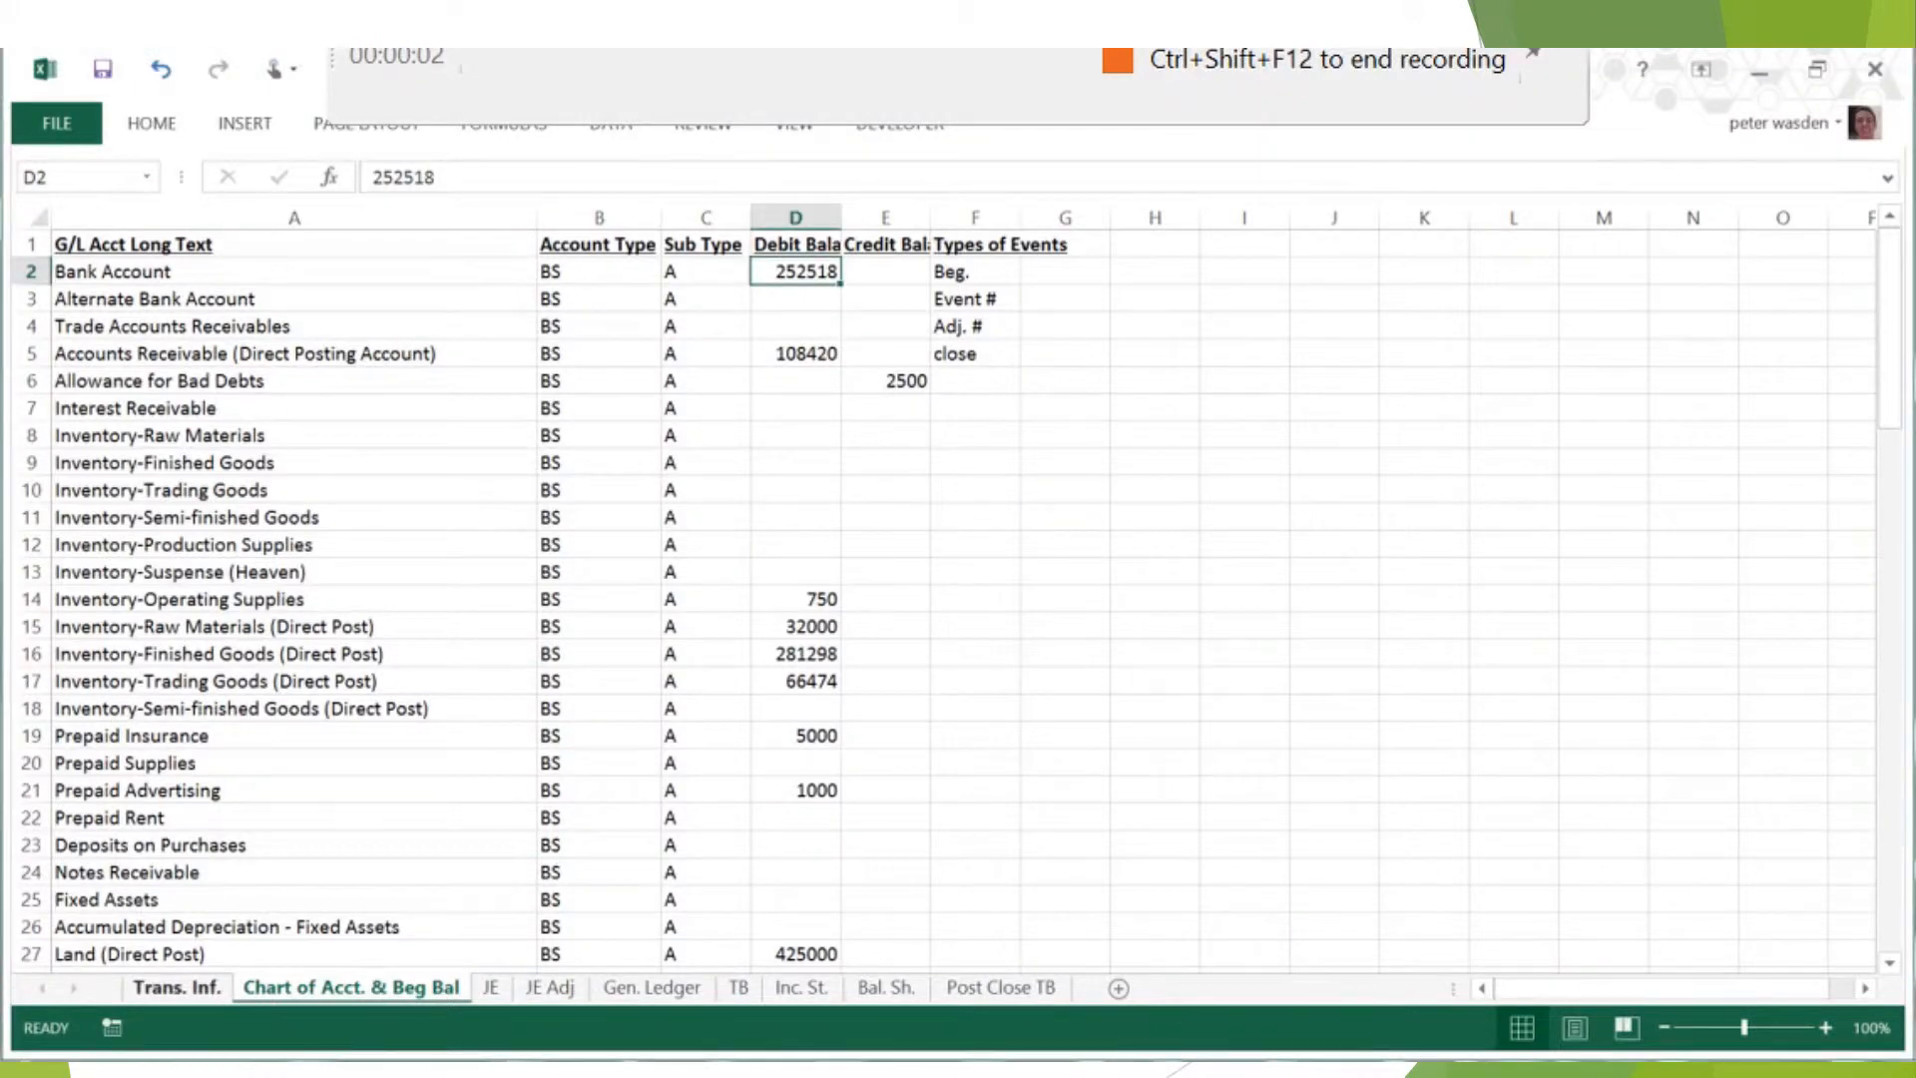
{"action": "left_click", "coordinate": [178, 988]}
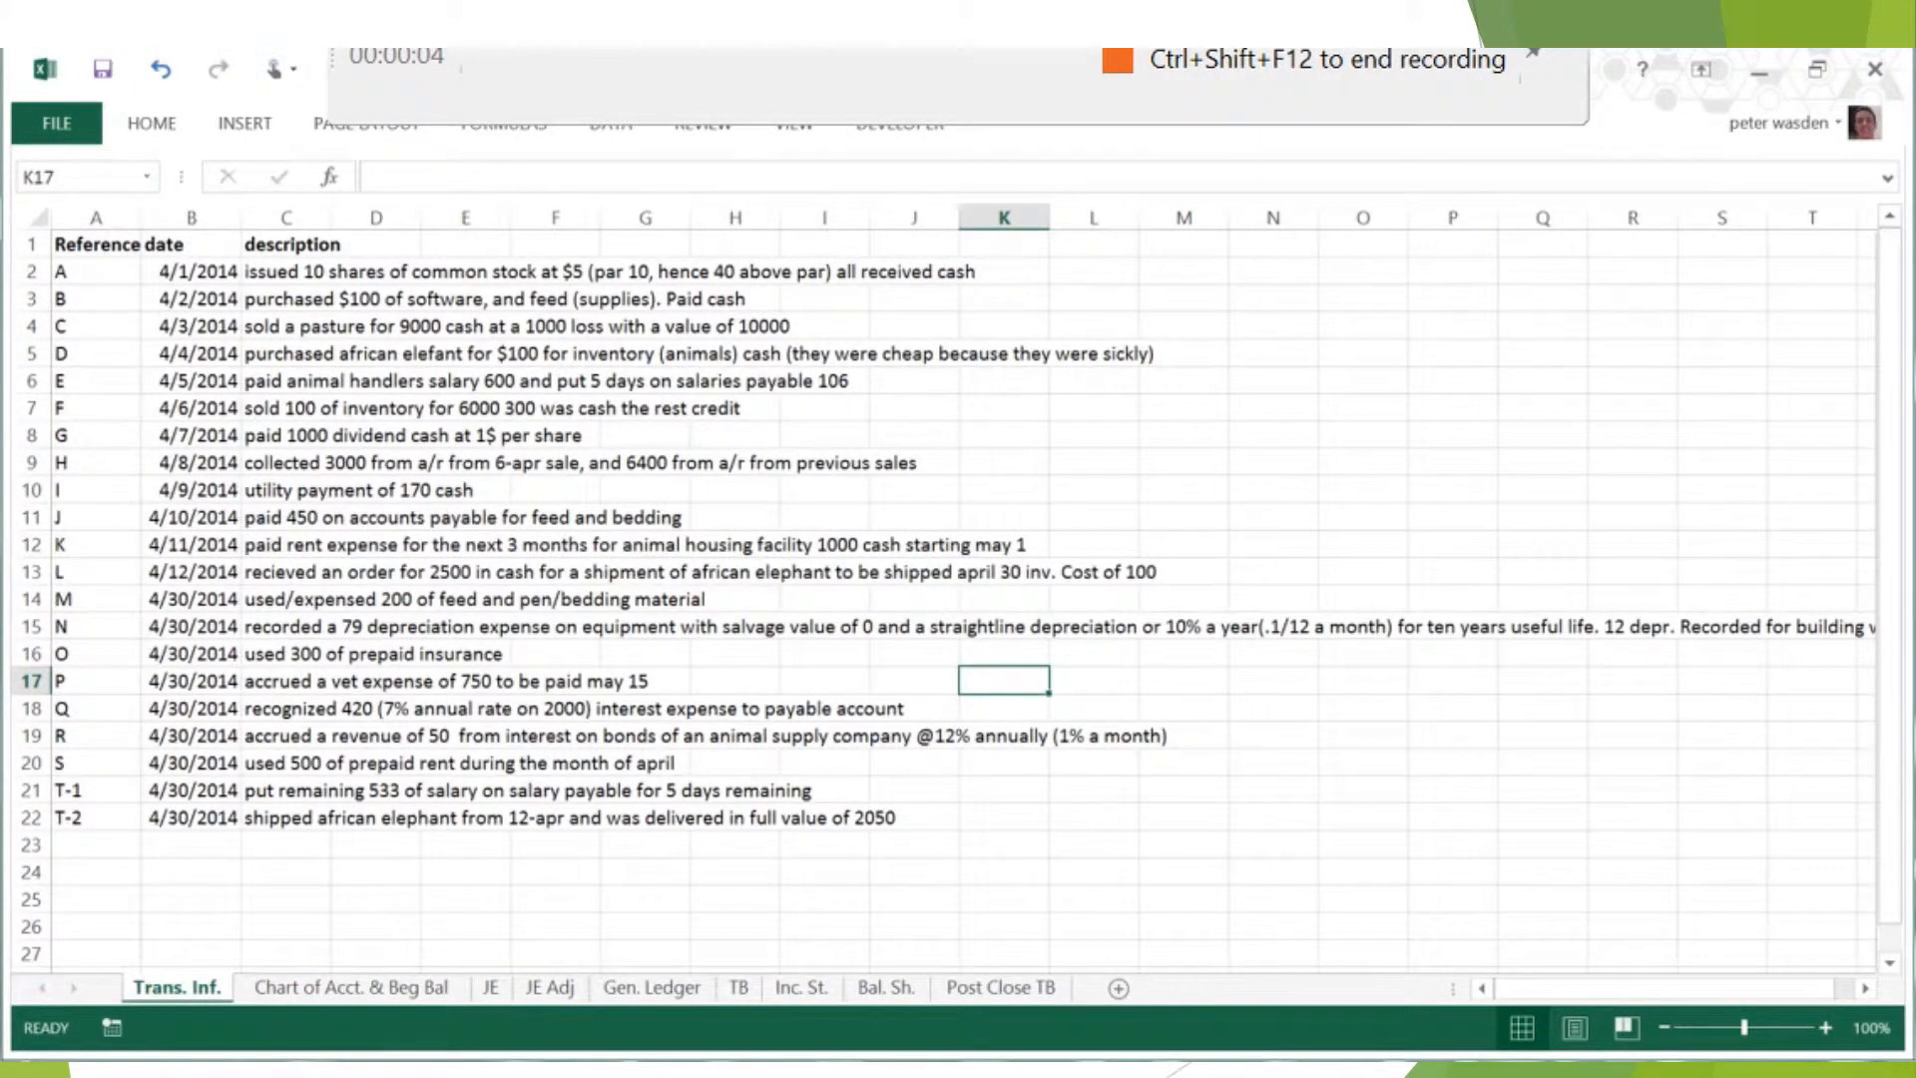
{"action": "left_click", "coordinate": [349, 985]}
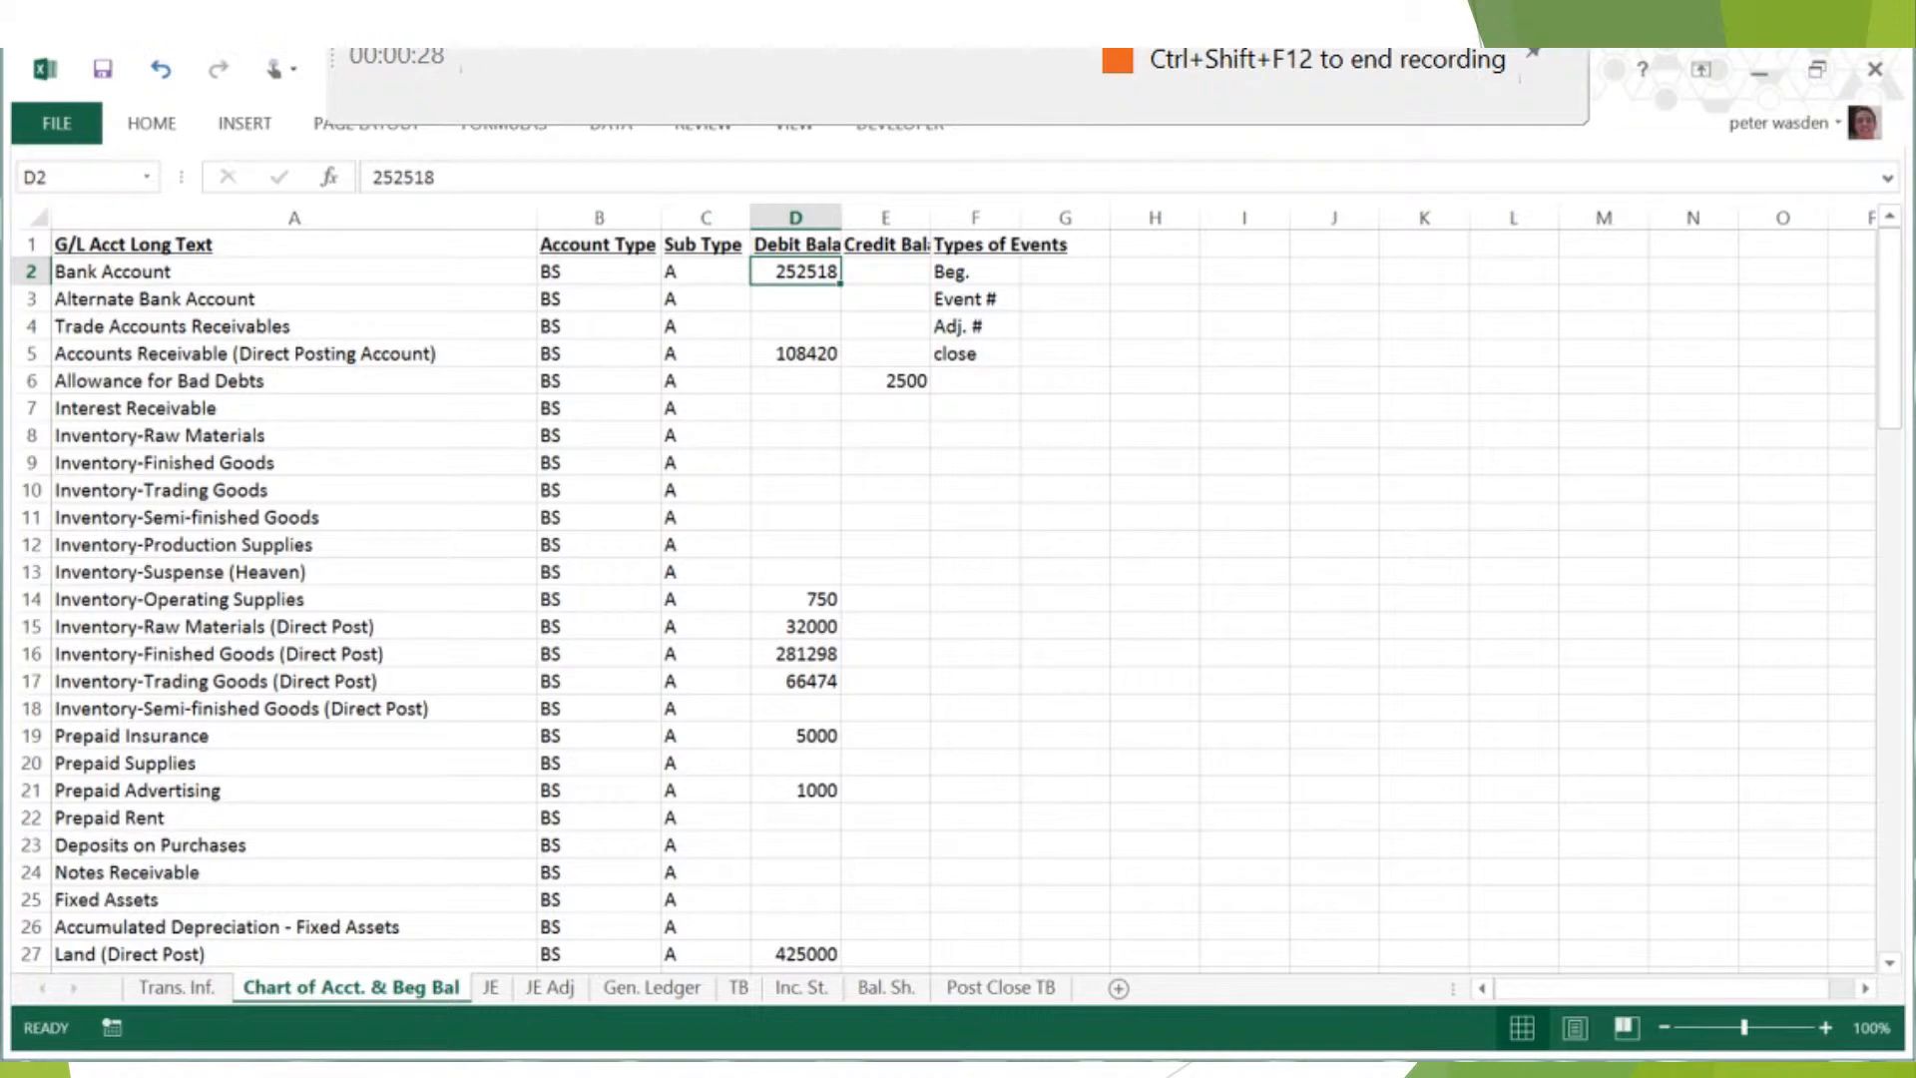
{"action": "mouse_move", "coordinate": [429, 411]}
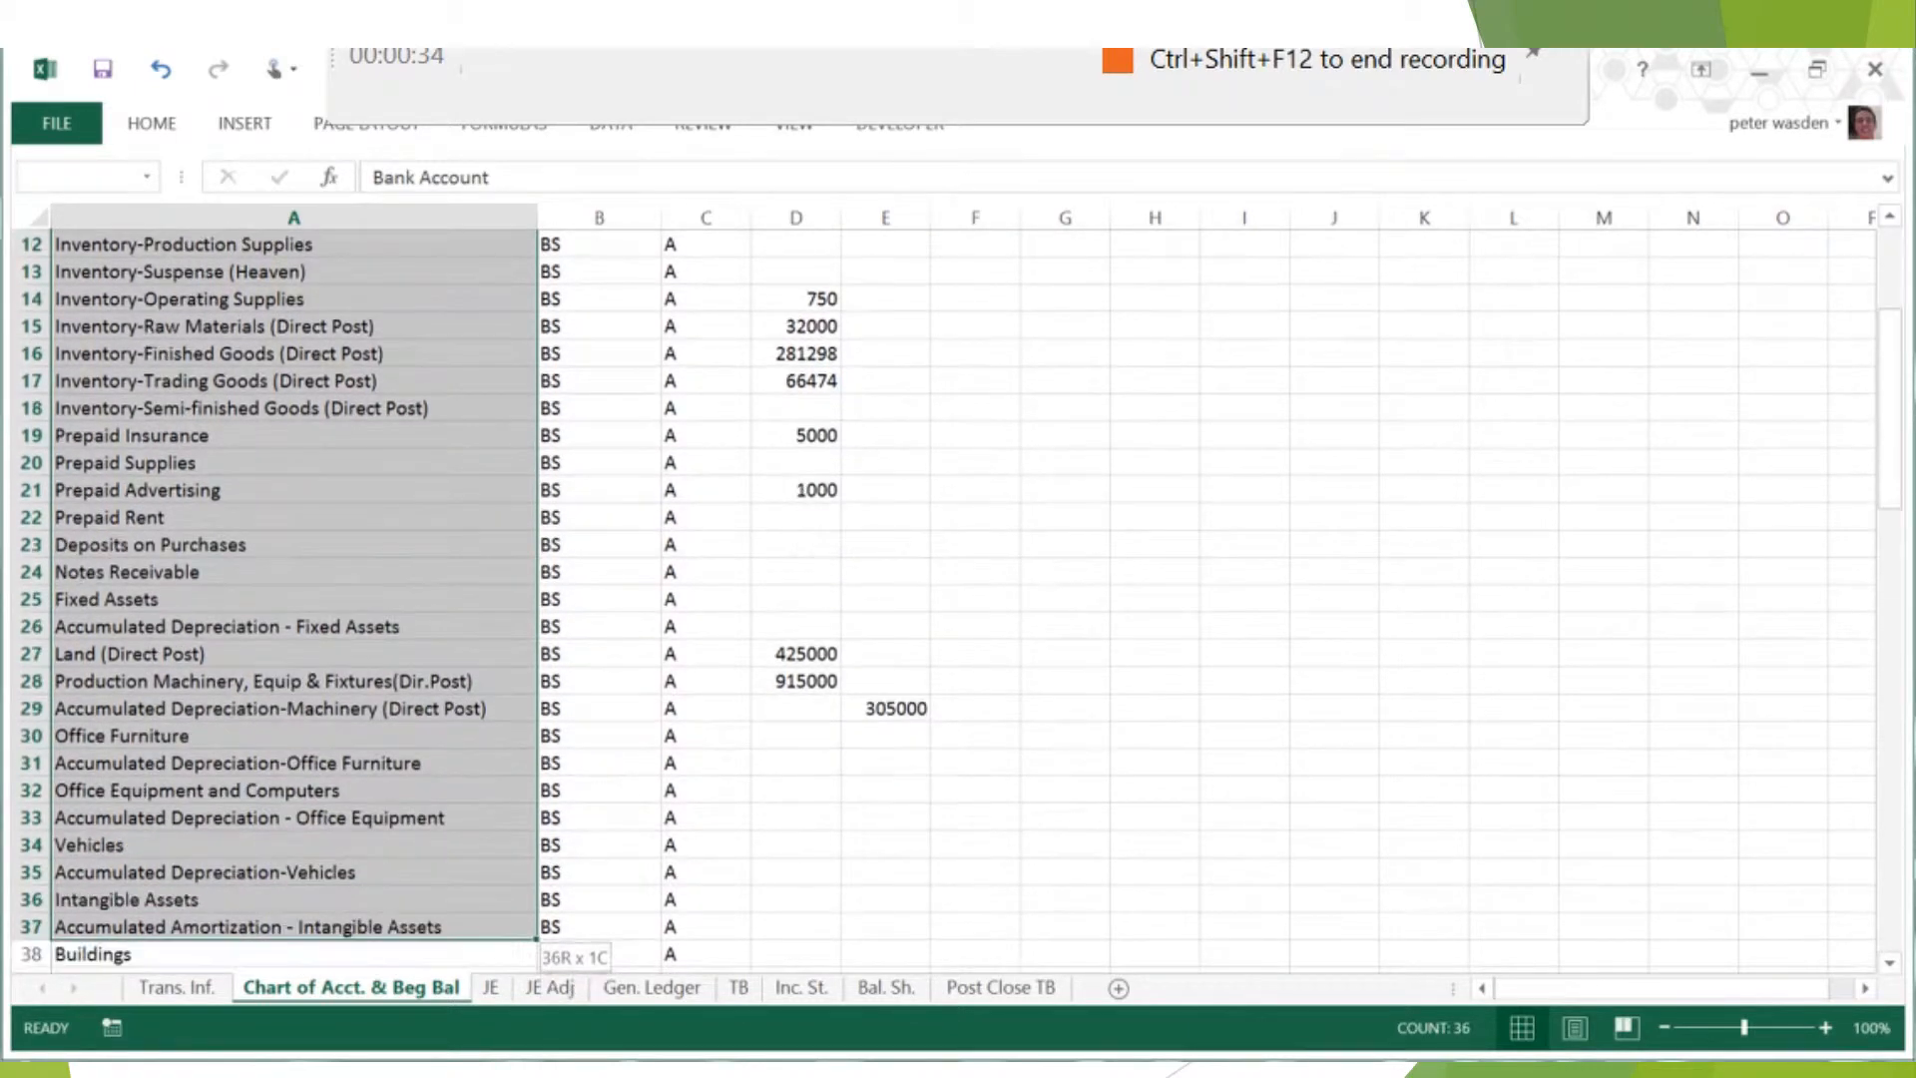
{"action": "scroll", "scroll_direction": "down", "scroll_amount": 3}
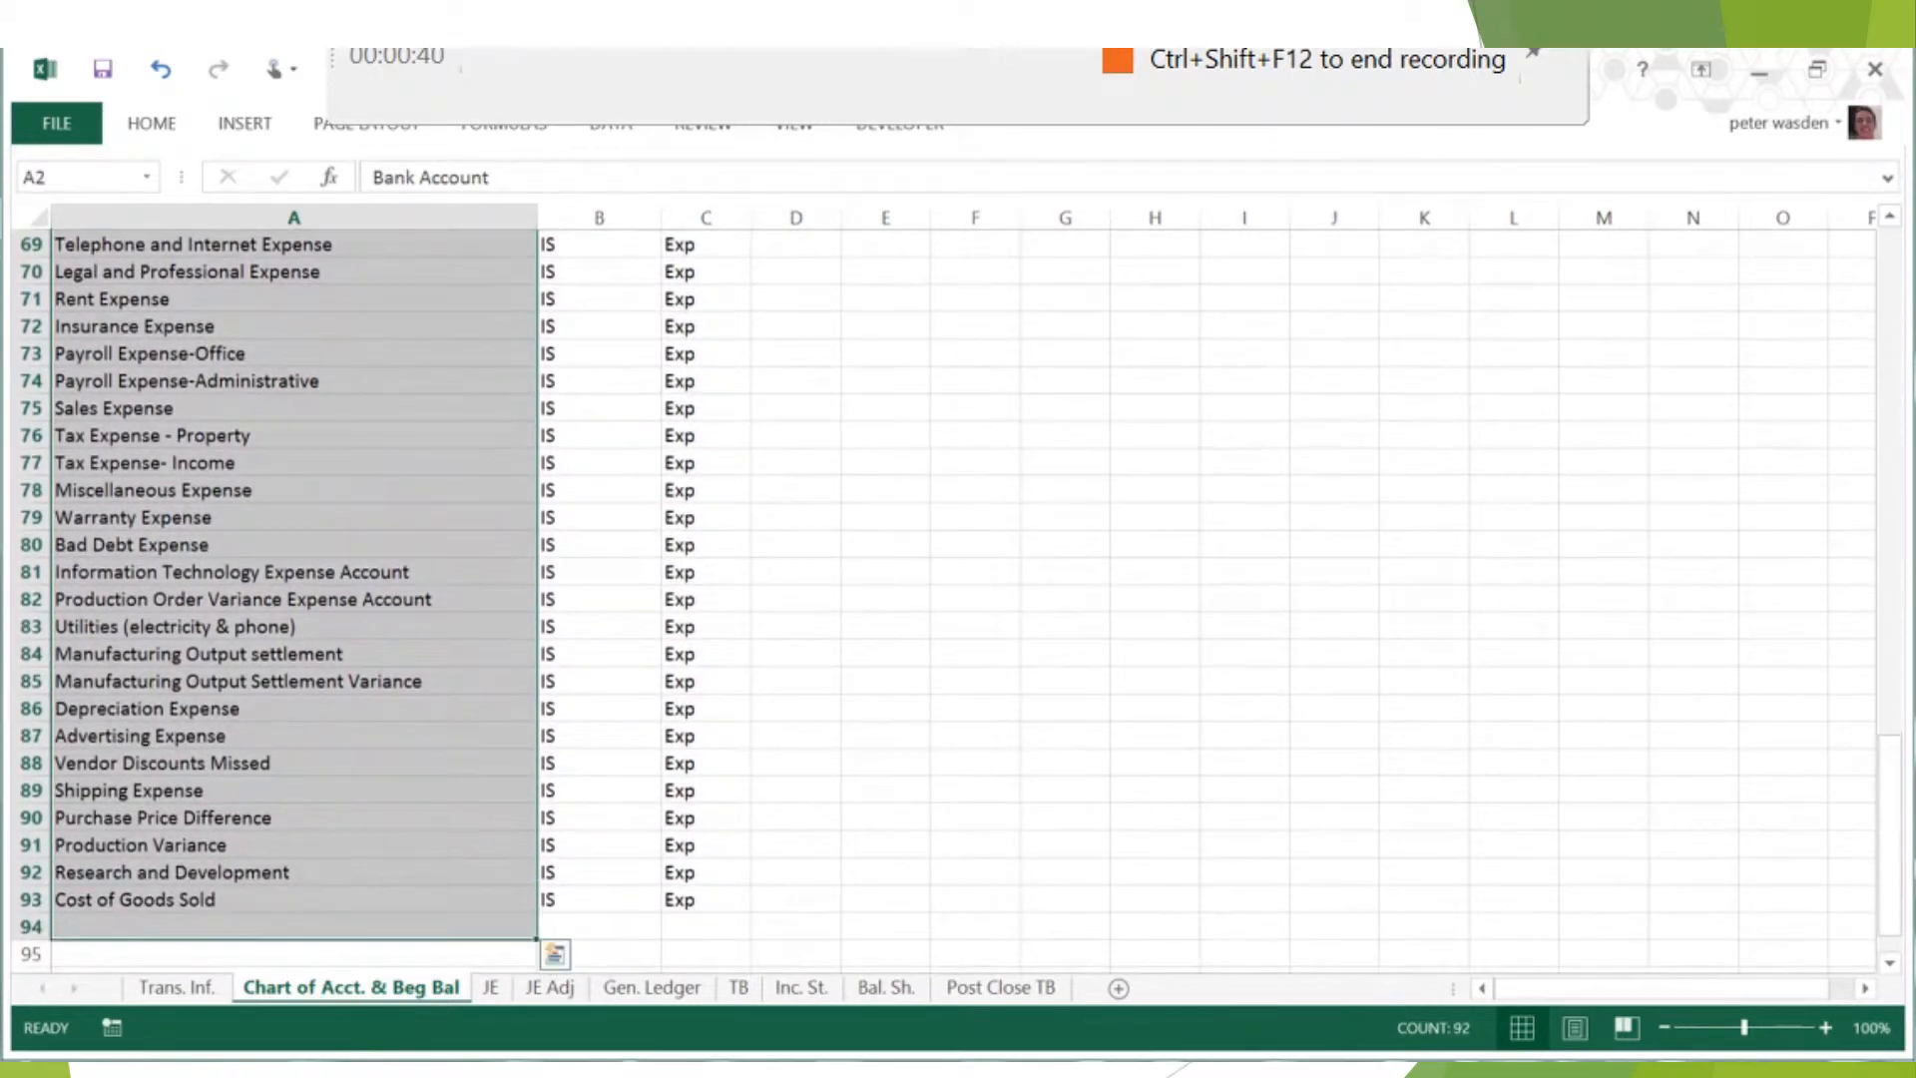
{"action": "left_click", "coordinate": [176, 988]}
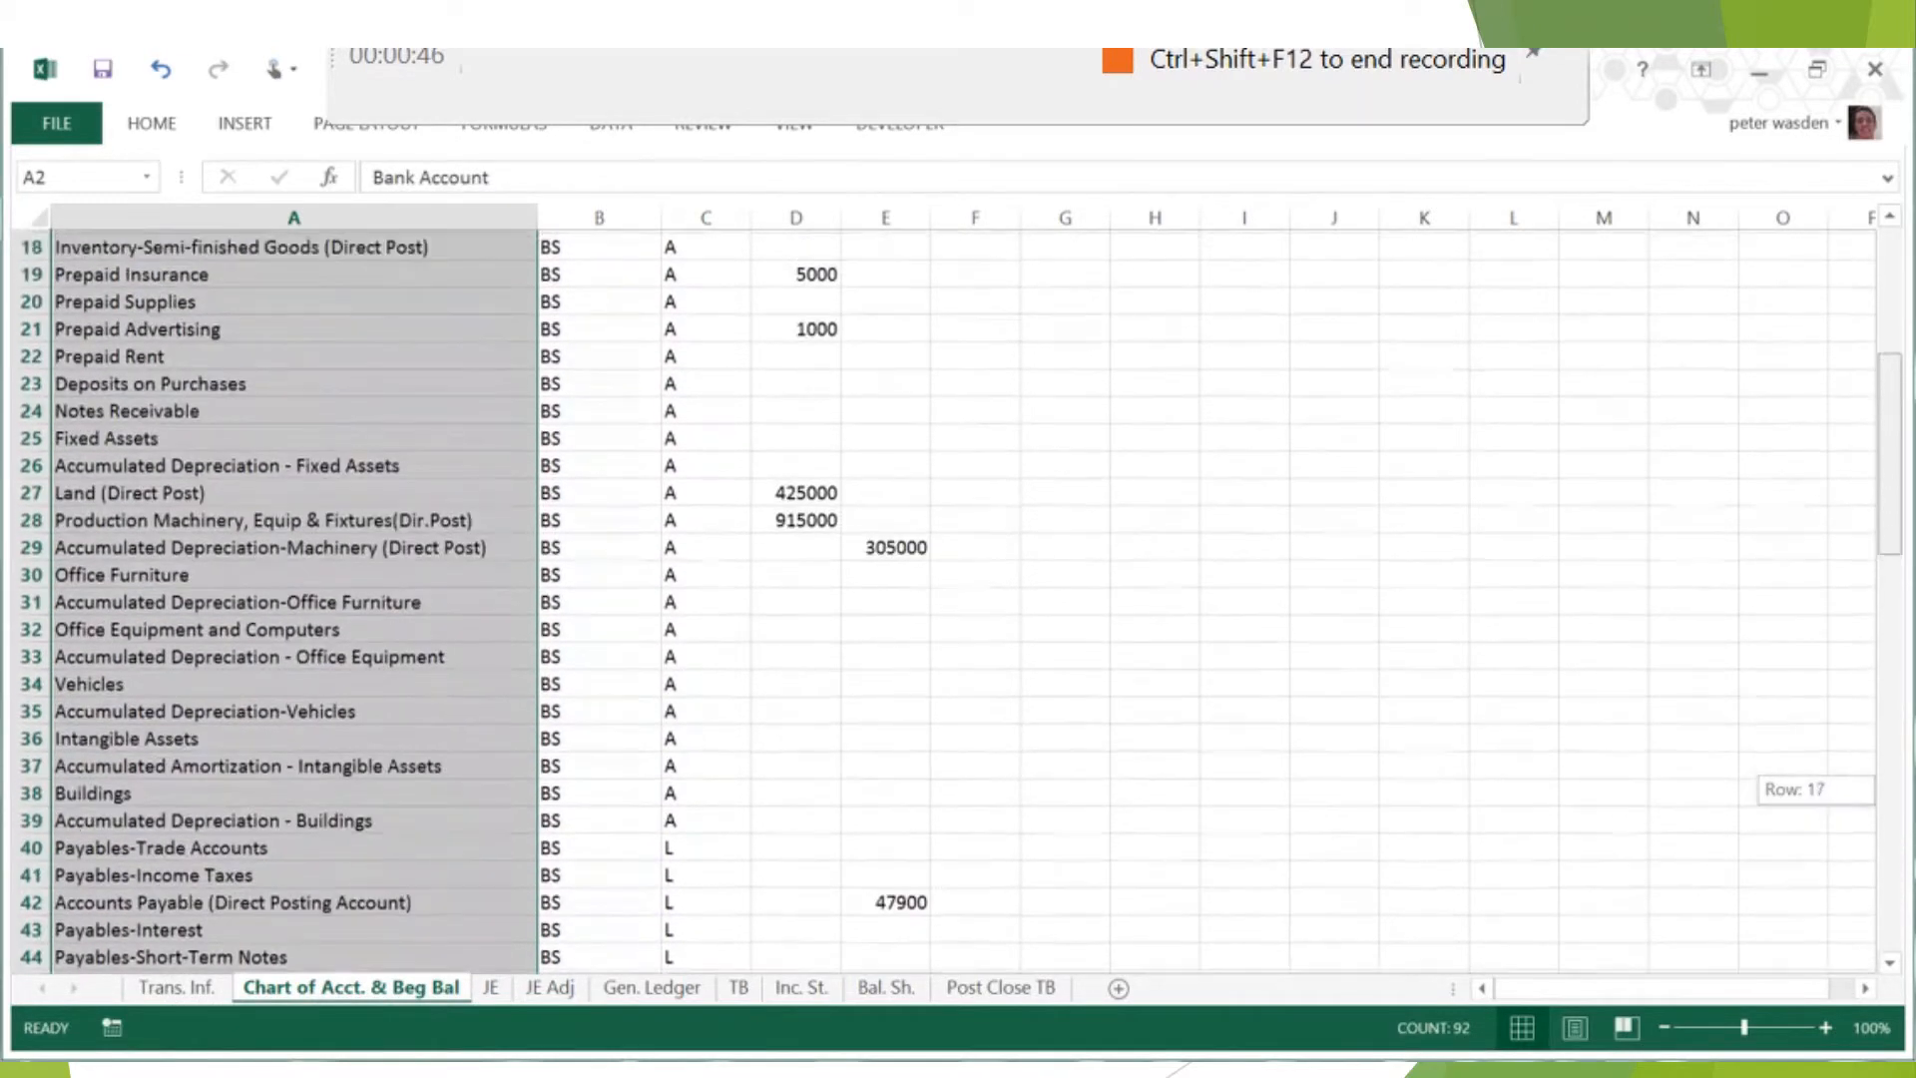
{"action": "scroll", "scroll_direction": "up", "scroll_amount": 3}
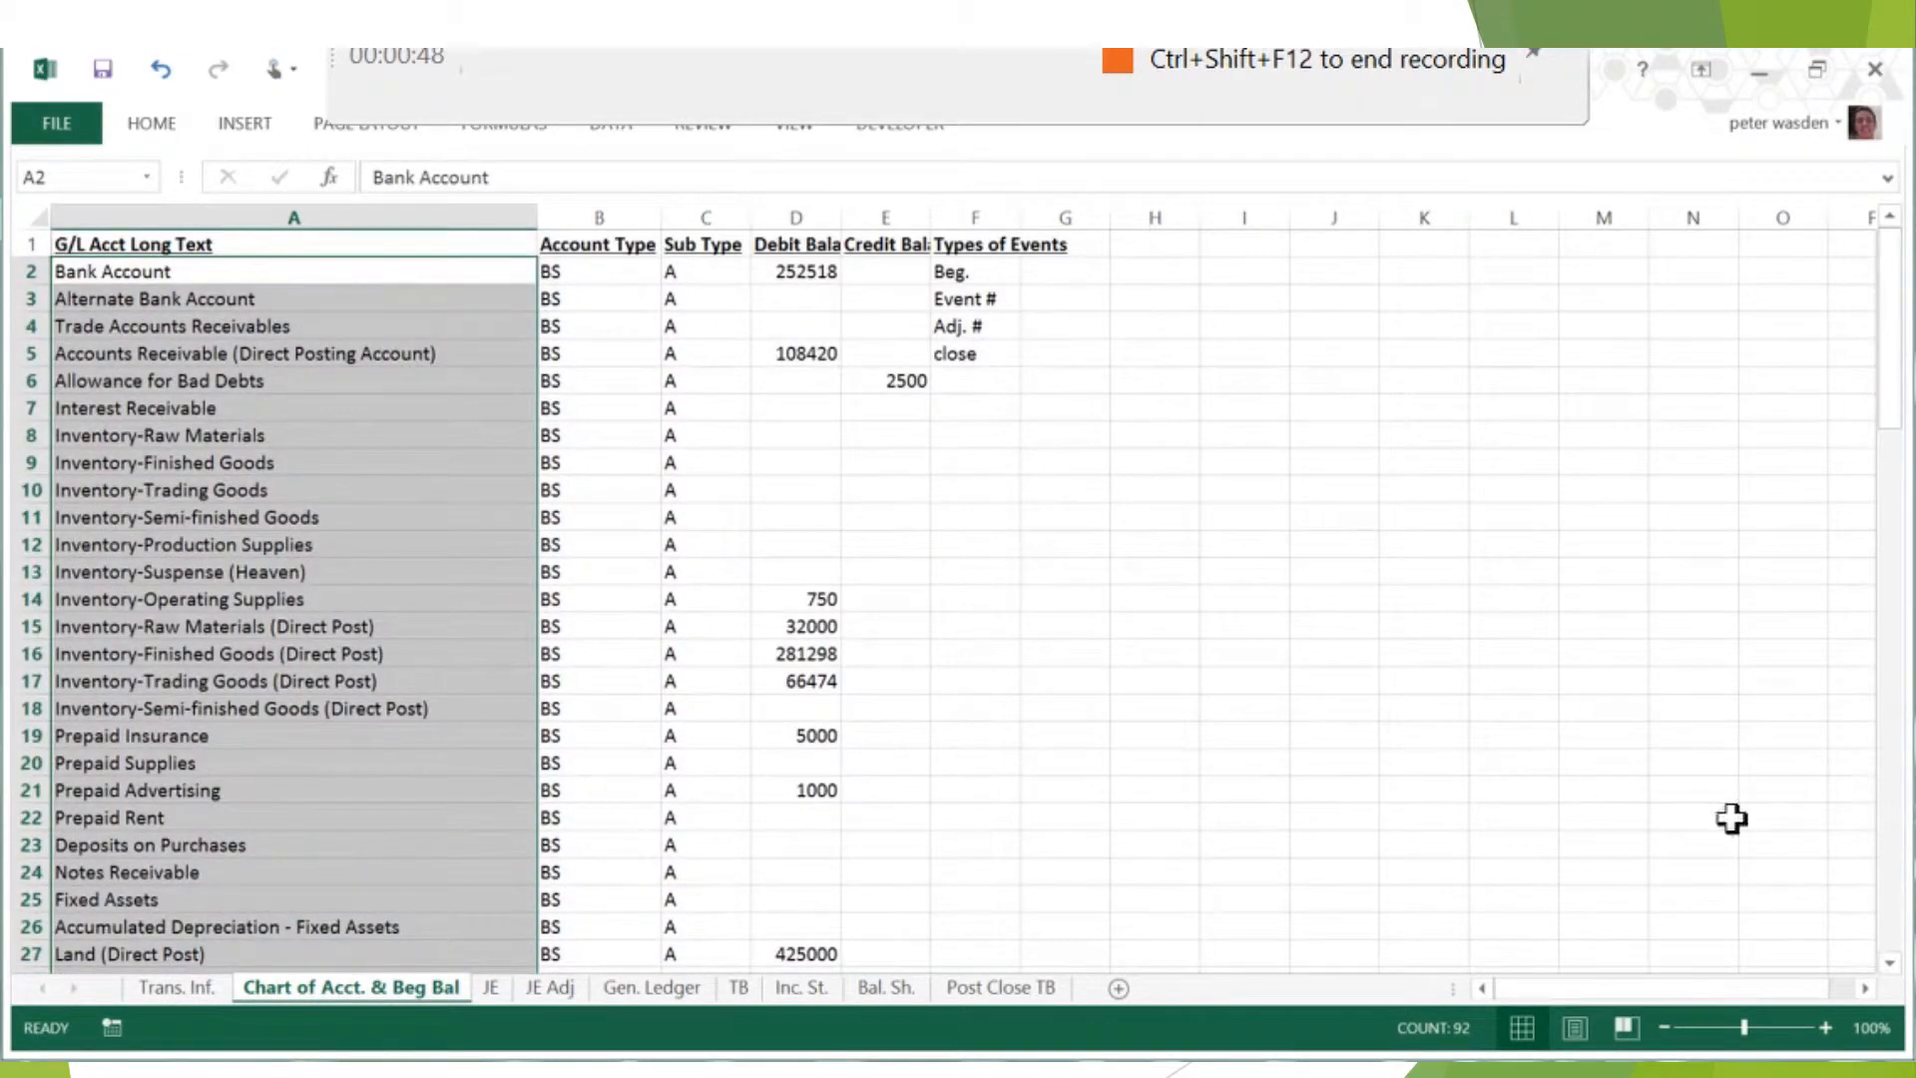
{"action": "mouse_move", "coordinate": [1724, 810]}
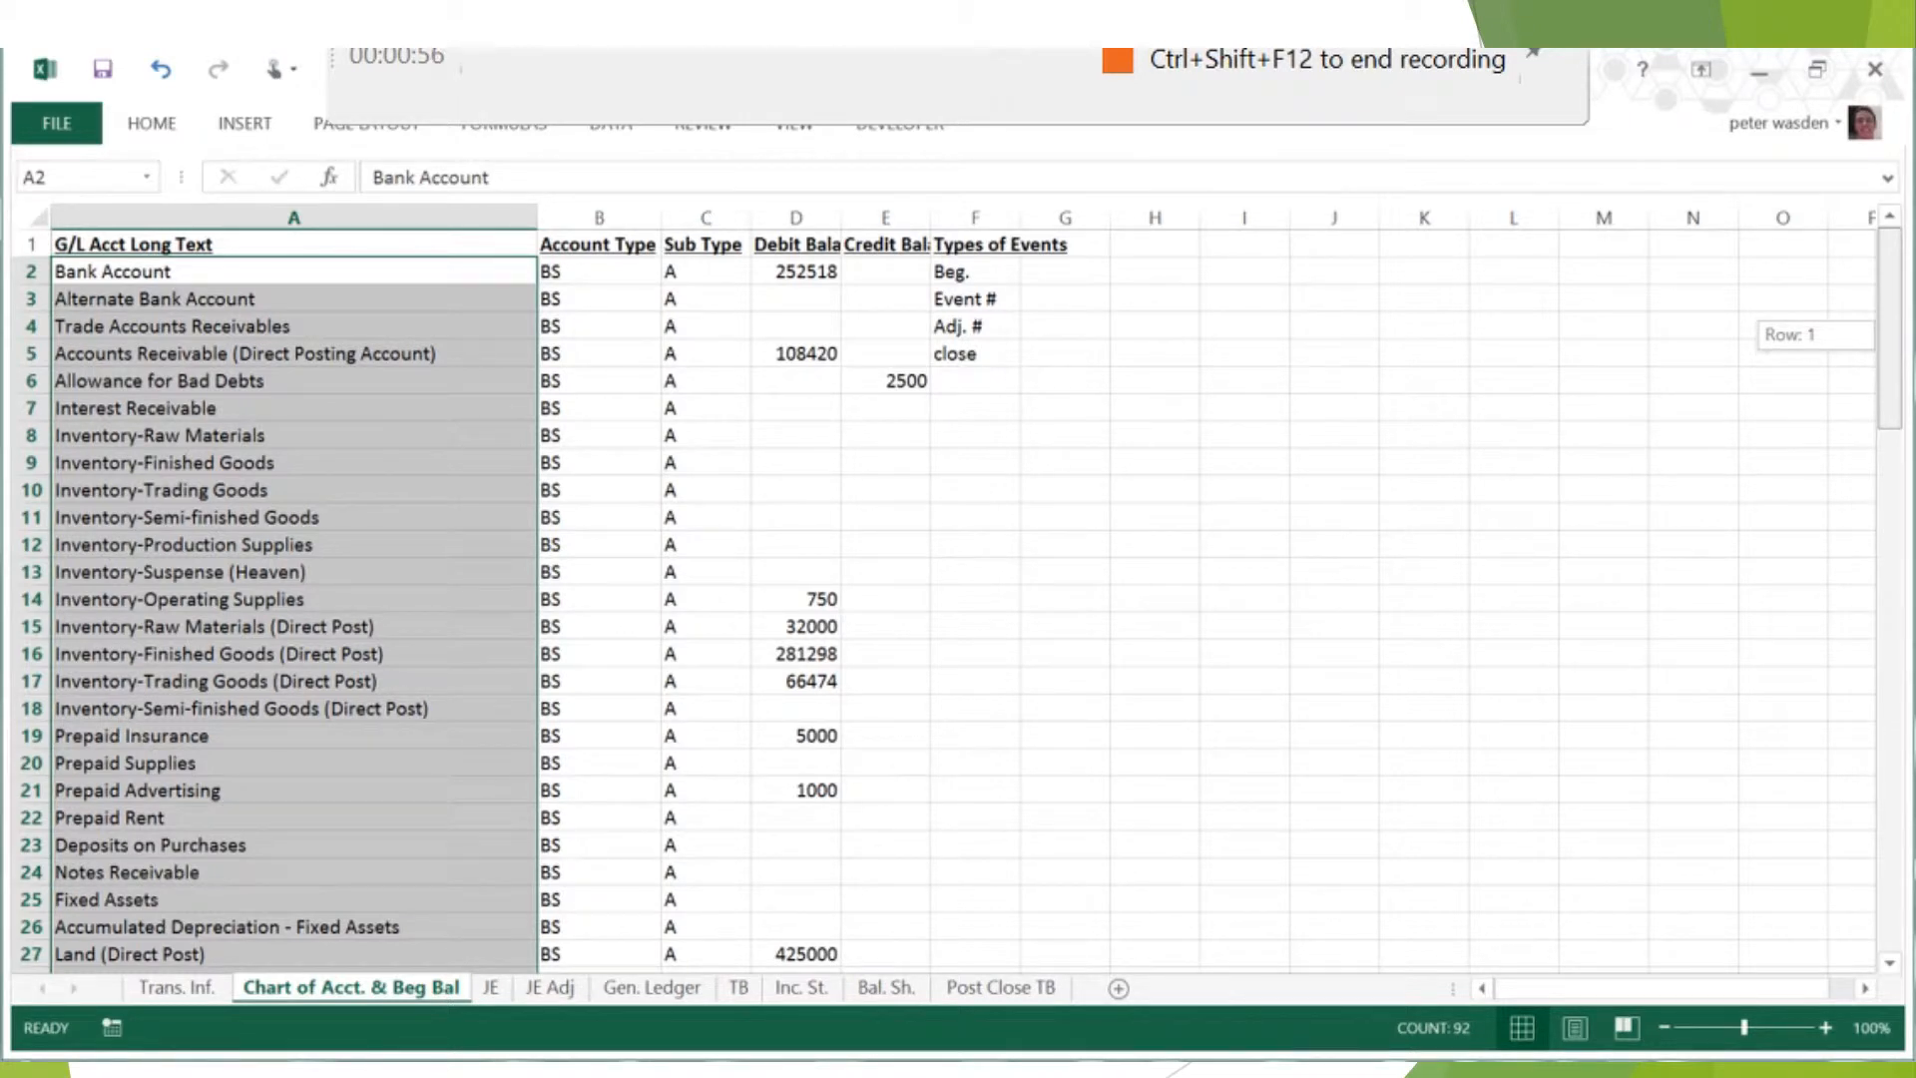
{"action": "mouse_move", "coordinate": [1610, 623]}
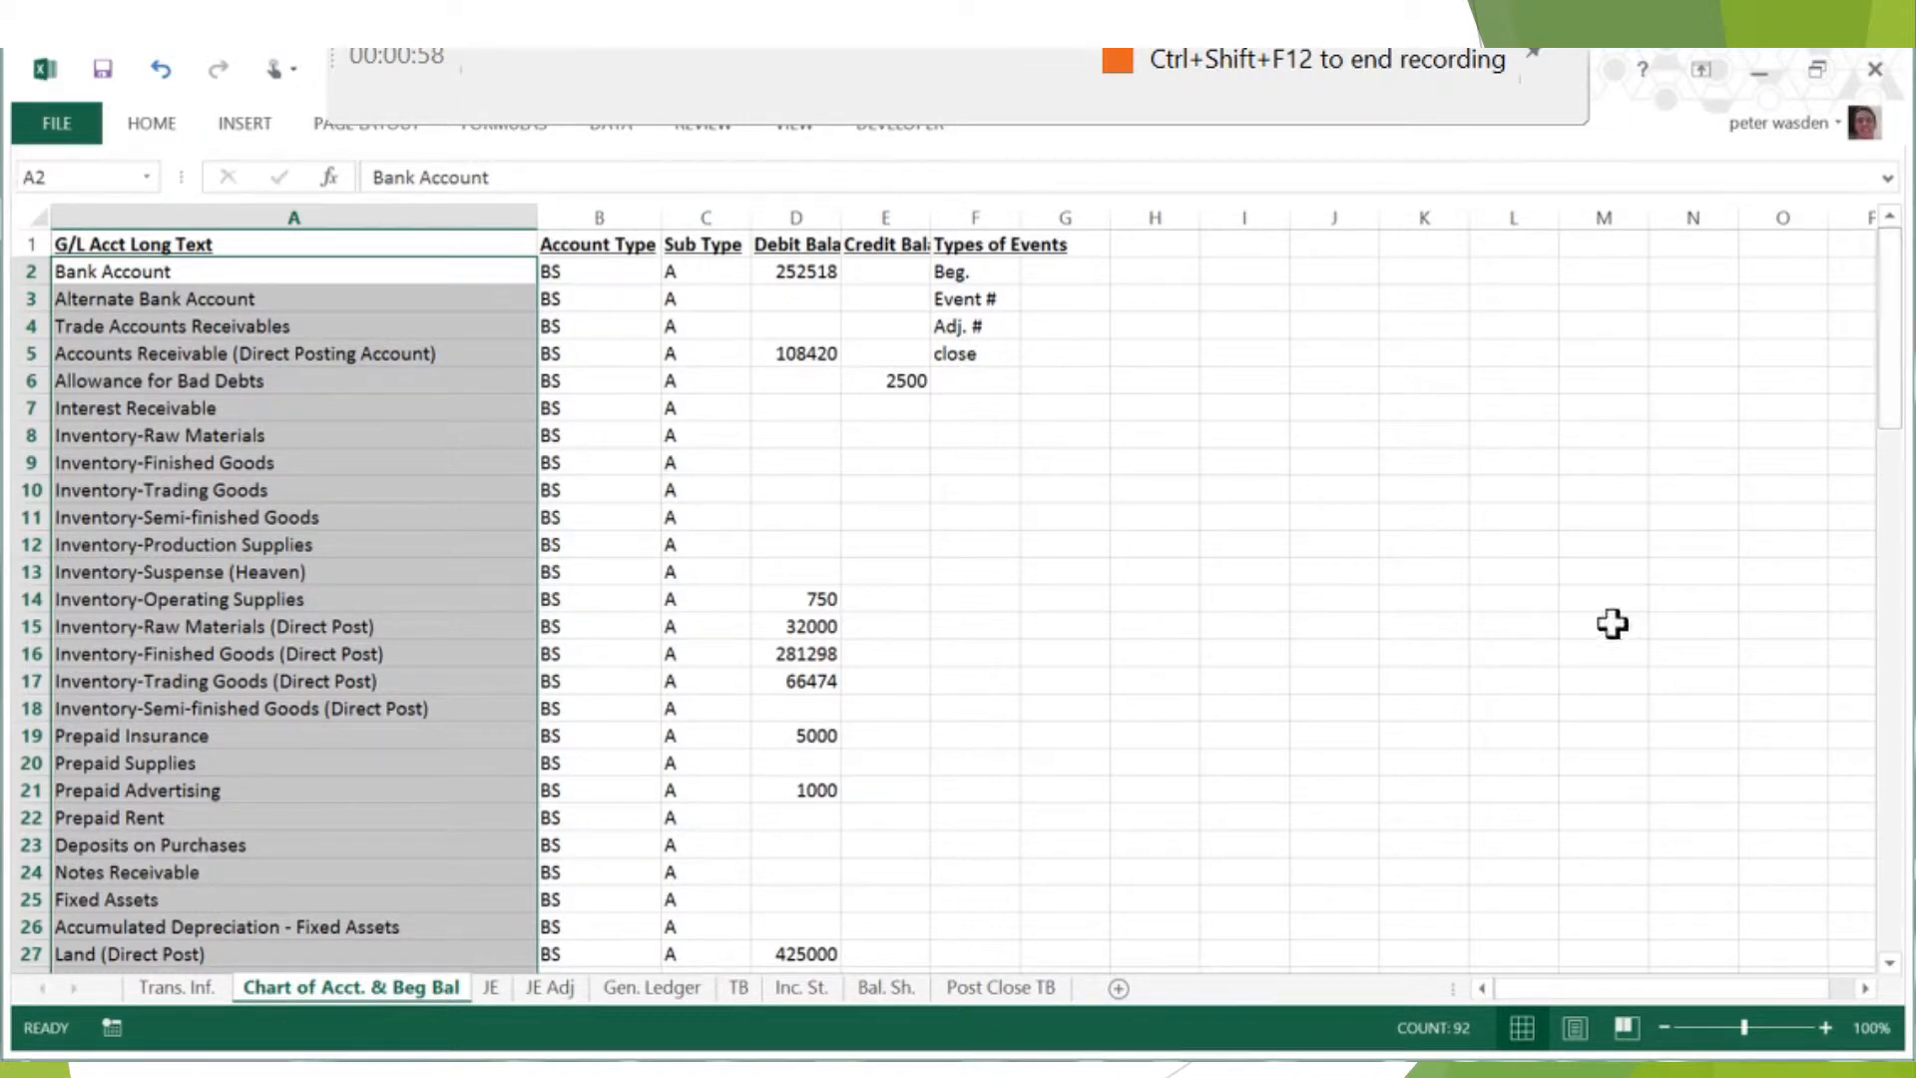
{"action": "left_click", "coordinate": [596, 243]}
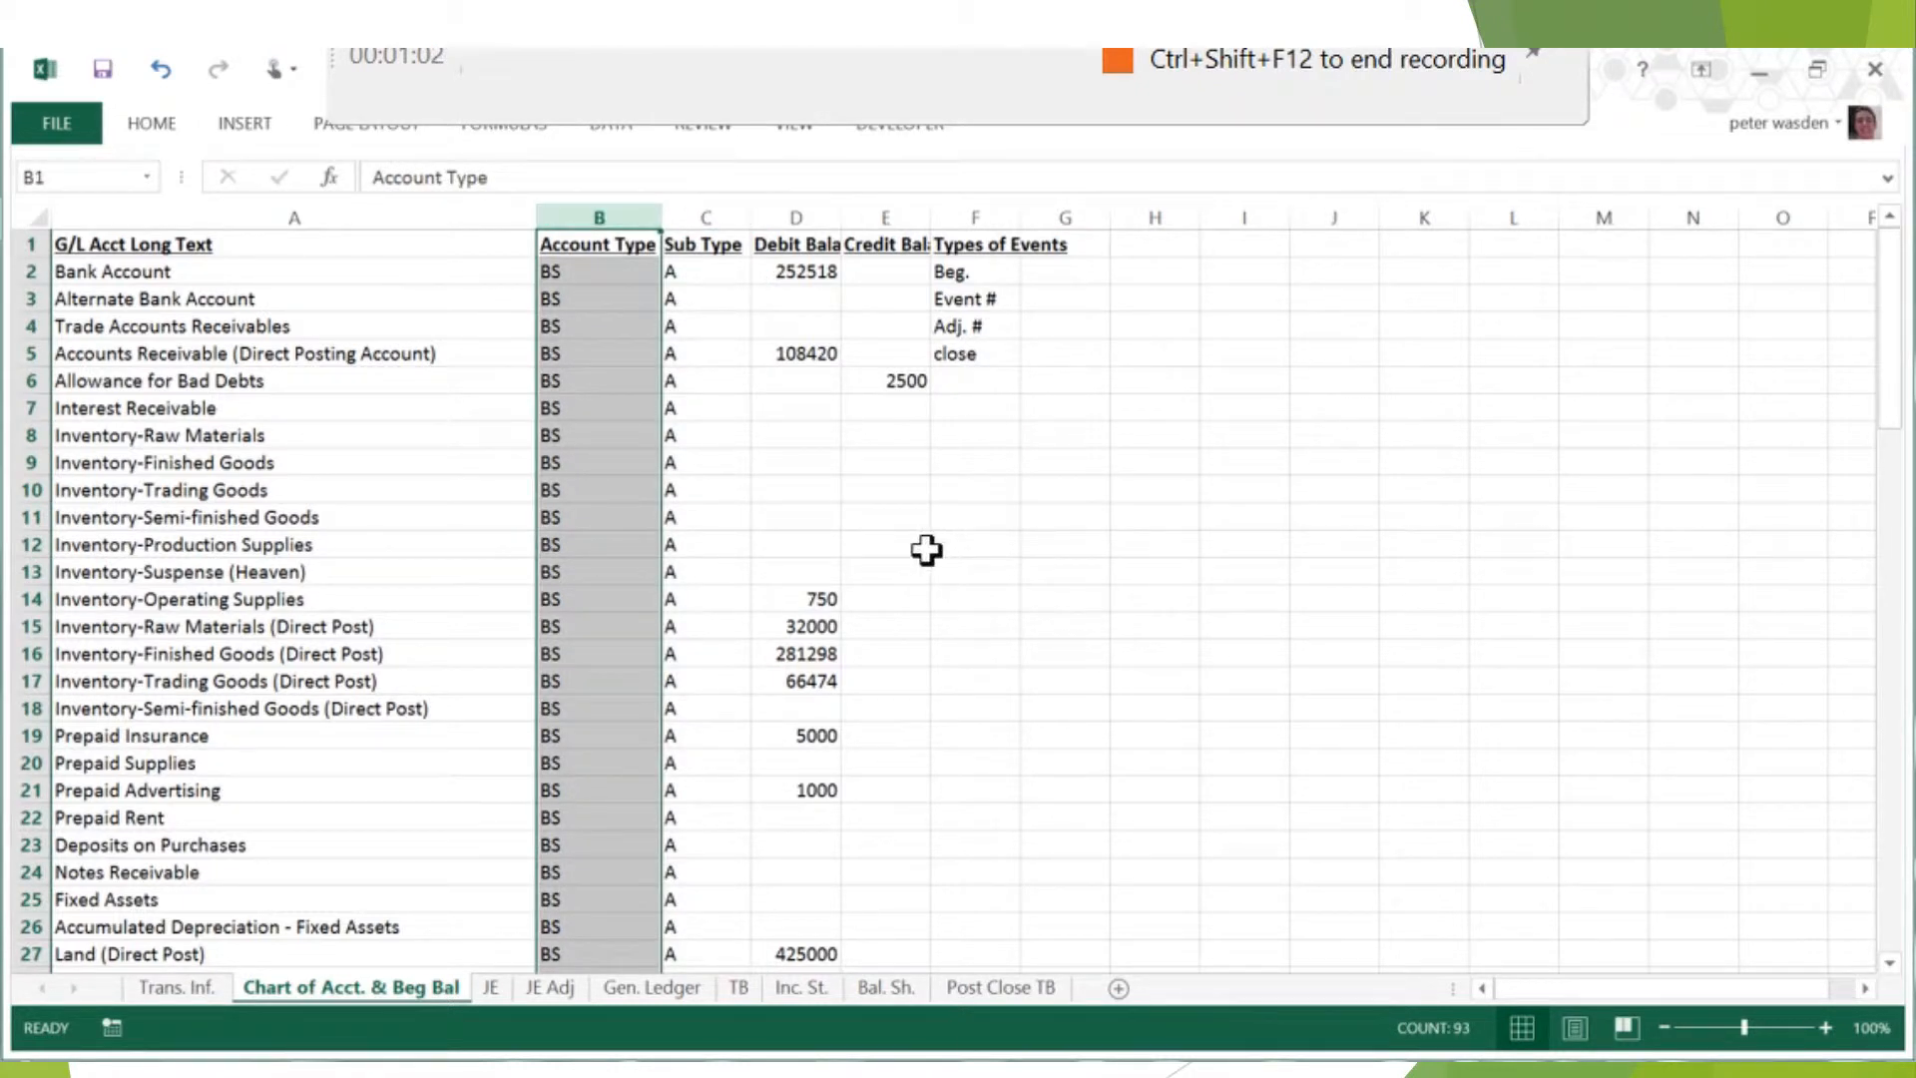
{"action": "mouse_move", "coordinate": [1453, 469]}
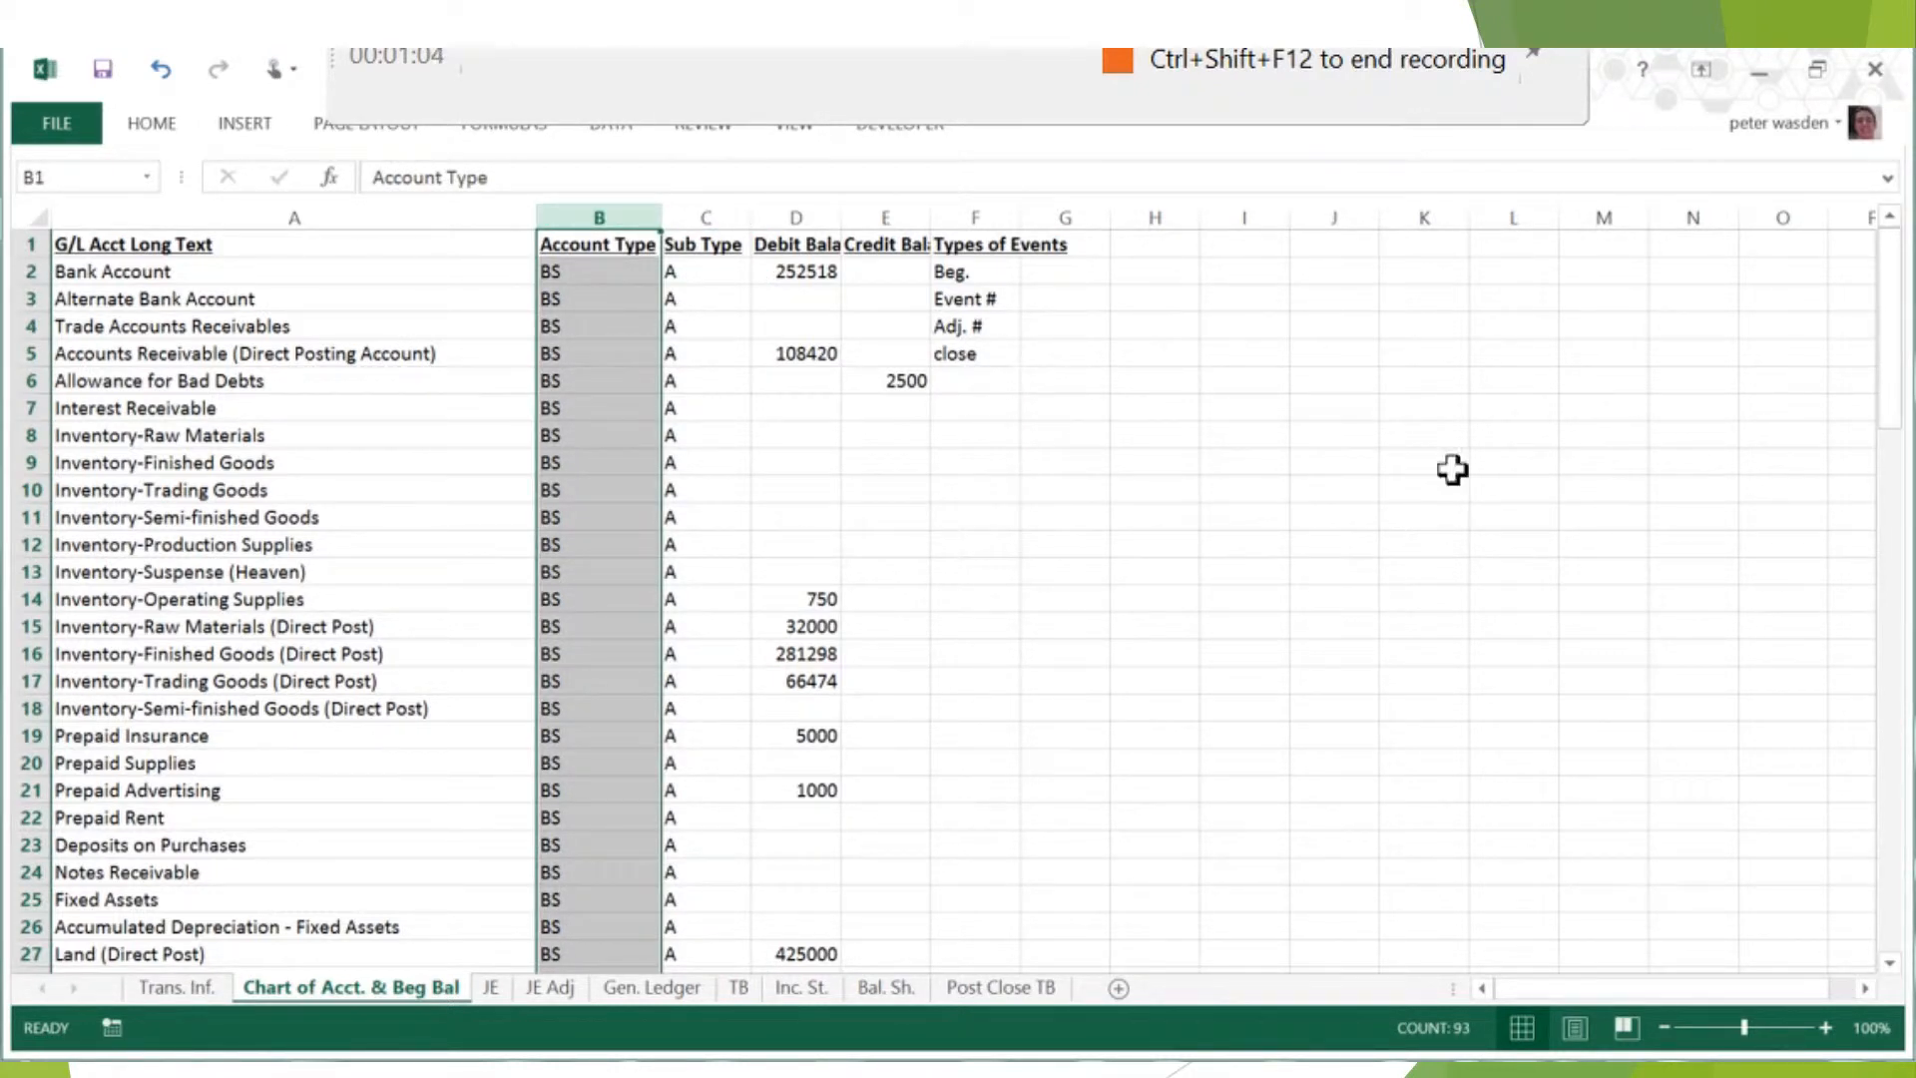
{"action": "left_click", "coordinate": [704, 243]}
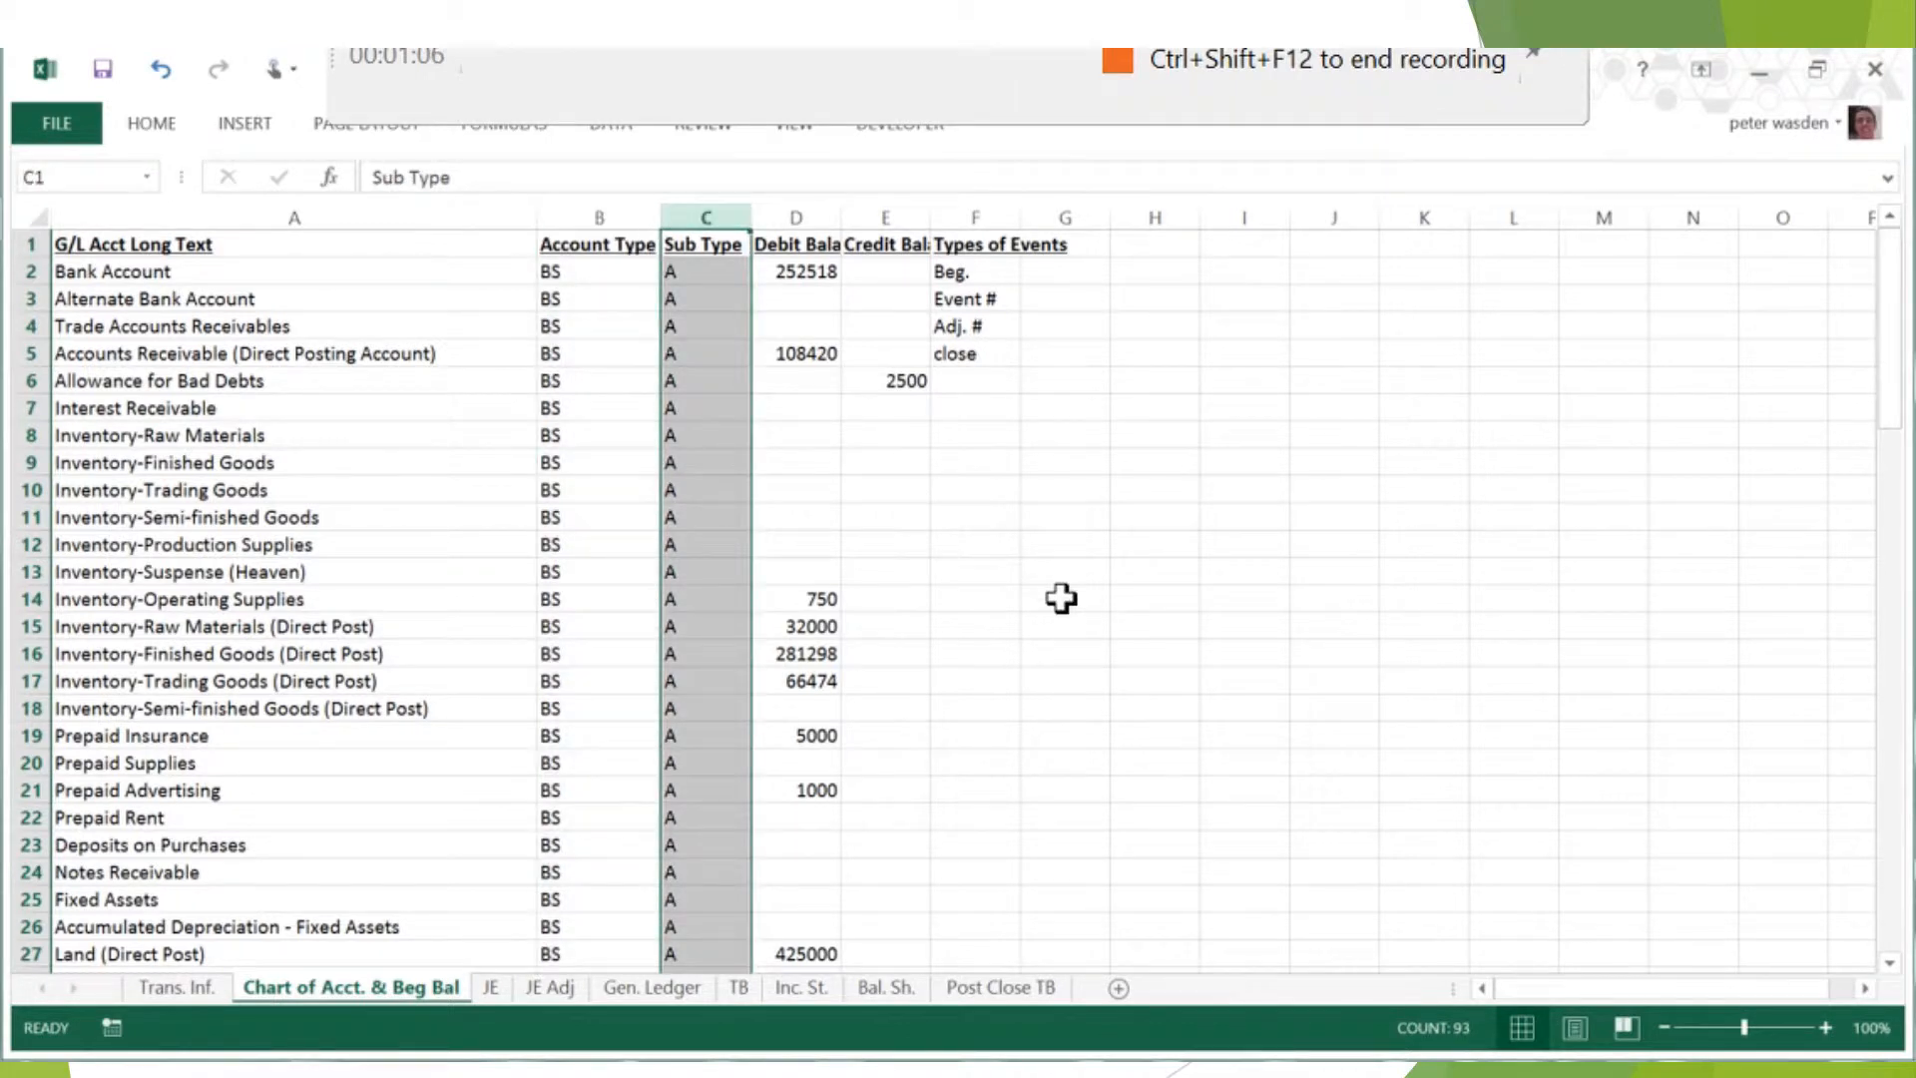
{"action": "mouse_move", "coordinate": [1060, 596]}
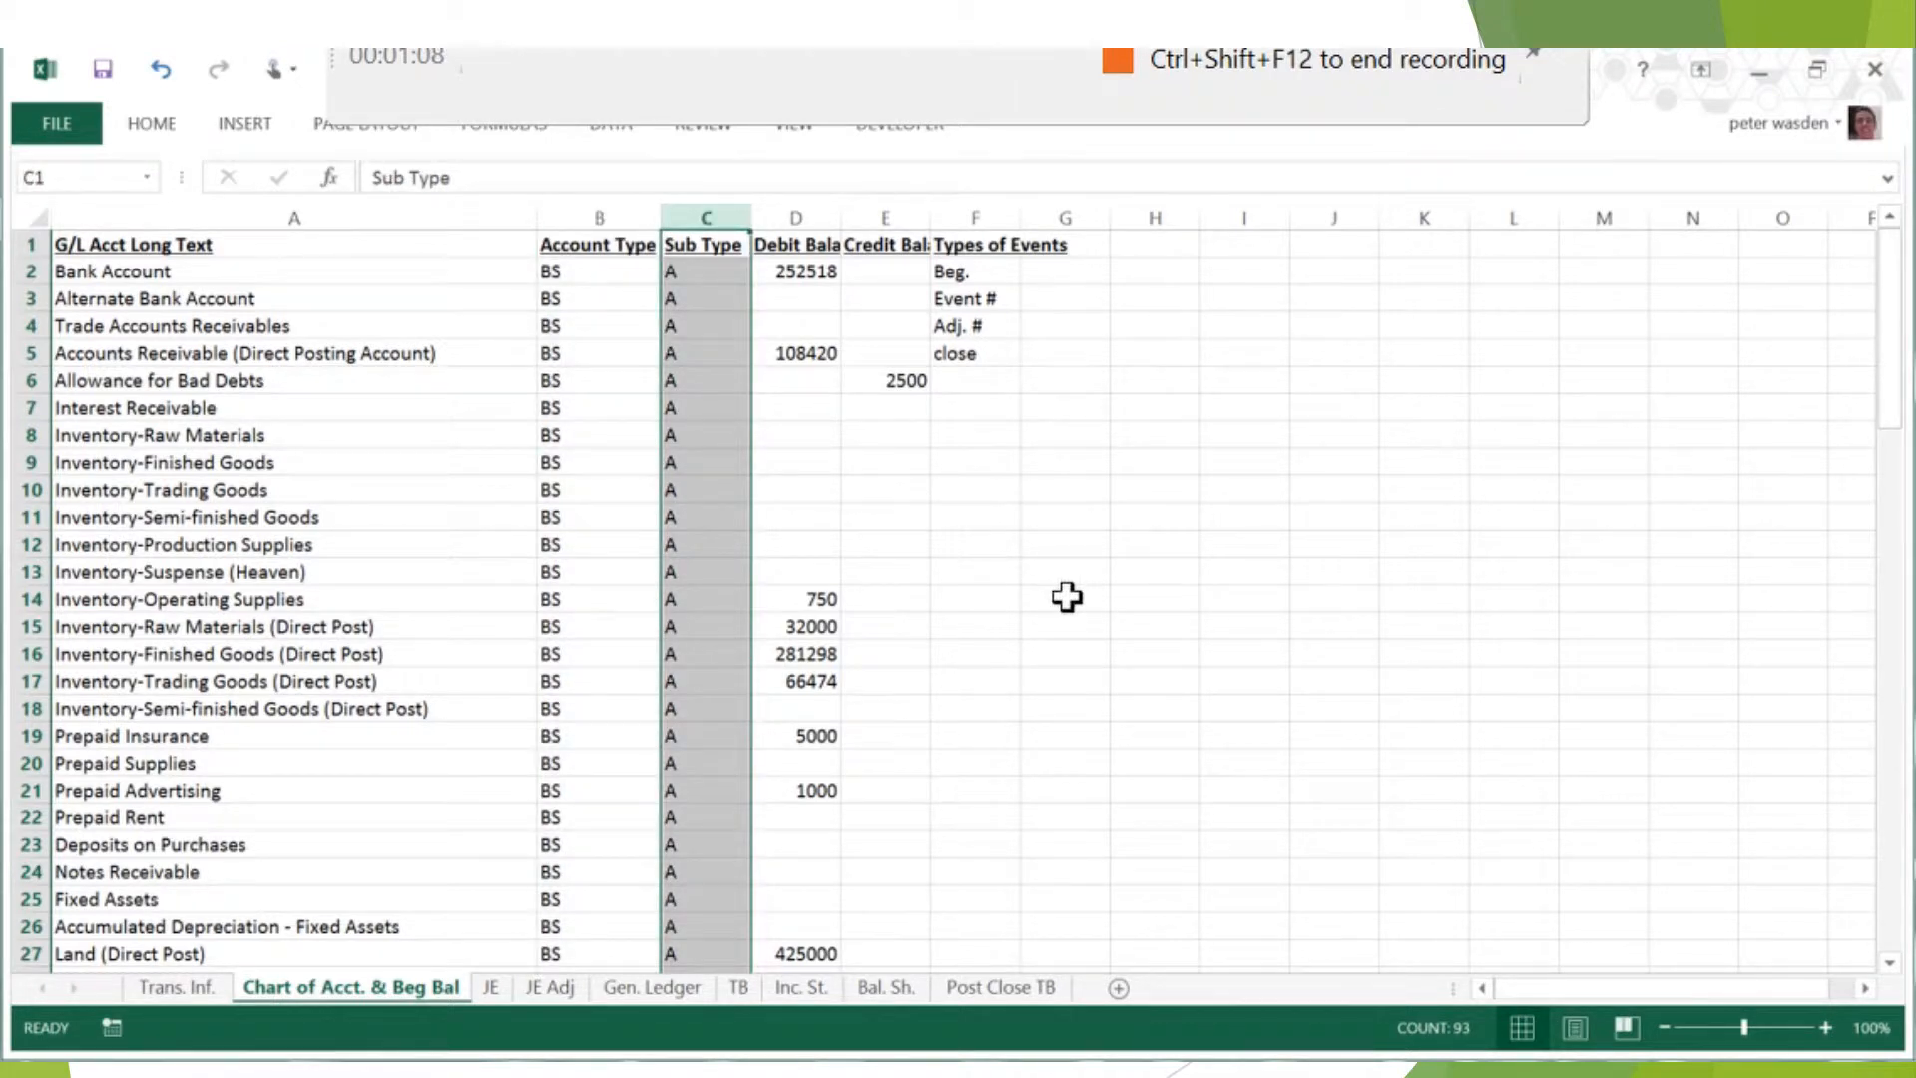
{"action": "left_click", "coordinate": [794, 215]}
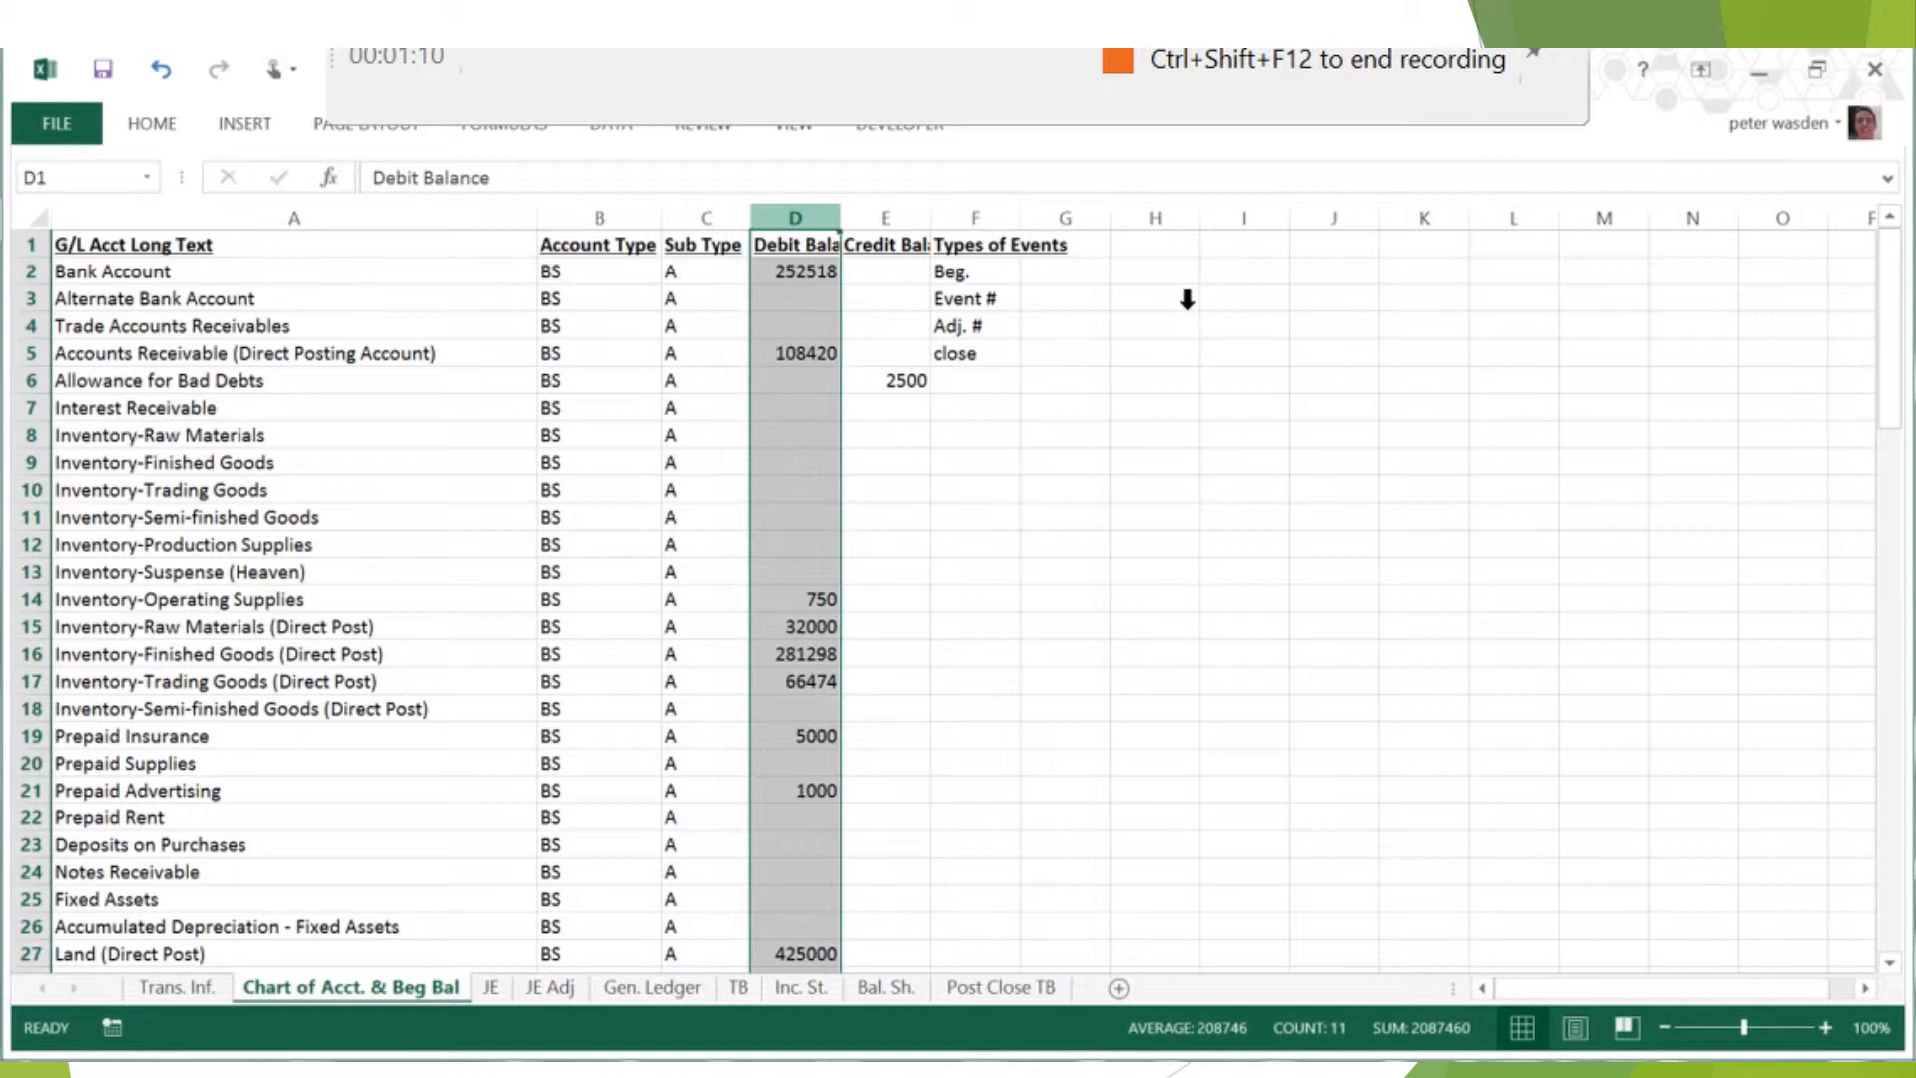
{"action": "left_click", "coordinate": [1152, 379]}
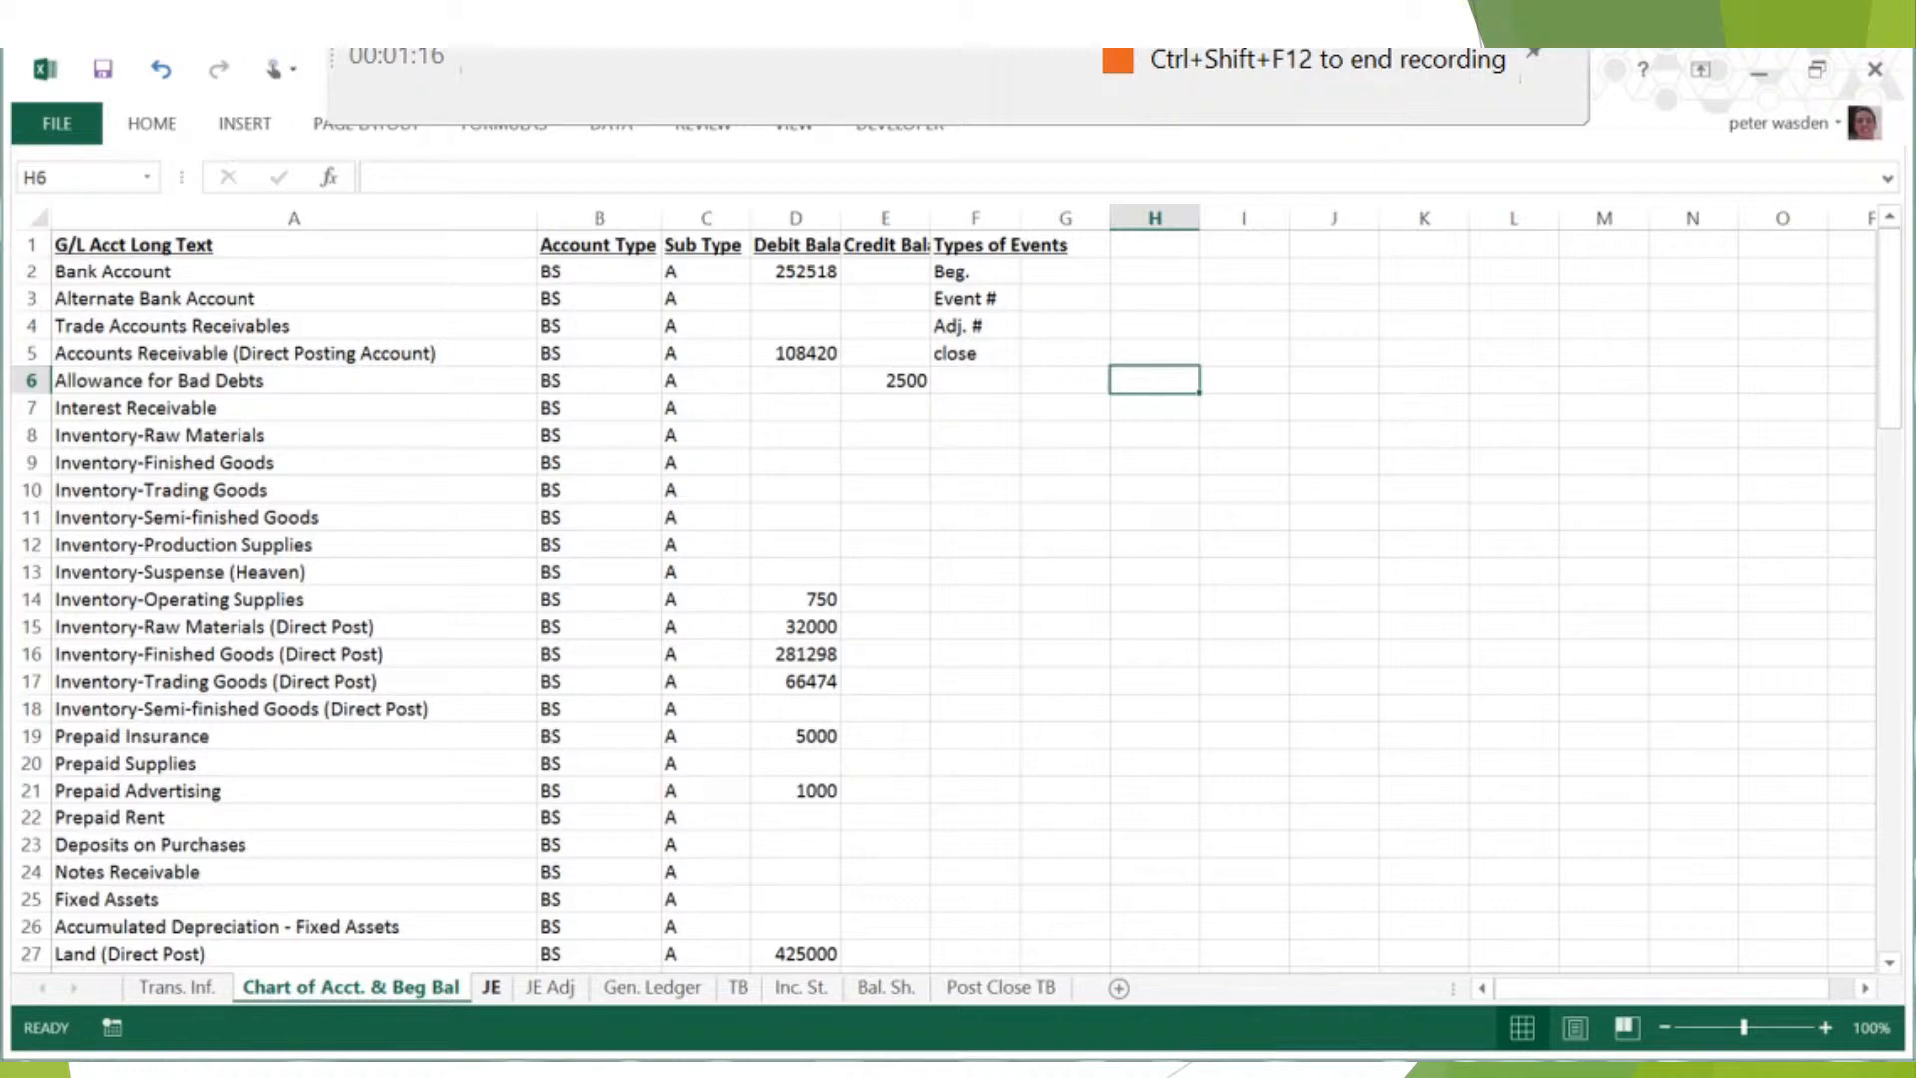
{"action": "left_click", "coordinate": [491, 988]}
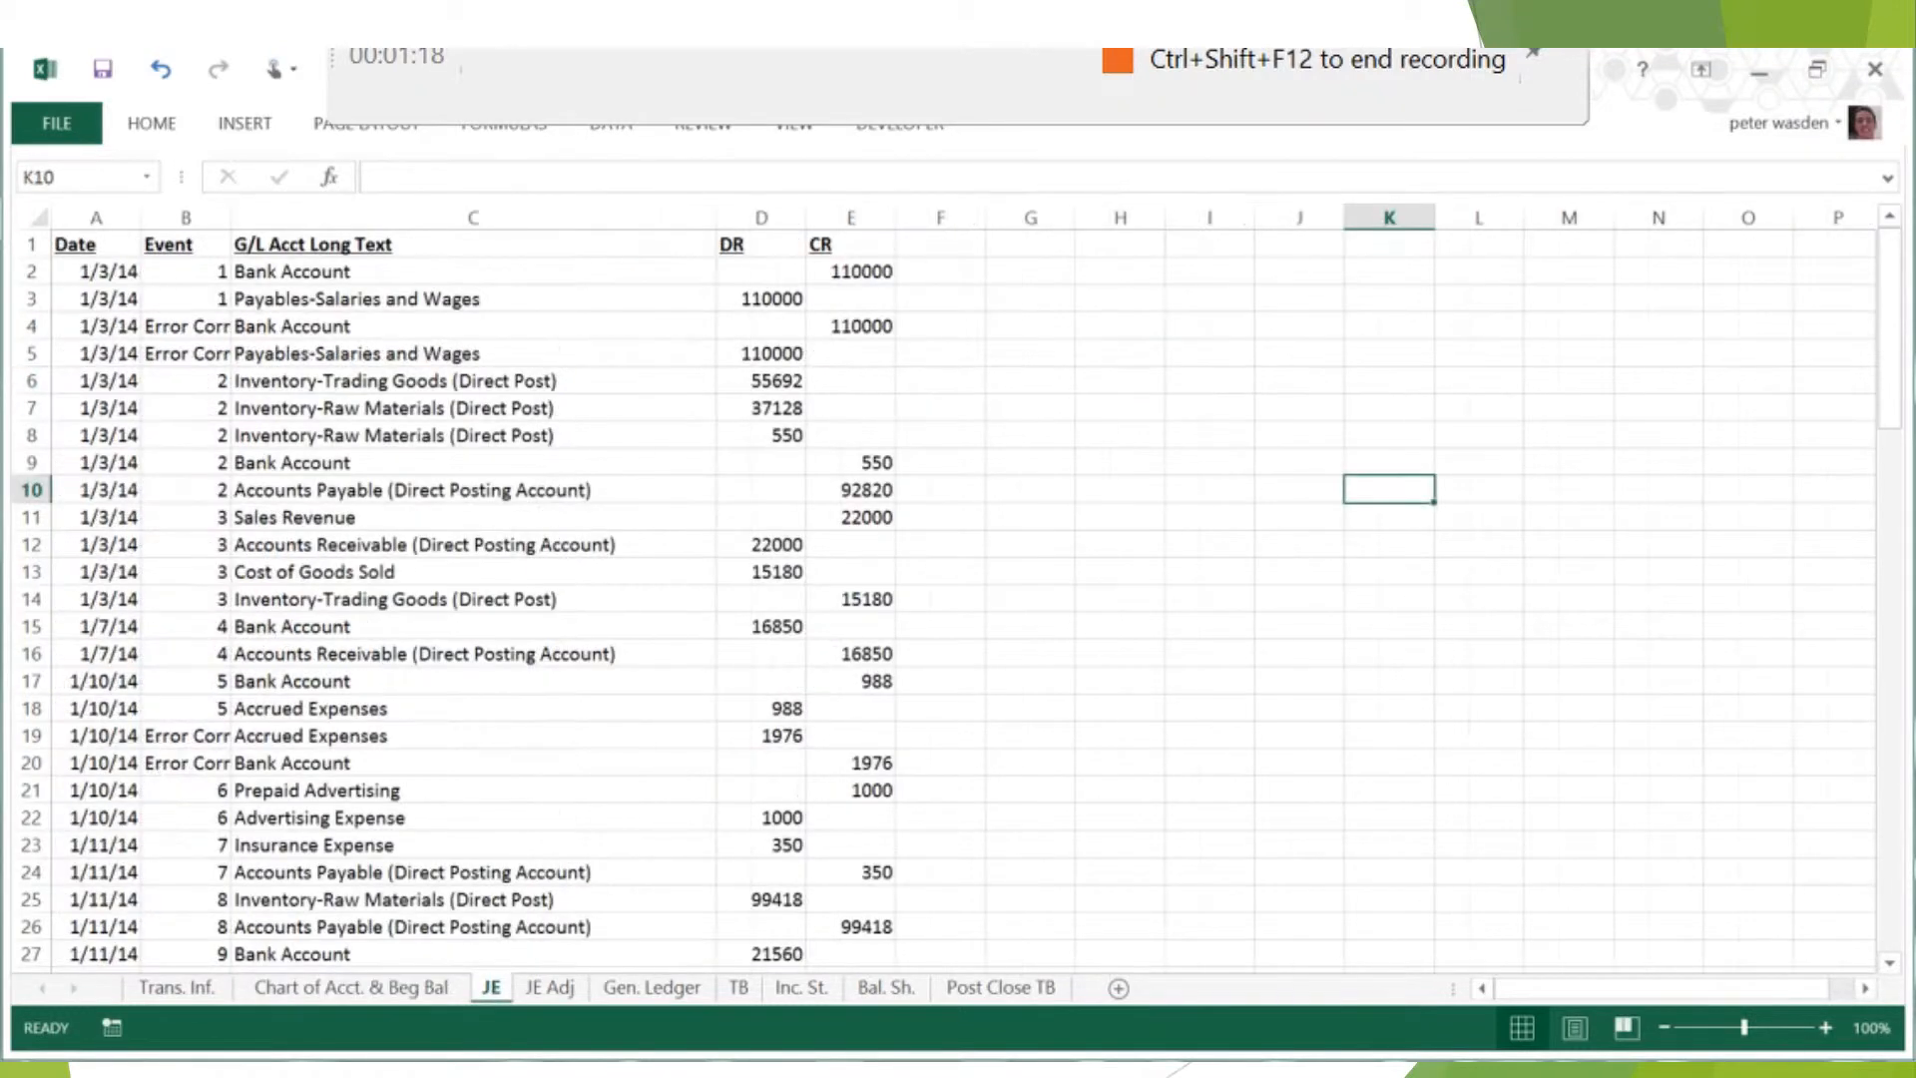
{"action": "mouse_move", "coordinate": [1770, 572]}
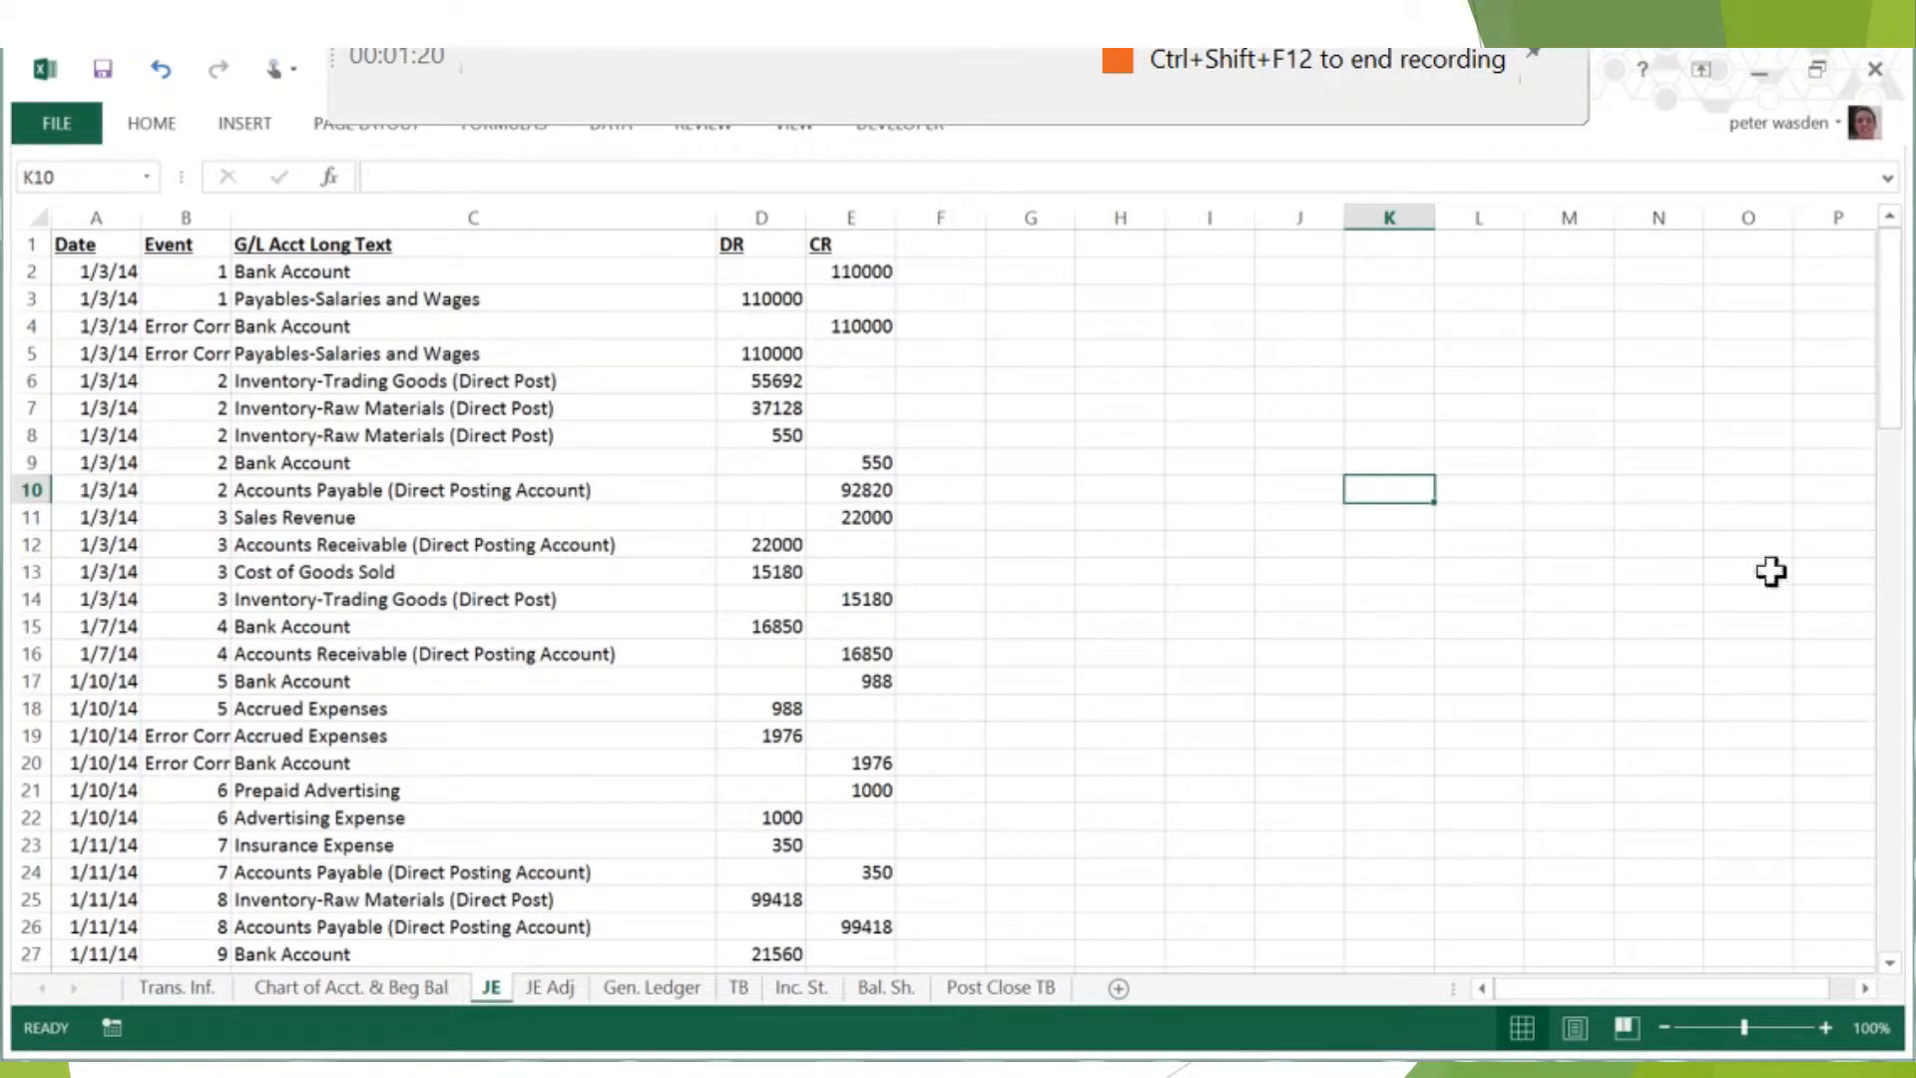
{"action": "mouse_move", "coordinate": [690, 251]}
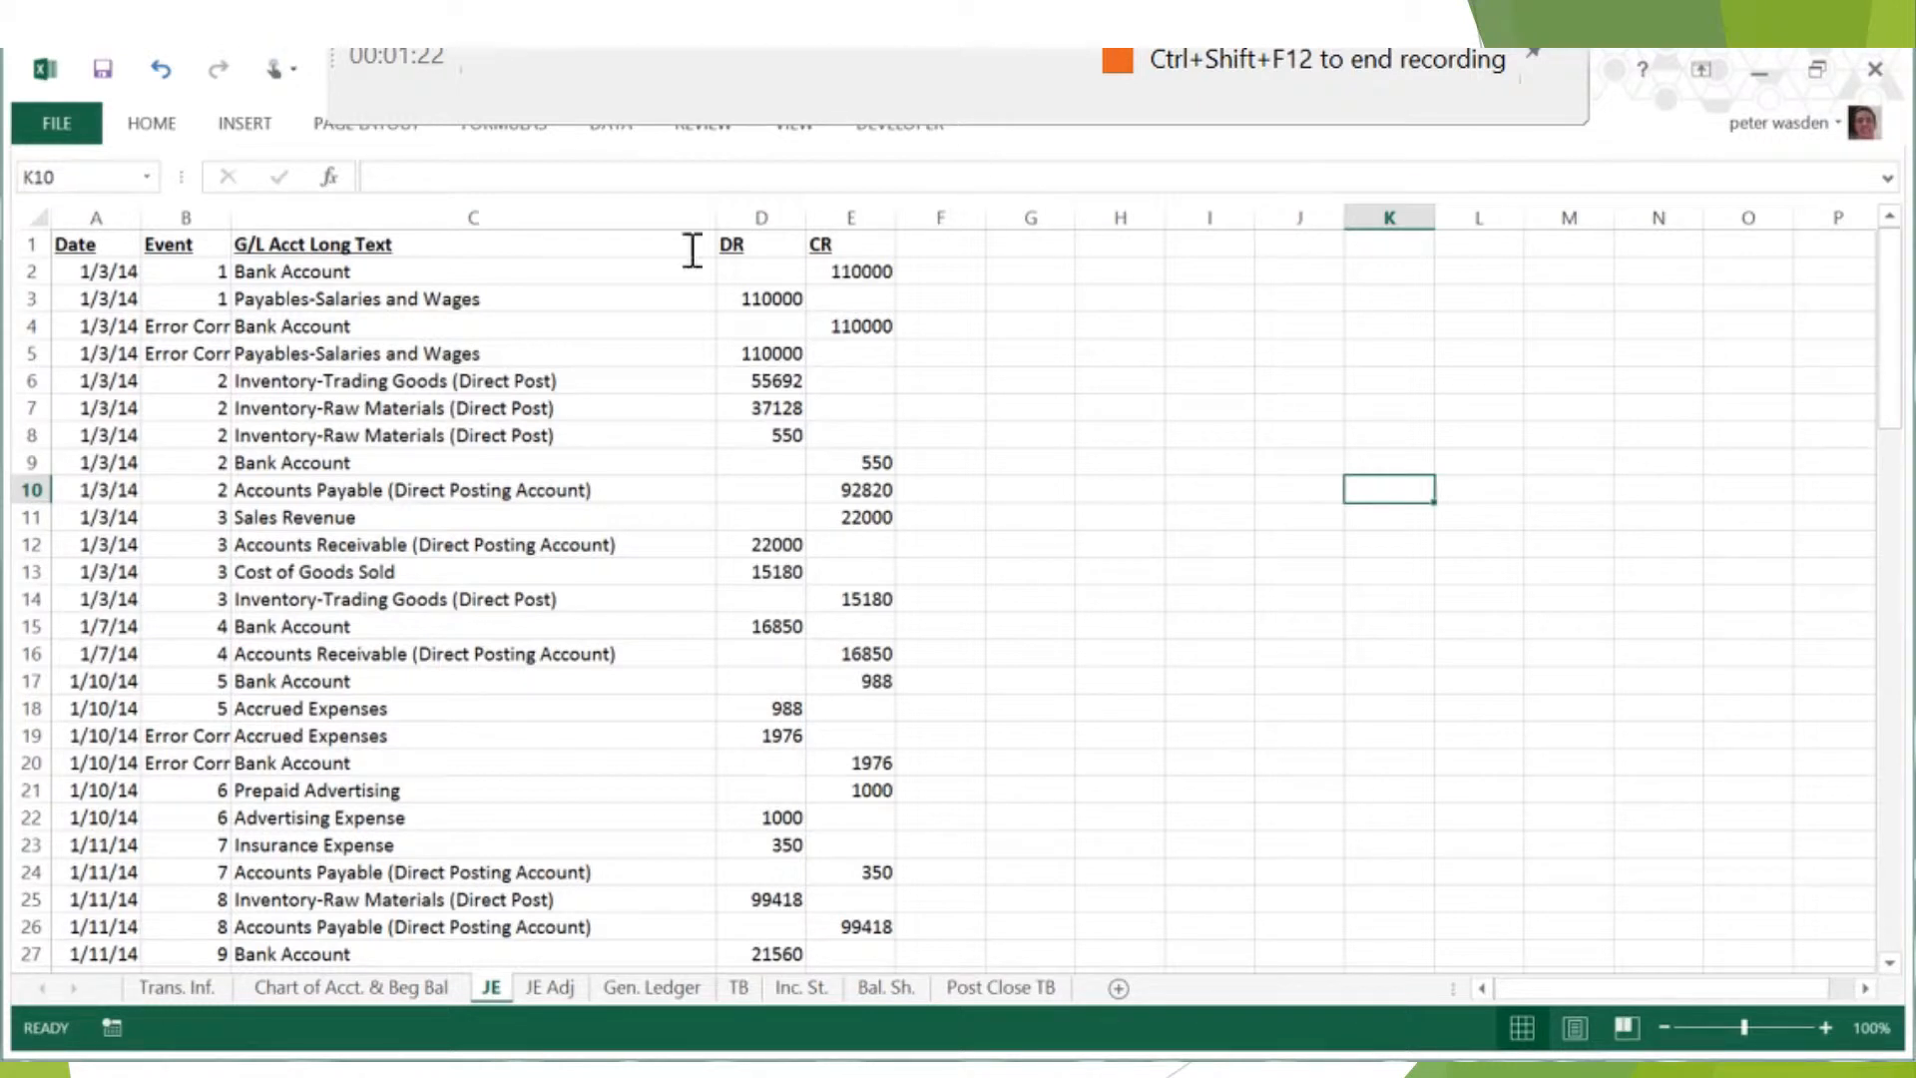
{"action": "left_click", "coordinate": [323, 271]}
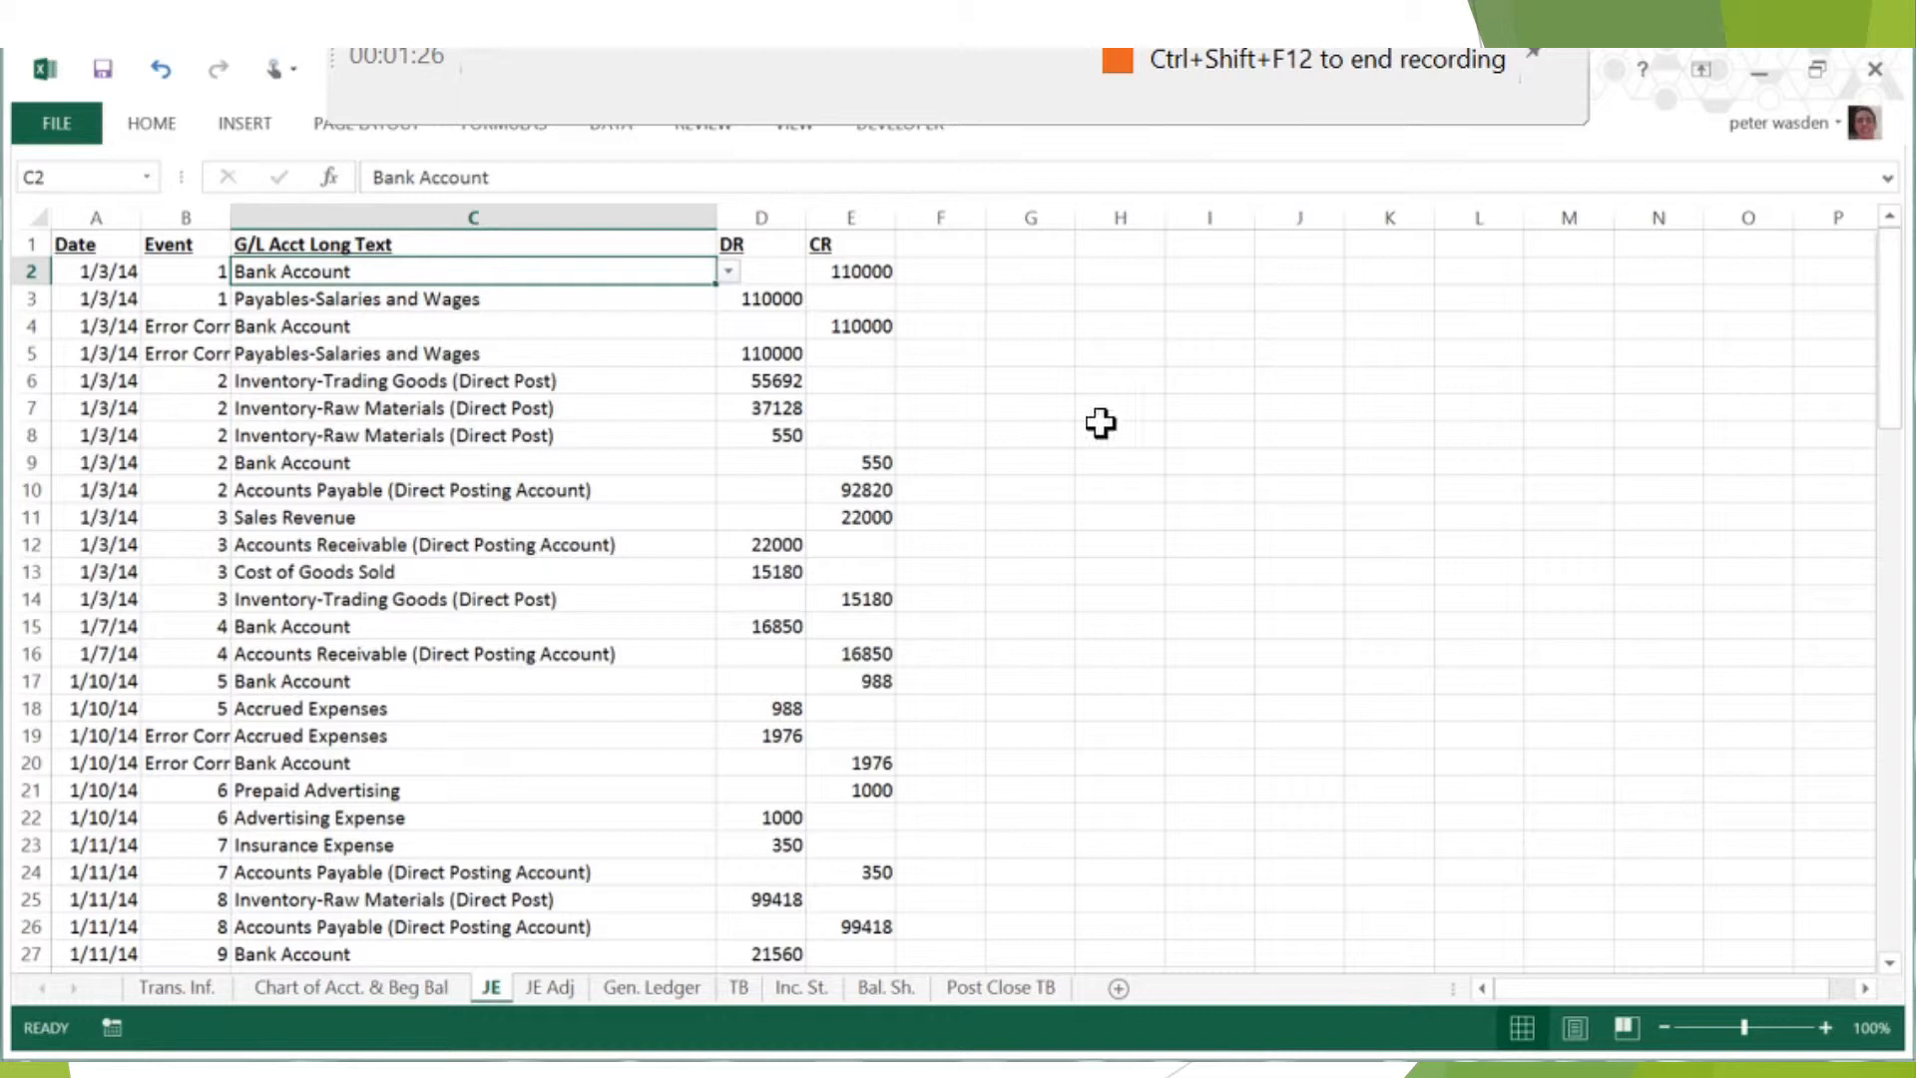
{"action": "left_click", "coordinate": [726, 272]}
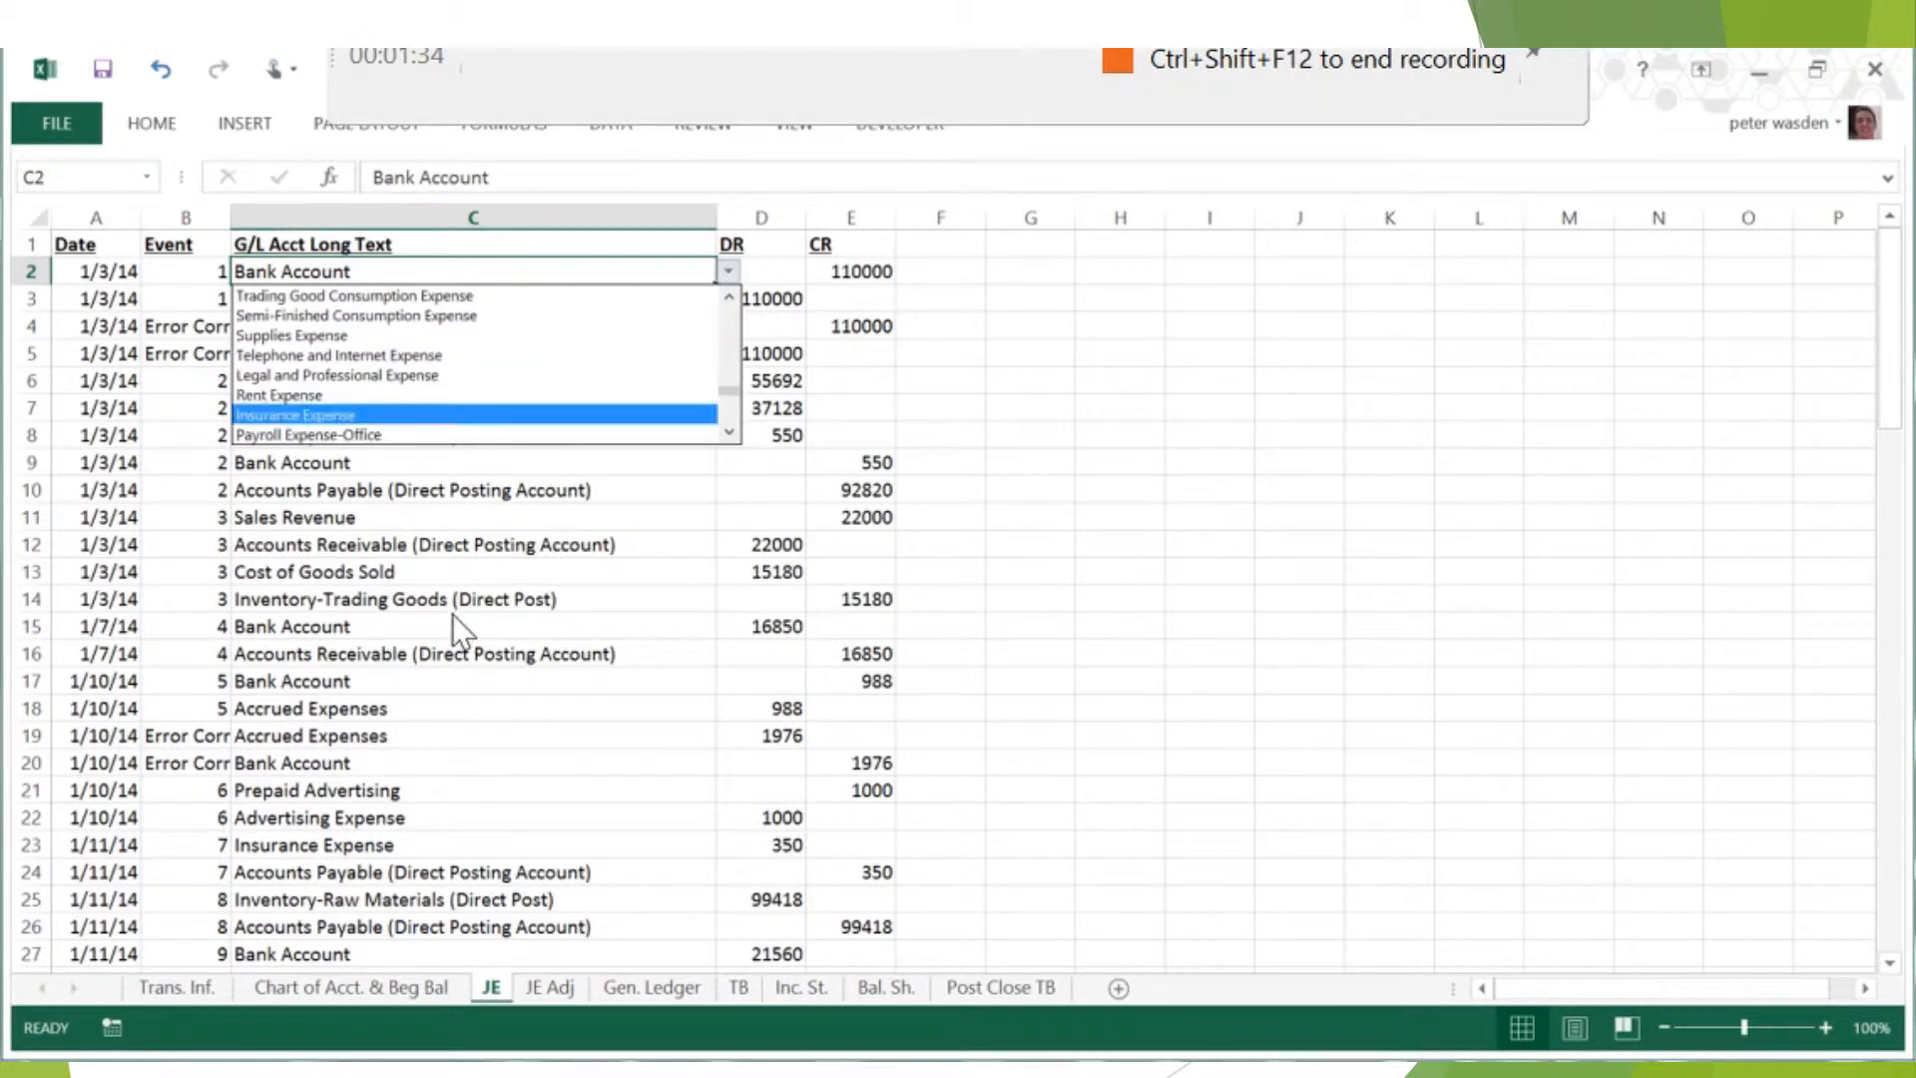
{"action": "left_click", "coordinate": [295, 415]}
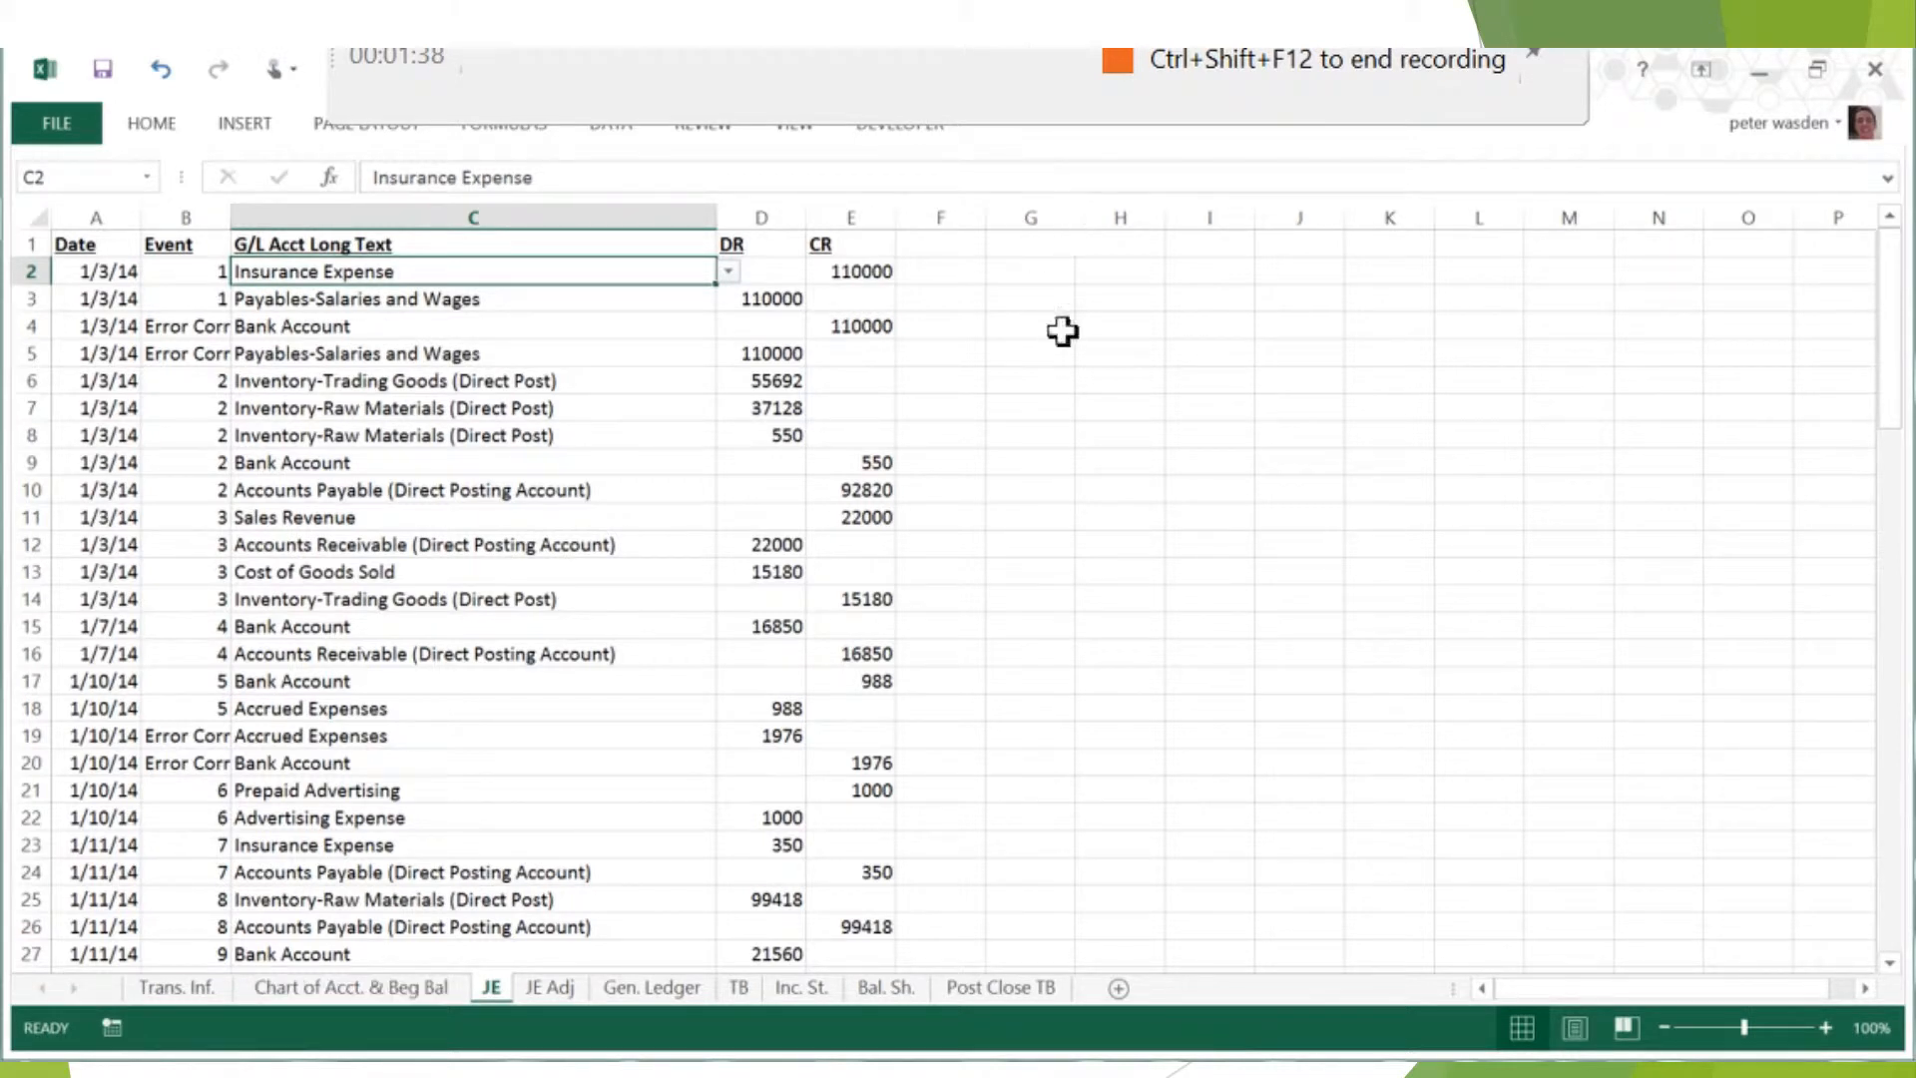
{"action": "left_click", "coordinate": [726, 269]}
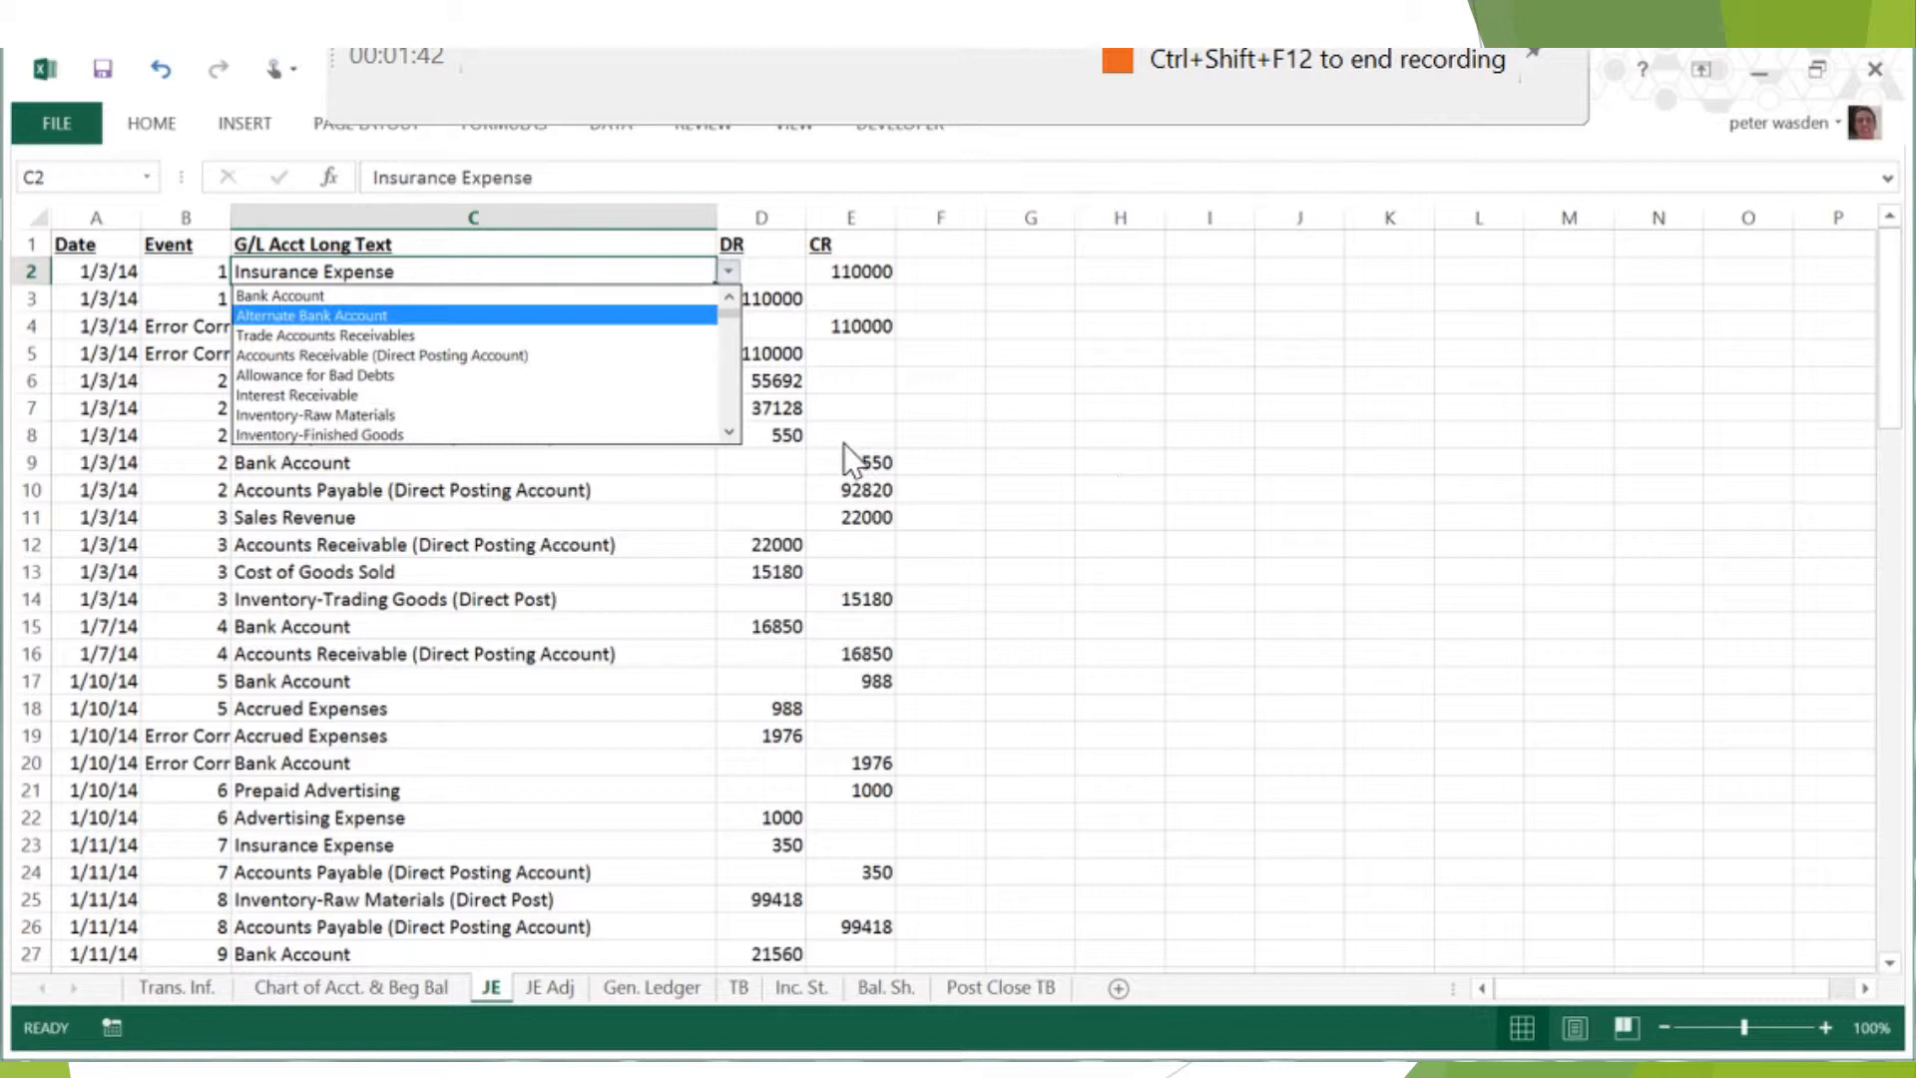
{"action": "left_click", "coordinate": [280, 295]}
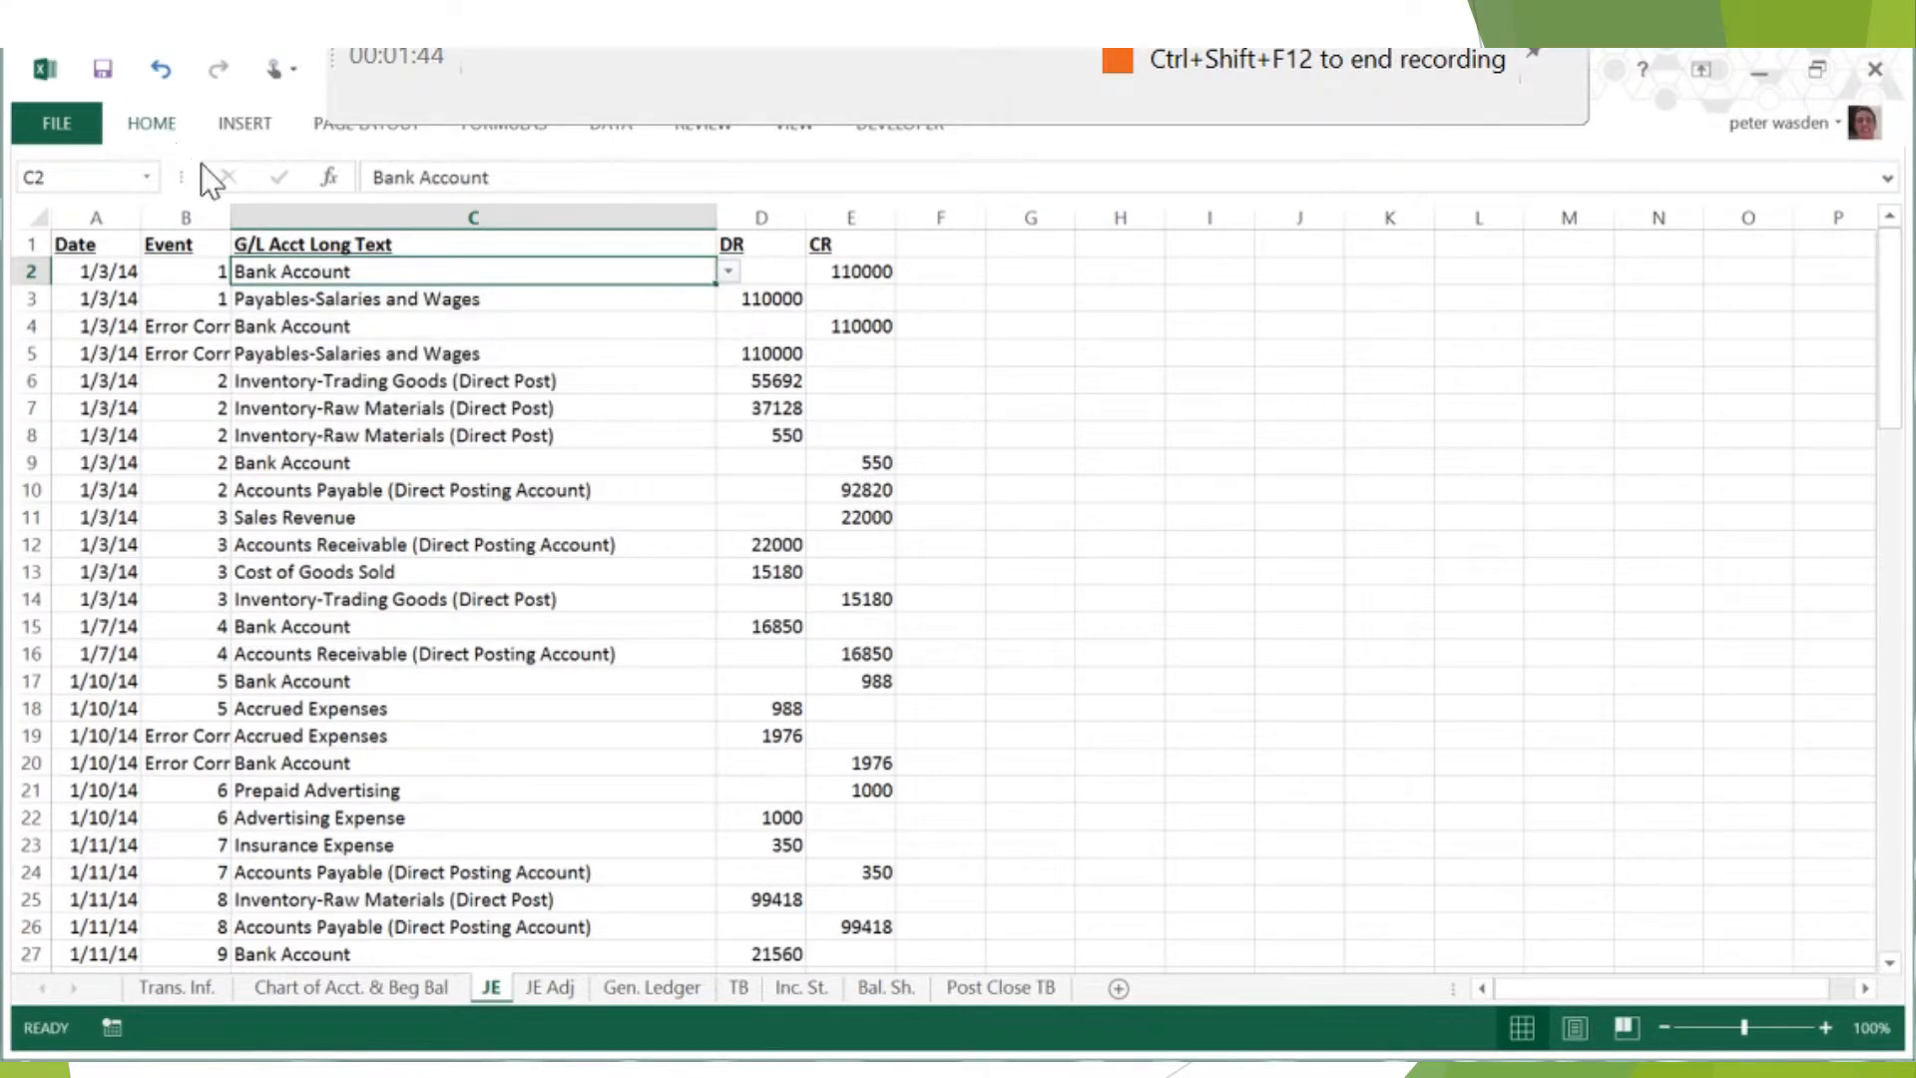
{"action": "left_click", "coordinate": [152, 122]}
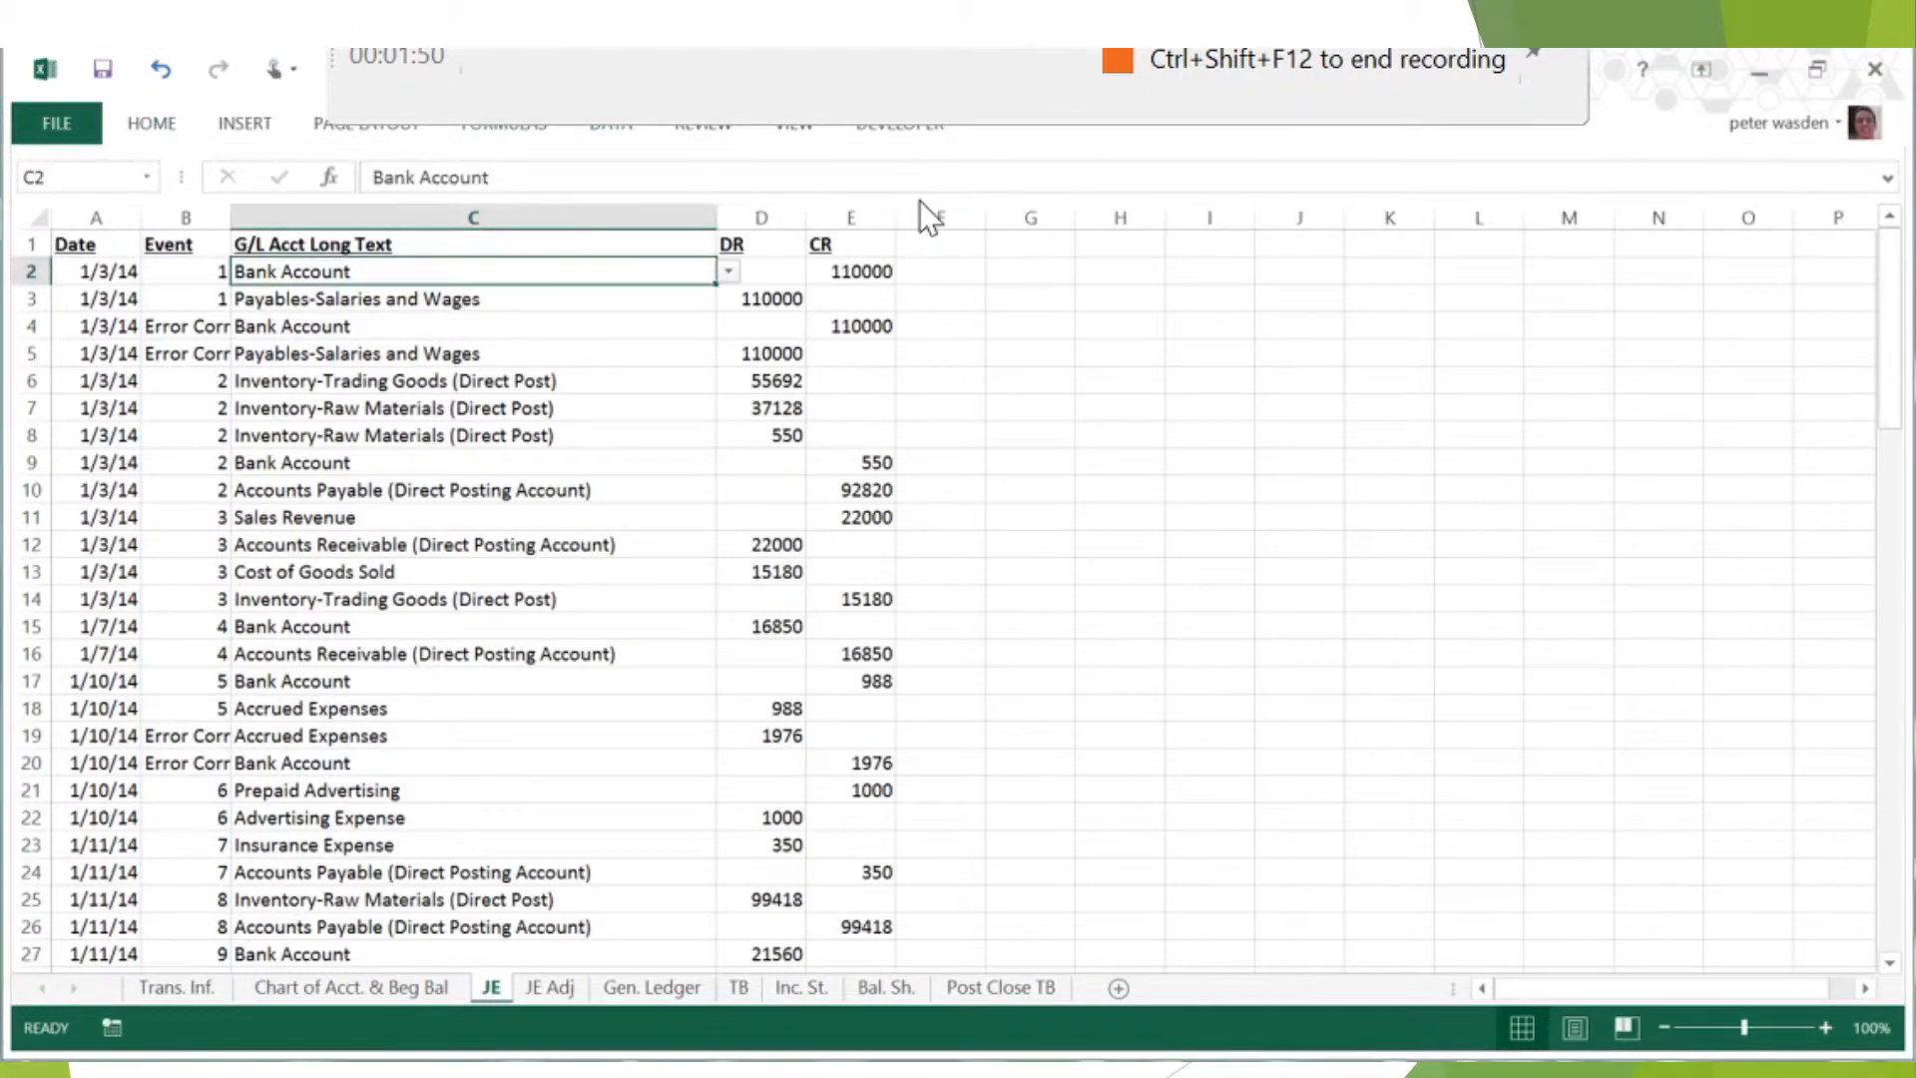
{"action": "left_click", "coordinate": [611, 122]}
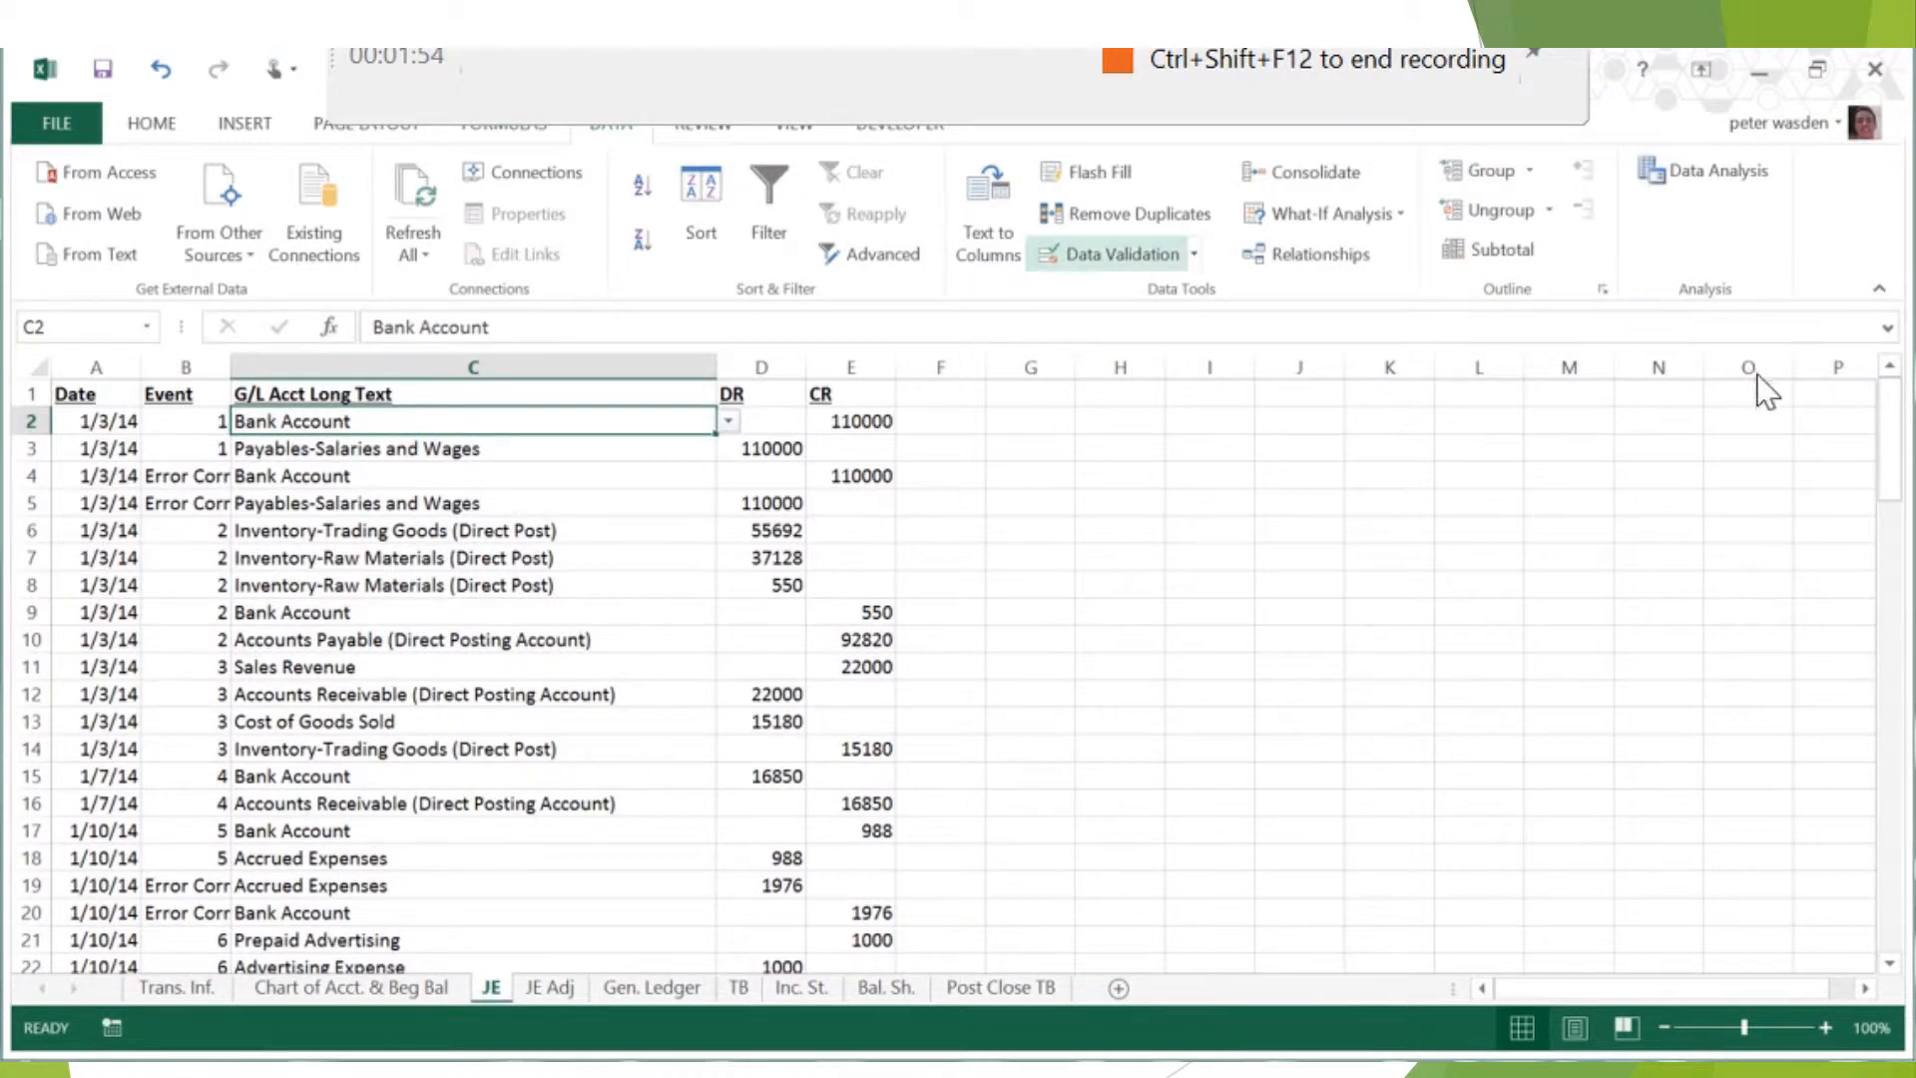
{"action": "left_click", "coordinate": [1110, 253]}
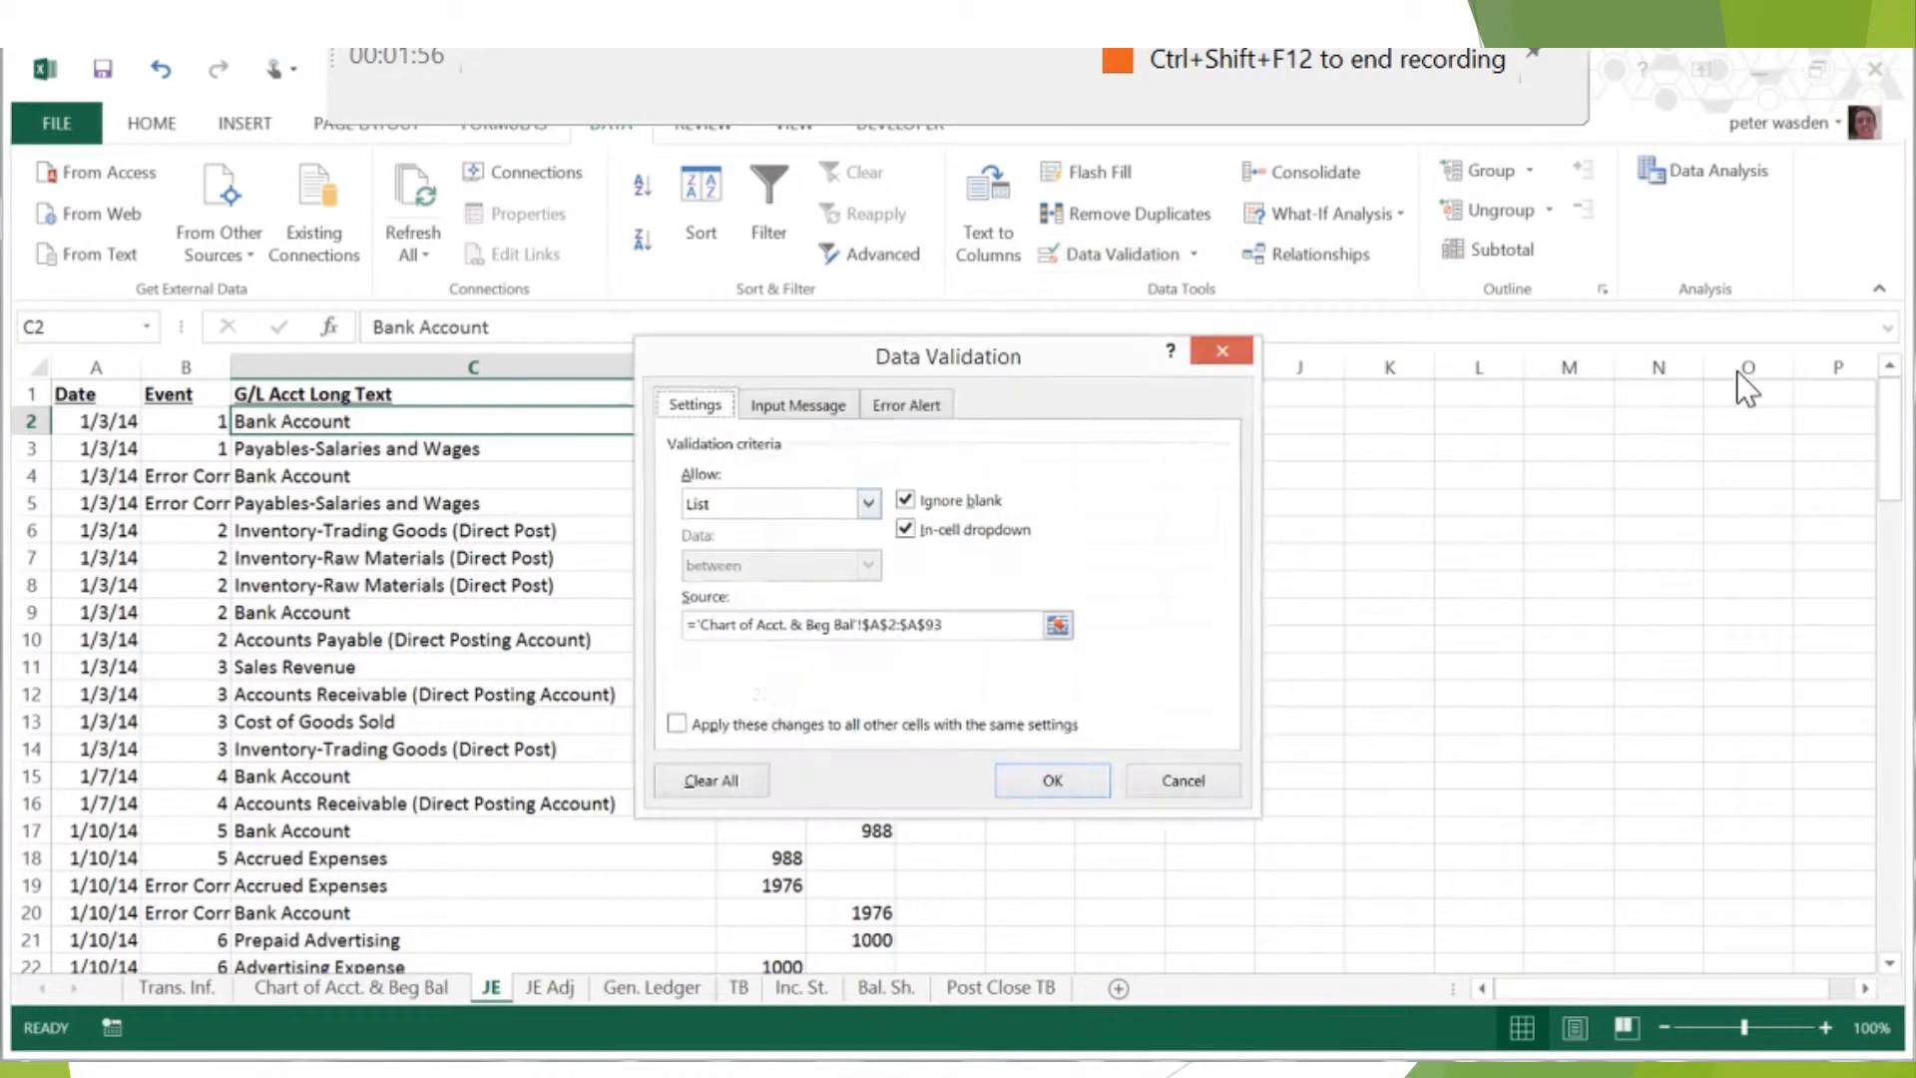
{"action": "mouse_move", "coordinate": [1259, 531]}
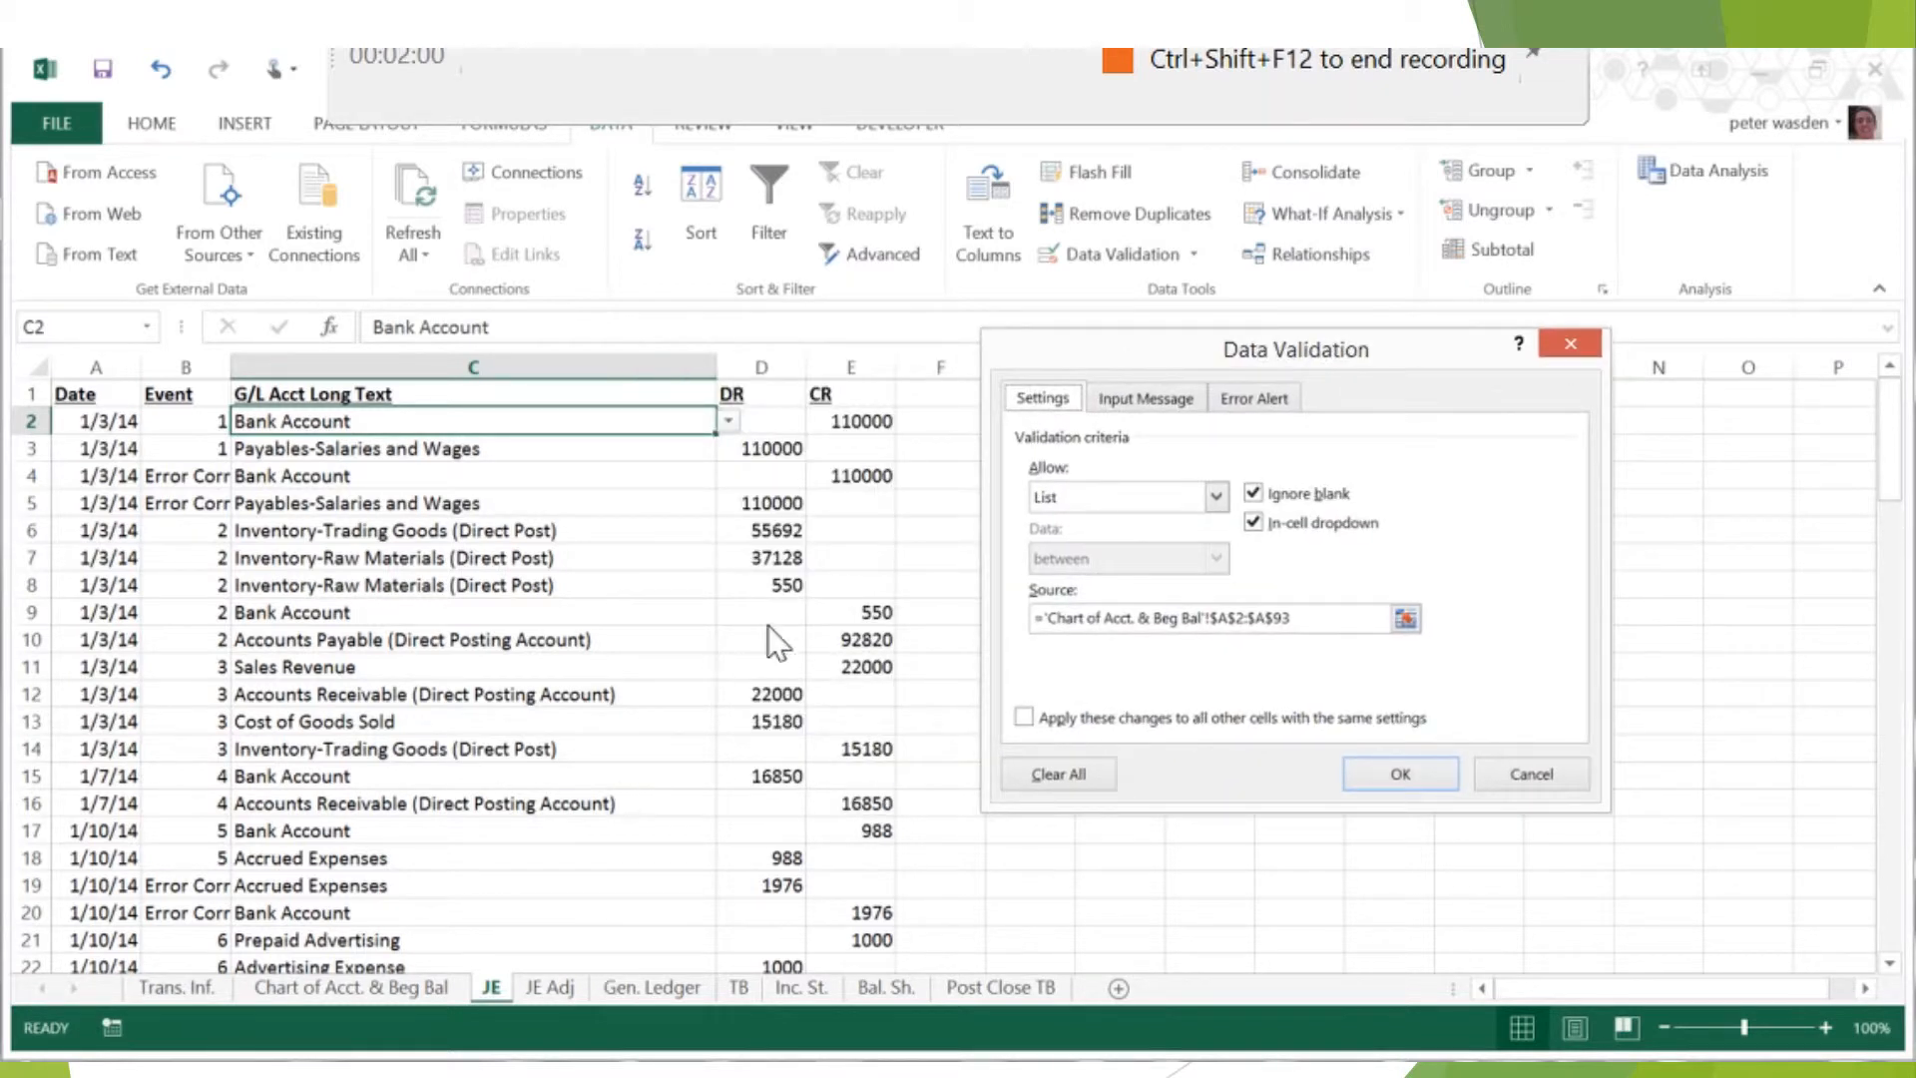
{"action": "left_click", "coordinate": [1215, 497]}
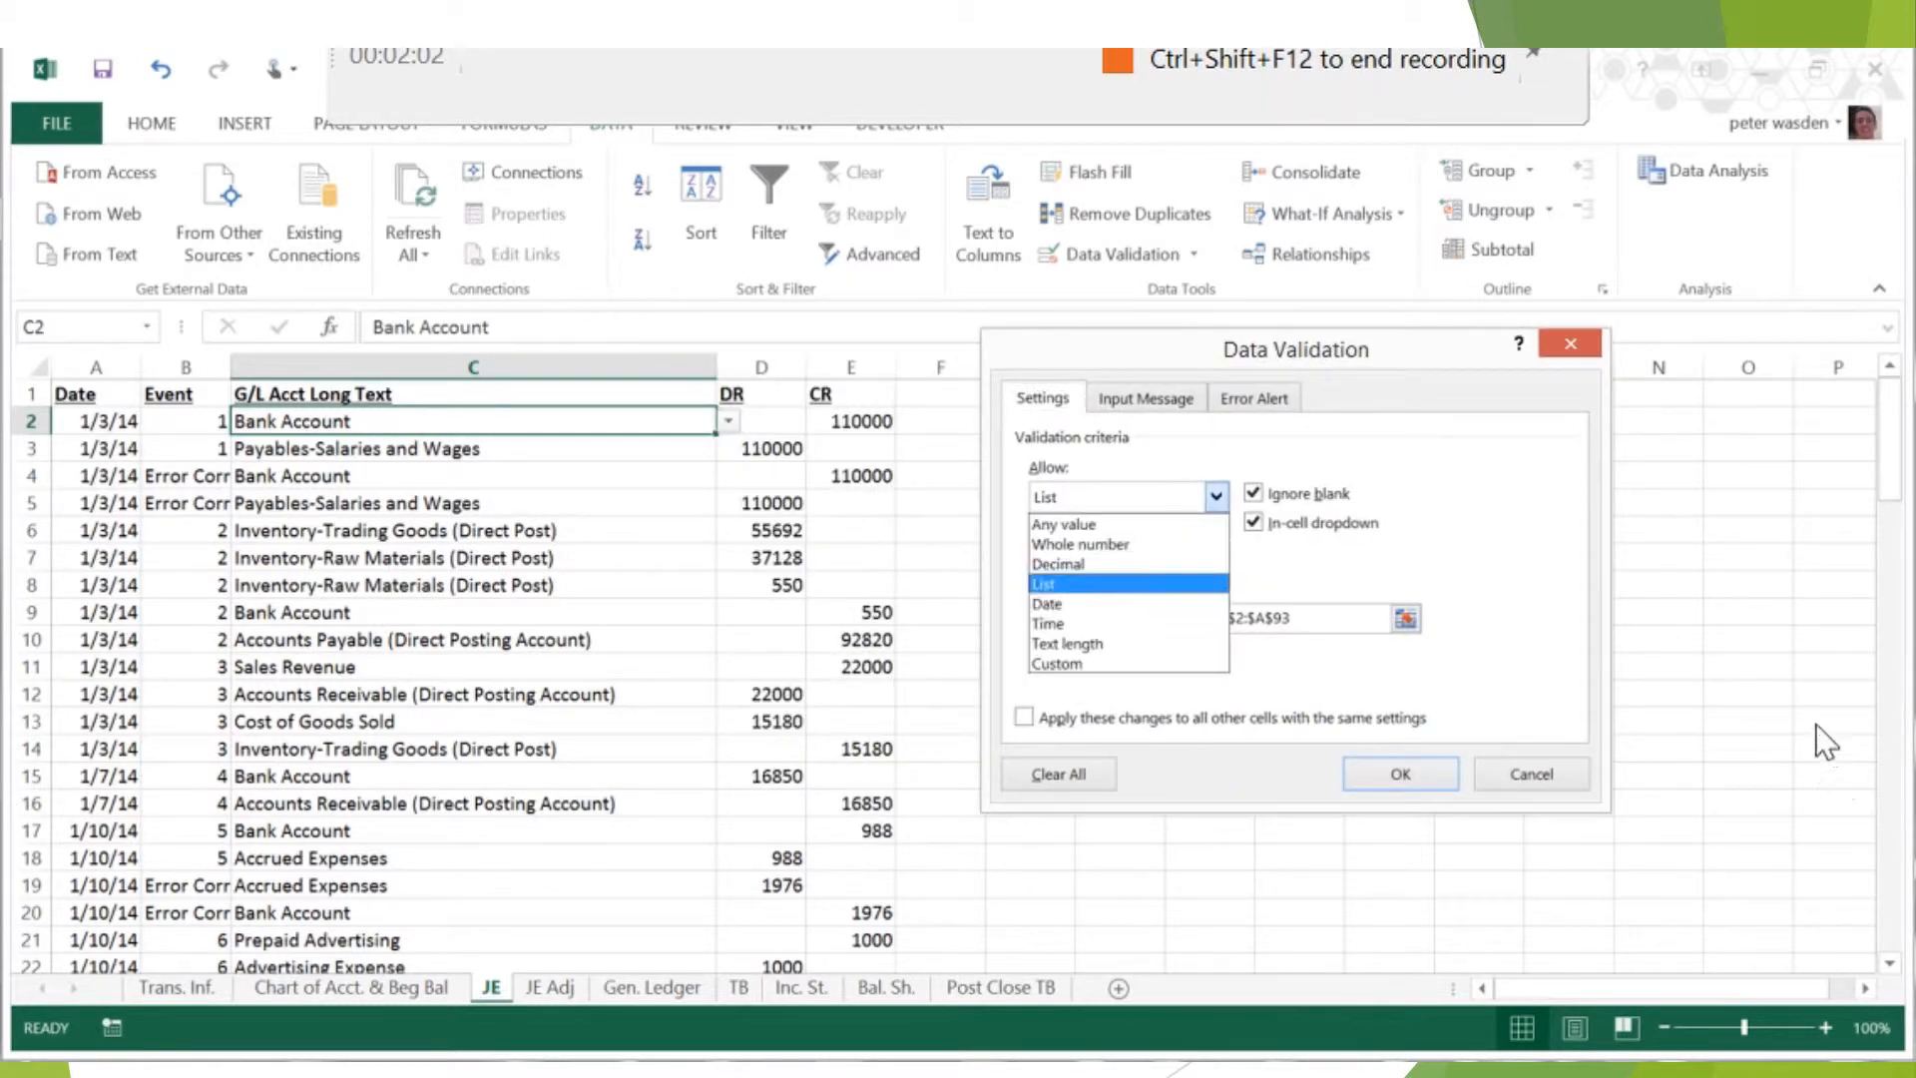
{"action": "left_click", "coordinate": [1041, 584]}
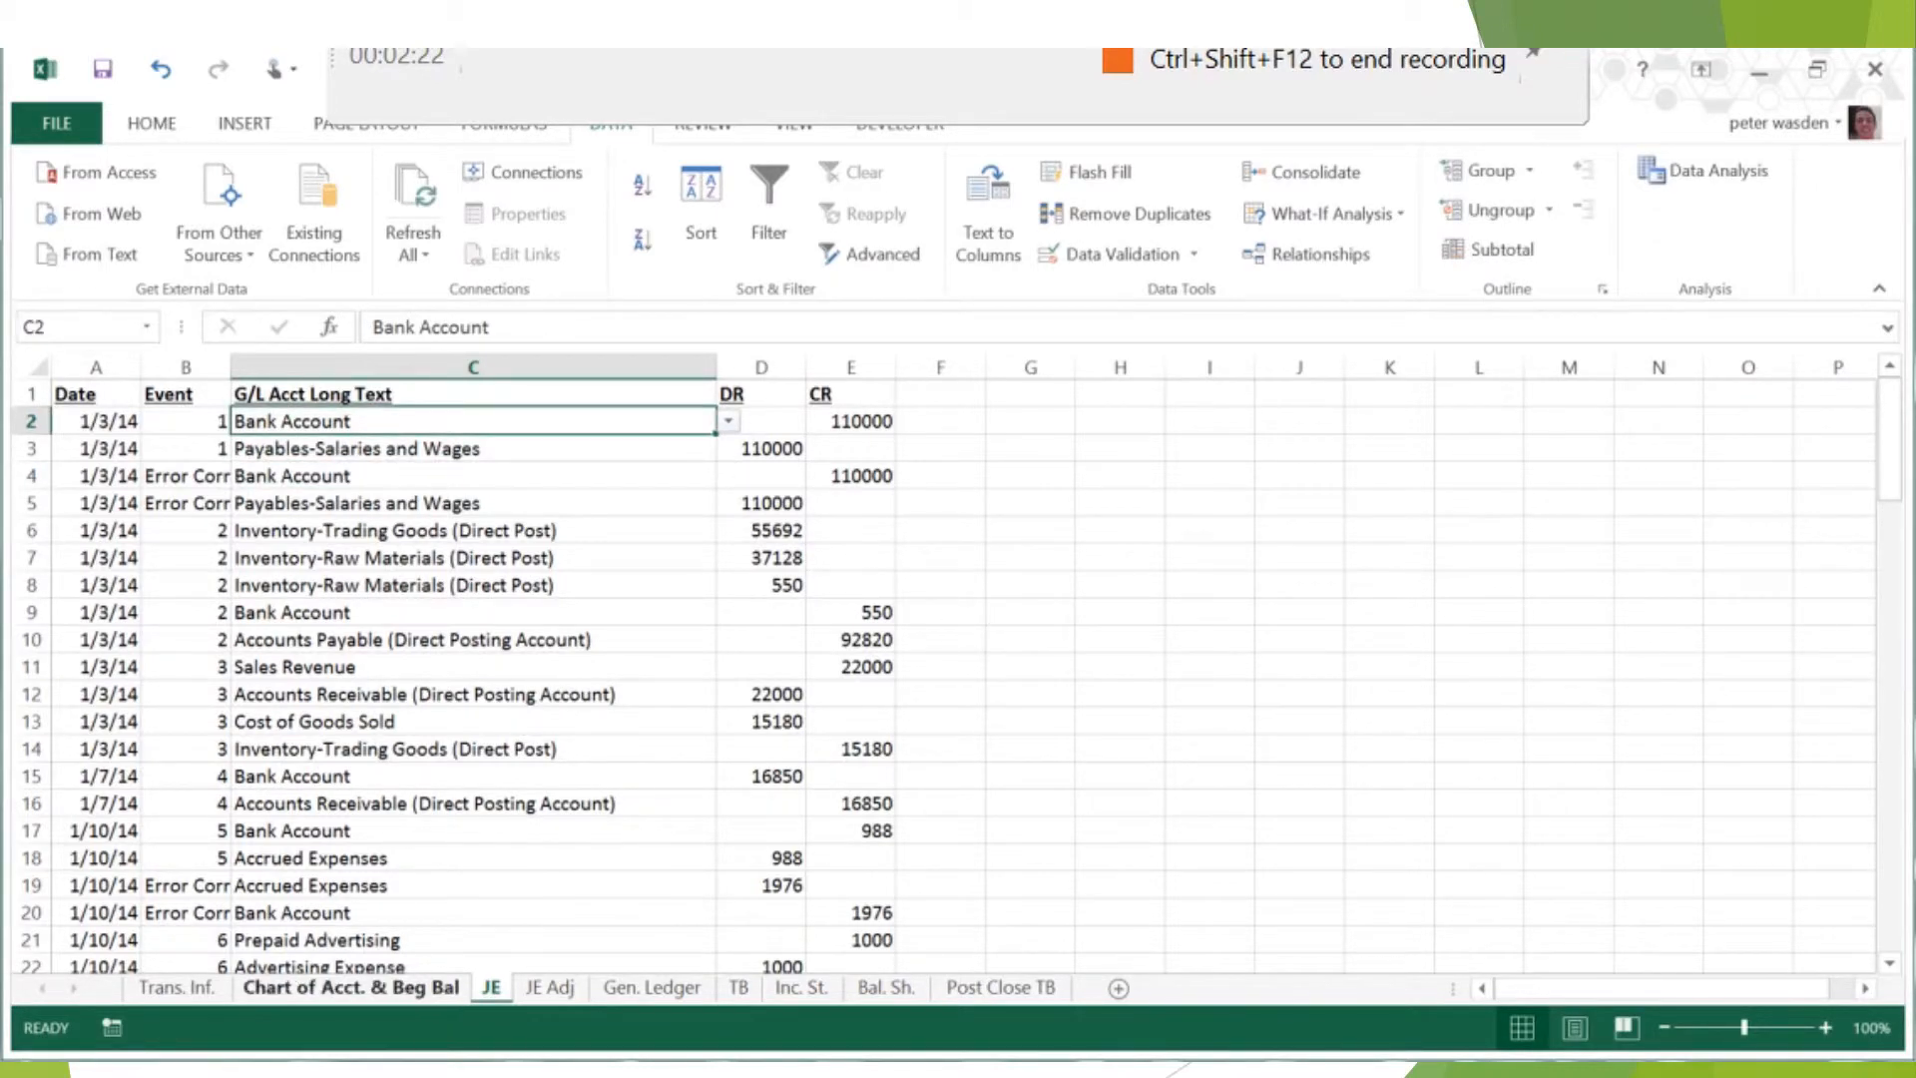
{"action": "left_click", "coordinate": [352, 988]}
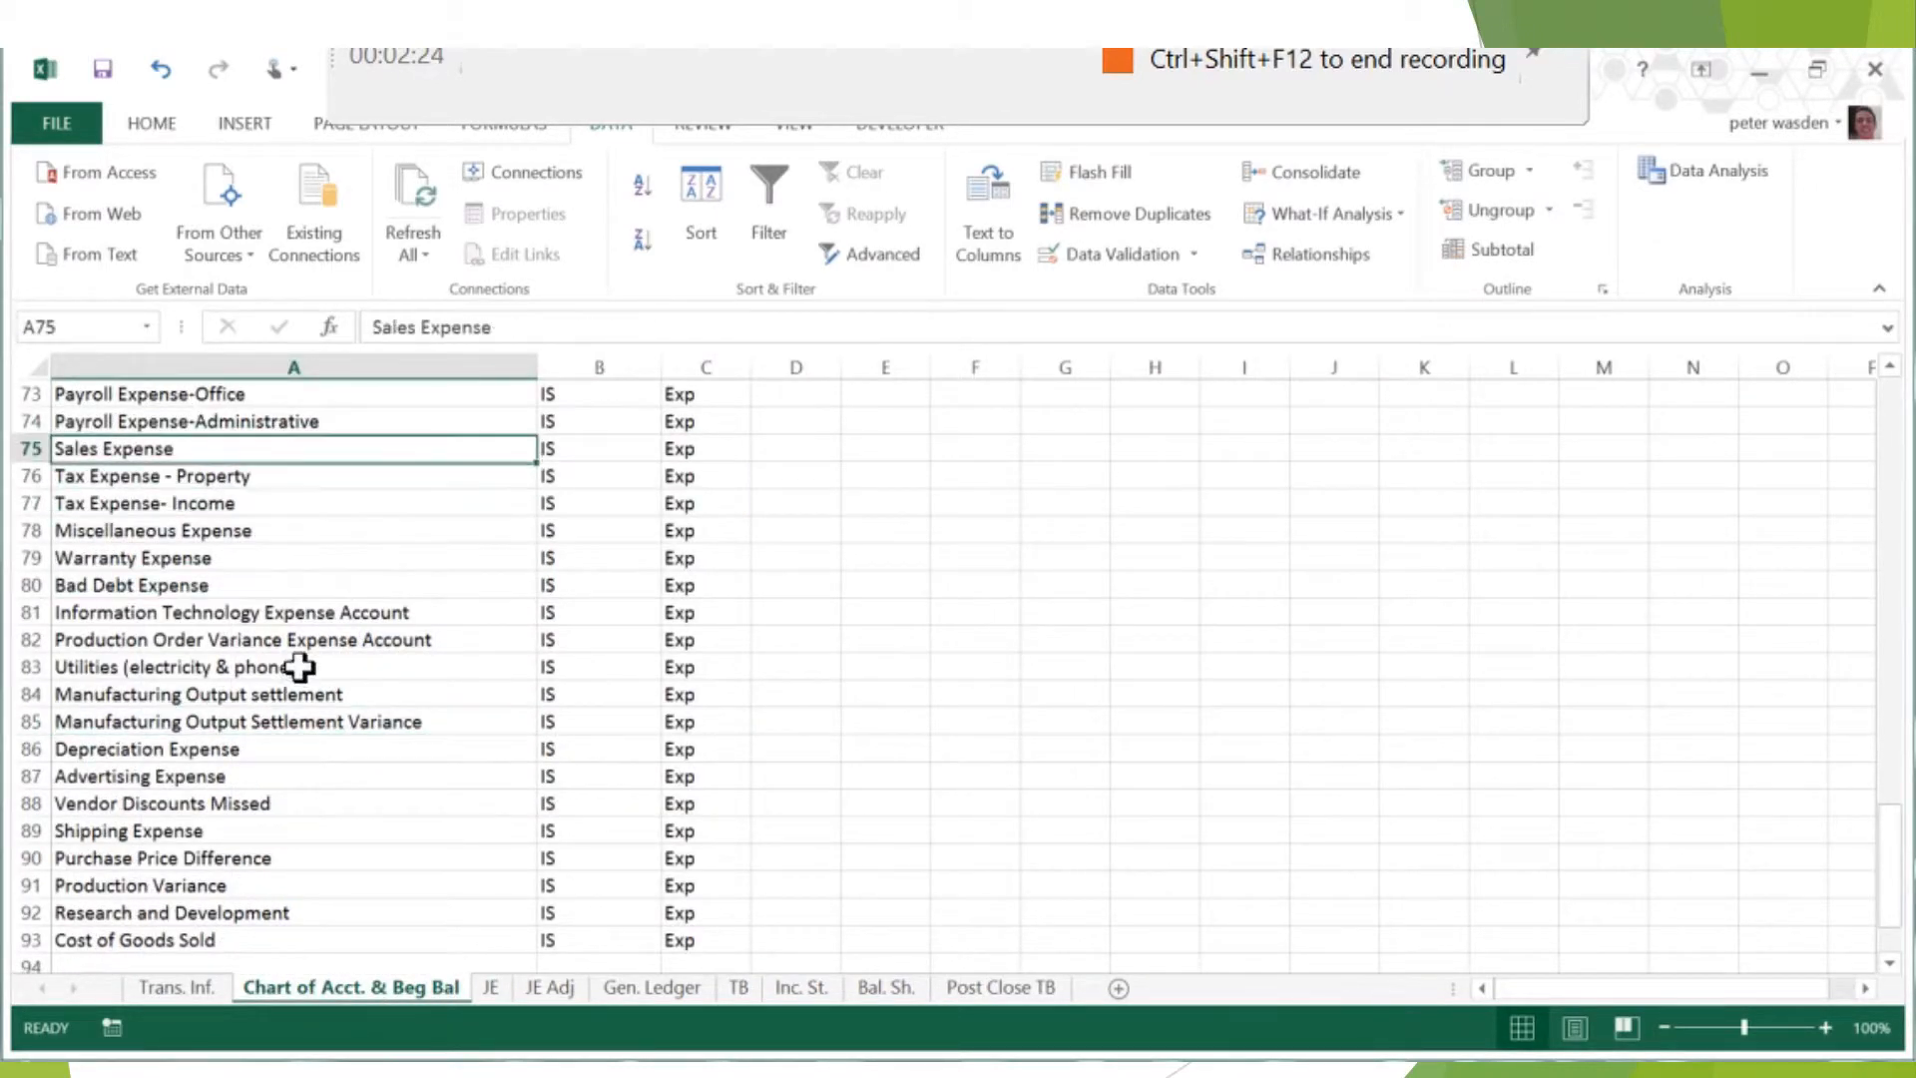
{"action": "left_click", "coordinate": [491, 988]}
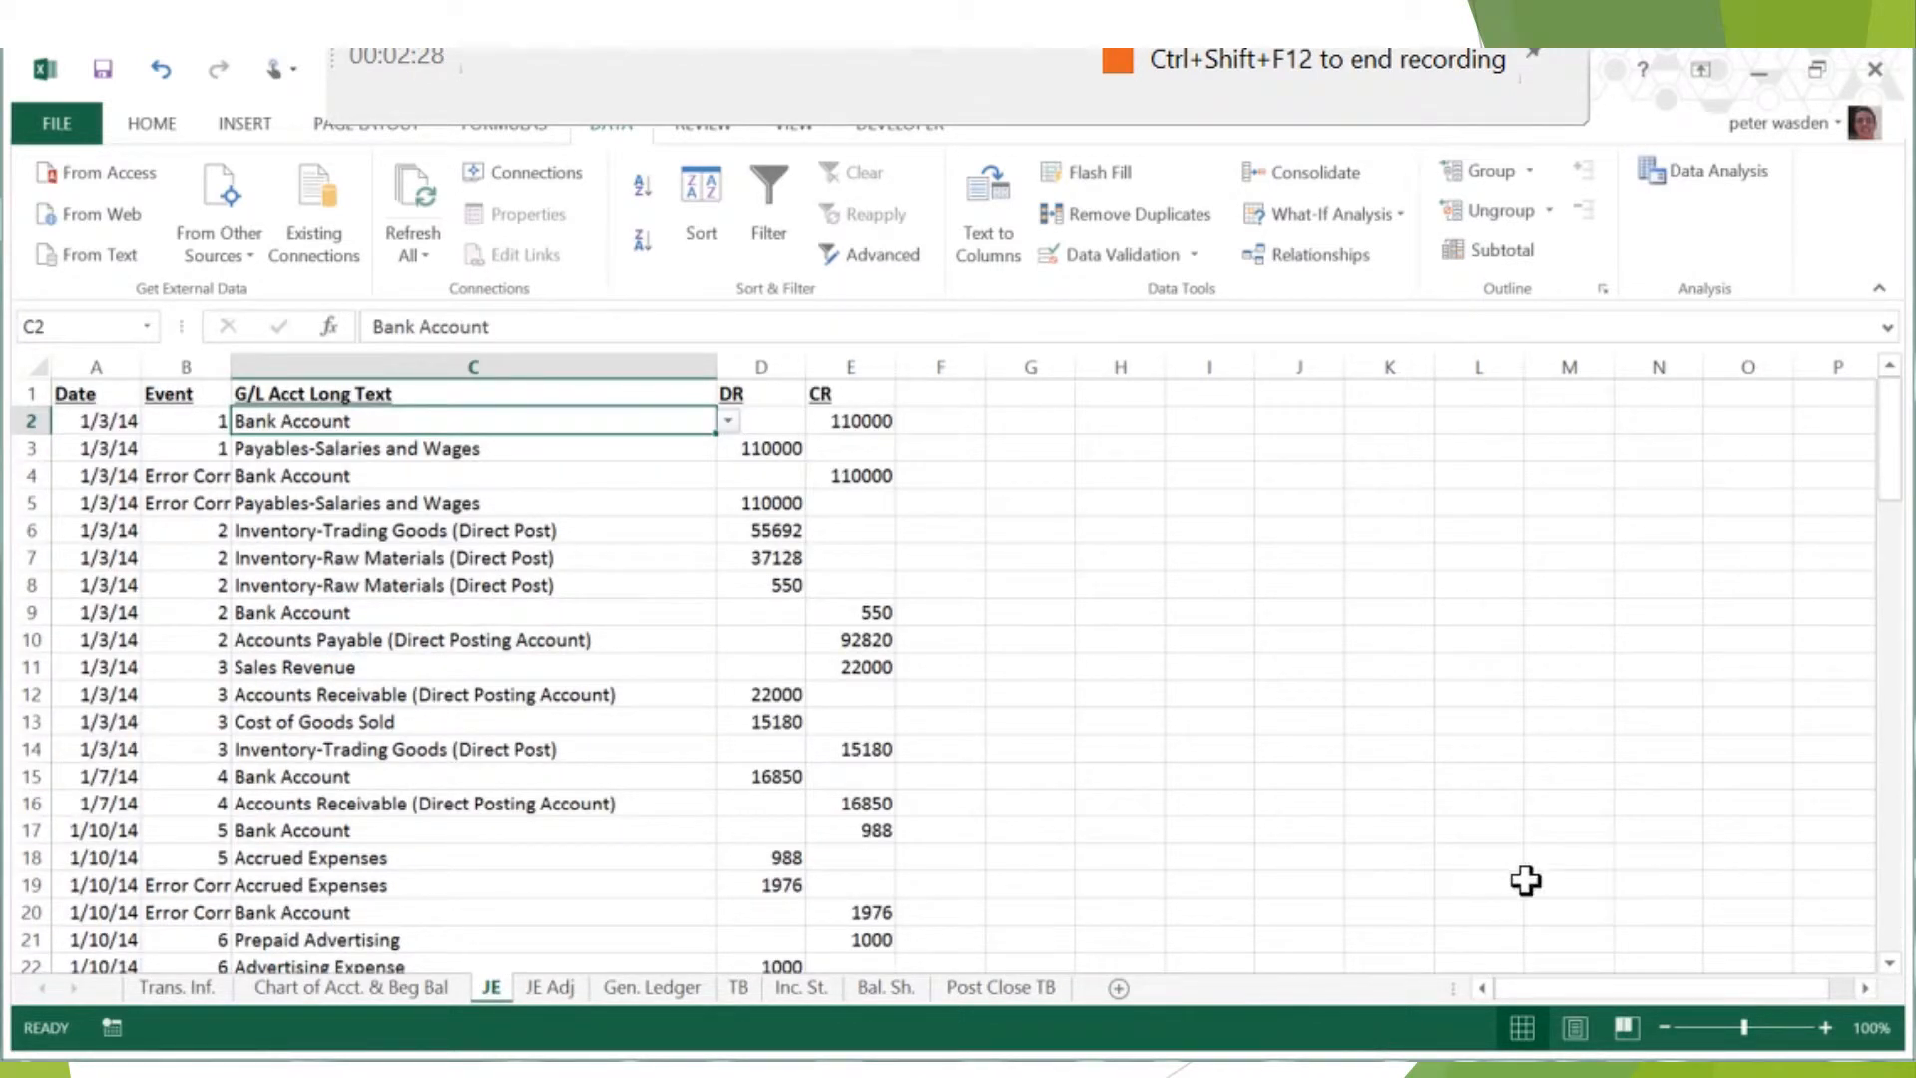
{"action": "left_click", "coordinate": [1118, 610]}
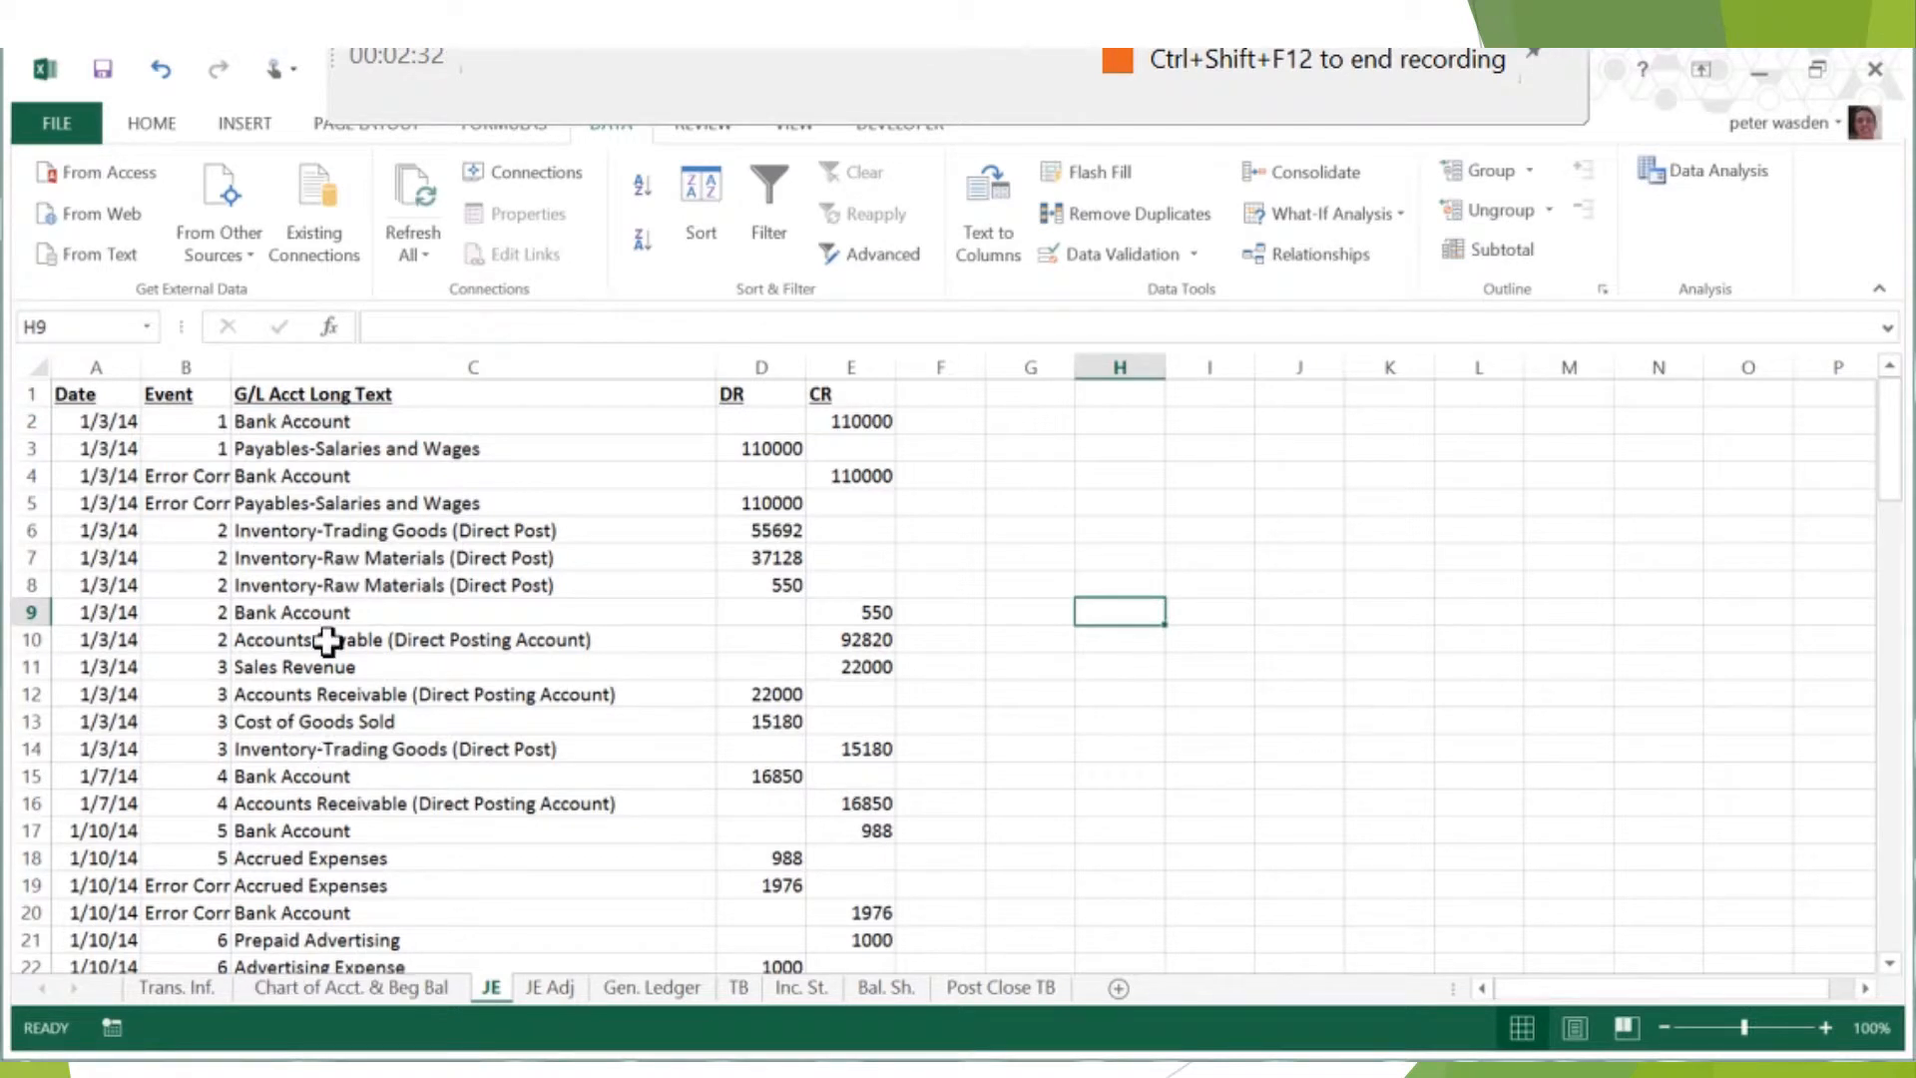
{"action": "left_click", "coordinate": [185, 421]}
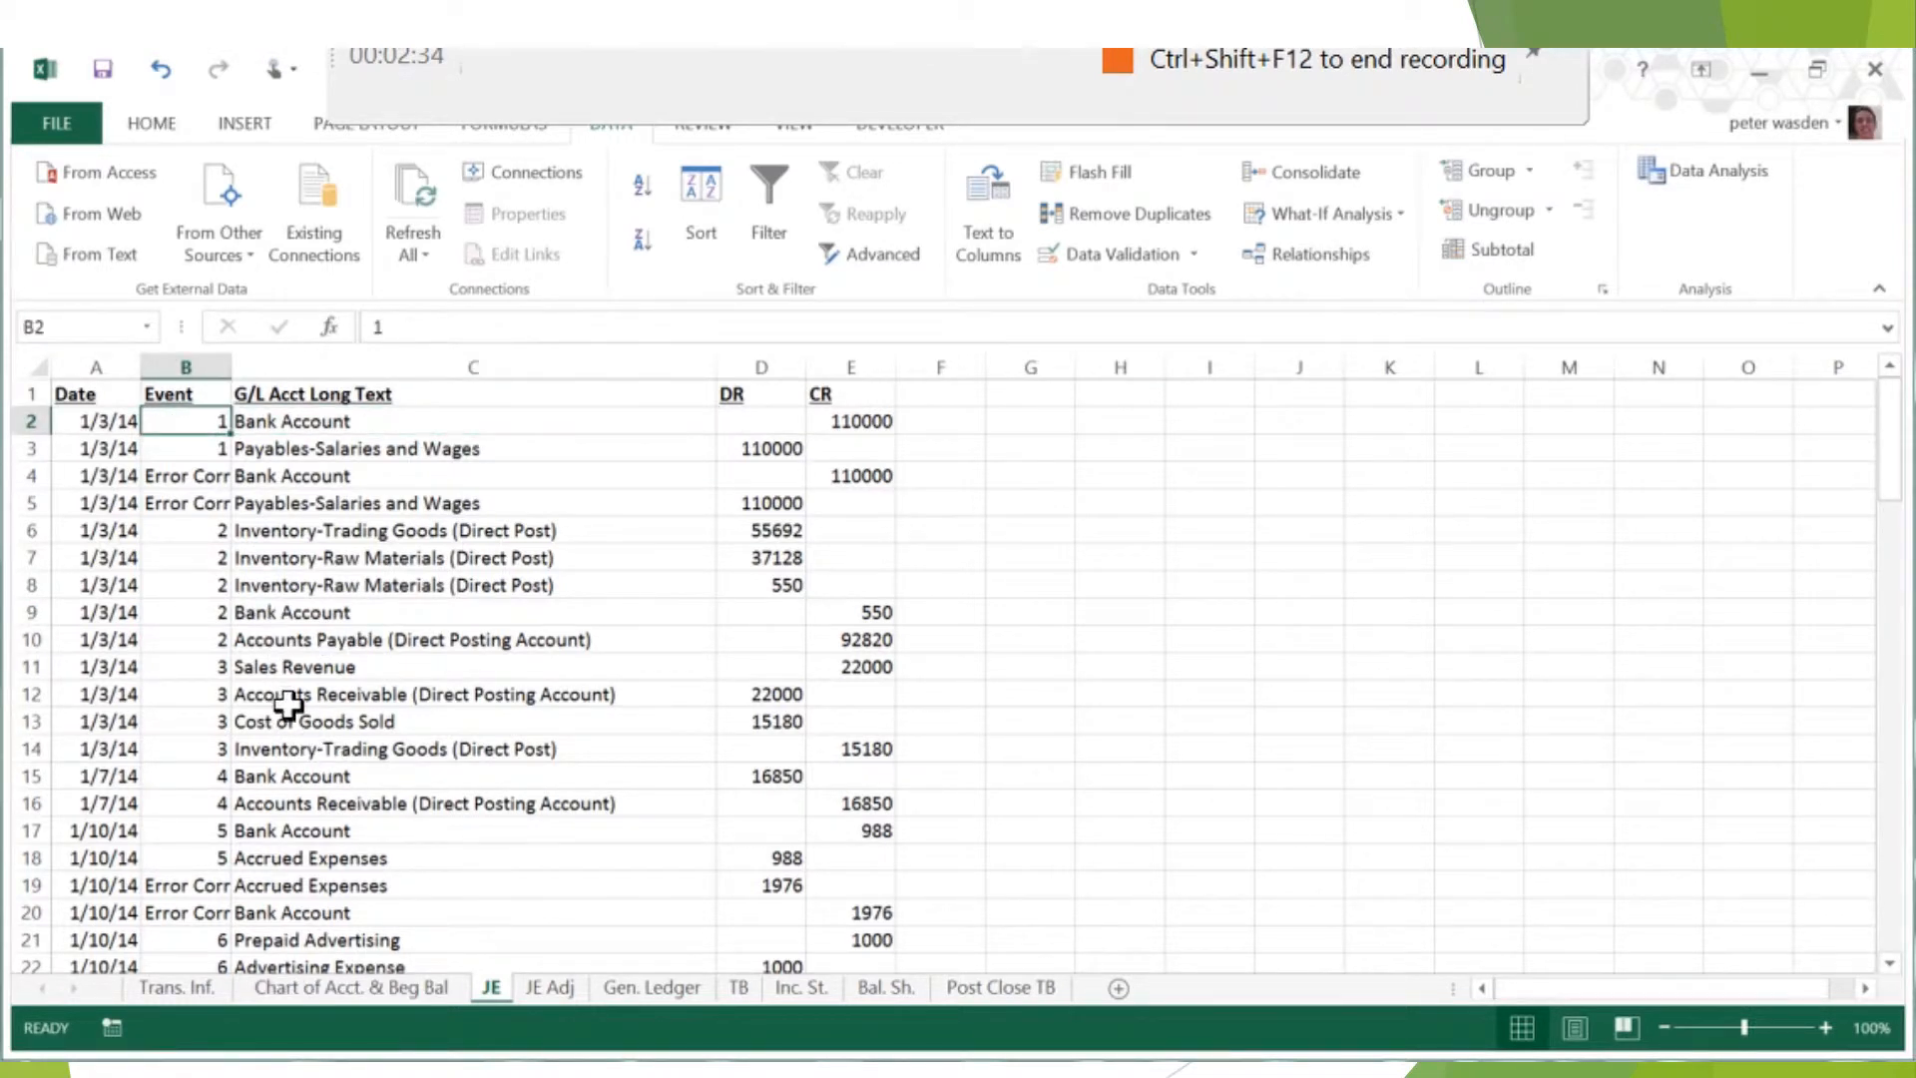
{"action": "mouse_move", "coordinate": [292, 804]}
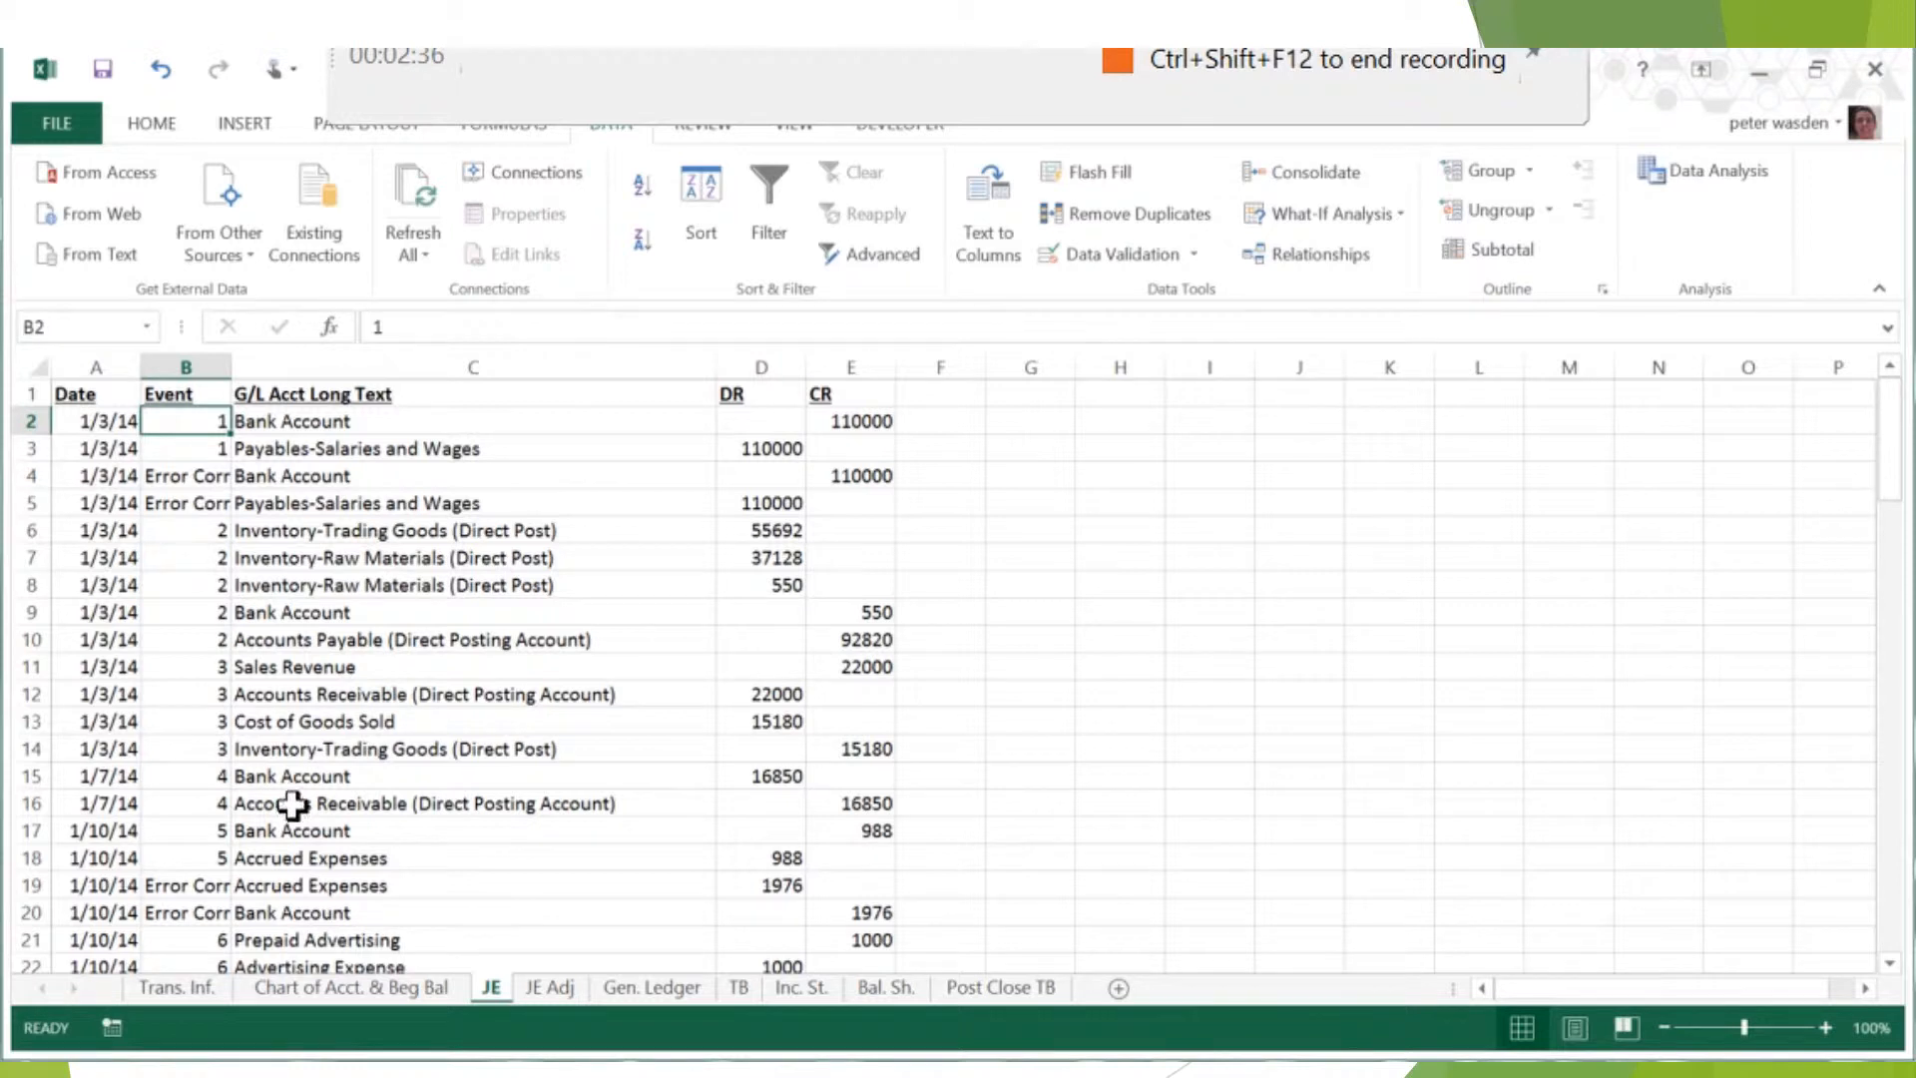
{"action": "mouse_move", "coordinate": [1680, 1038]}
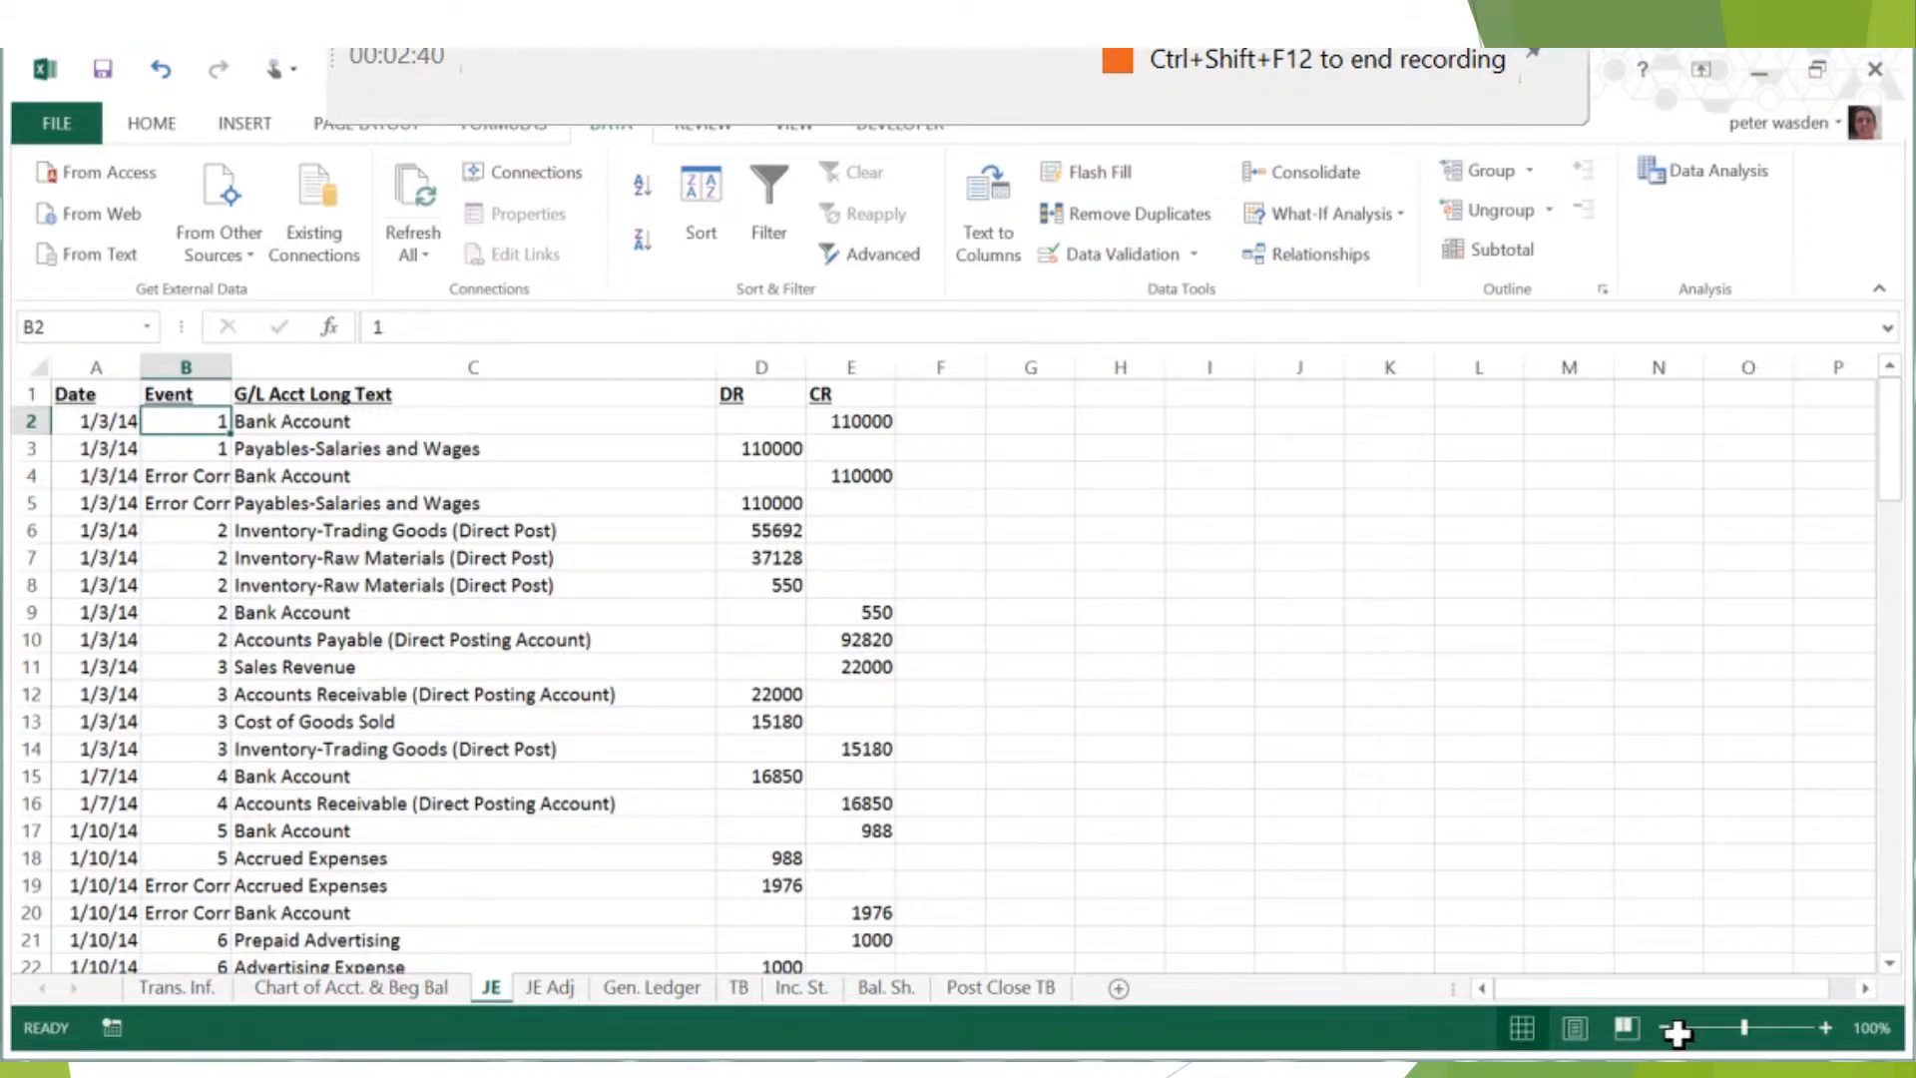
{"action": "mouse_move", "coordinate": [1022, 1002]}
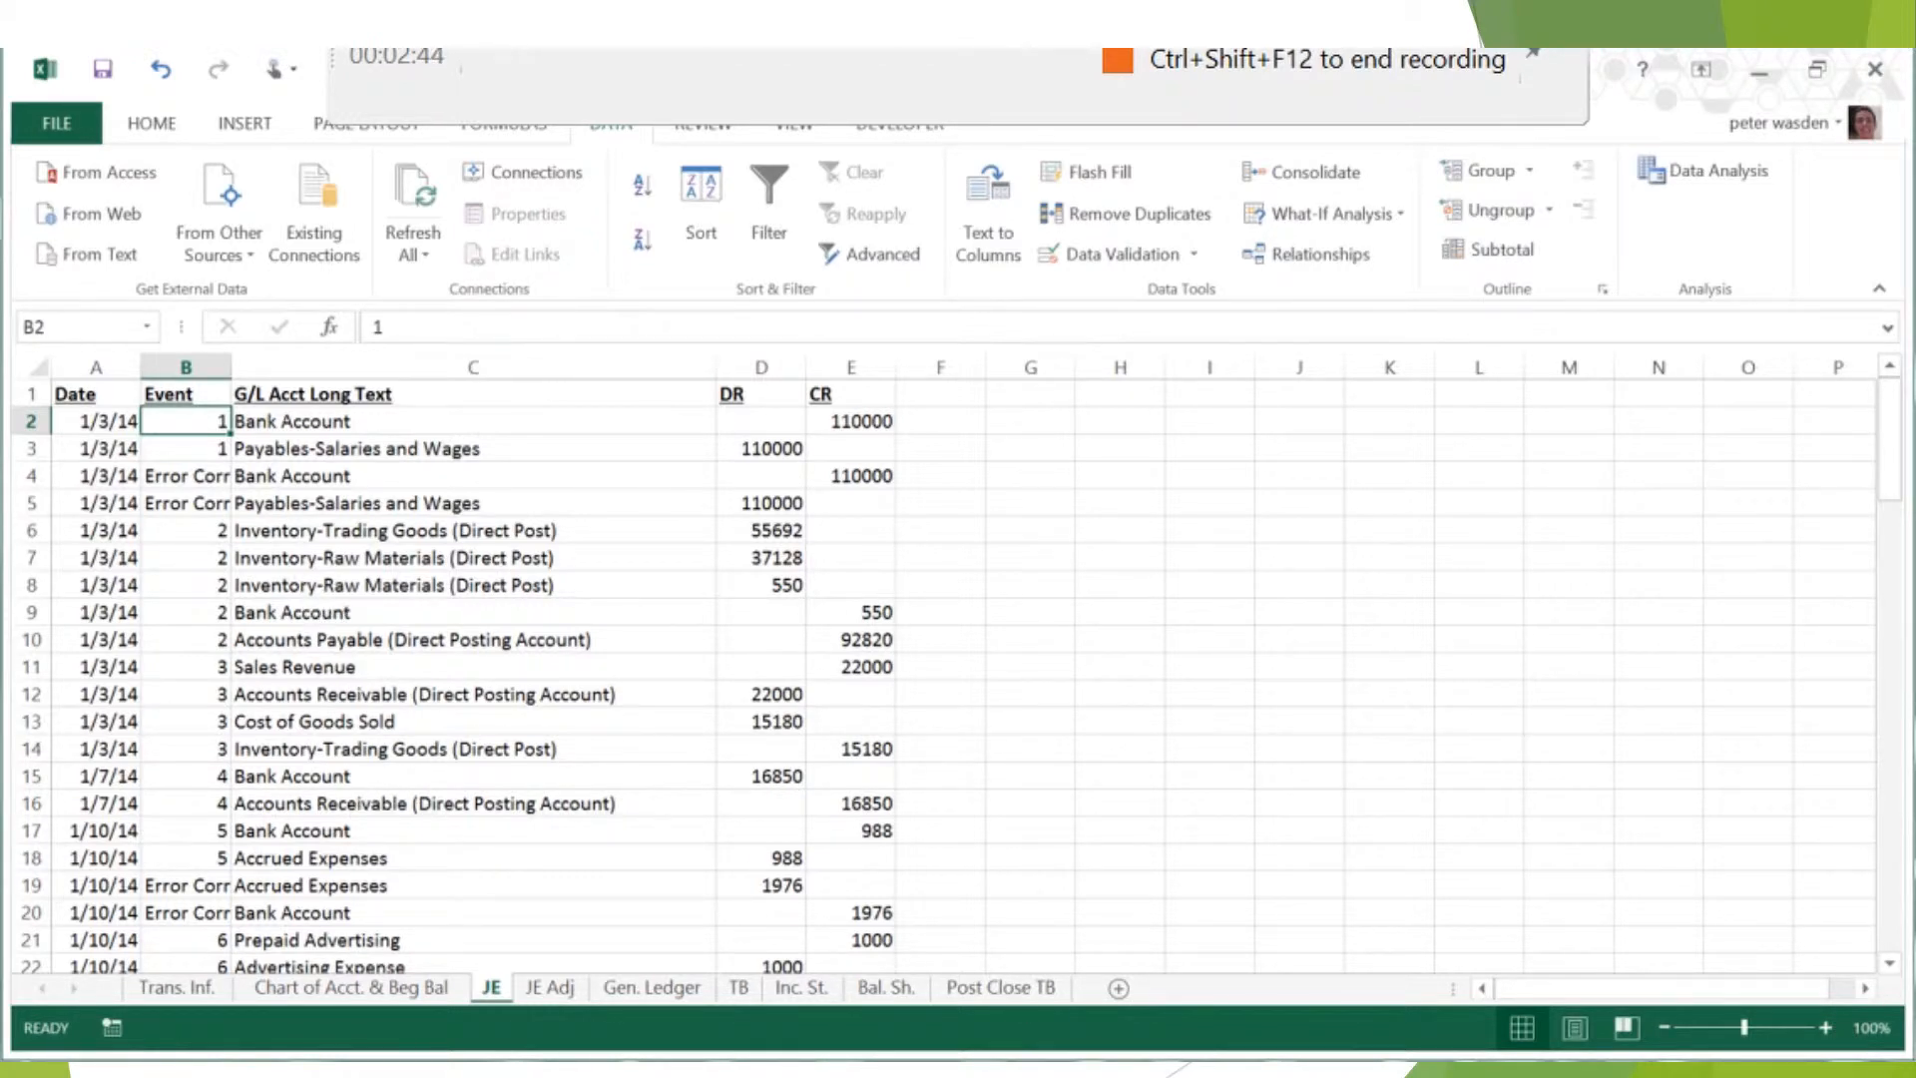
{"action": "scroll", "scroll_direction": "down", "scroll_amount": 3}
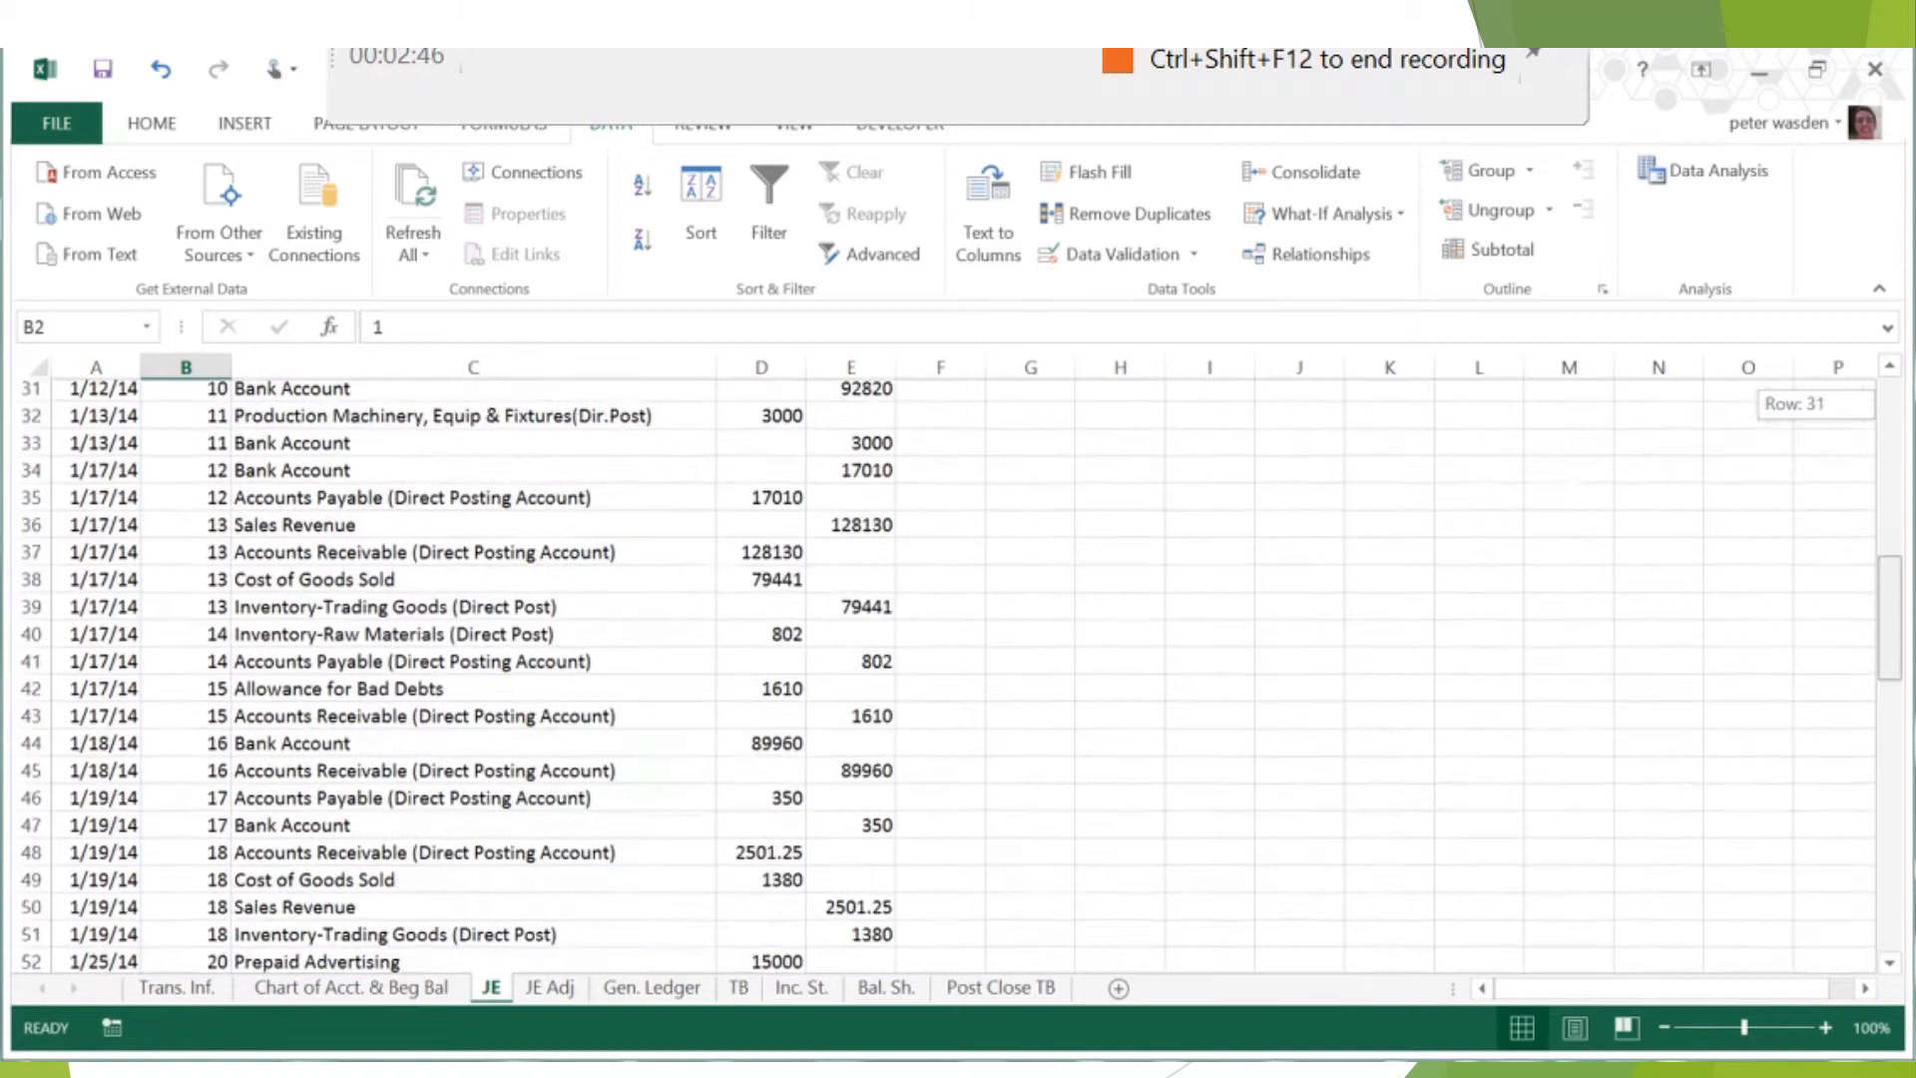
{"action": "scroll", "scroll_direction": "down", "scroll_amount": 3}
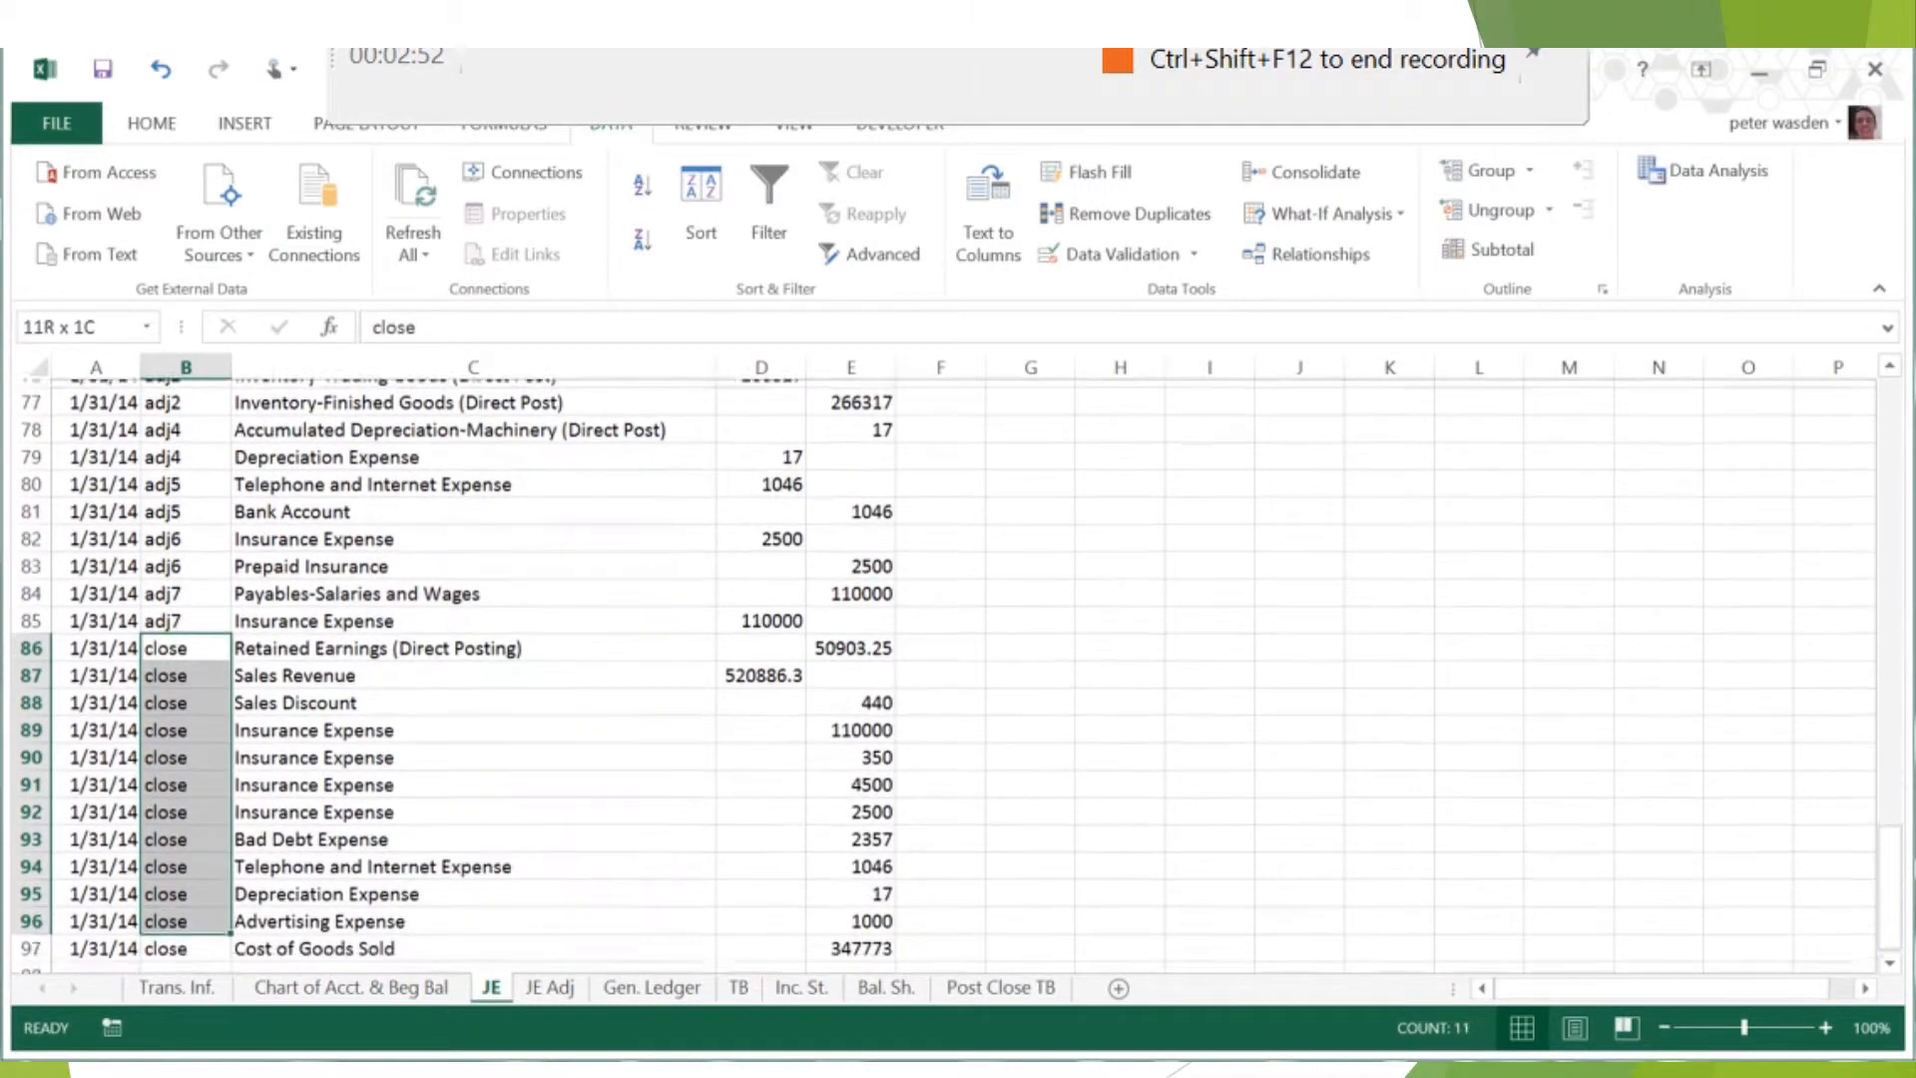
{"action": "left_click", "coordinate": [1389, 774]}
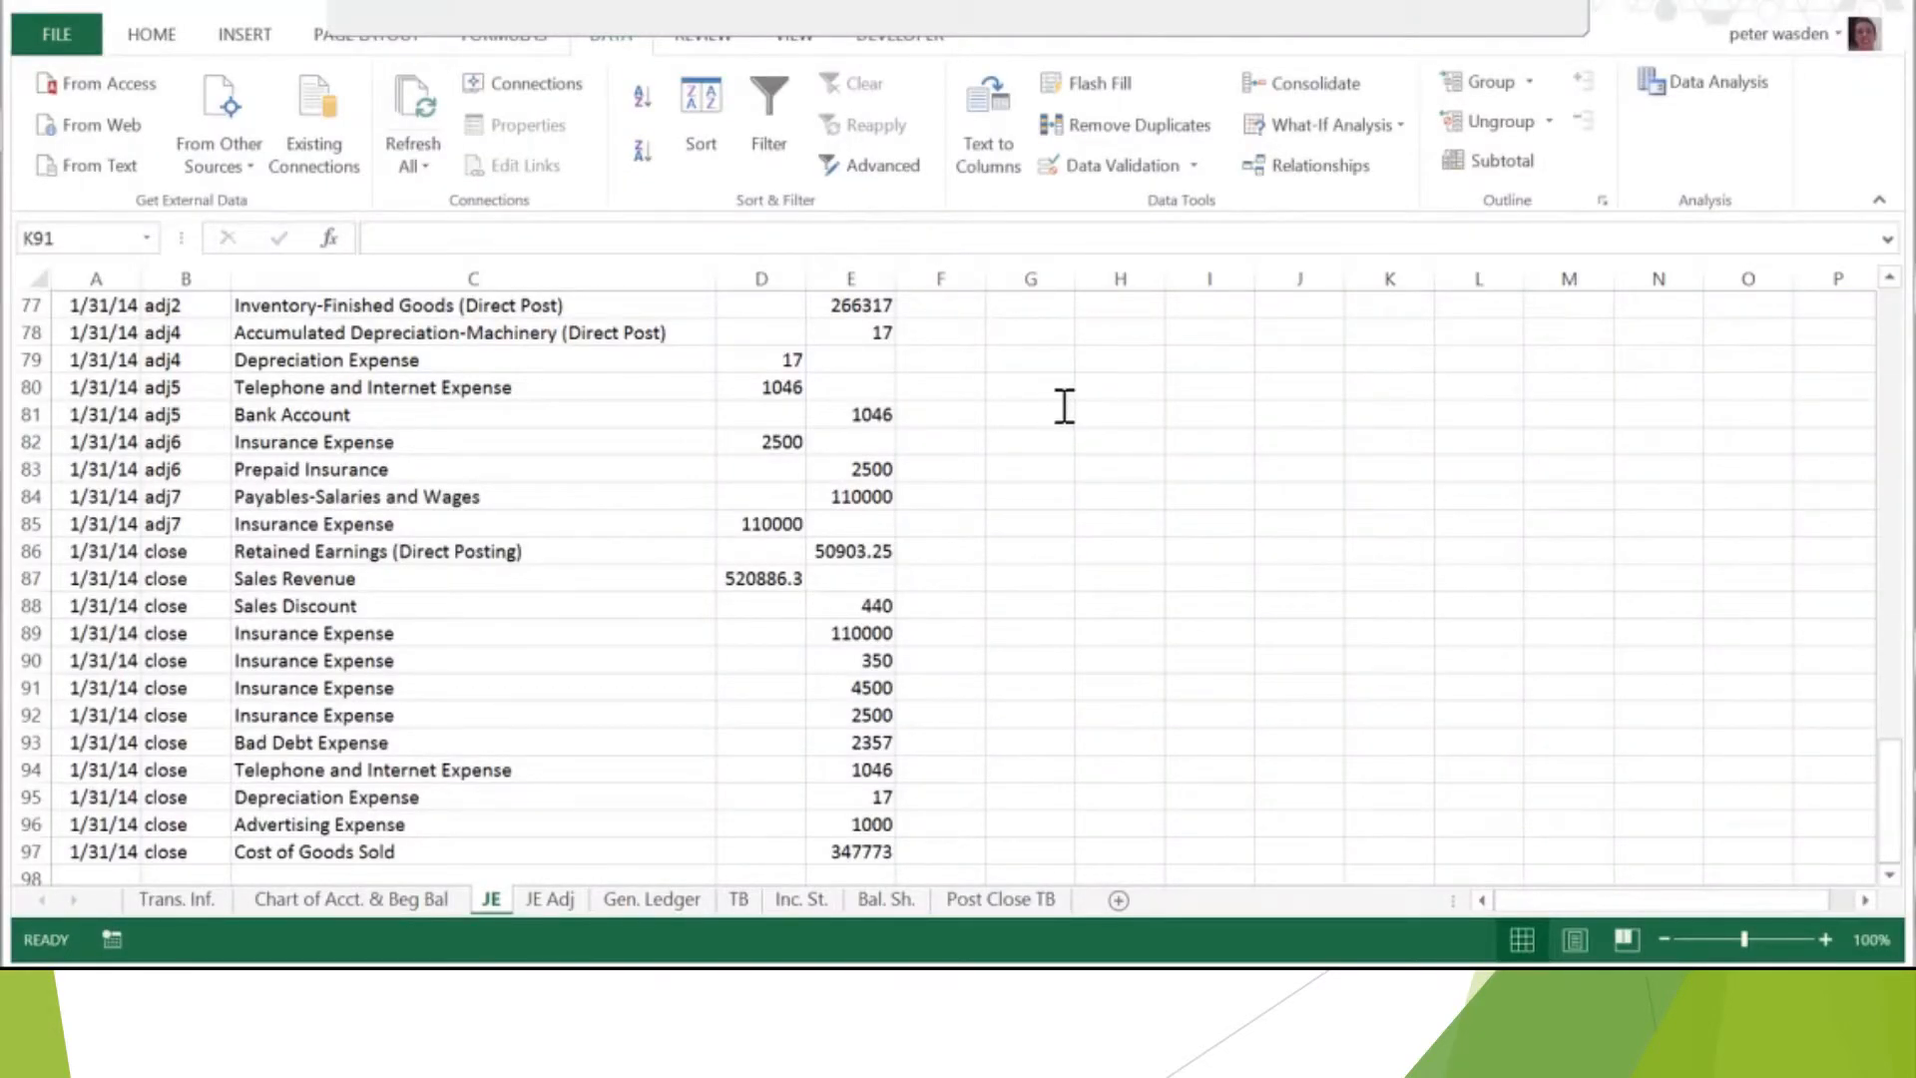
{"action": "mouse_move", "coordinate": [928, 557]}
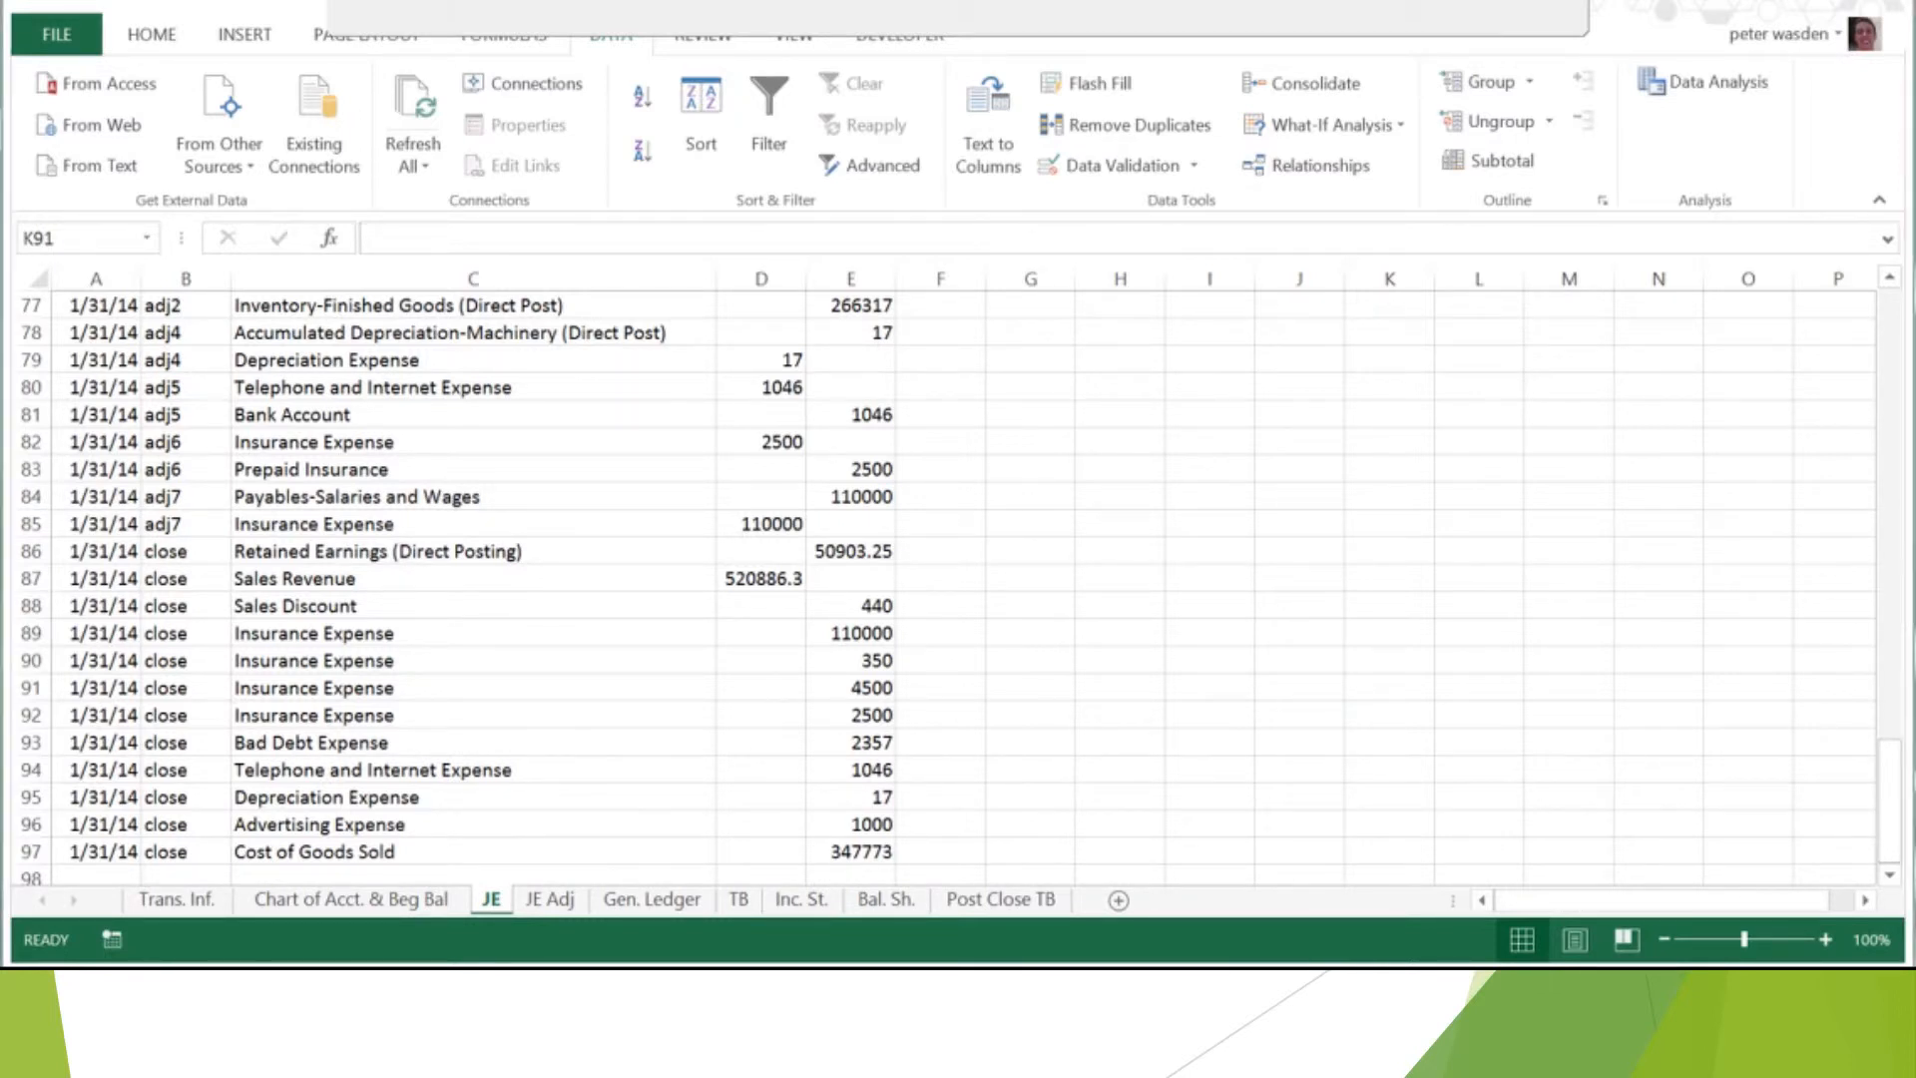
- Select all the JE sheet's journal entries and copy them for a new Sheet3
{"action": "left_click", "coordinate": [549, 900]}
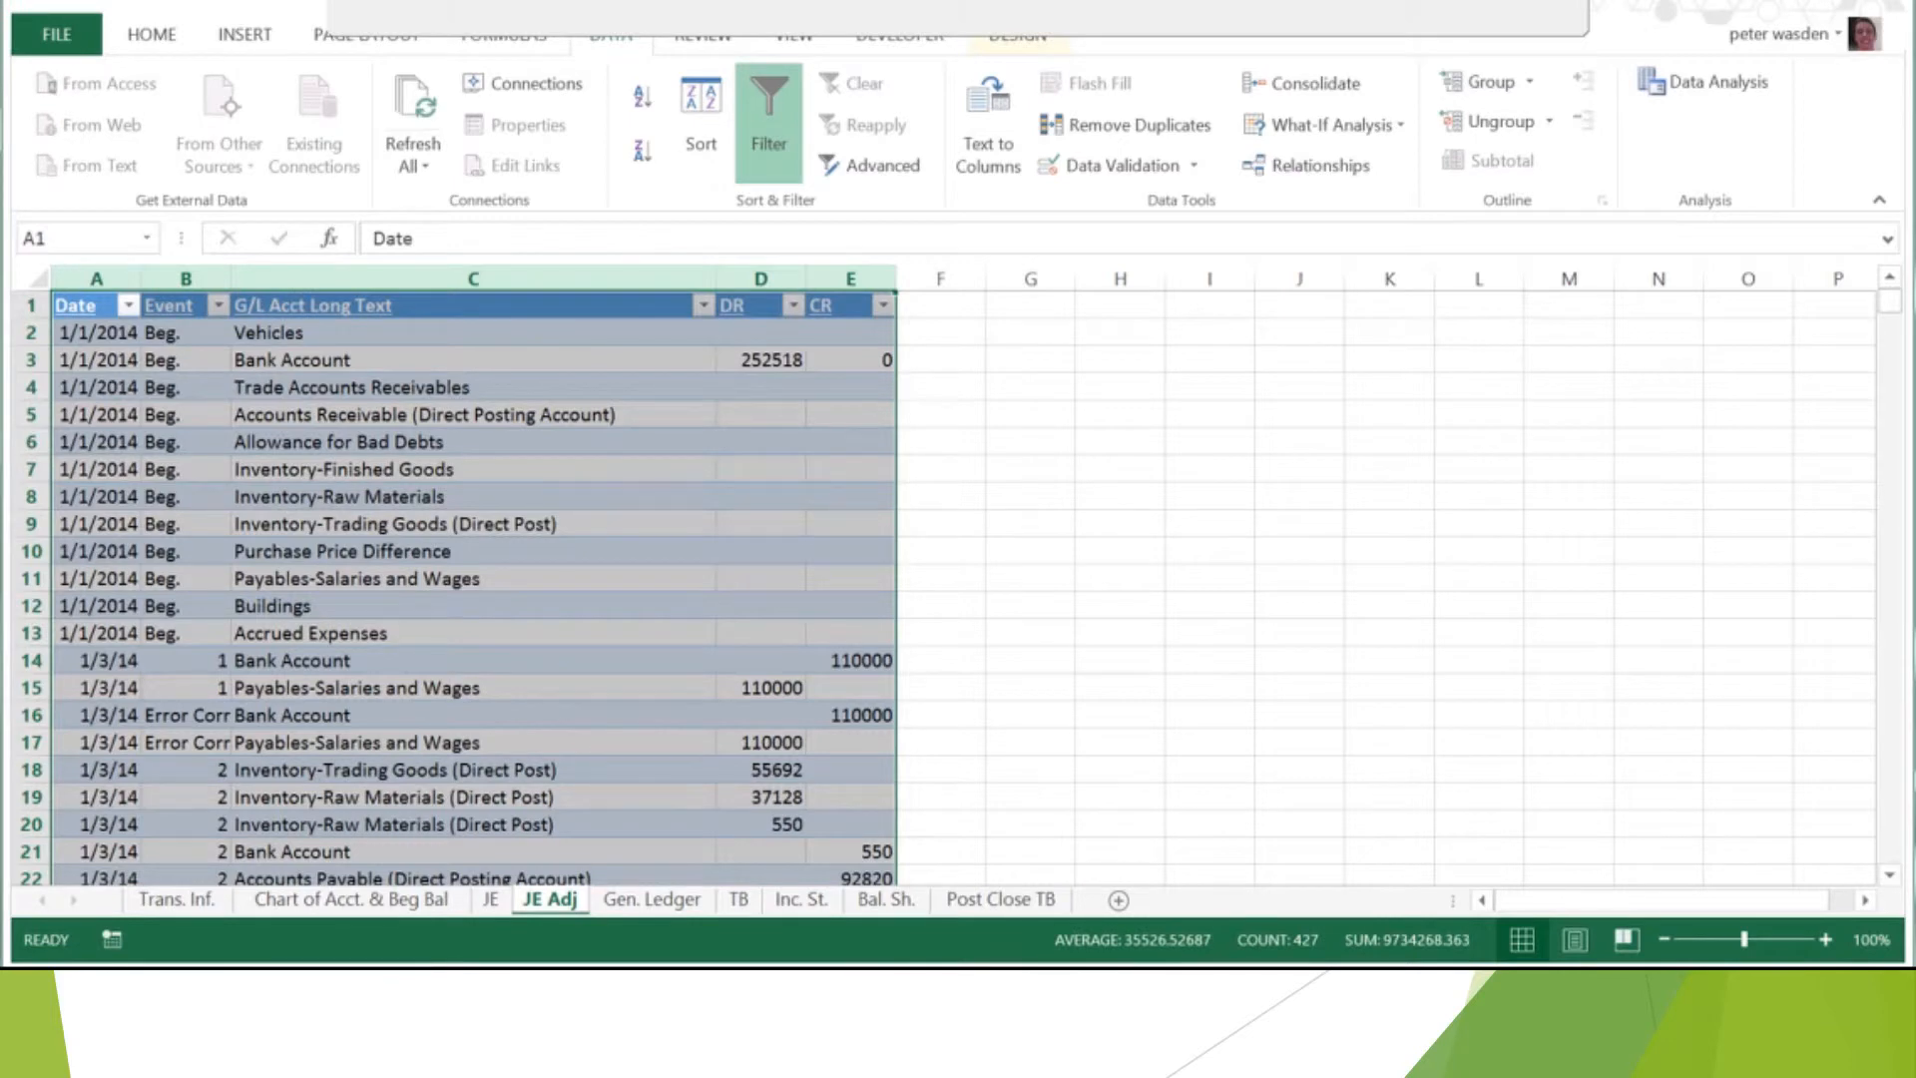
{"action": "left_click", "coordinate": [491, 900]}
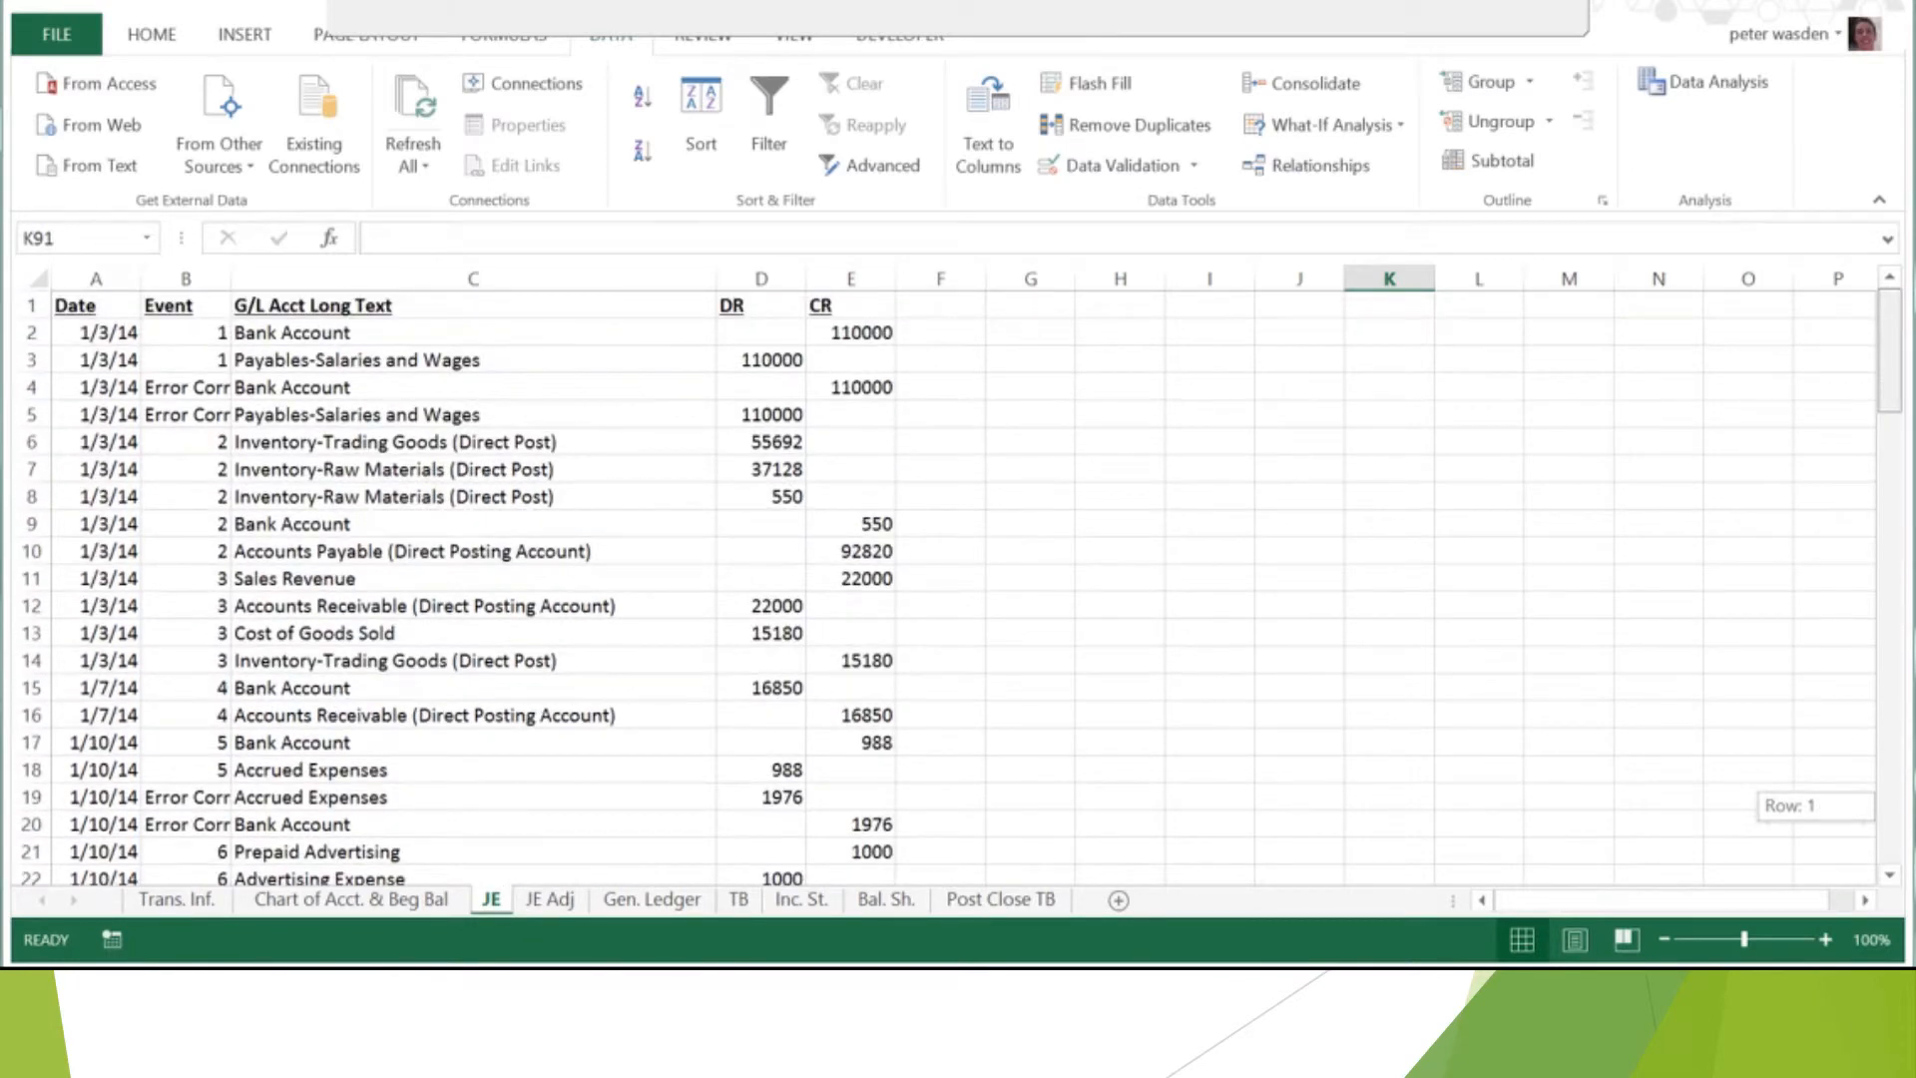
{"action": "scroll", "scroll_direction": "down", "scroll_amount": 3}
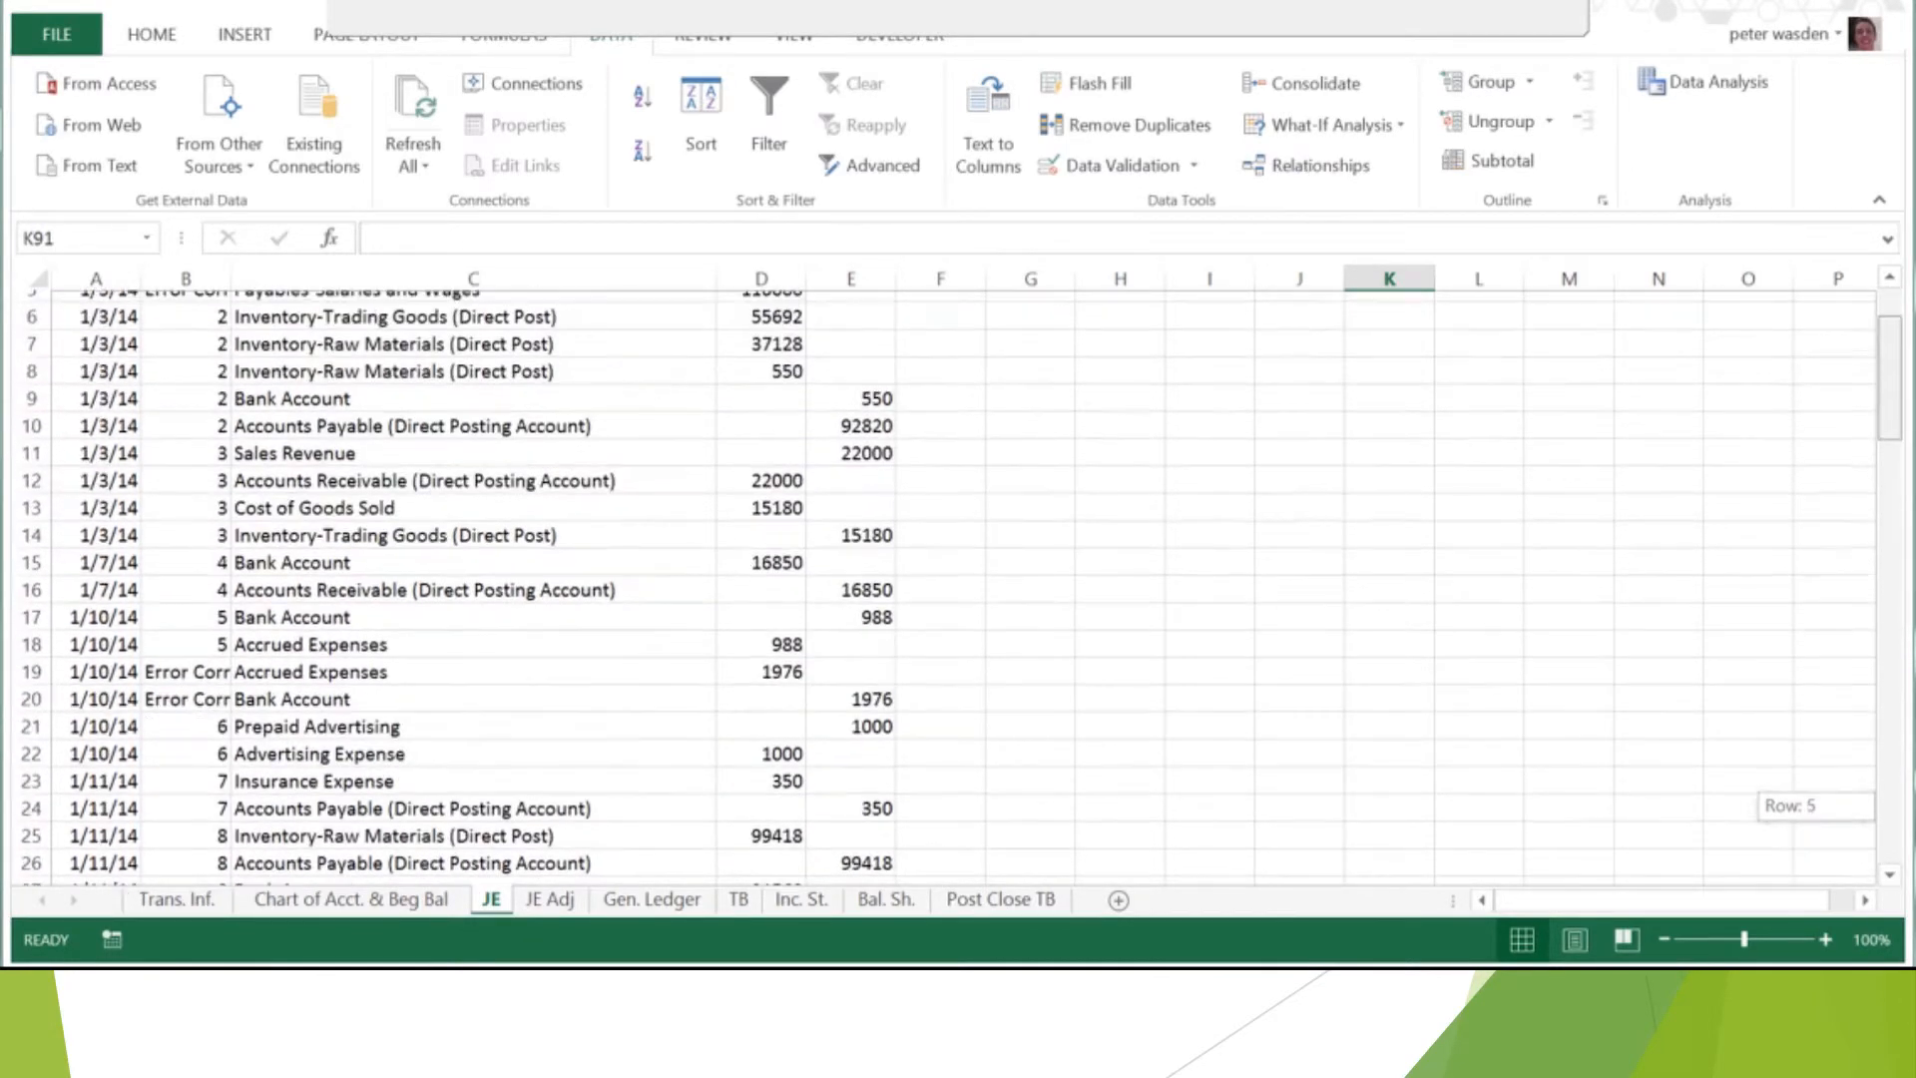
{"action": "scroll", "scroll_direction": "down", "scroll_amount": 3}
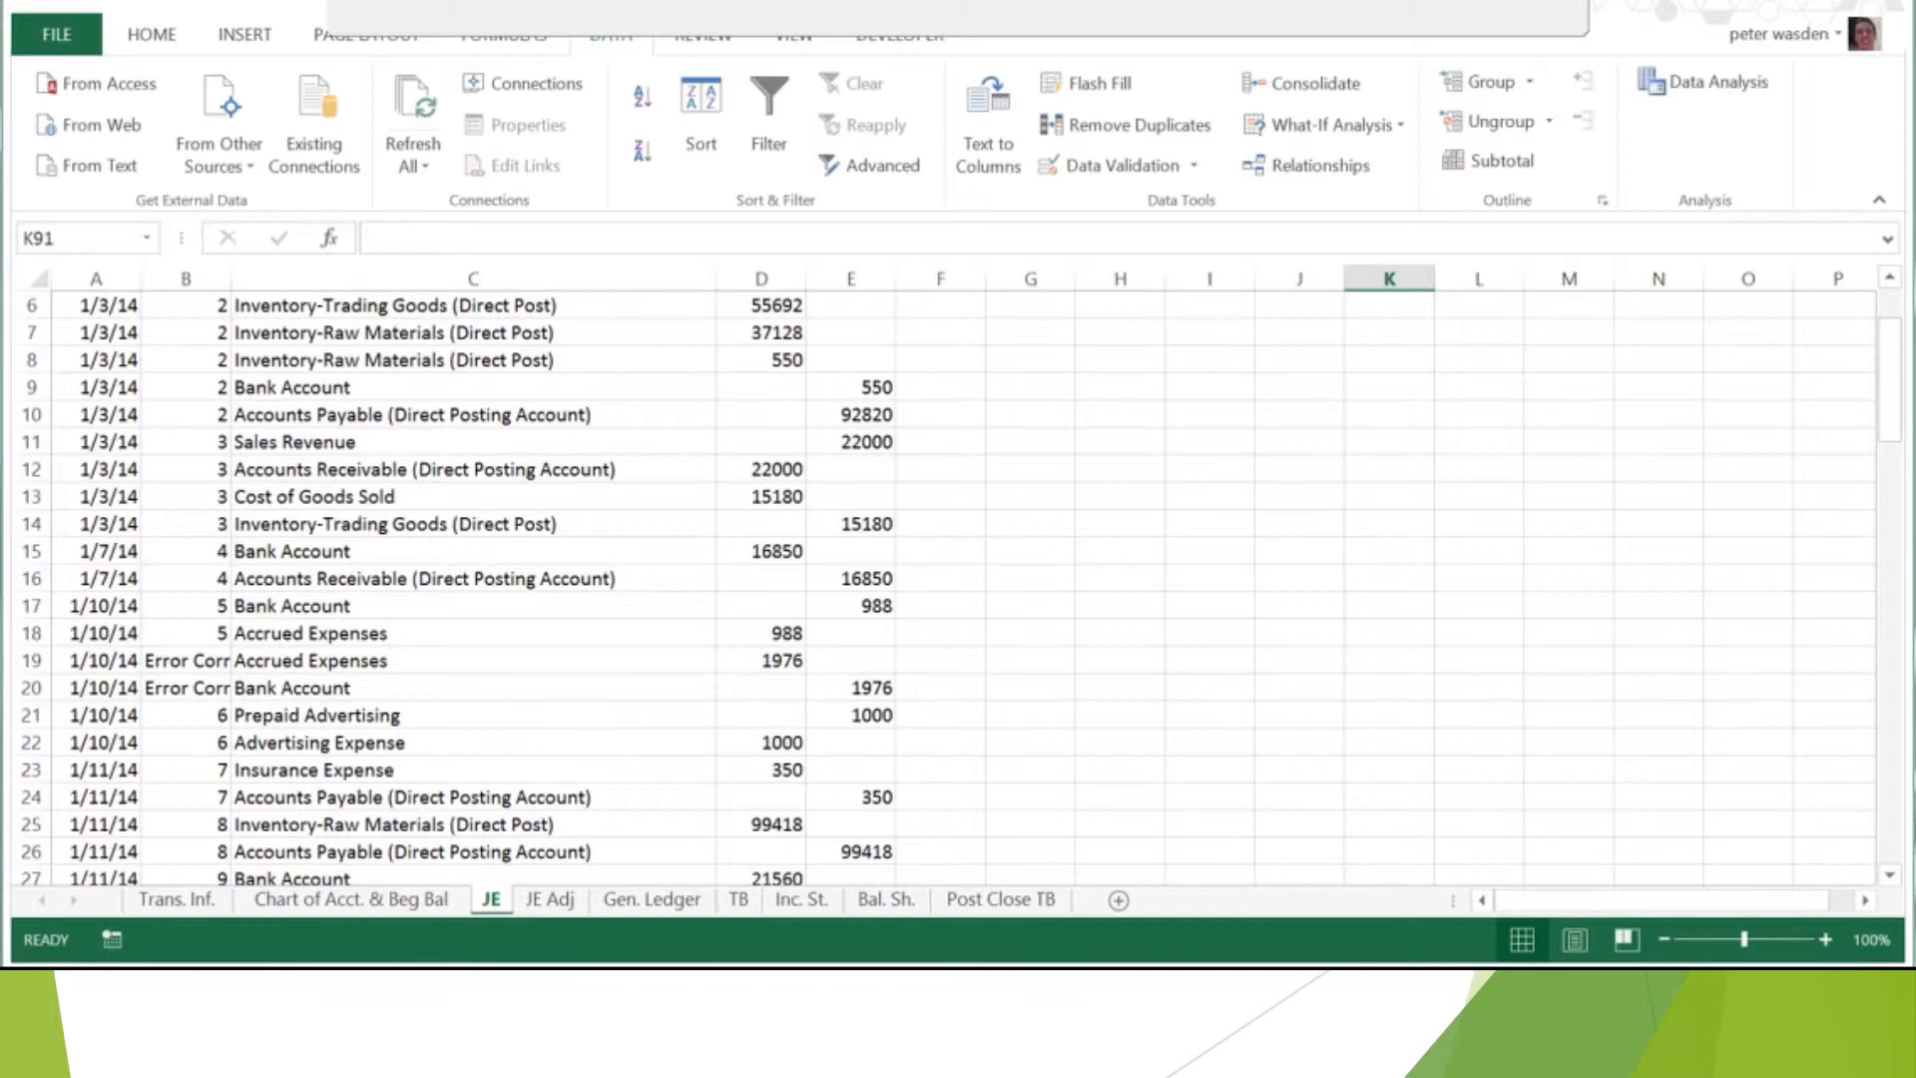
{"action": "scroll", "scroll_direction": "up", "scroll_amount": 3}
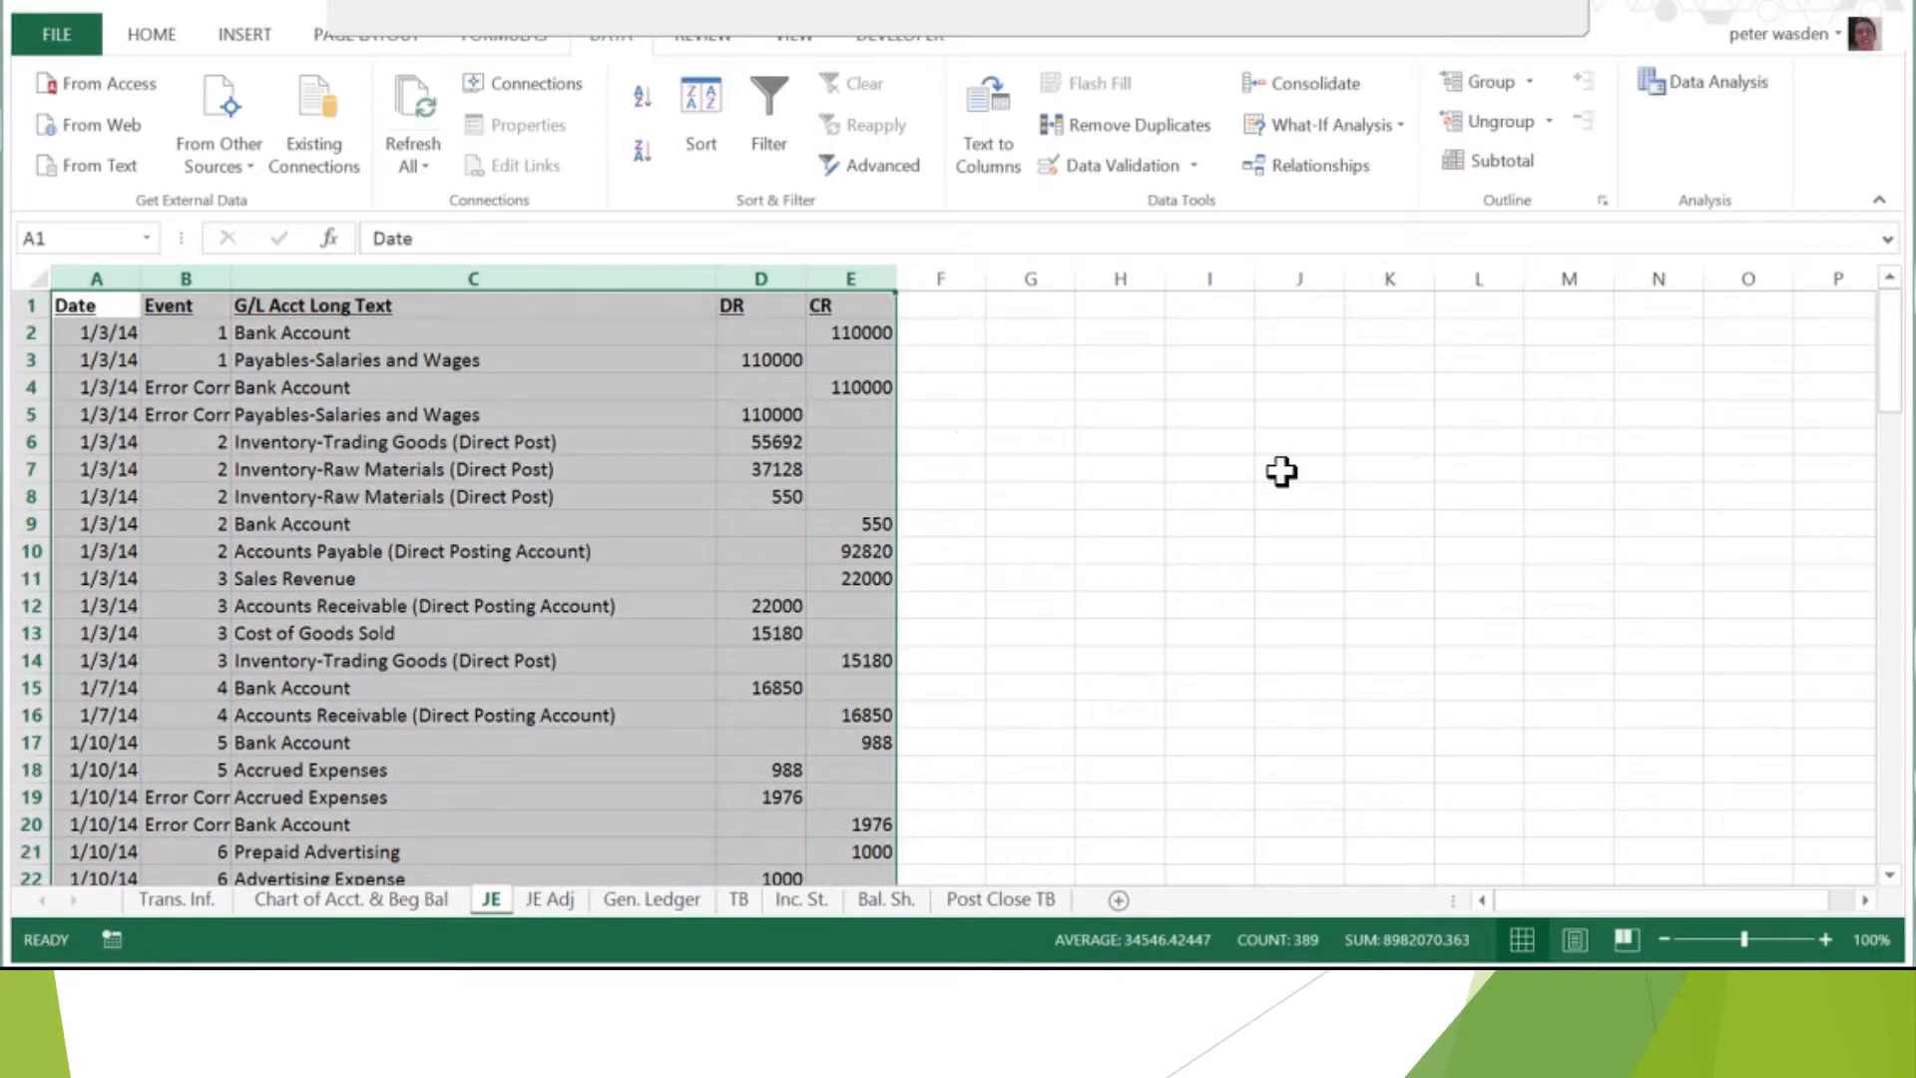
{"action": "key", "text": "ctrl+c"}
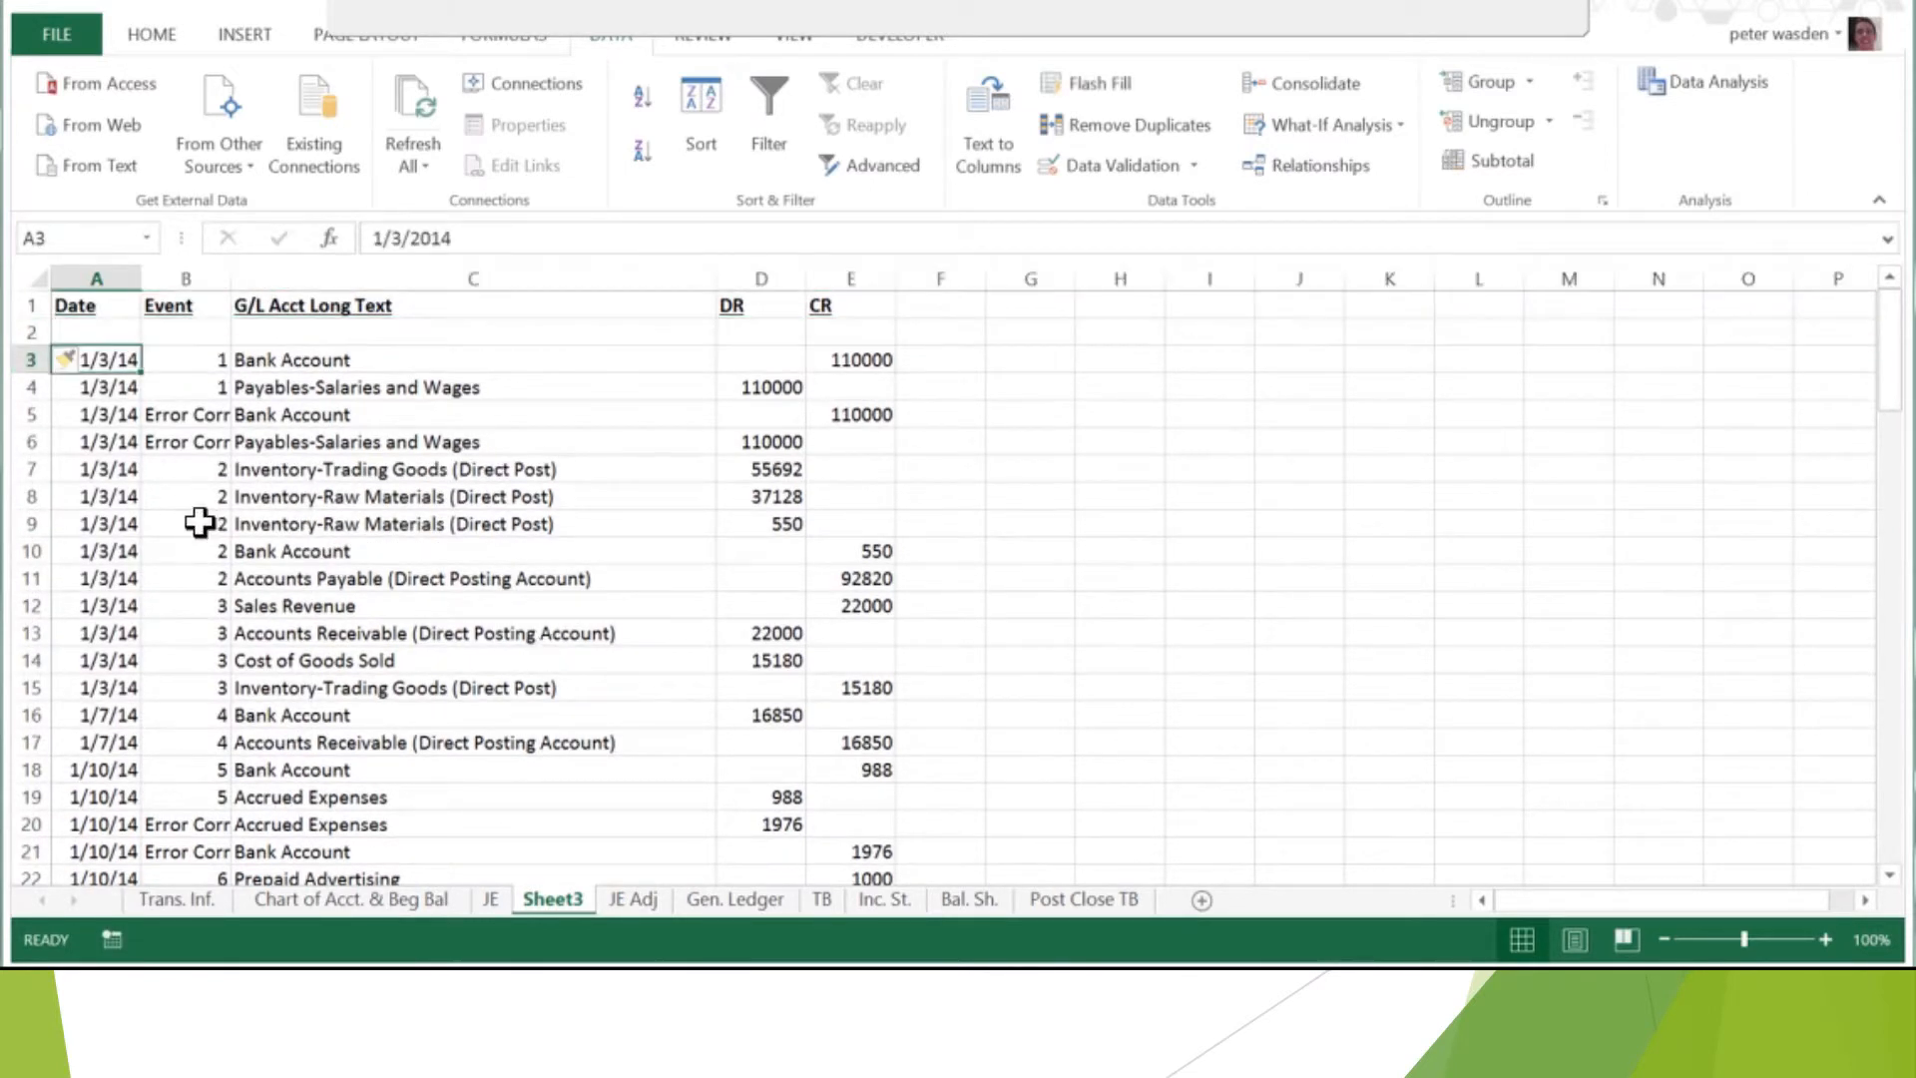
- Enter 1/1/2014 and event Beg. in the empty row 2 on Sheet3
{"action": "left_click", "coordinate": [96, 332]}
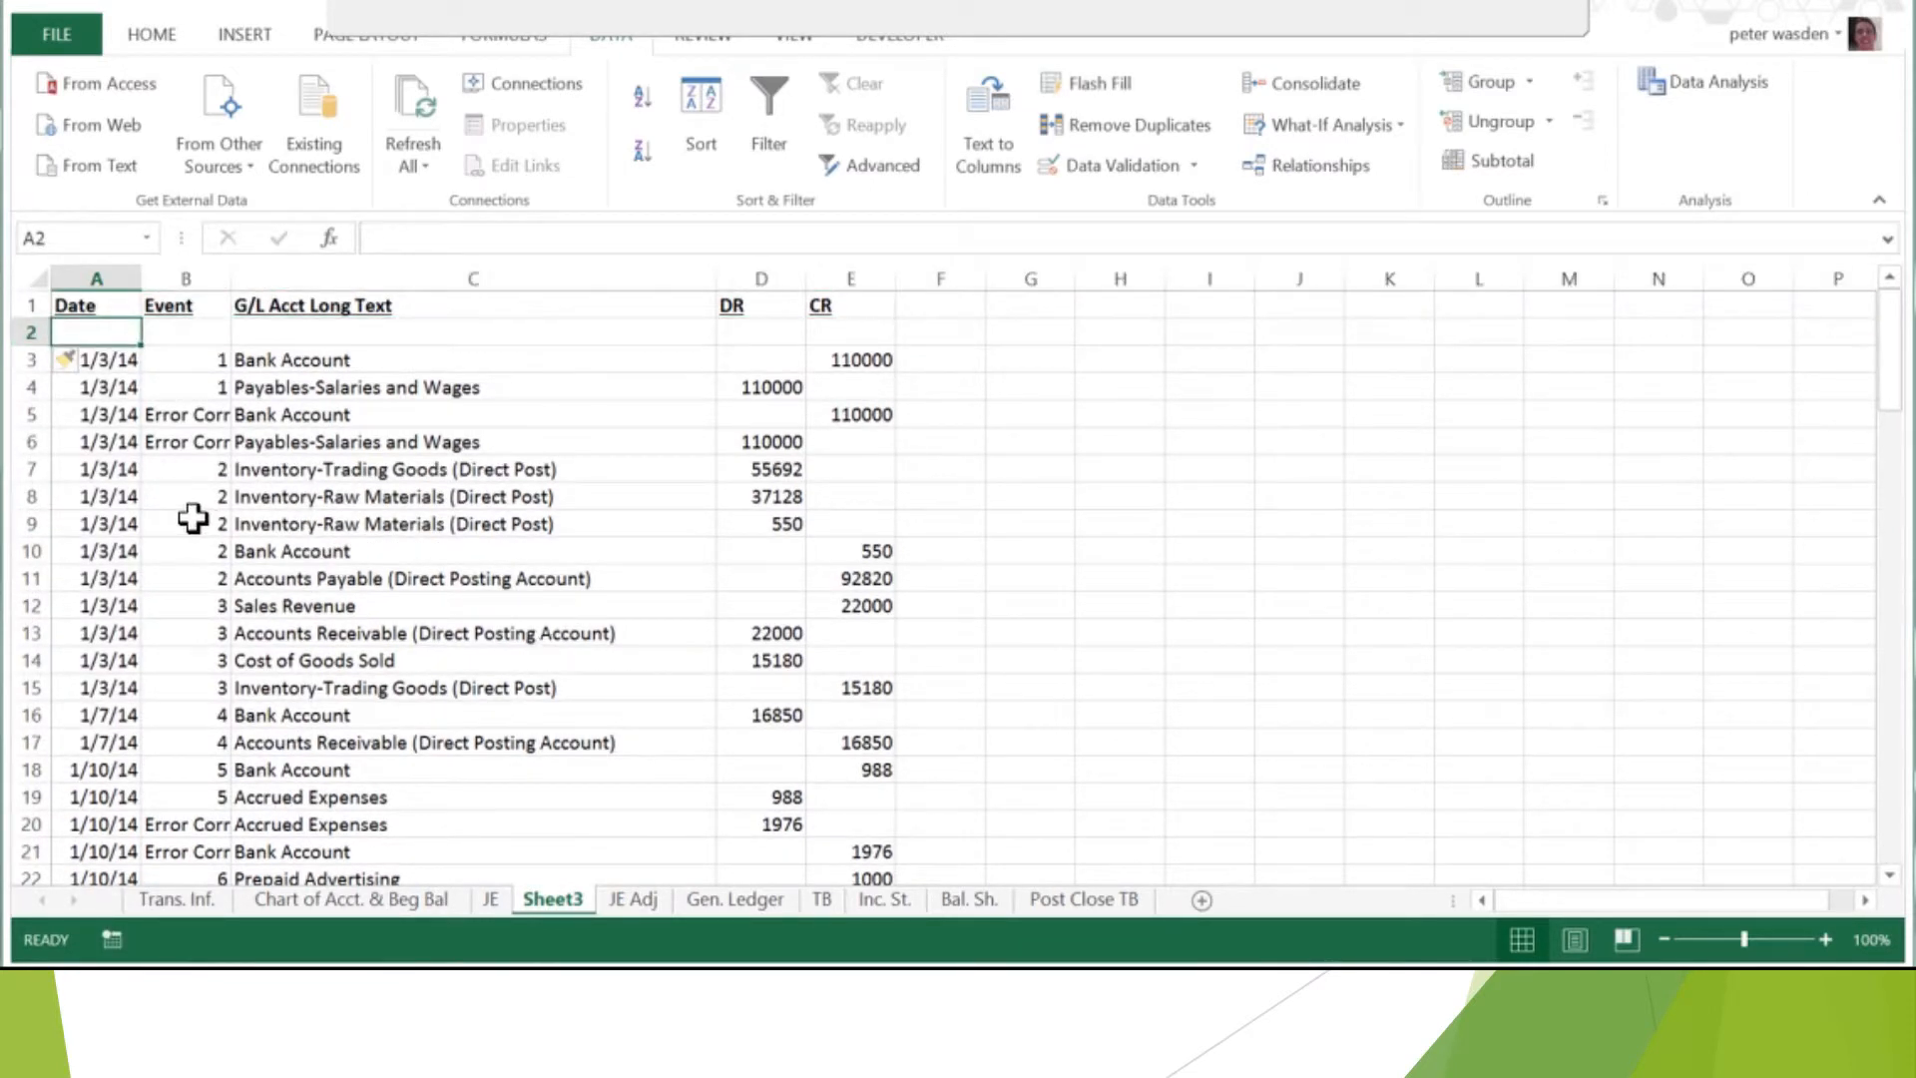
{"action": "type", "text": "1/1/2014"}
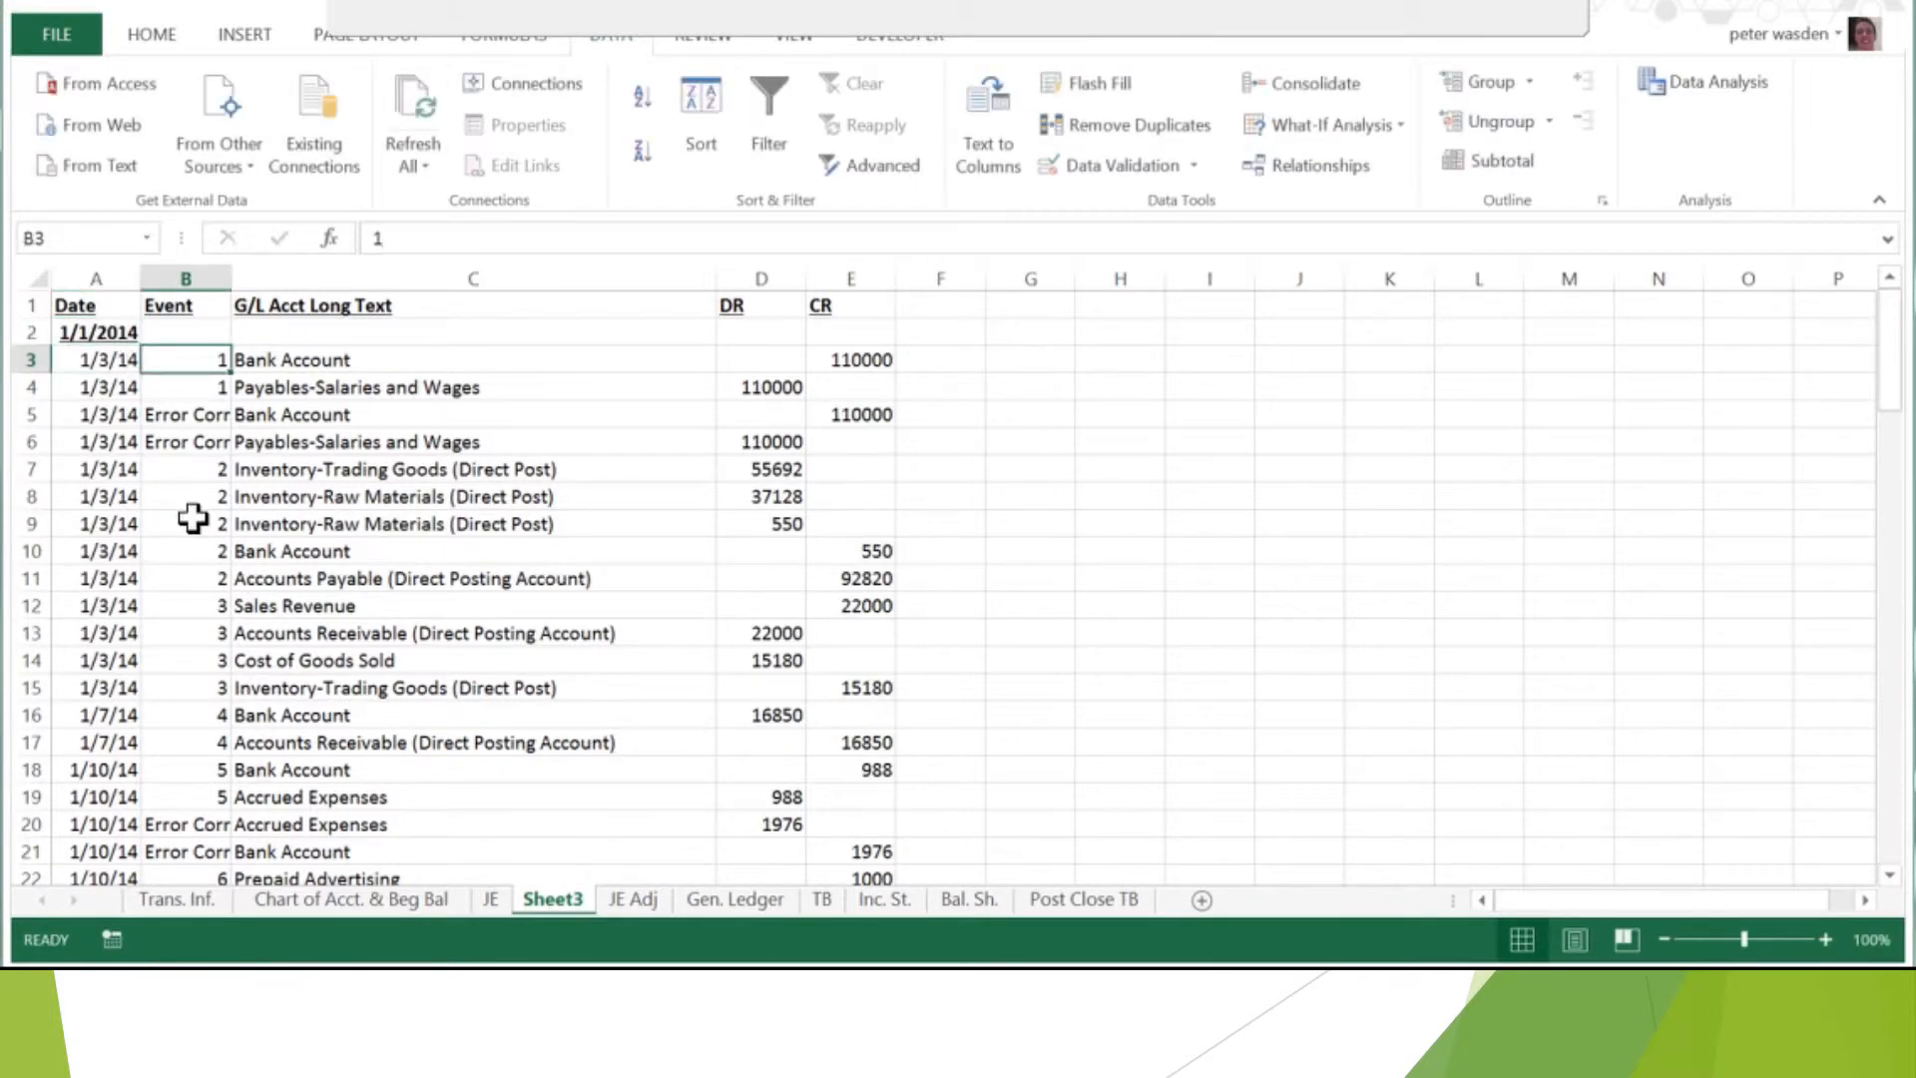
{"action": "type", "text": "G"}
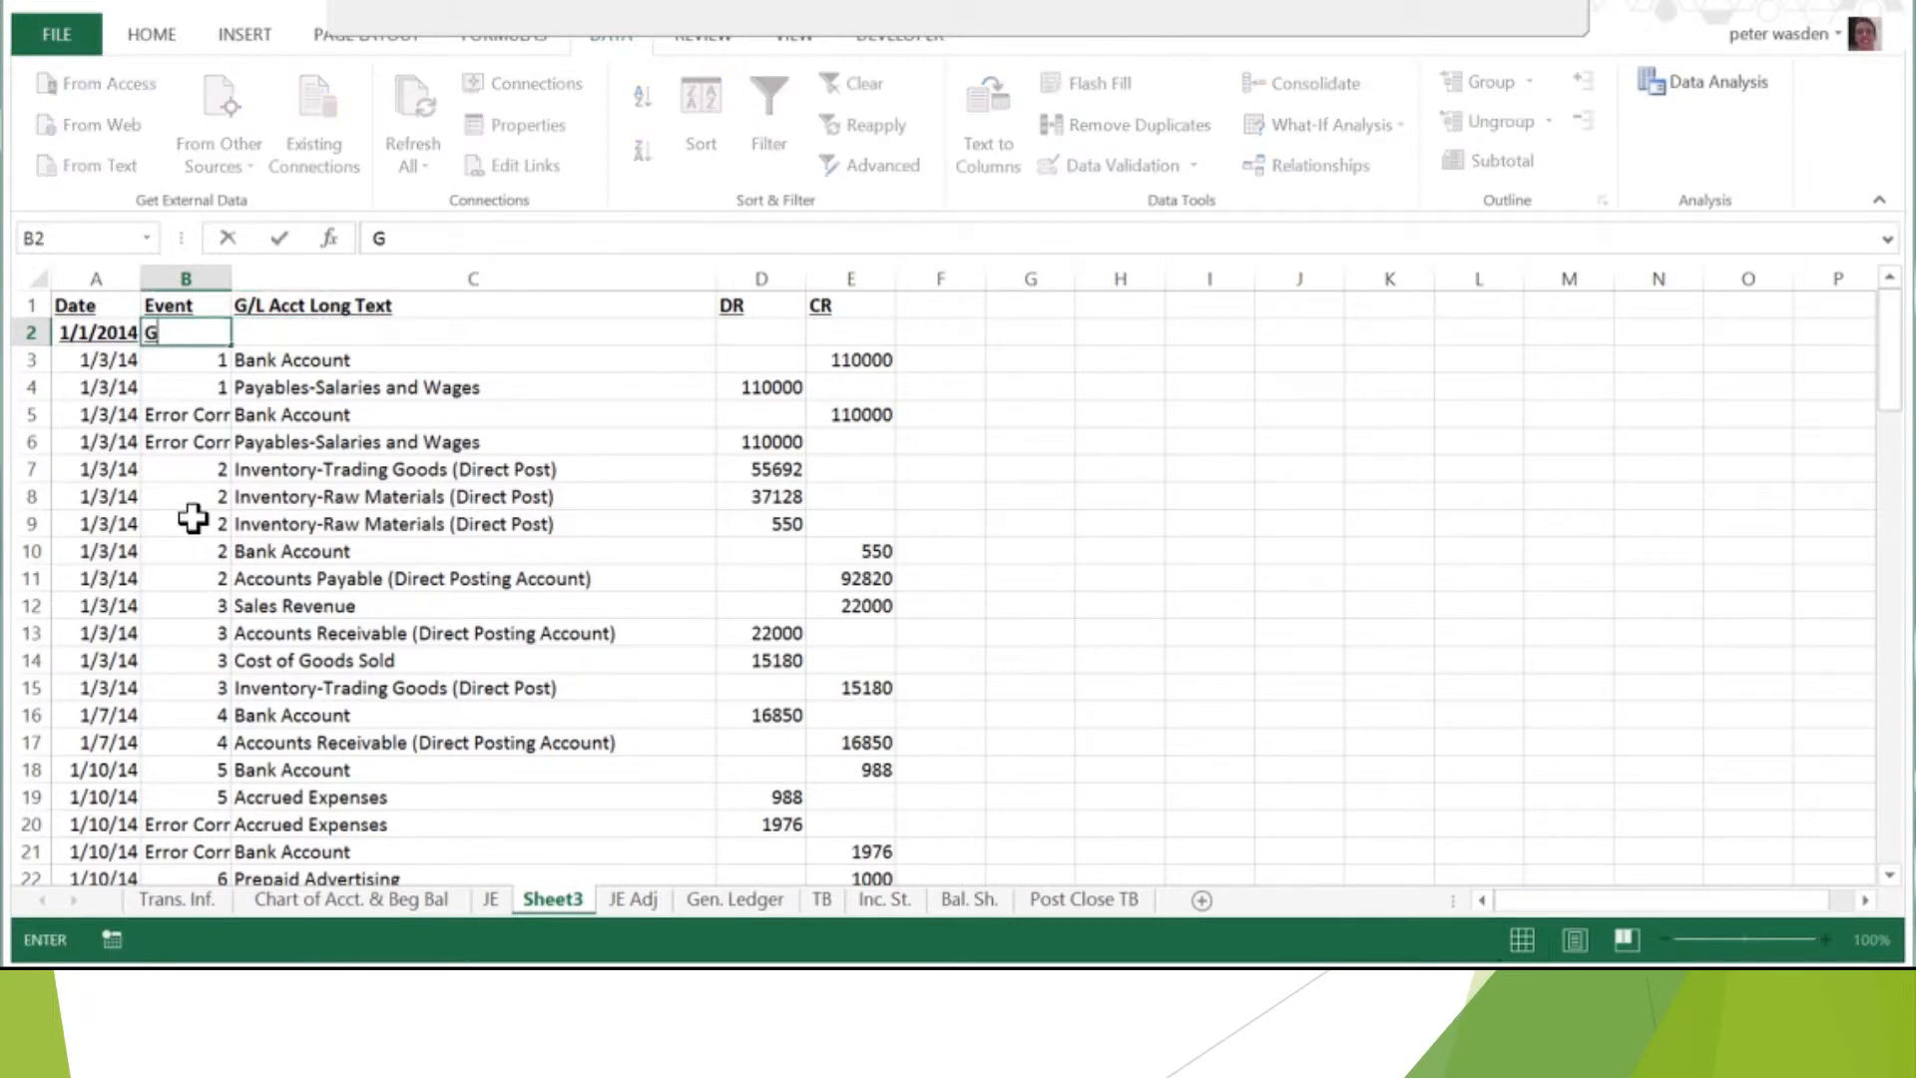
{"action": "type", "text": "en"}
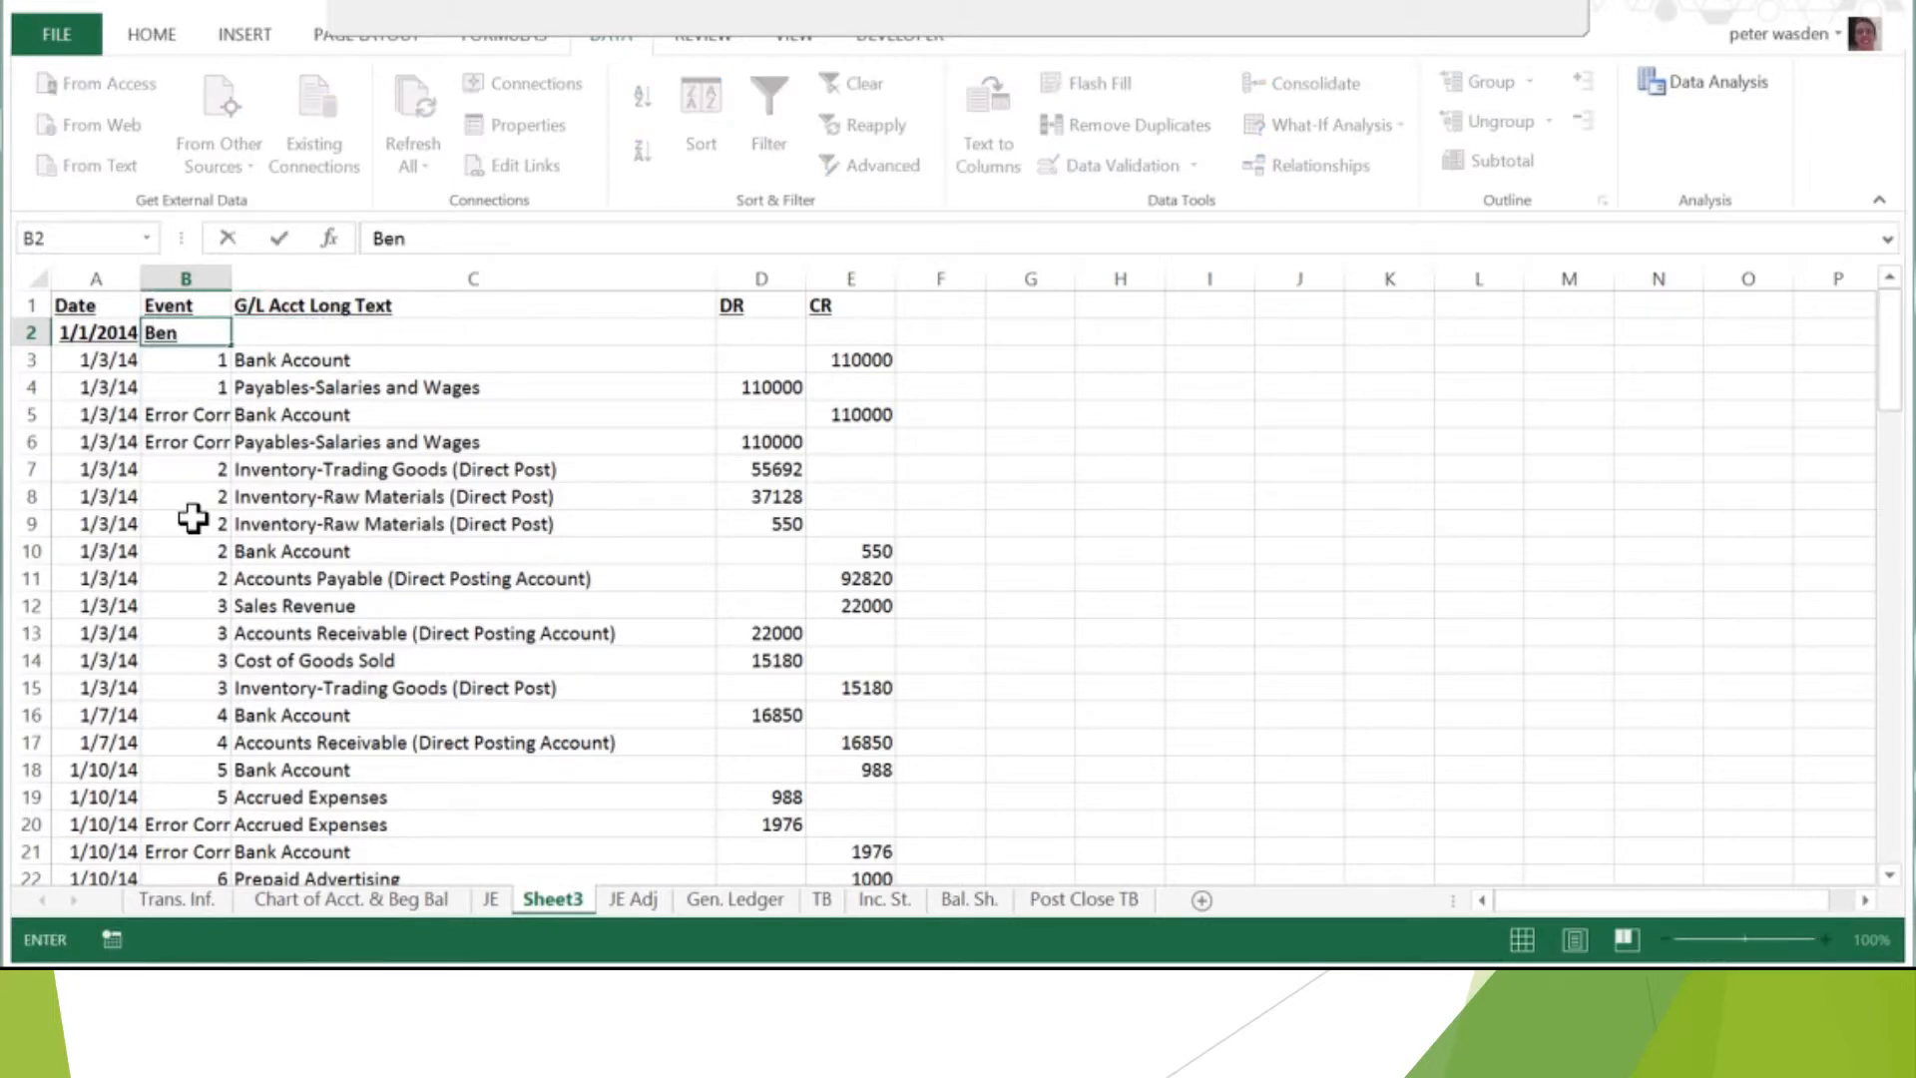
{"action": "type", "text": "Beg."}
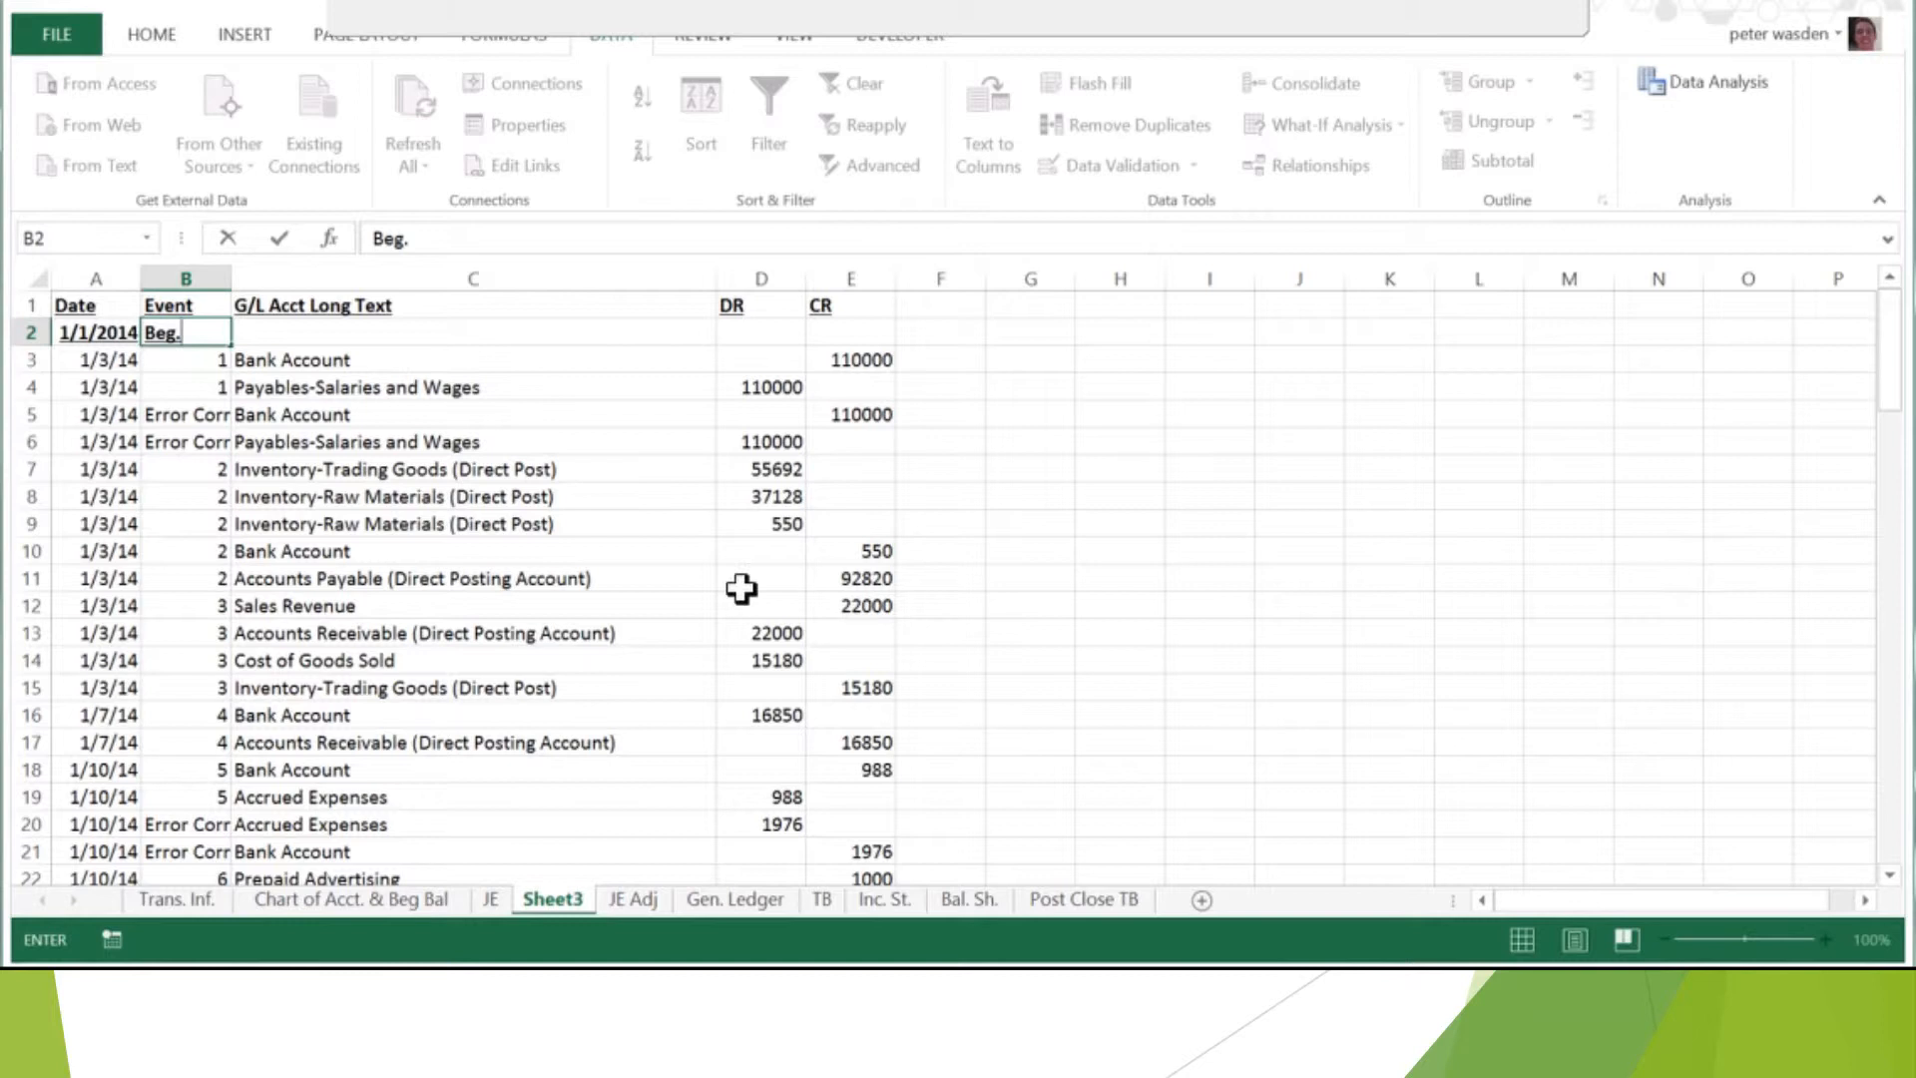
- Set row 2's account to Trade Accounts Receivables with a 10000 debit
{"action": "left_click", "coordinate": [473, 359]}
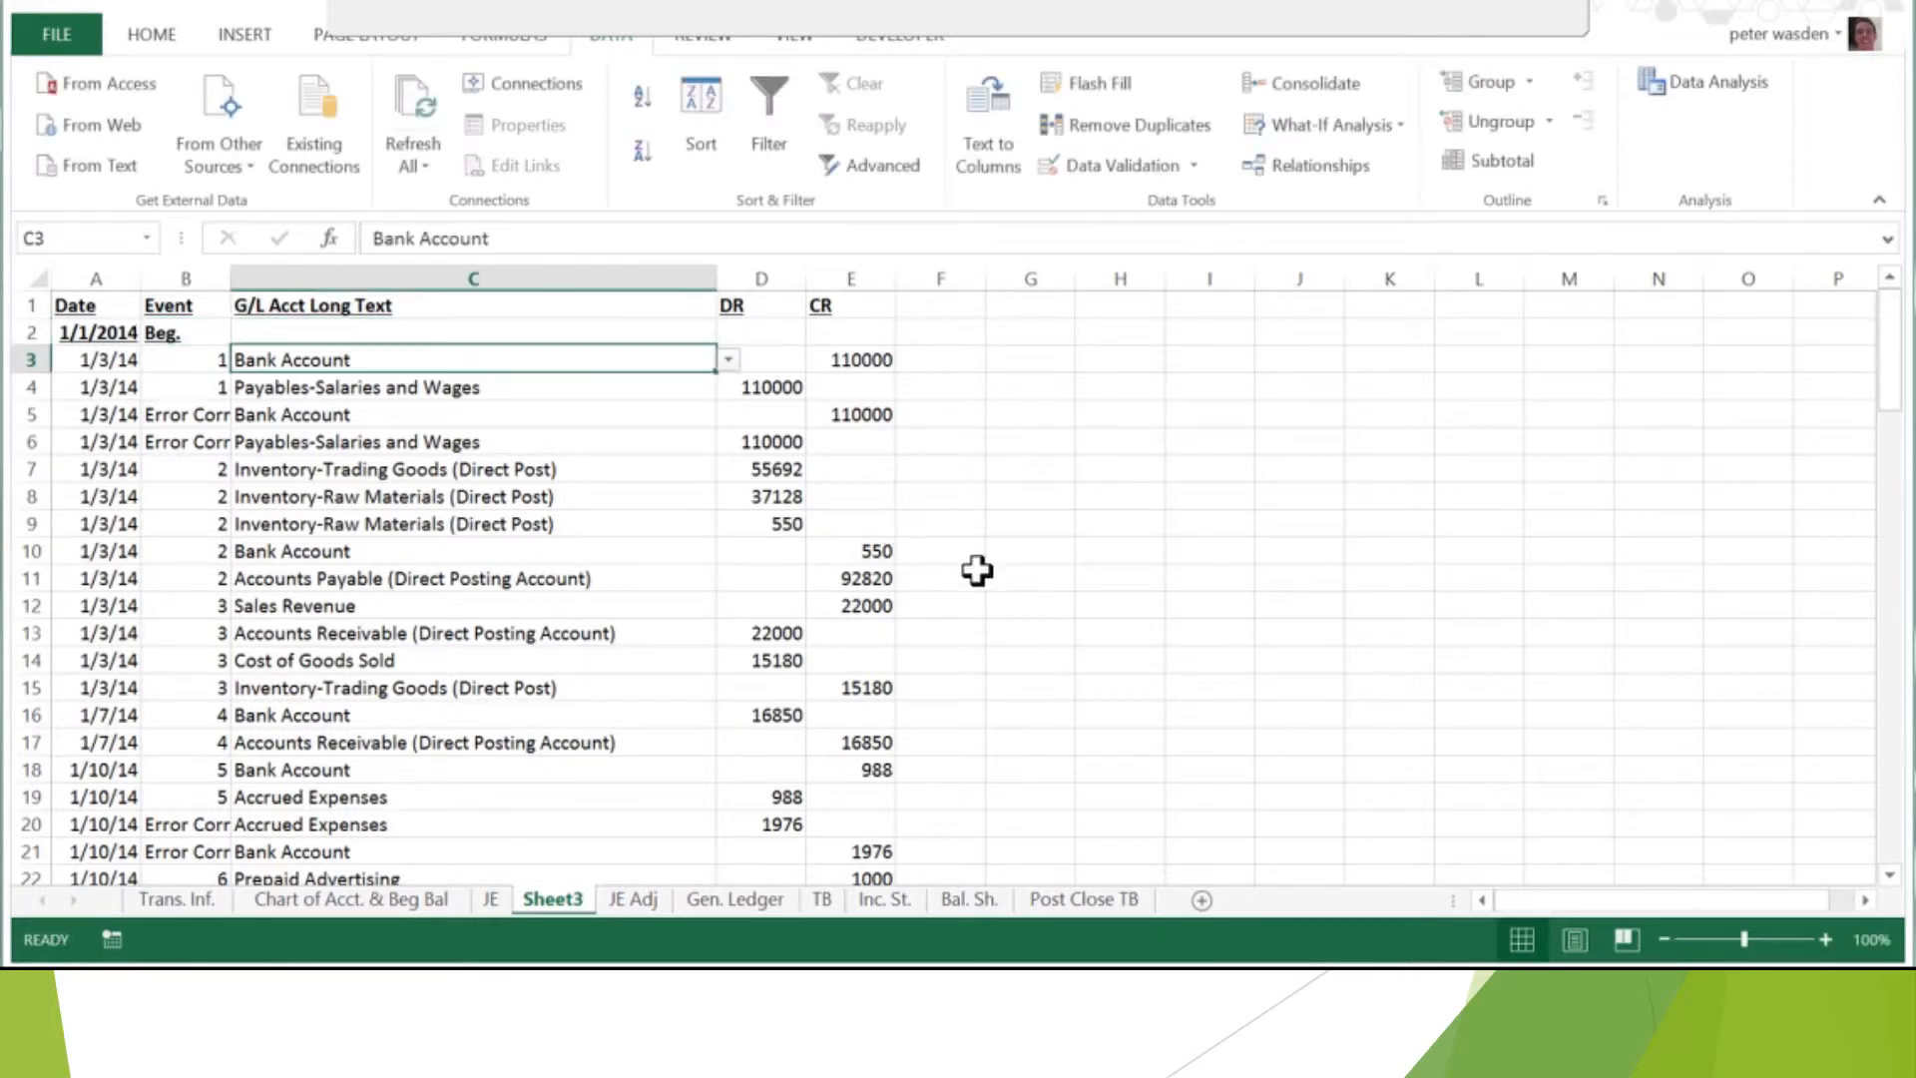
{"action": "mouse_move", "coordinate": [1077, 591]}
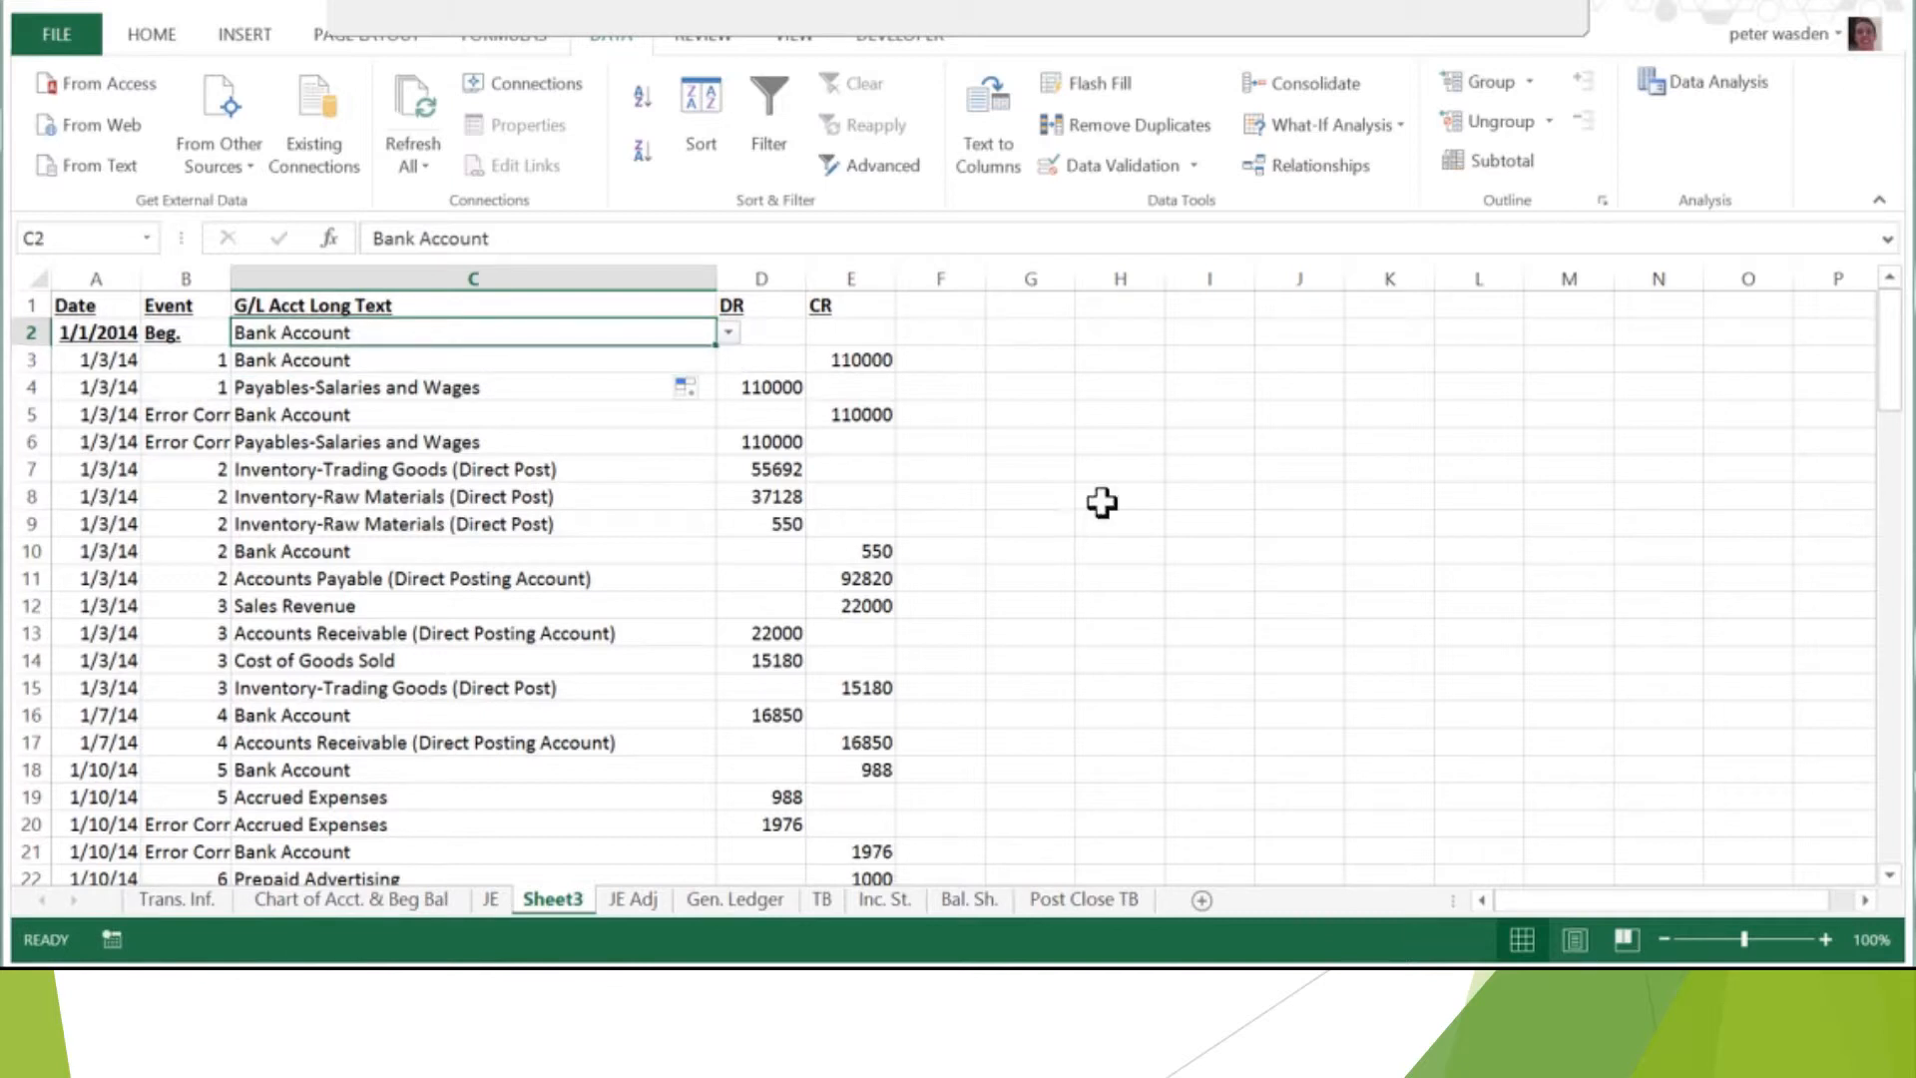
{"action": "left_click", "coordinate": [727, 331]}
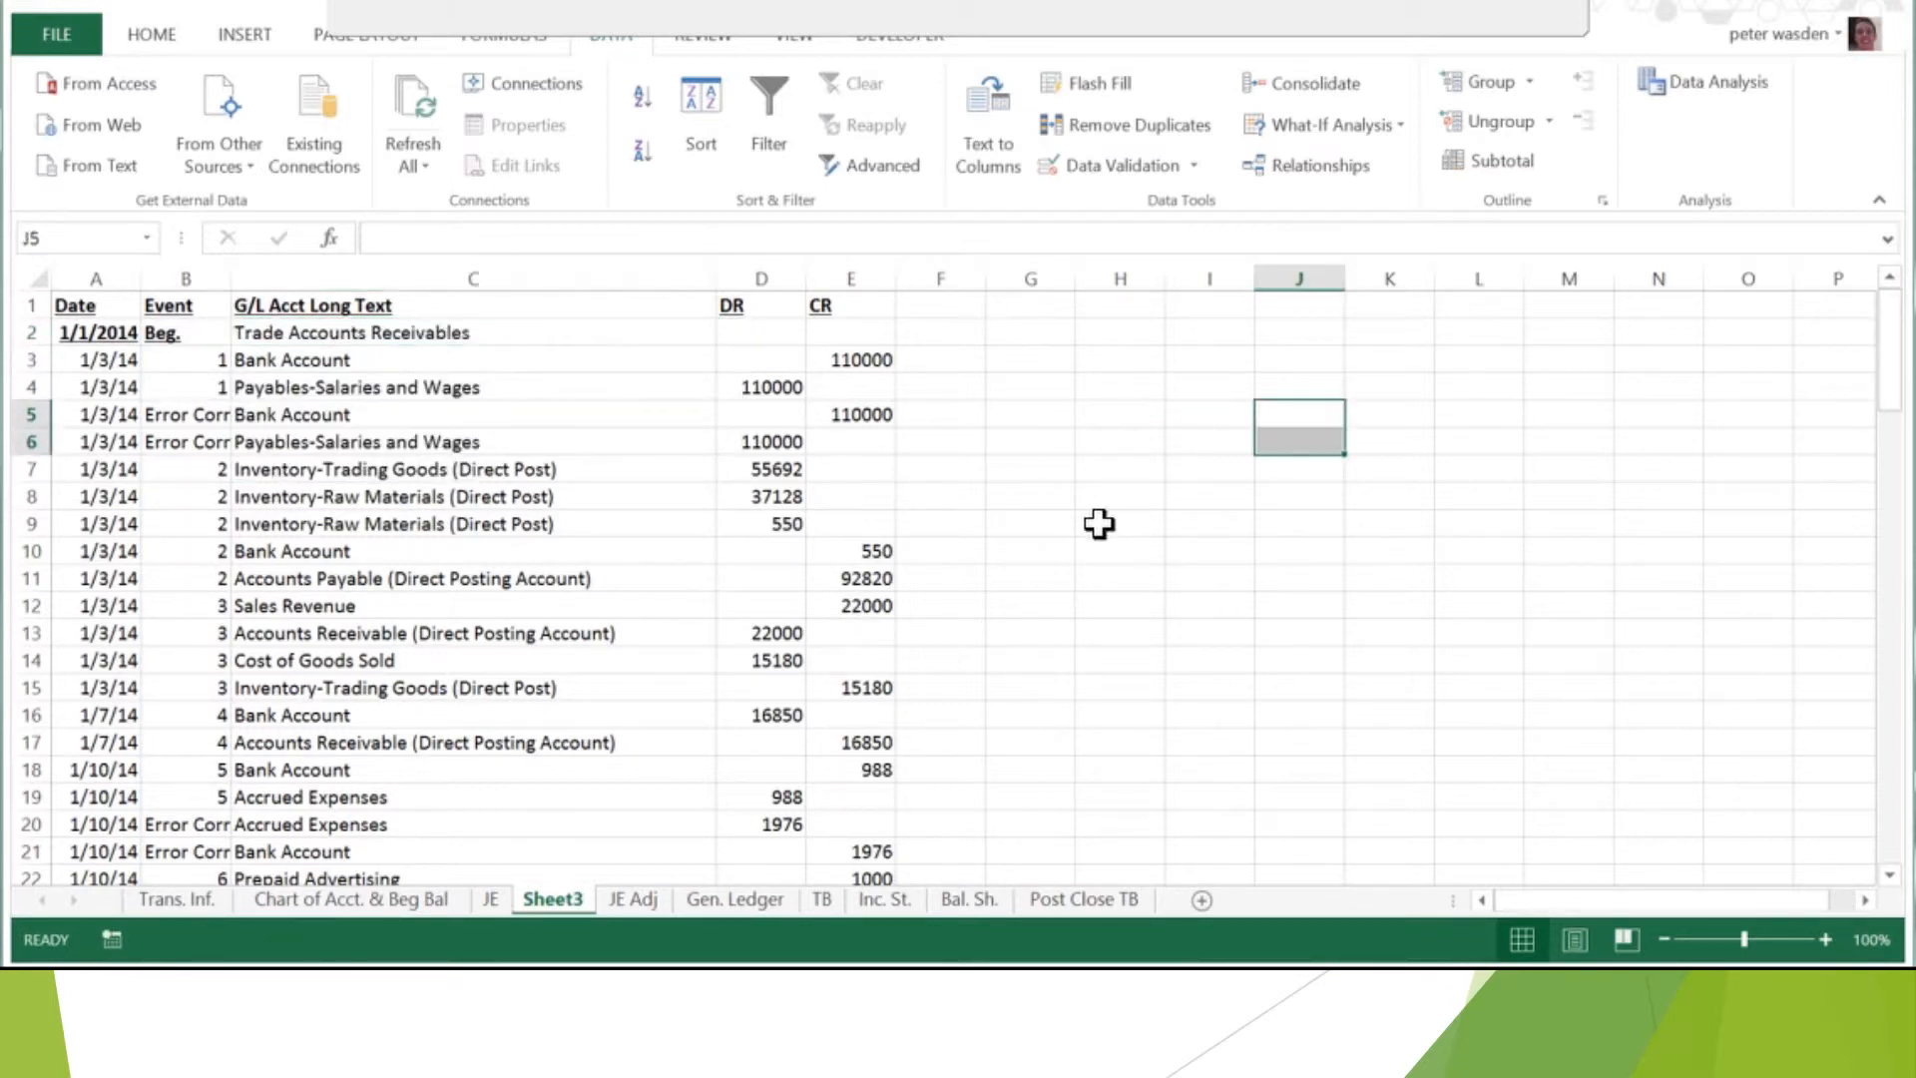
{"action": "mouse_move", "coordinate": [403, 541]}
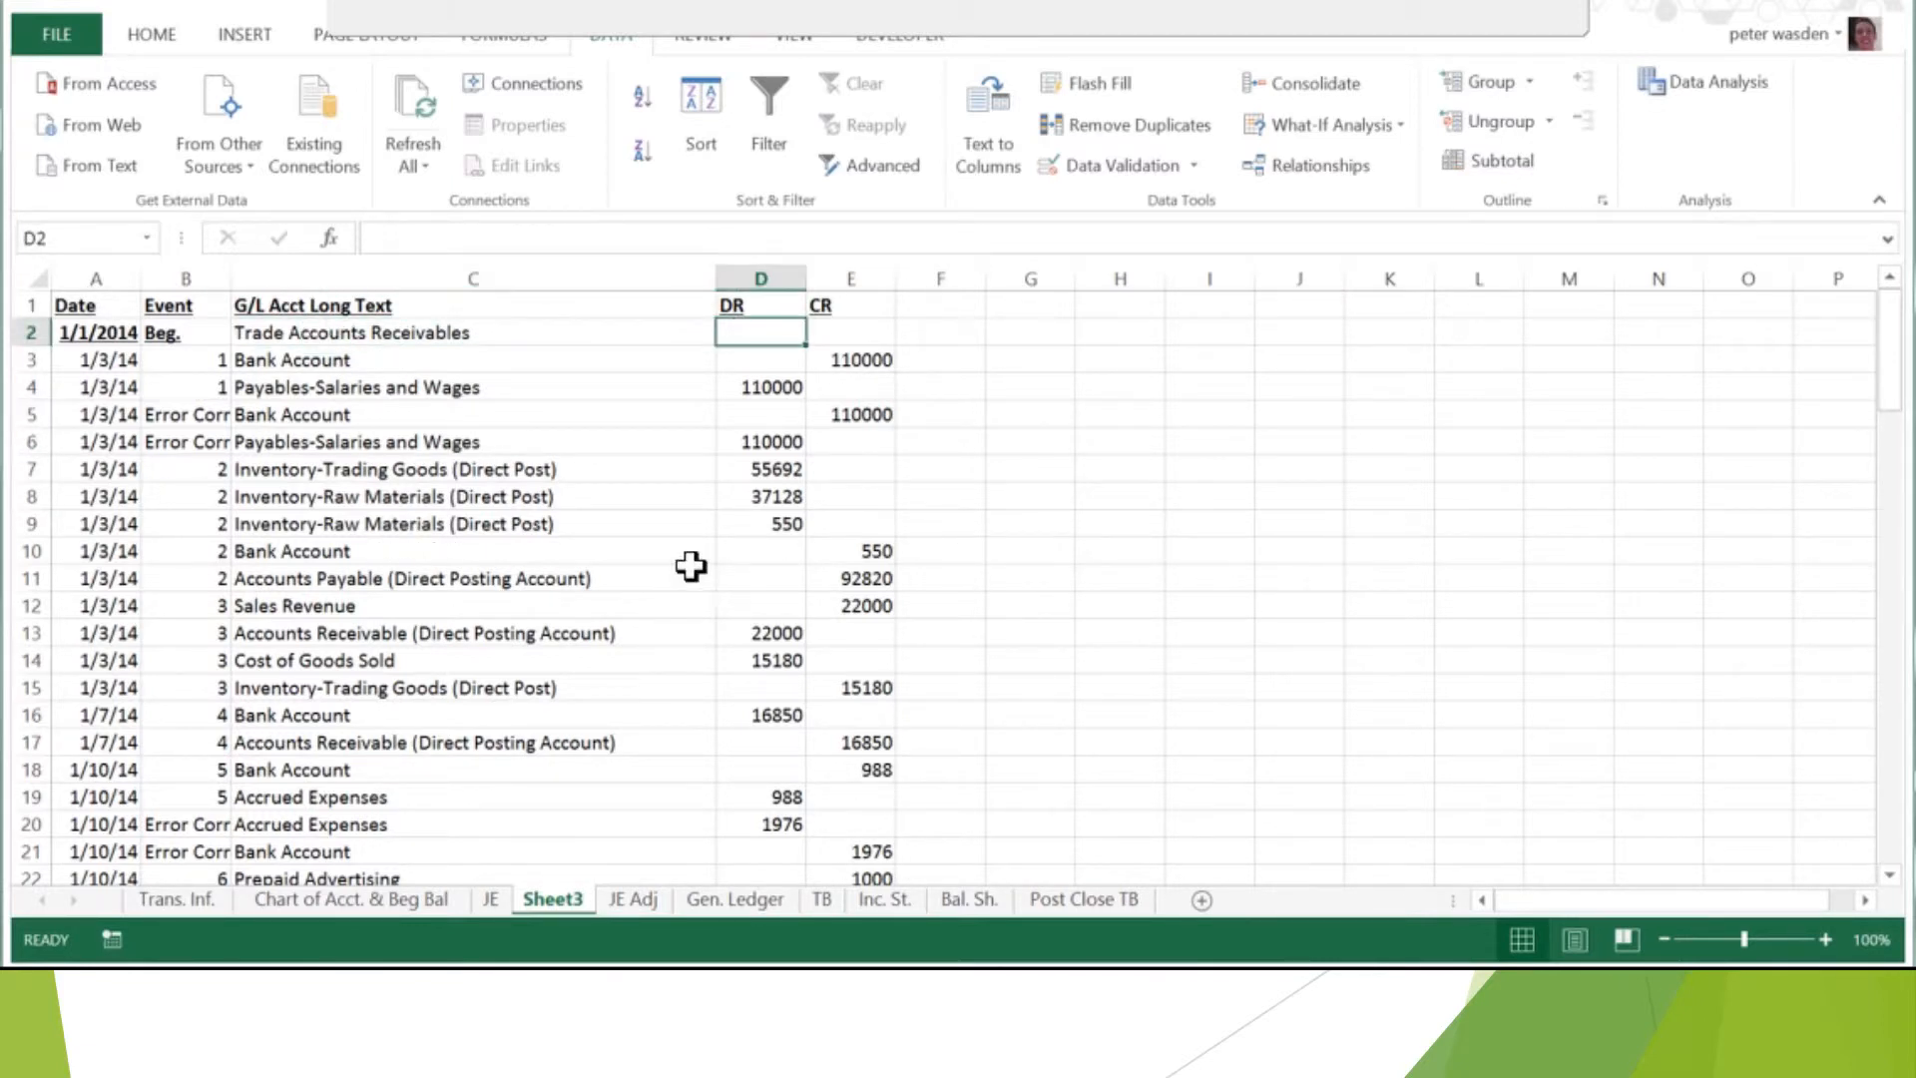
{"action": "mouse_move", "coordinate": [1019, 525]}
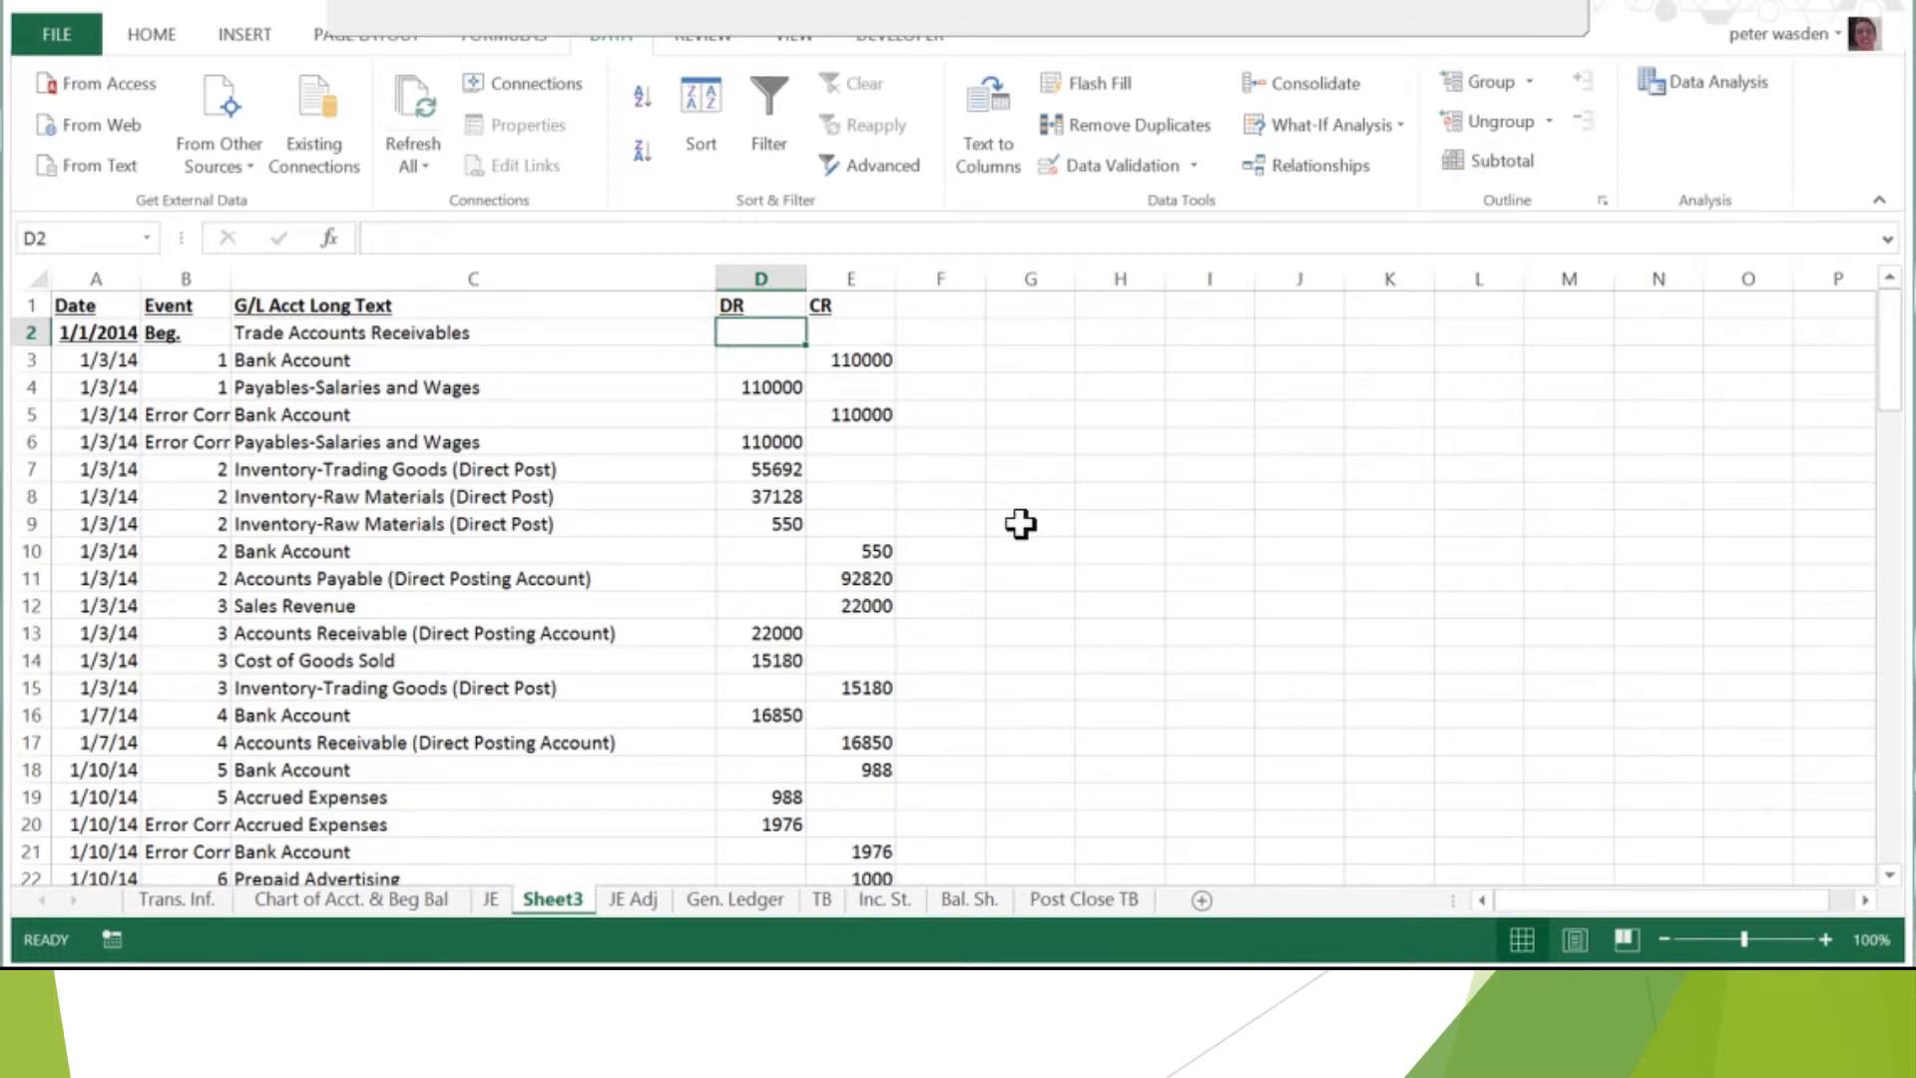
{"action": "type", "text": "10000"}
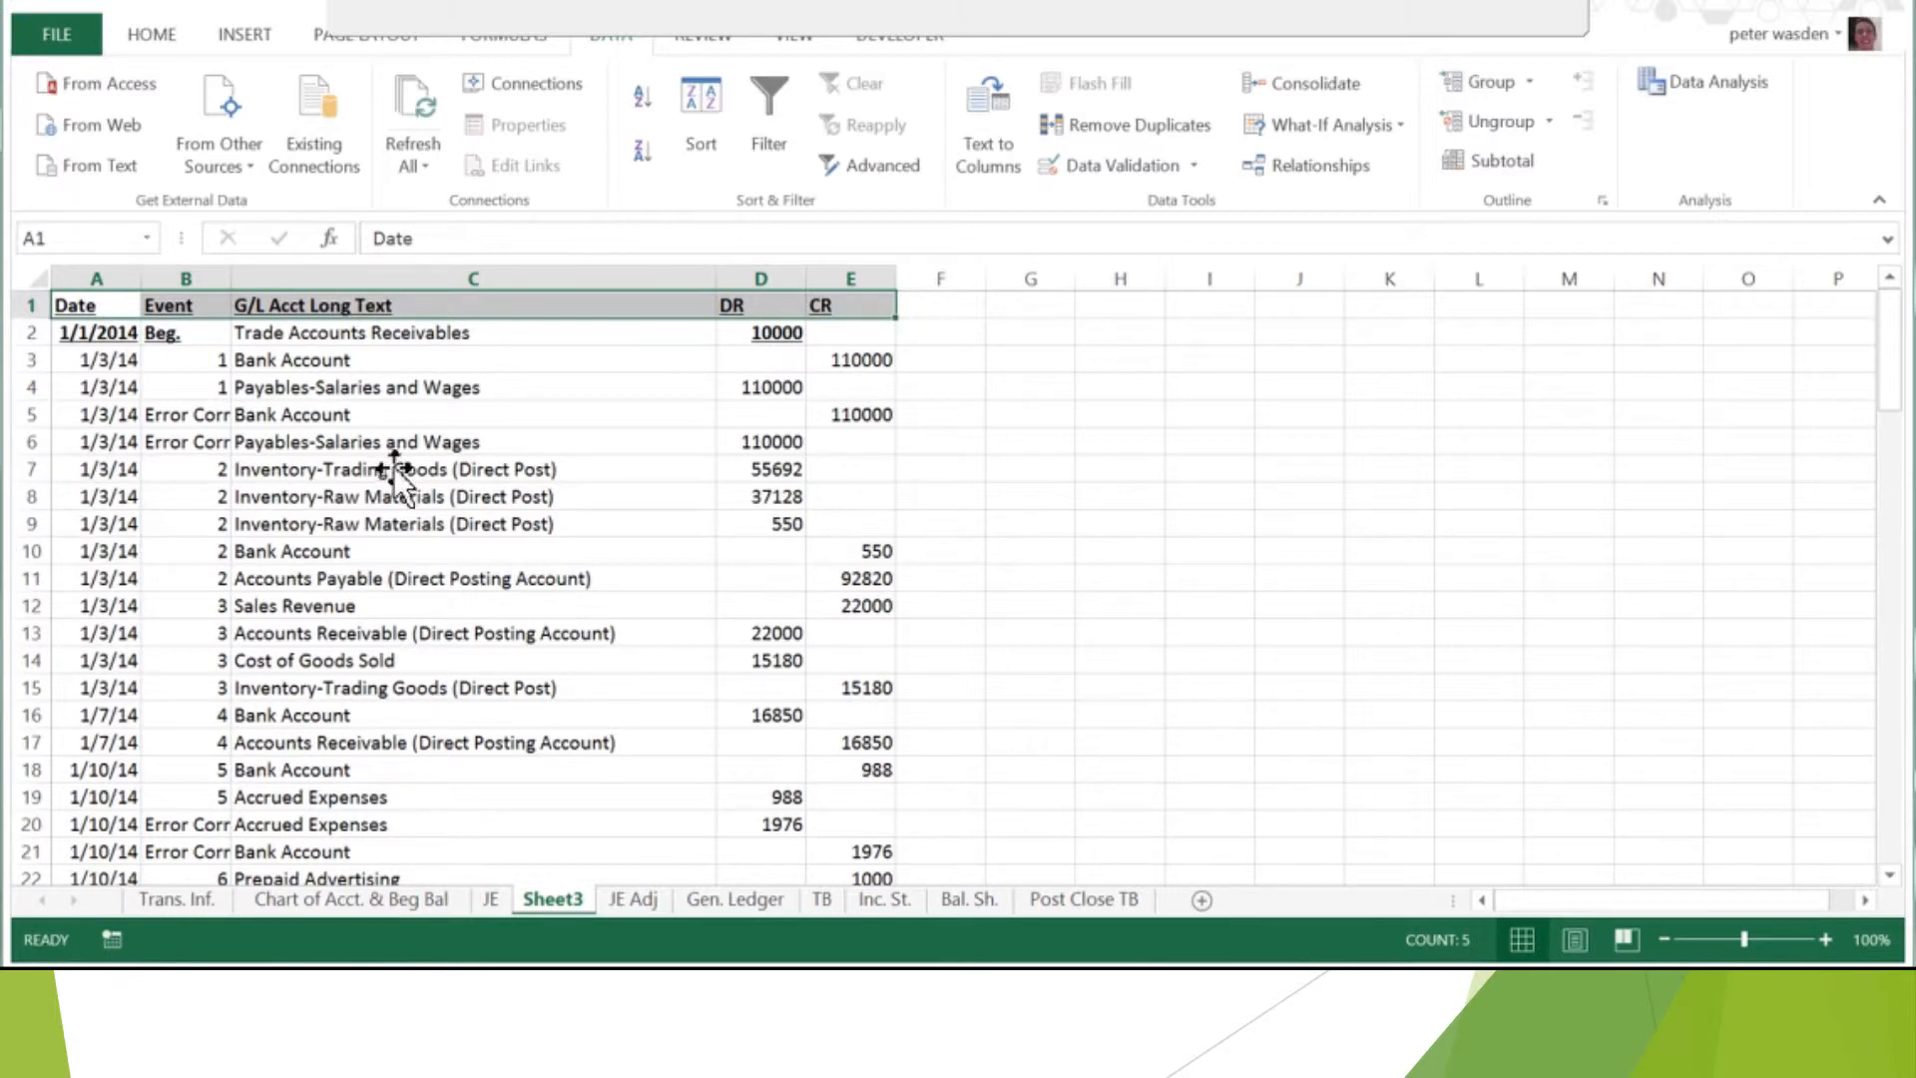
- Format A1:E98 as a banded table with 'My table has headers' kept on
{"action": "scroll", "scroll_direction": "down", "scroll_amount": 3}
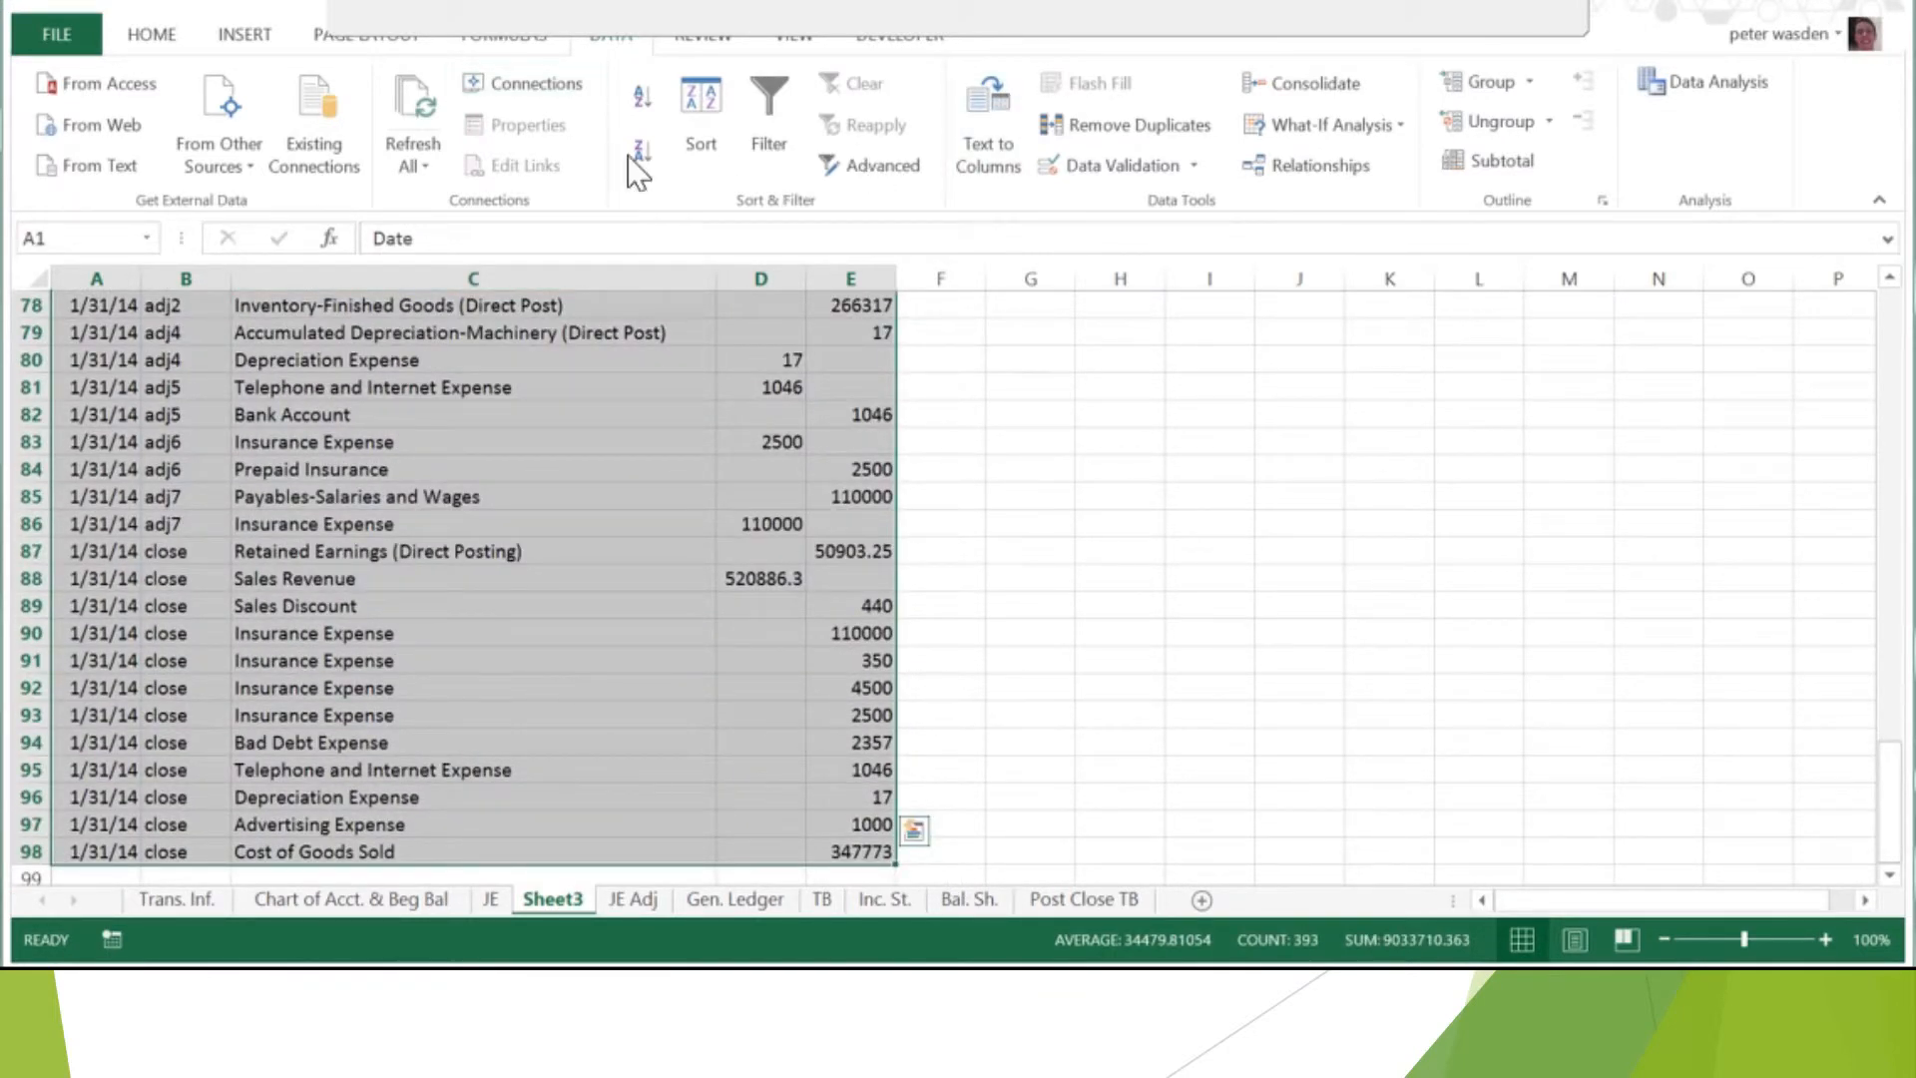
{"action": "left_click", "coordinate": [152, 33]}
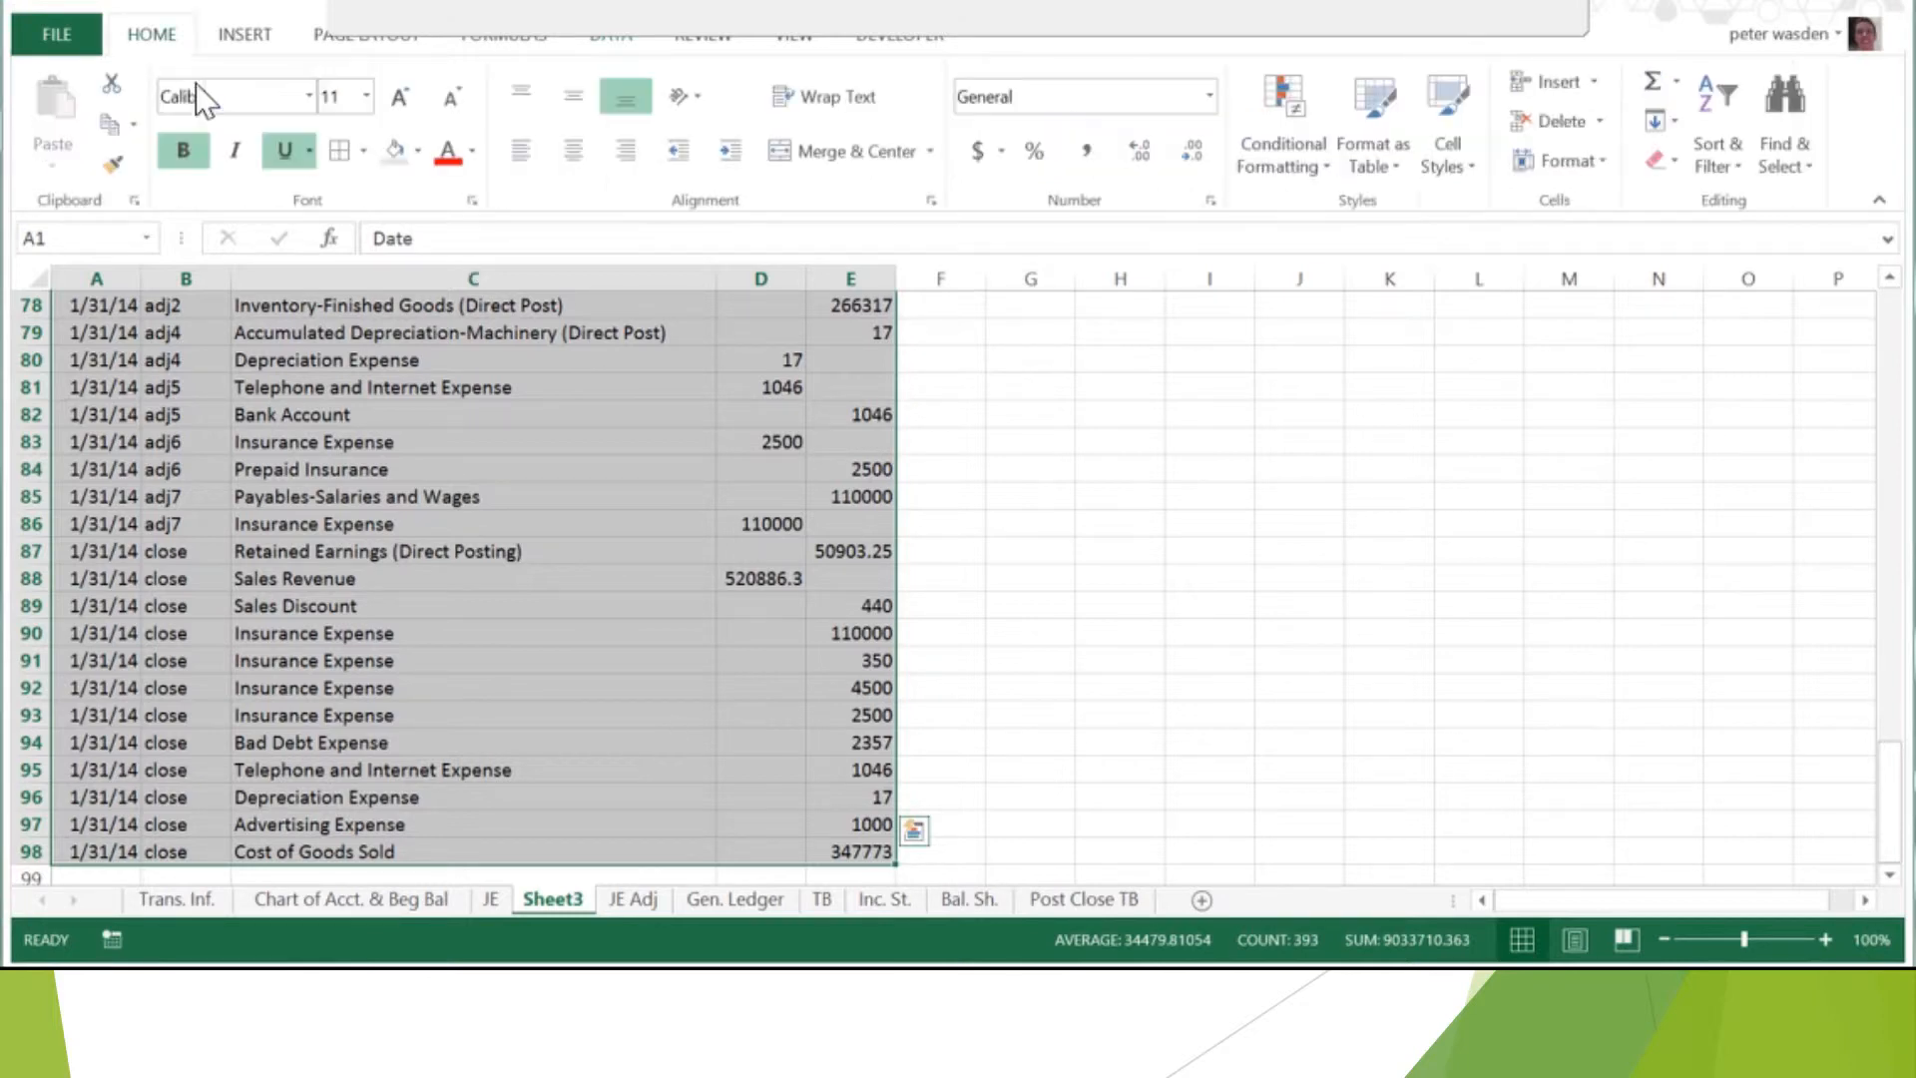
{"action": "left_click", "coordinate": [1373, 122]}
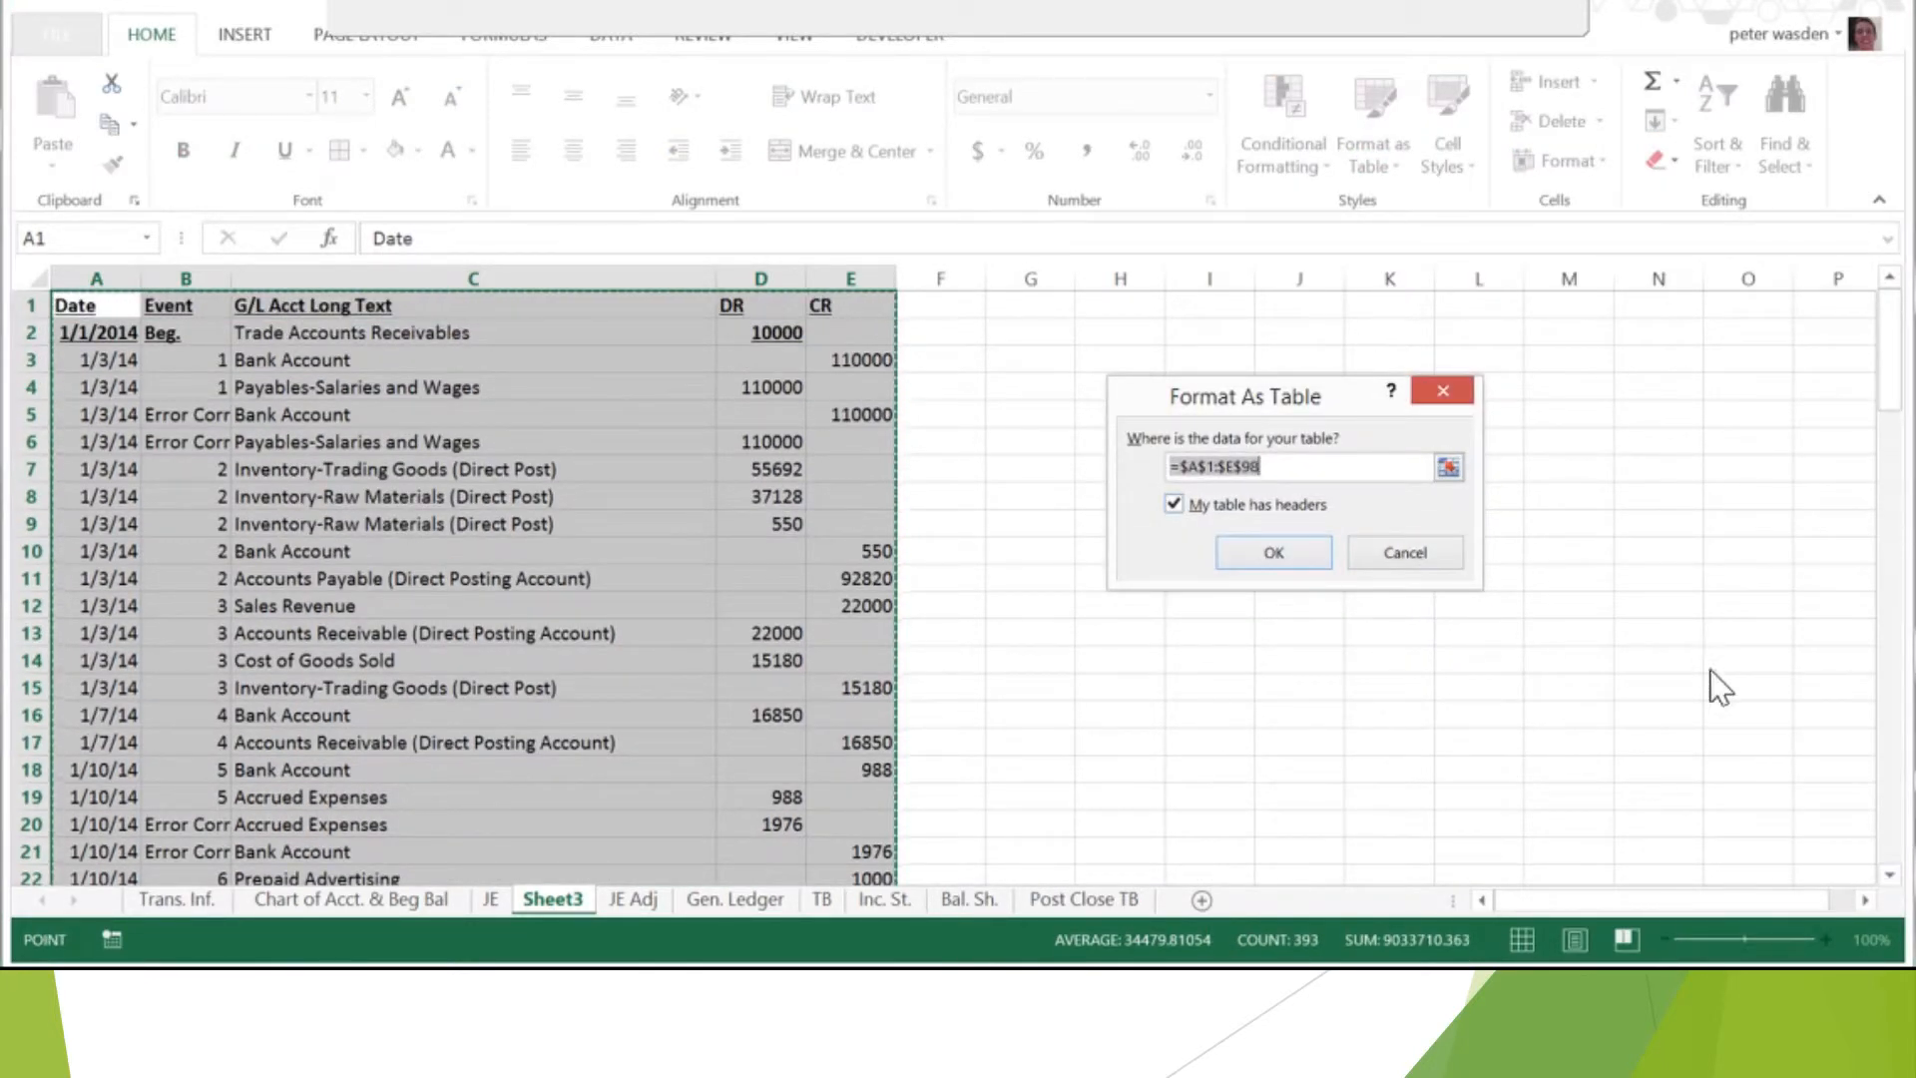
{"action": "mouse_move", "coordinate": [389, 483]}
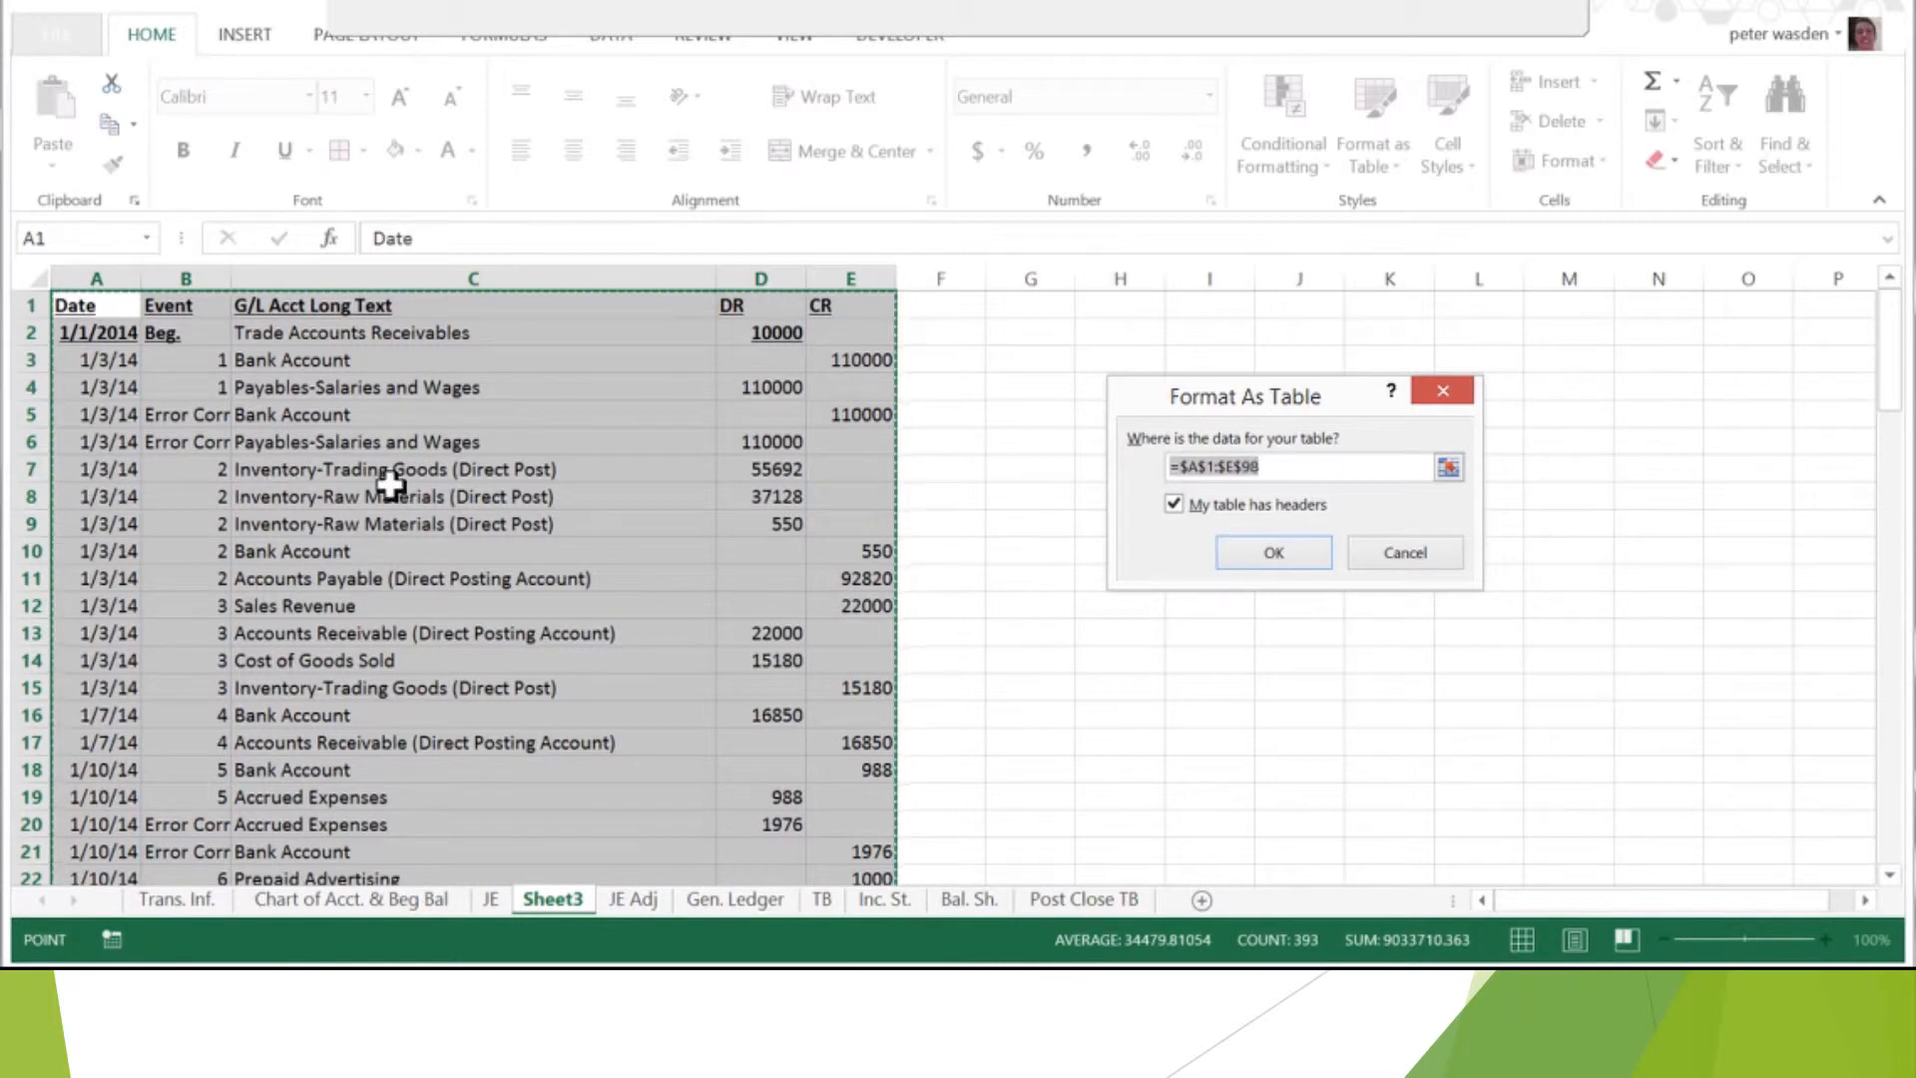
{"action": "mouse_move", "coordinate": [1282, 485]}
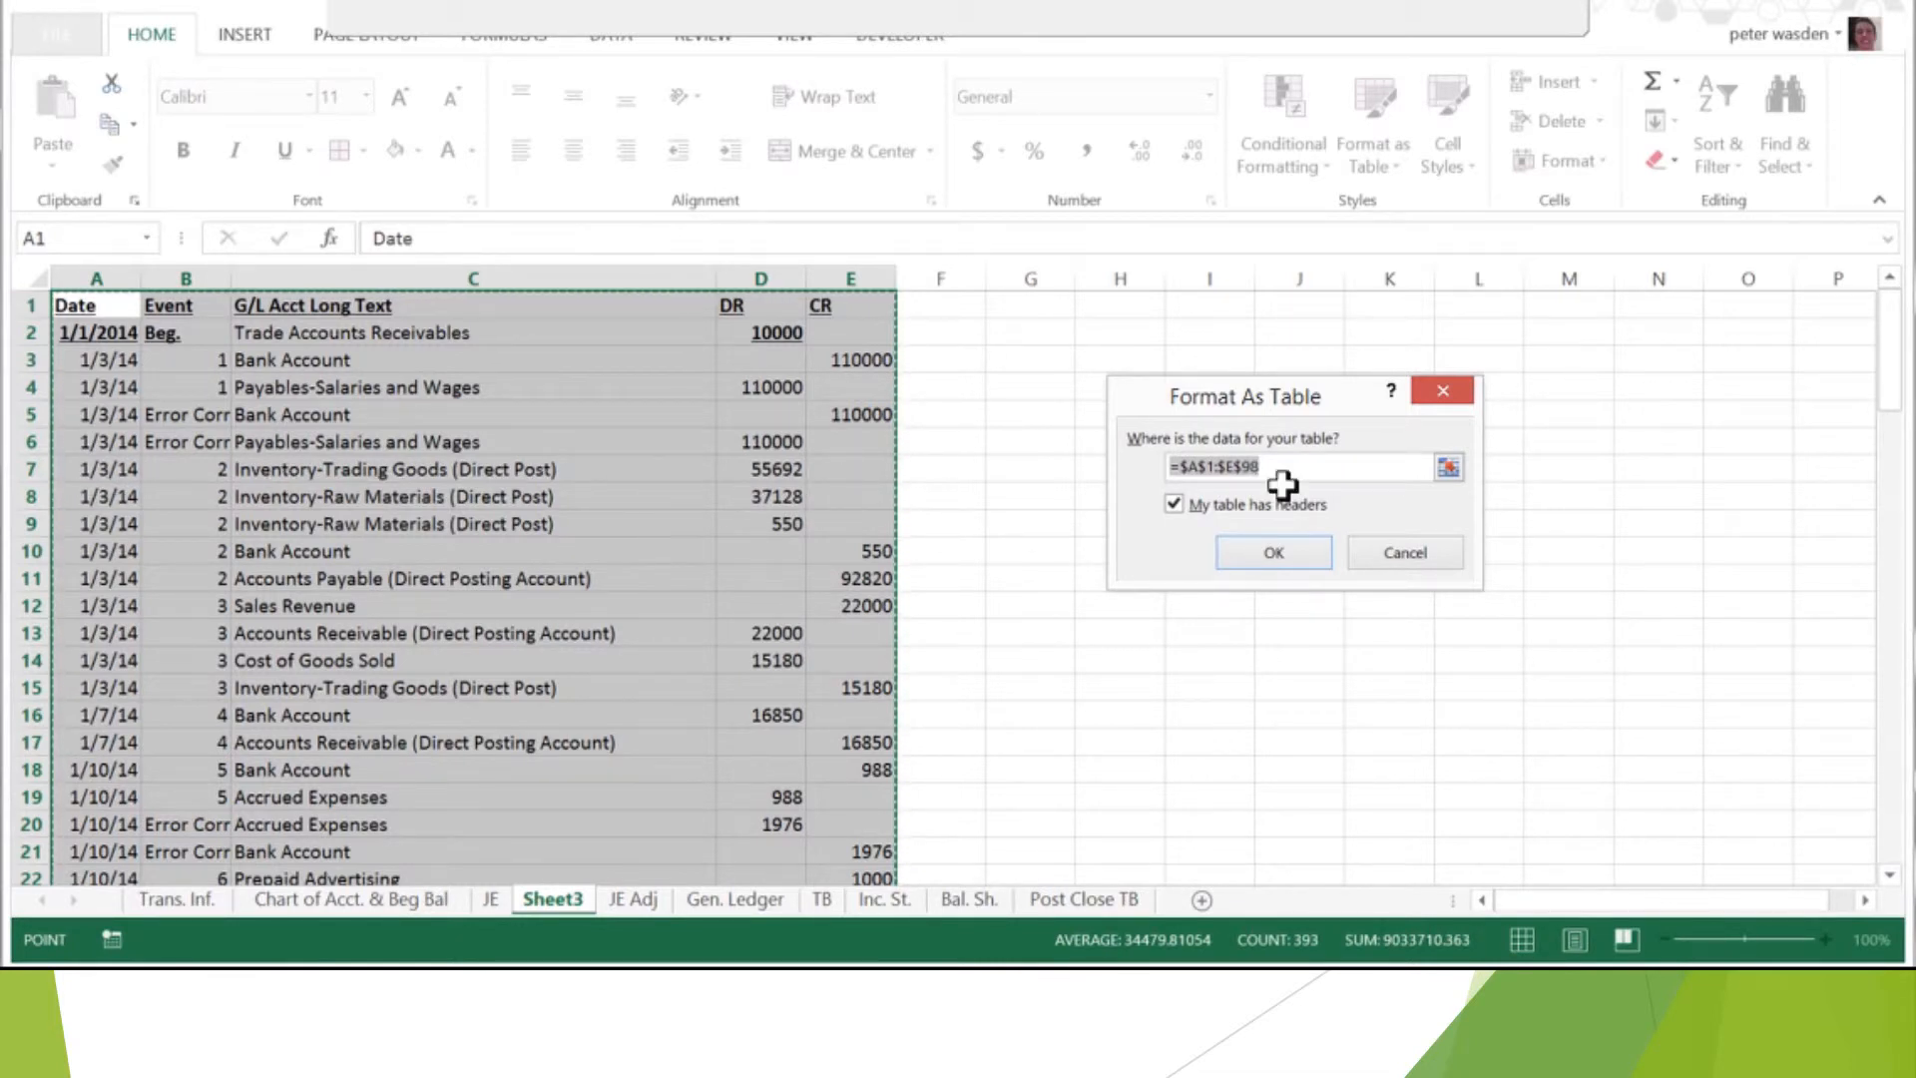
{"action": "left_click", "coordinate": [1272, 550]}
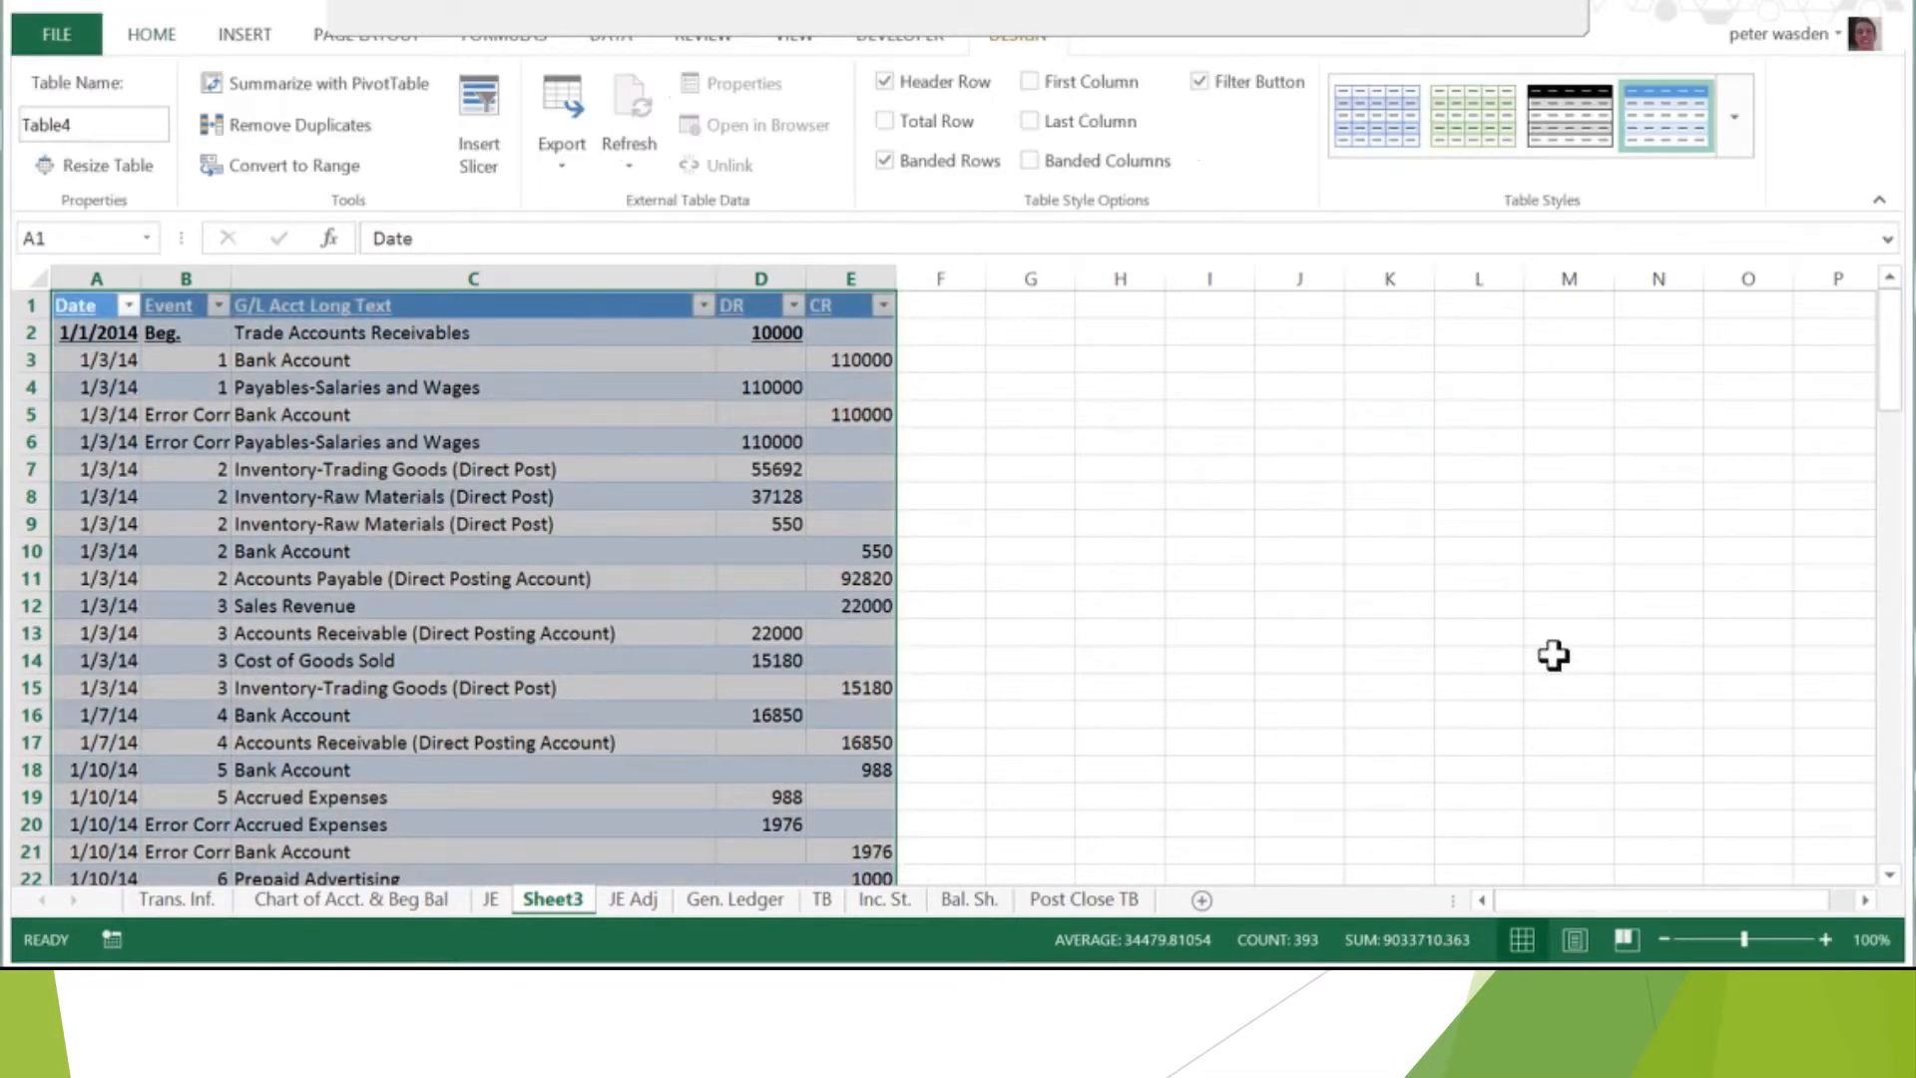
{"action": "mouse_move", "coordinate": [1744, 684]}
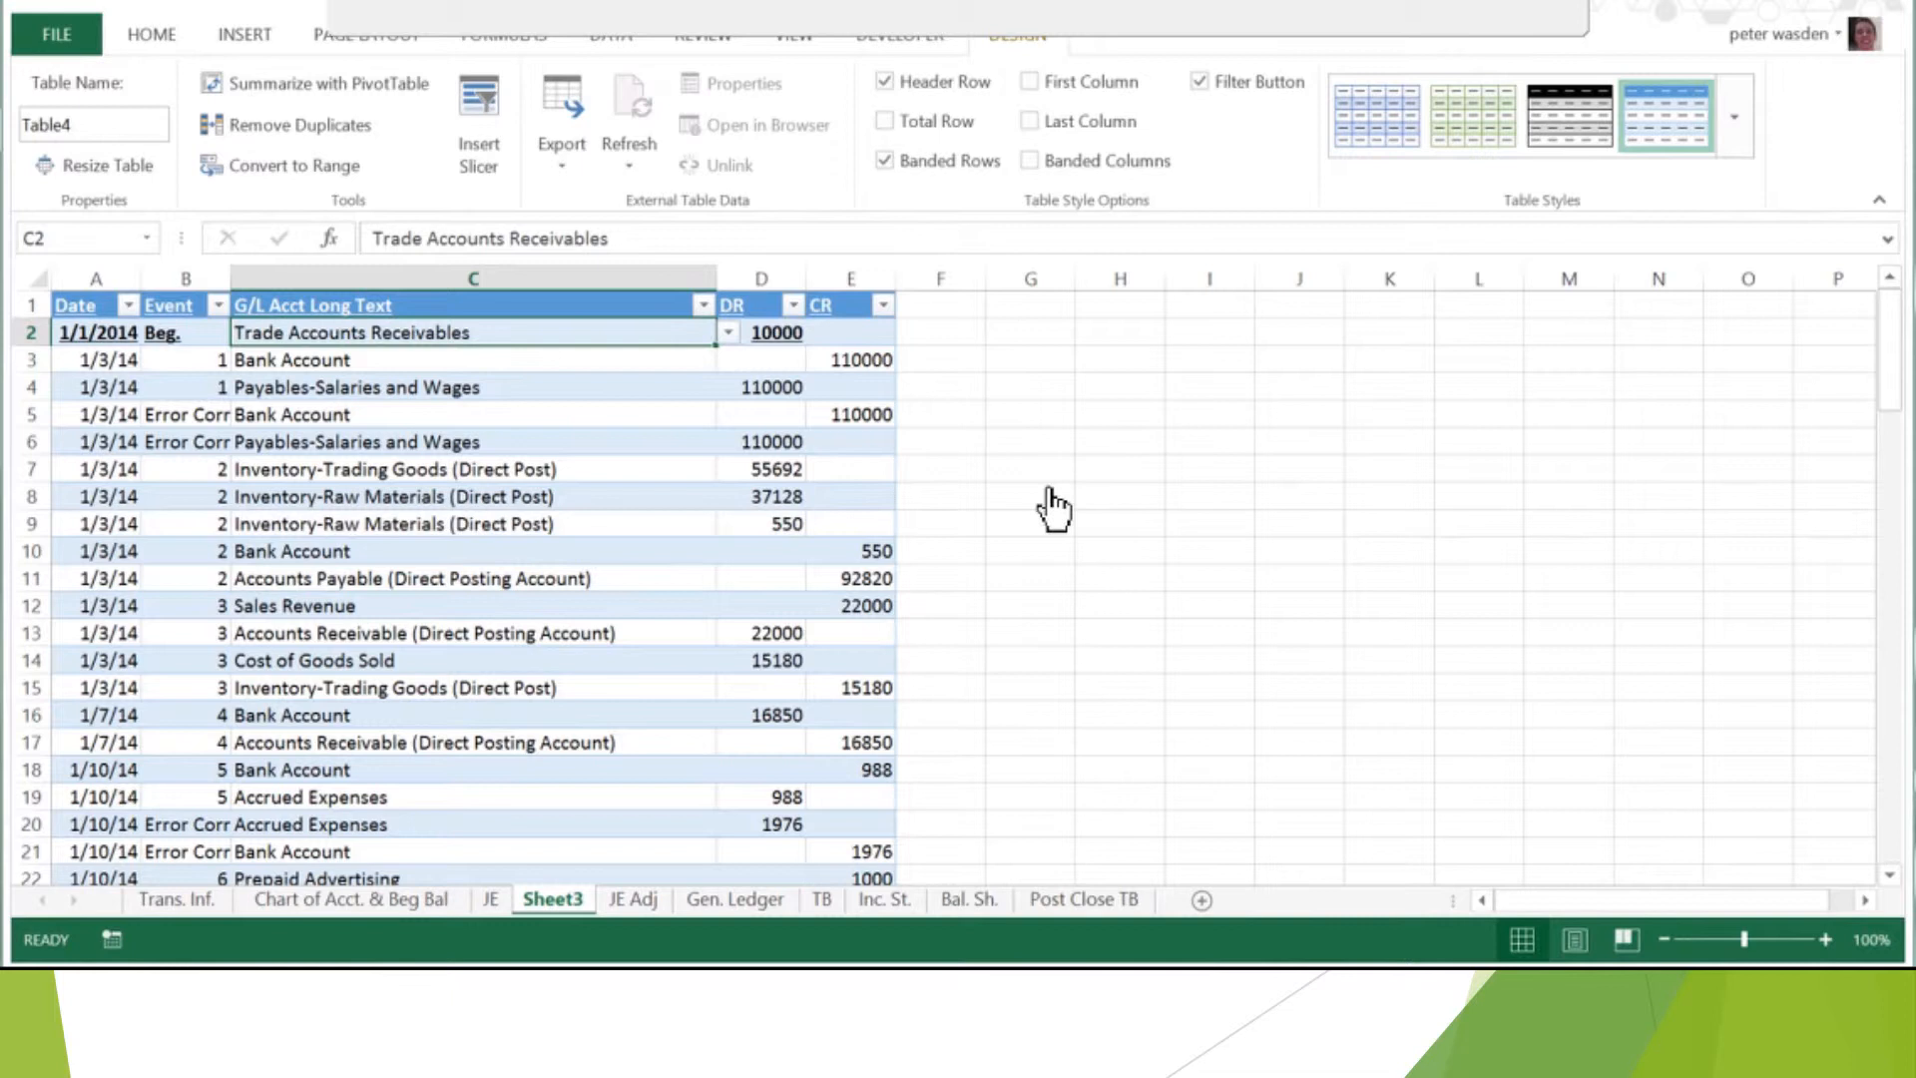
- Filter the G/L Acct Long Text column to only Trade Accounts Receivables
{"action": "left_click", "coordinate": [703, 303]}
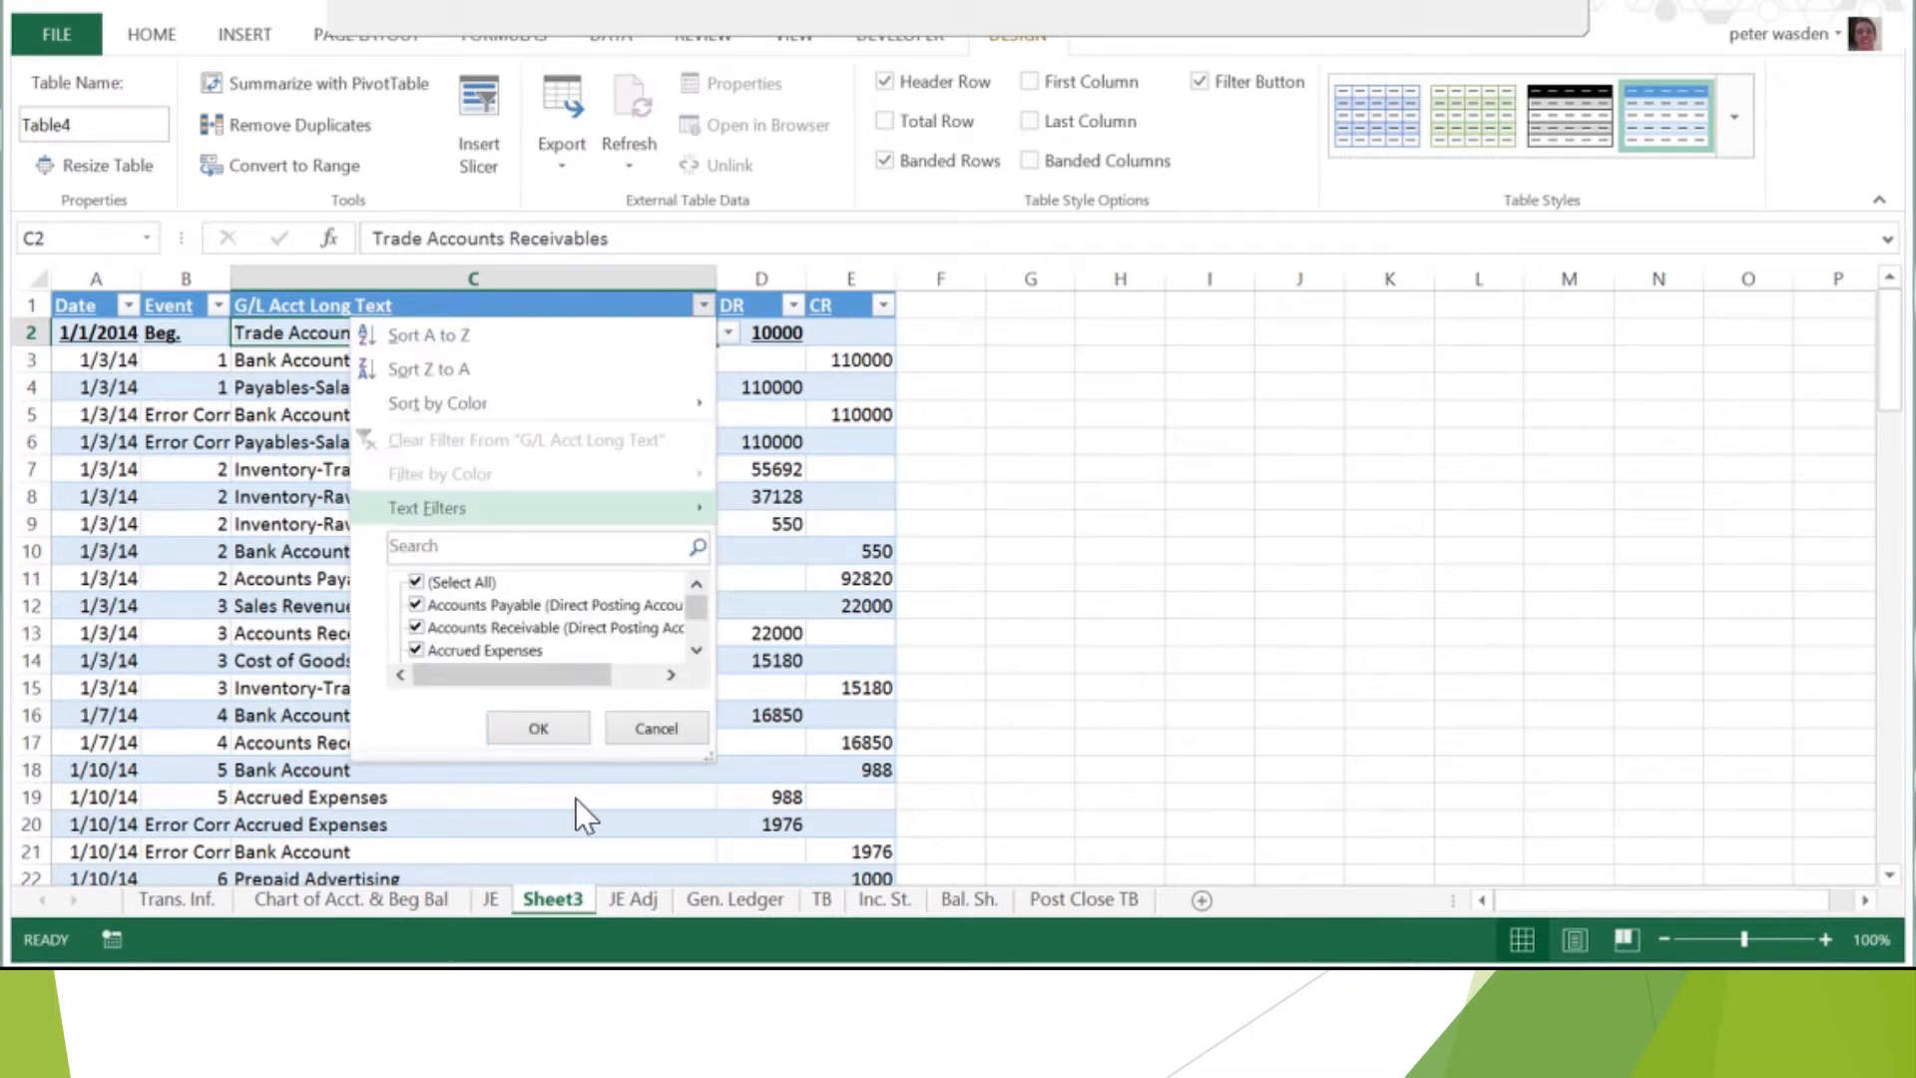
{"action": "left_click", "coordinate": [415, 581]}
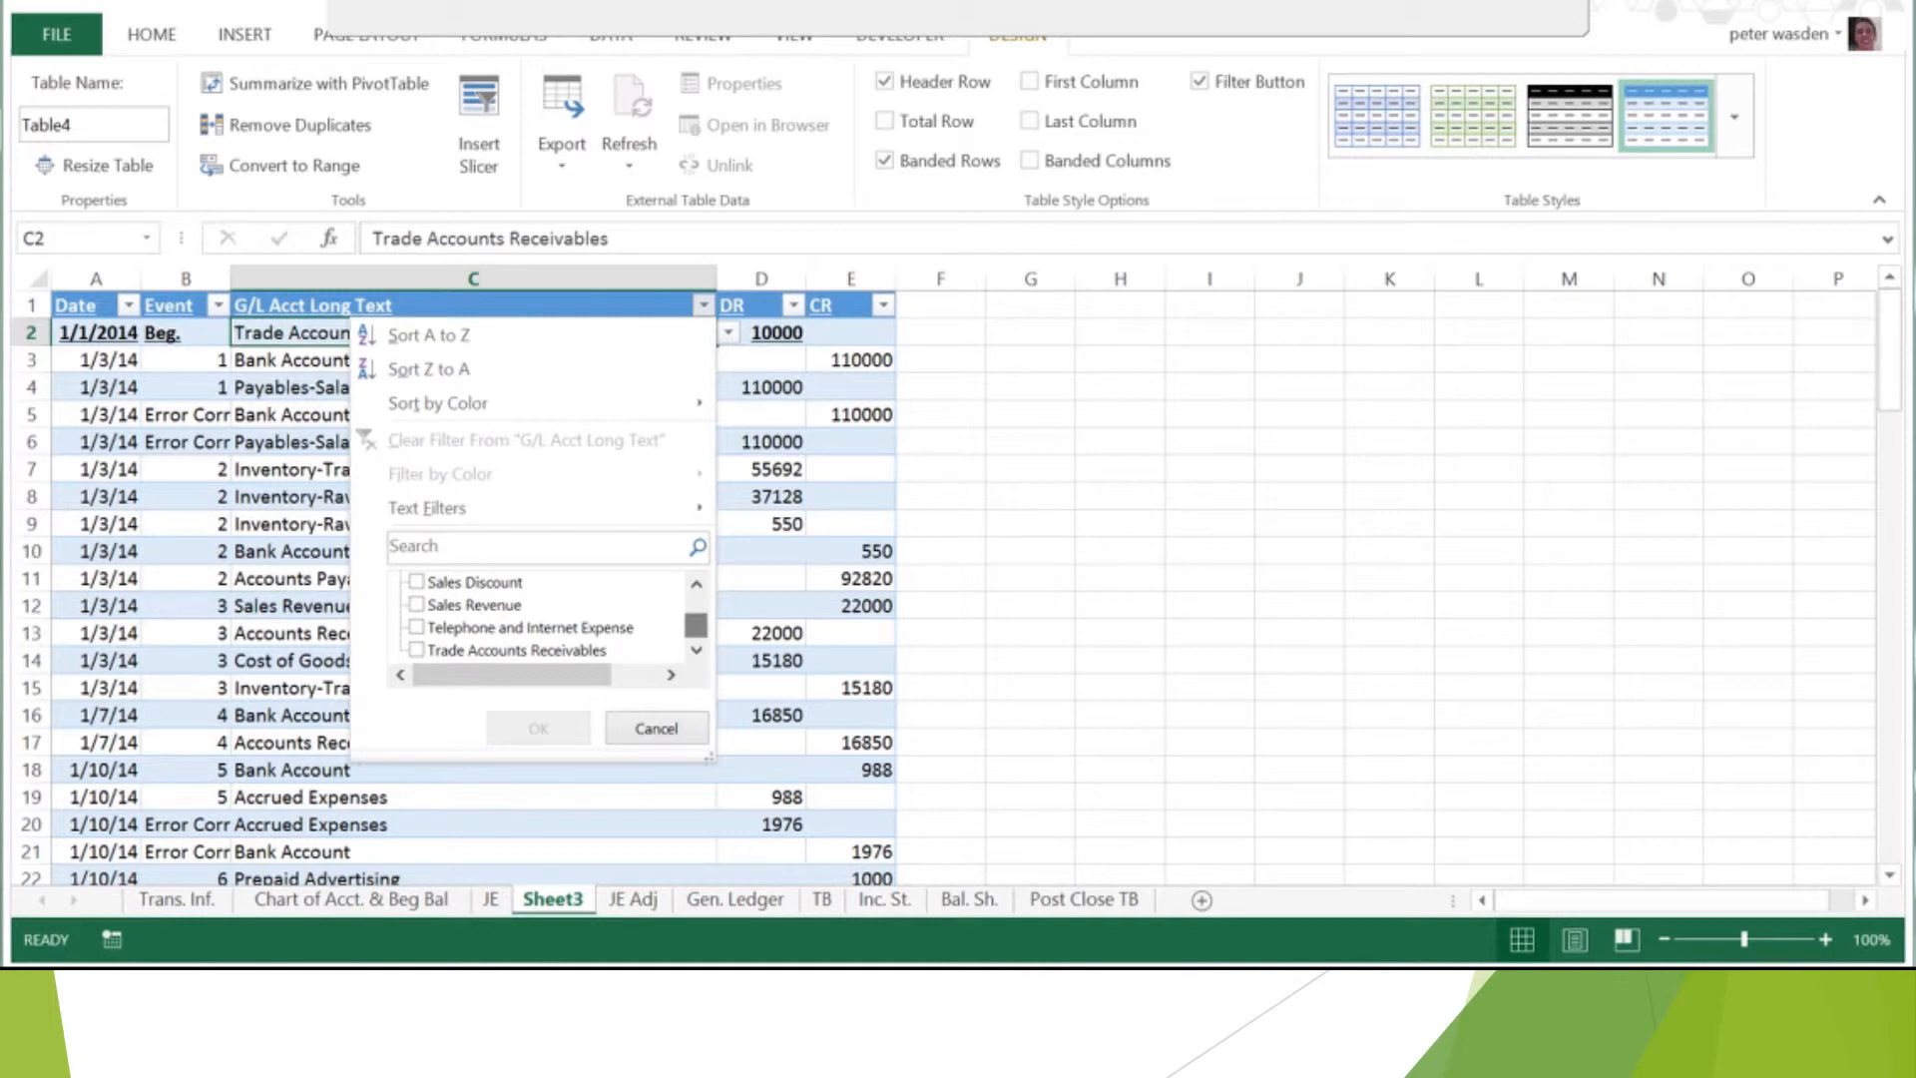
{"action": "left_click", "coordinate": [415, 650]}
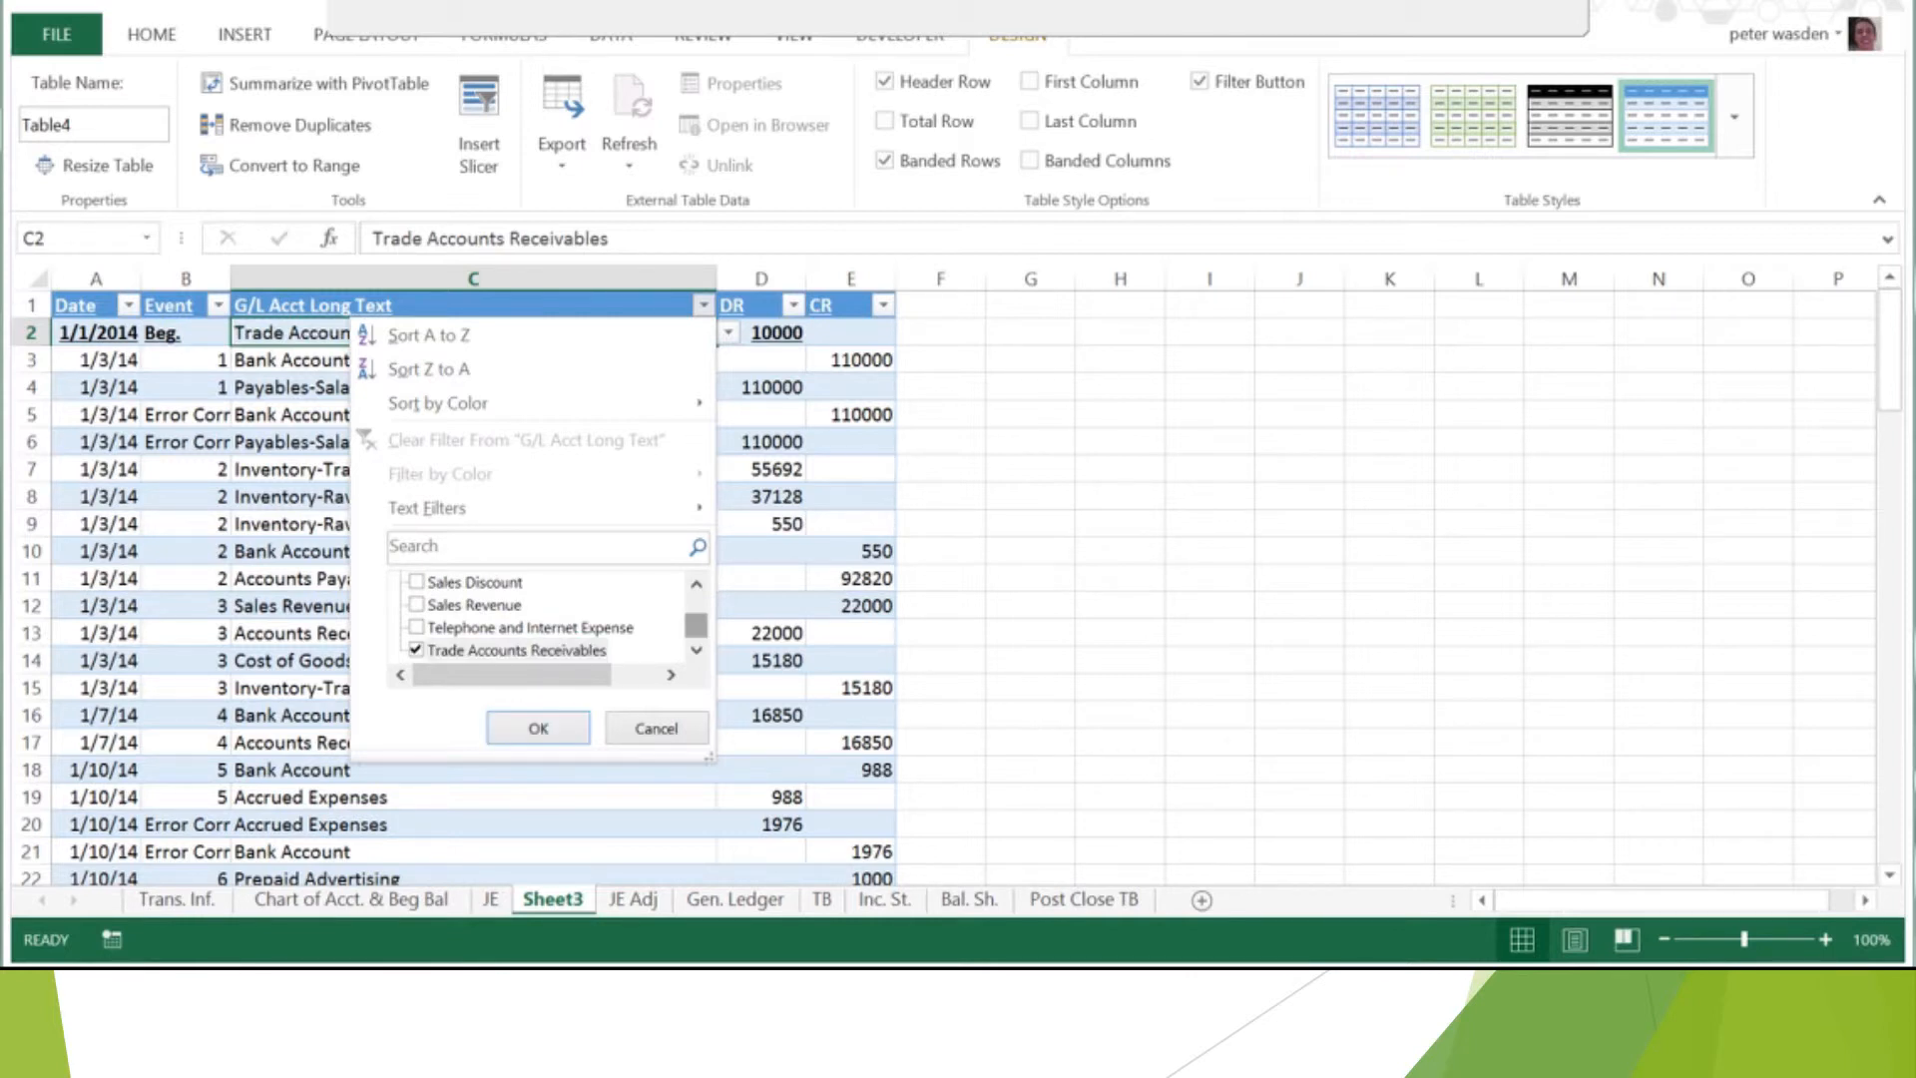
{"action": "left_click", "coordinate": [537, 726]}
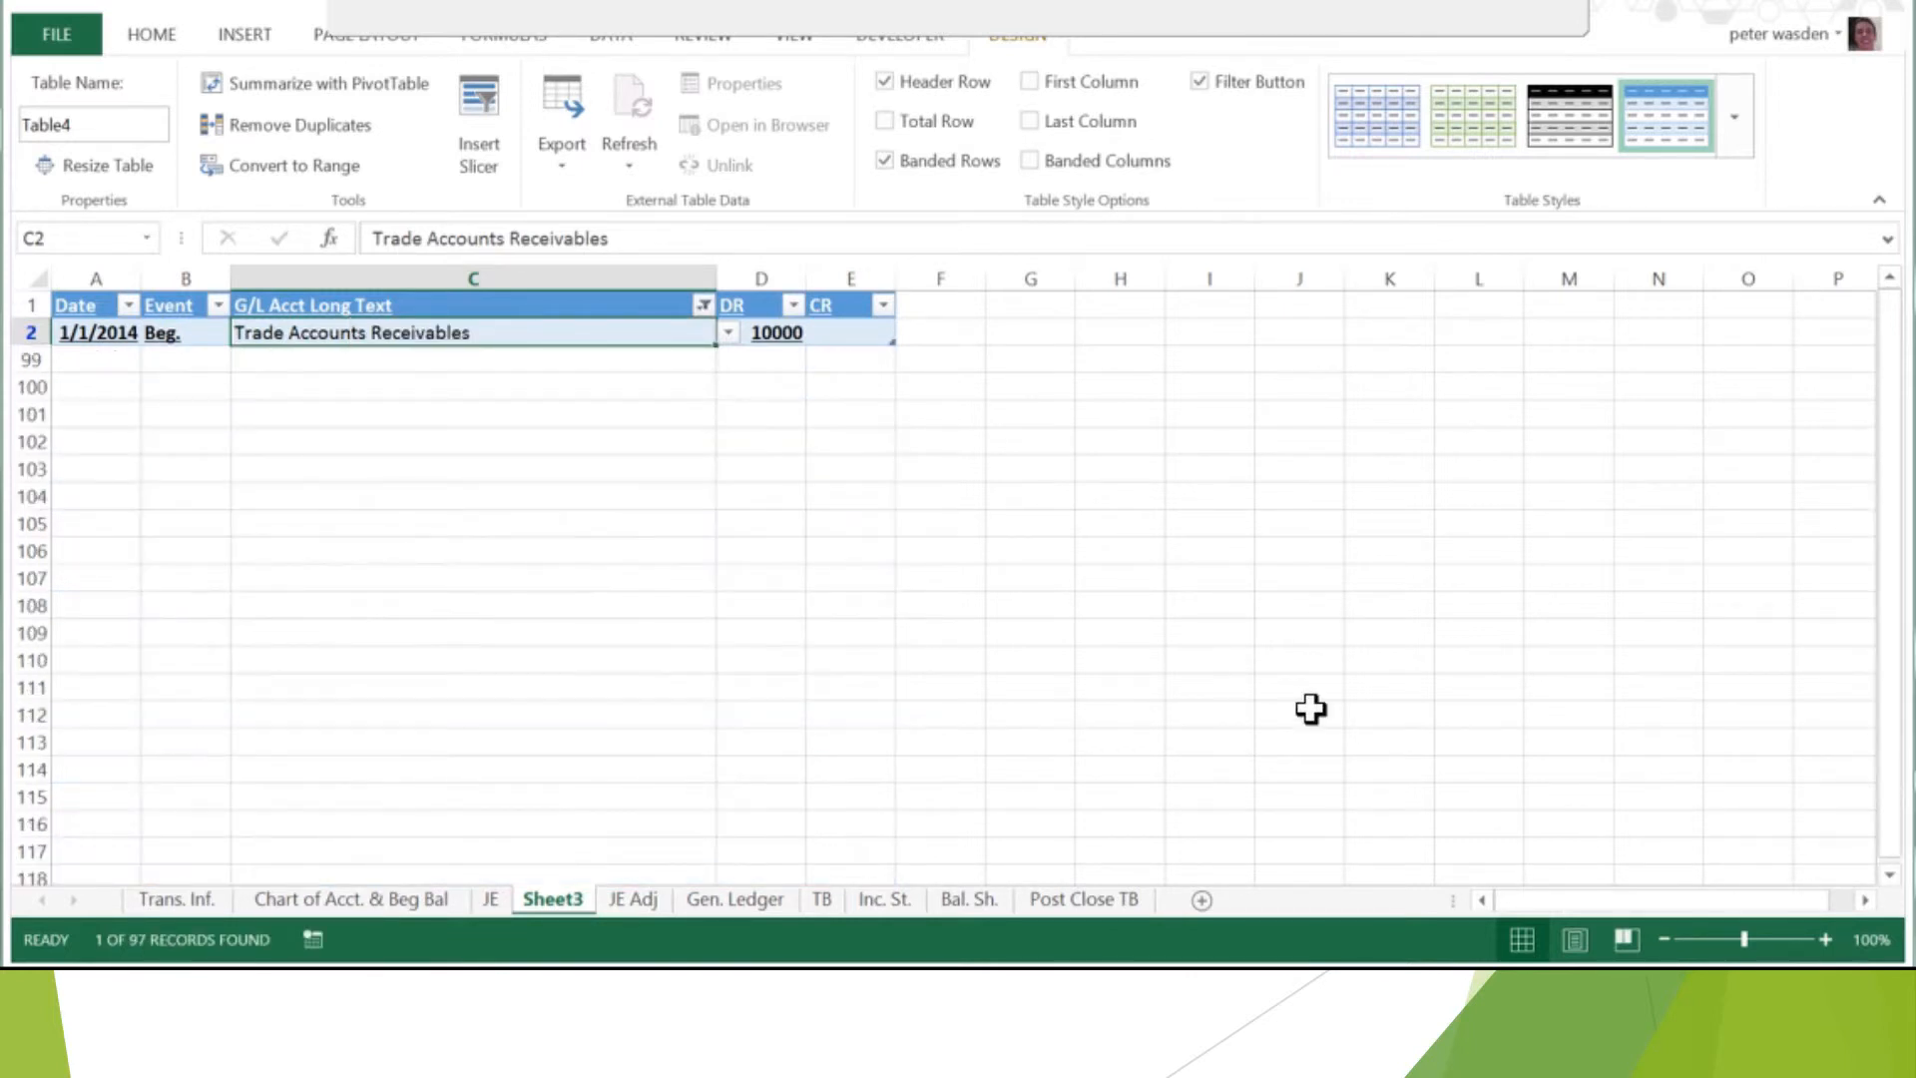
{"action": "mouse_move", "coordinate": [1069, 513]}
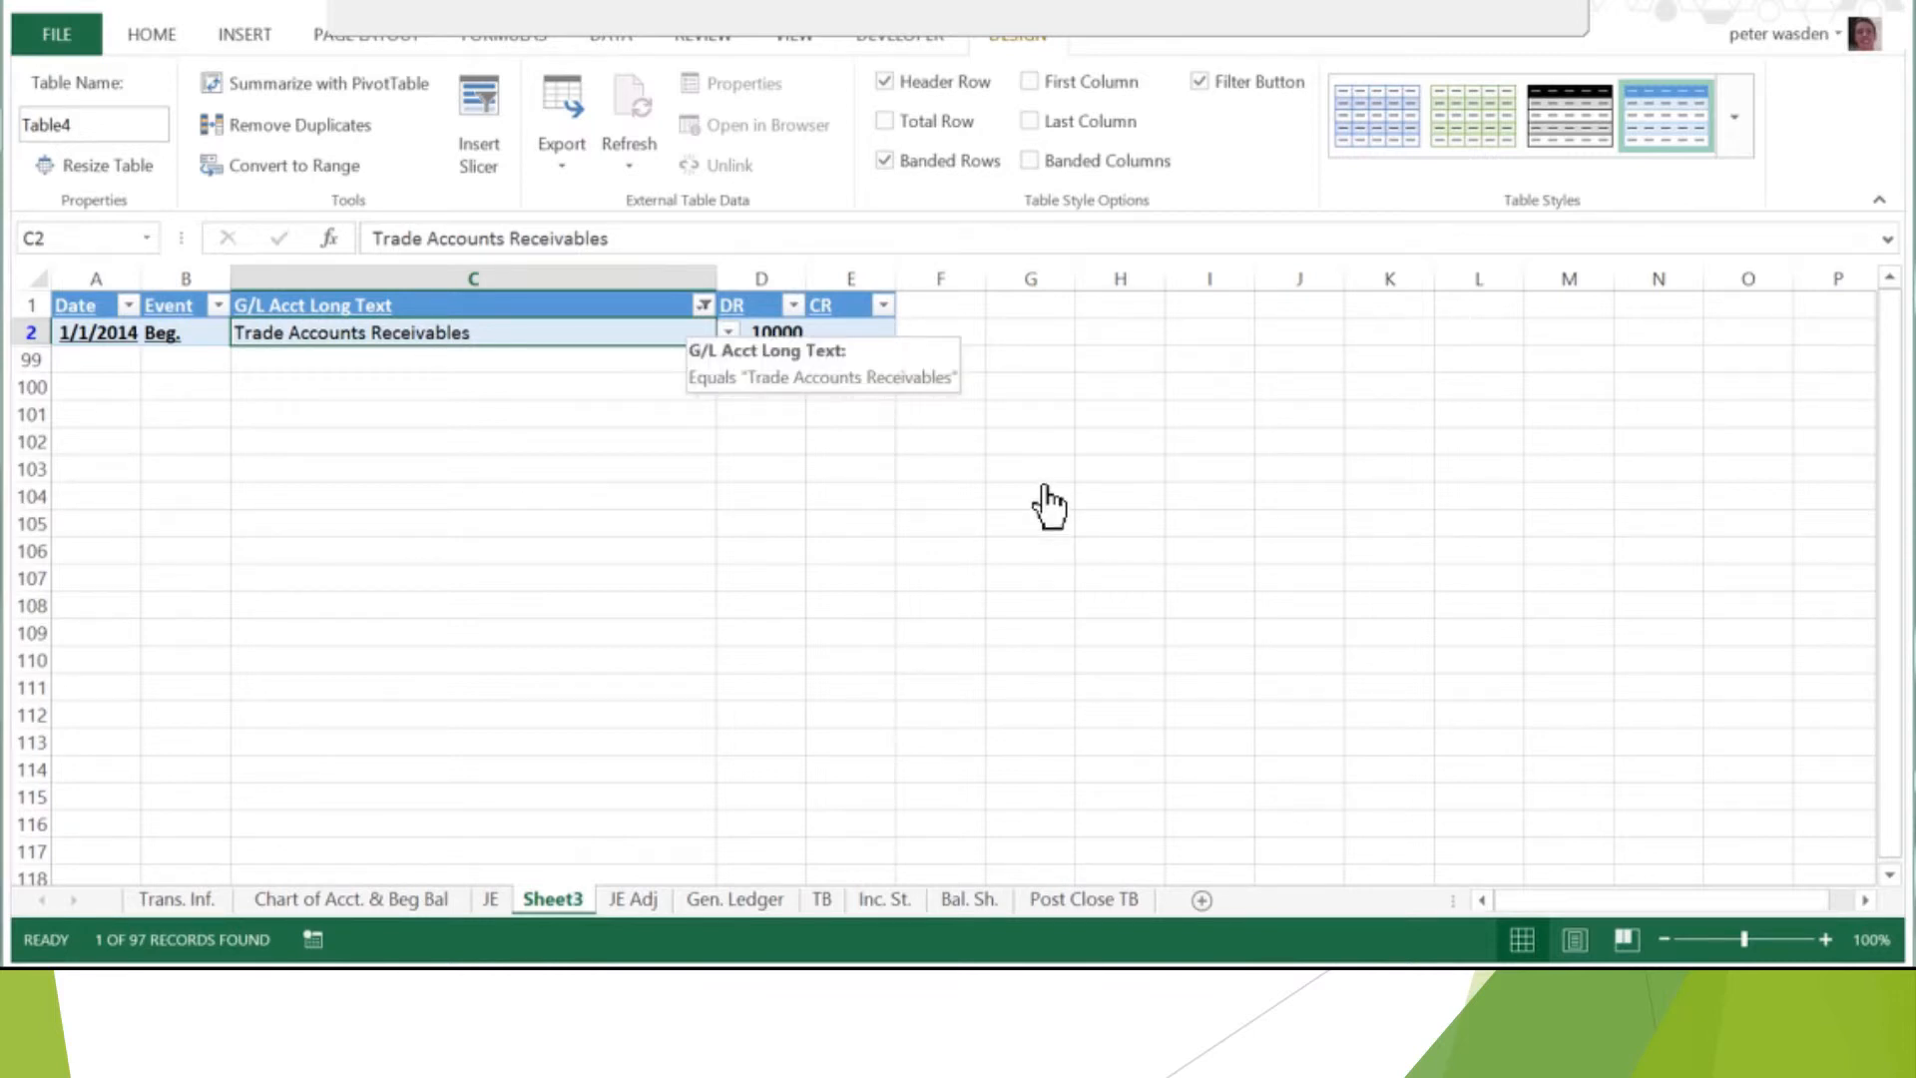
- Reopen the account filter and uncheck every account via (Select All)
{"action": "left_click", "coordinate": [700, 303]}
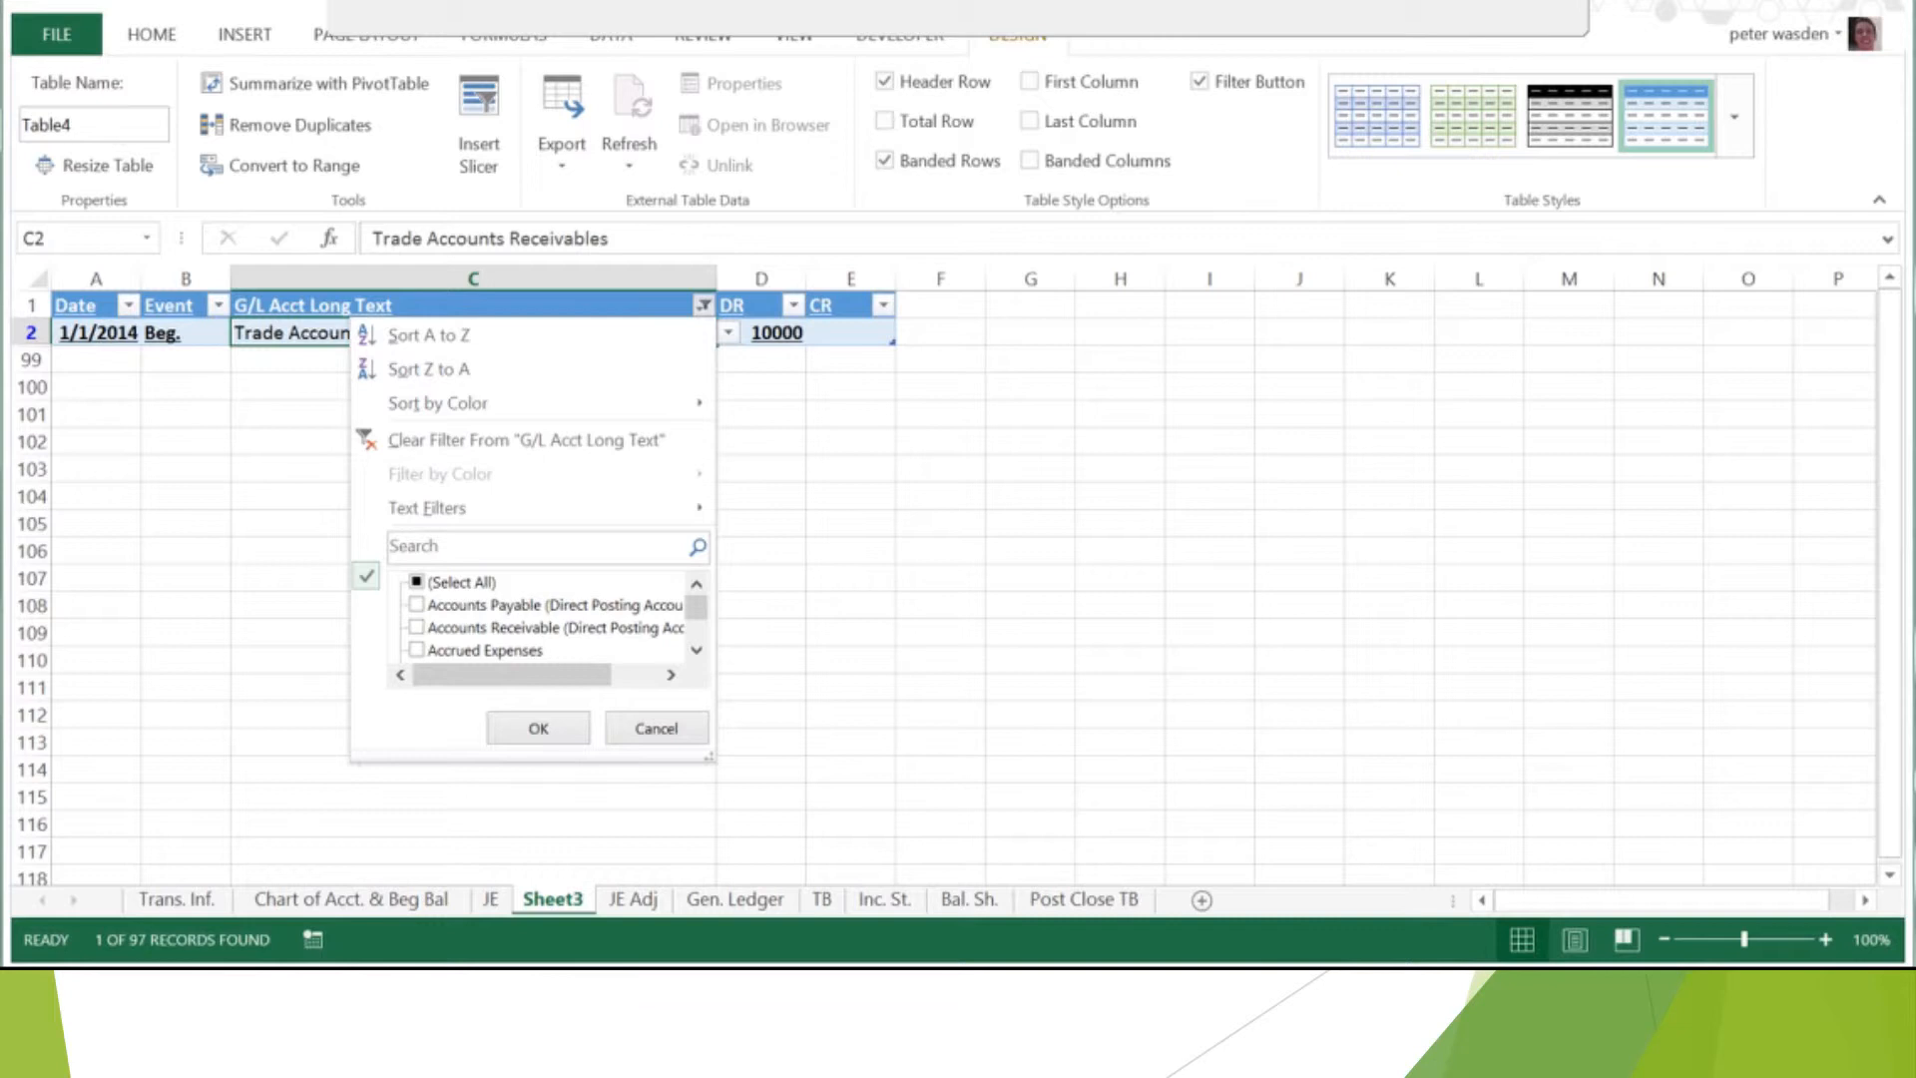
{"action": "left_click", "coordinate": [415, 580]}
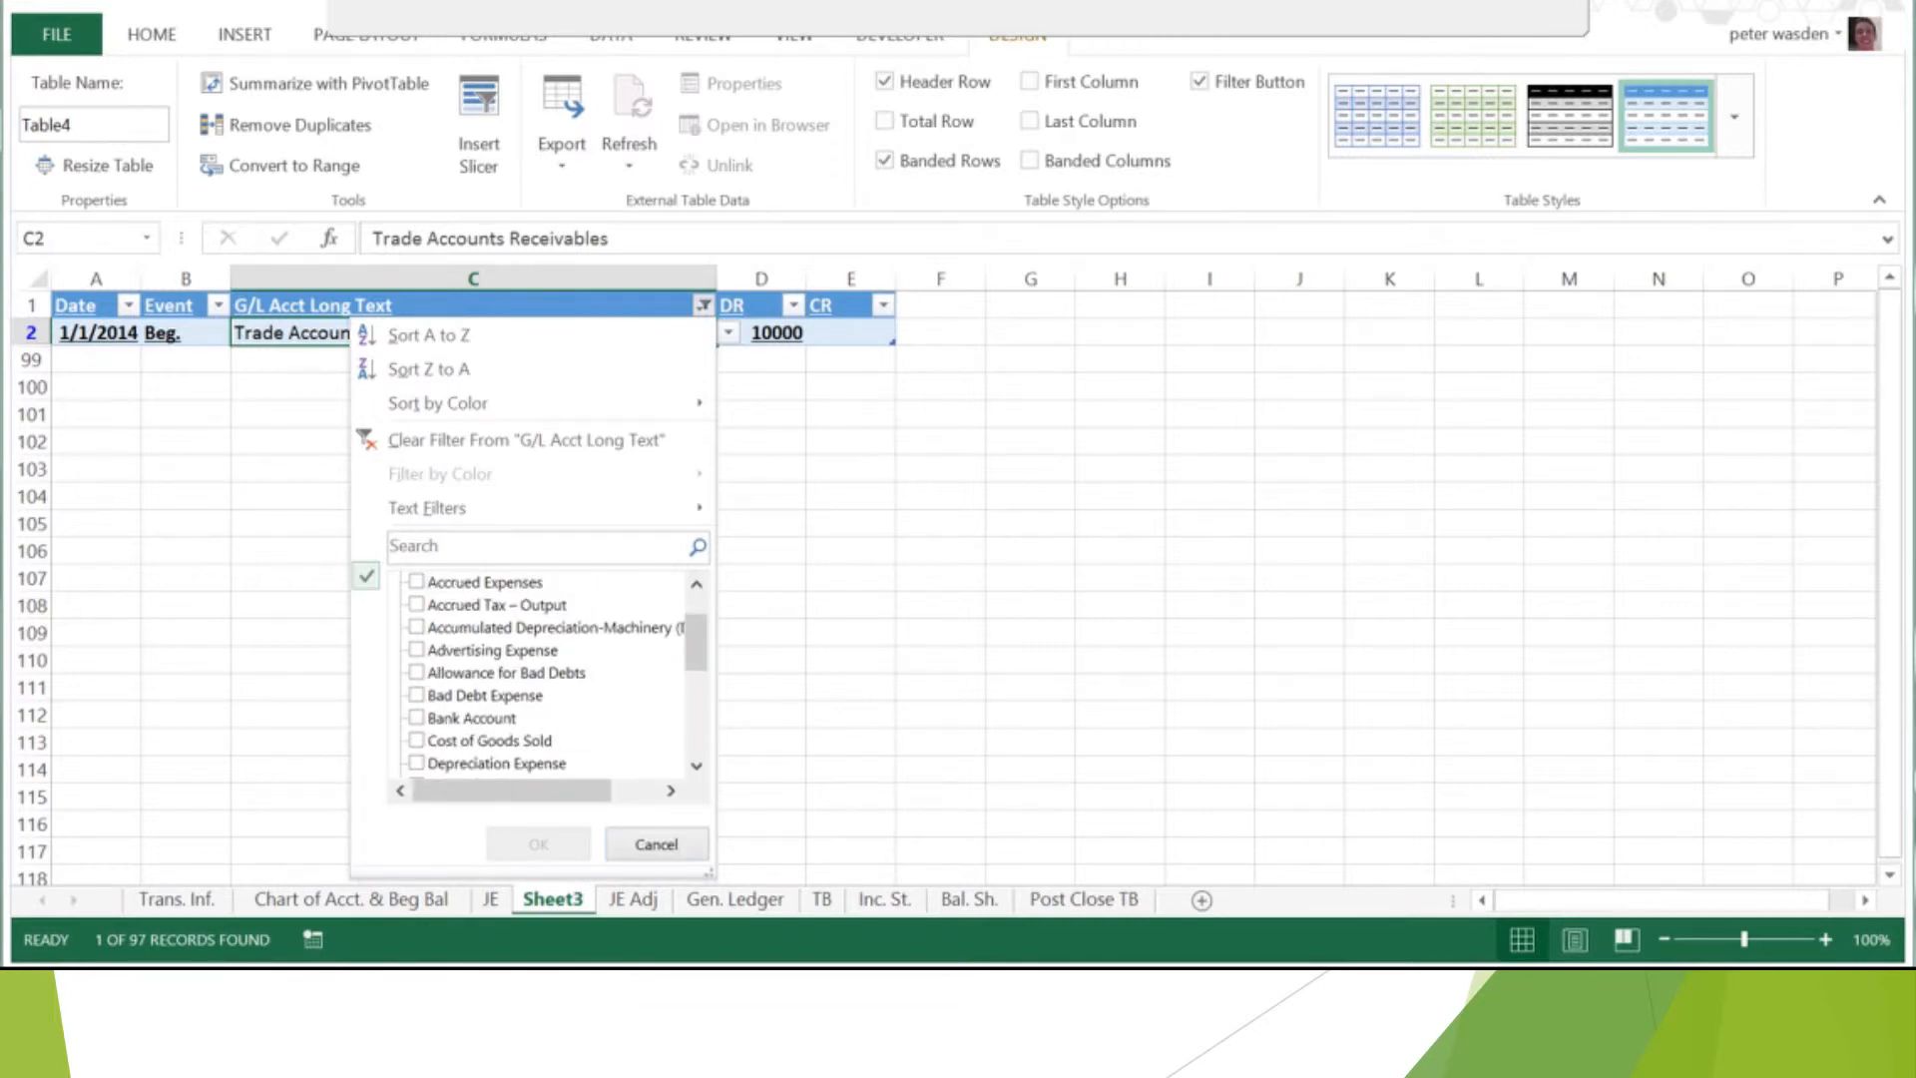
- Filter to the 19 Bank Account entries and select them for copying
{"action": "left_click", "coordinate": [537, 844]}
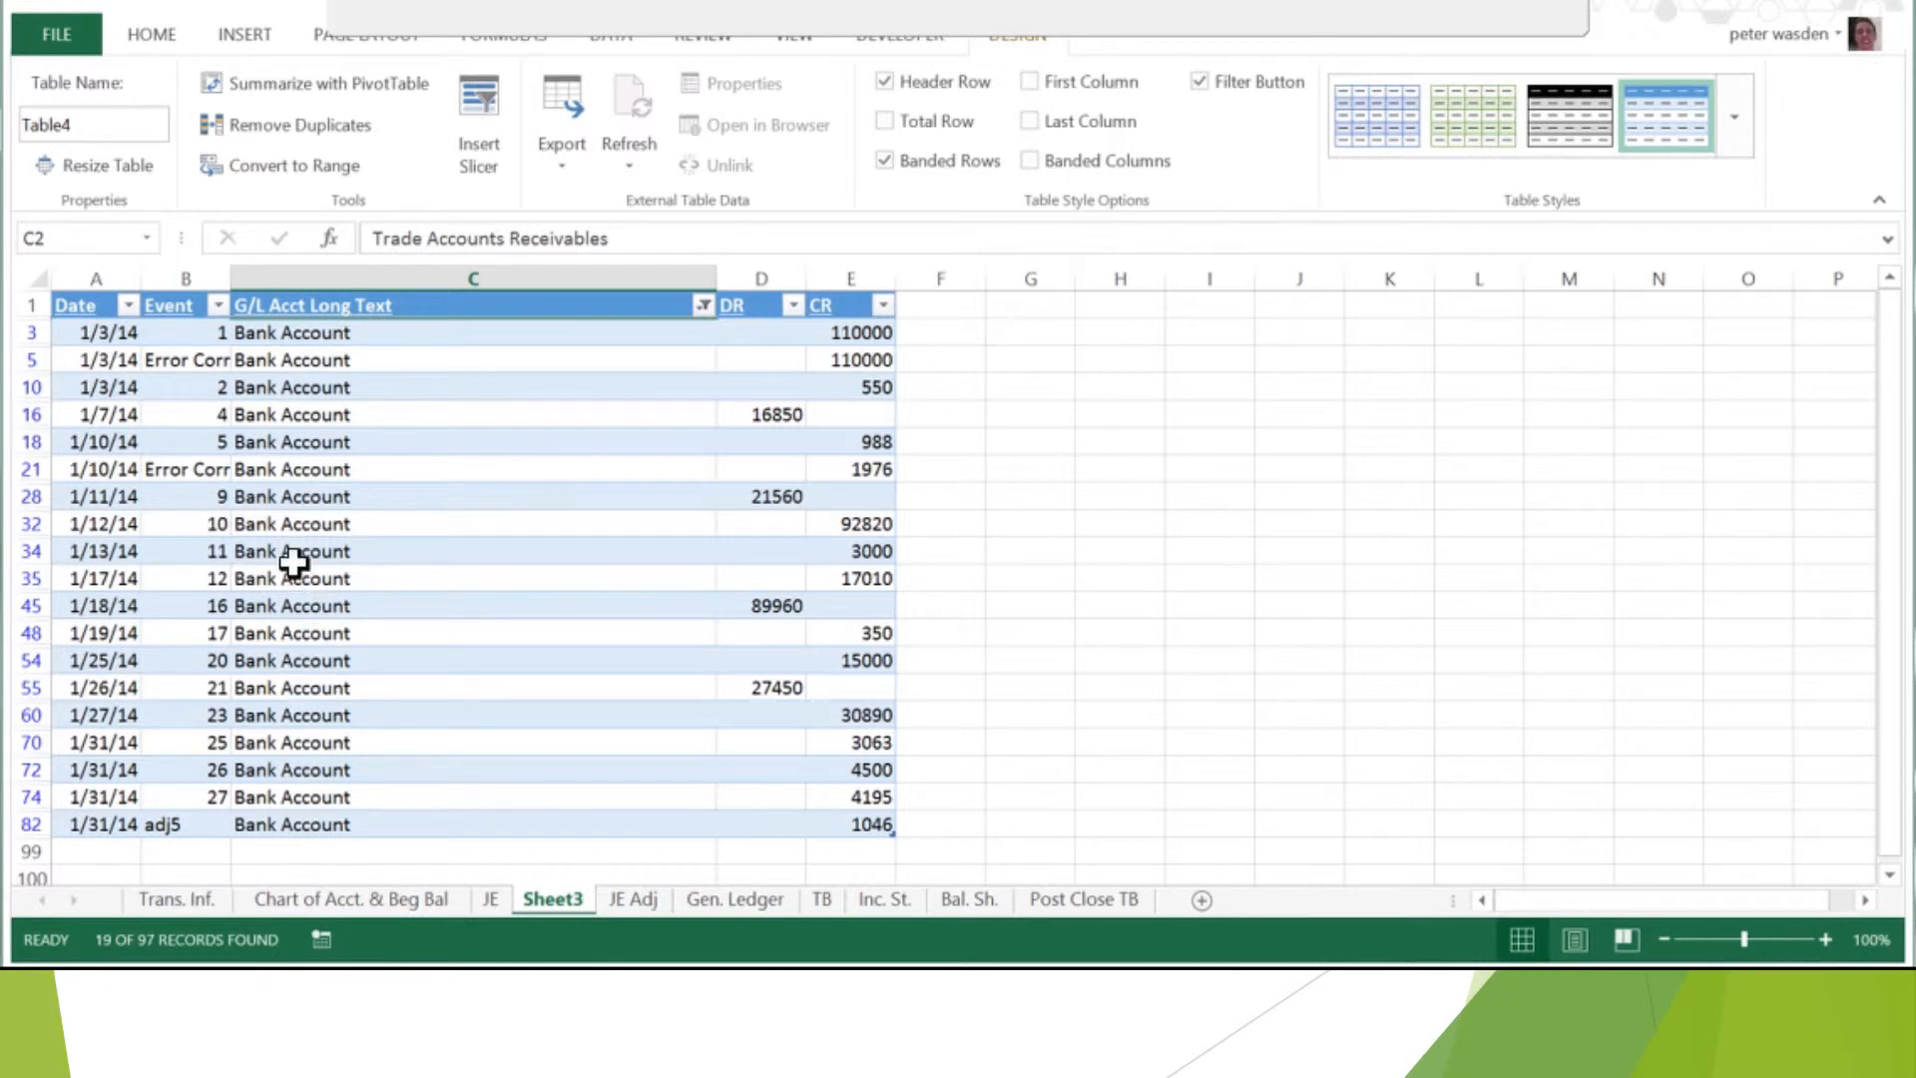
{"action": "left_click", "coordinate": [96, 332]}
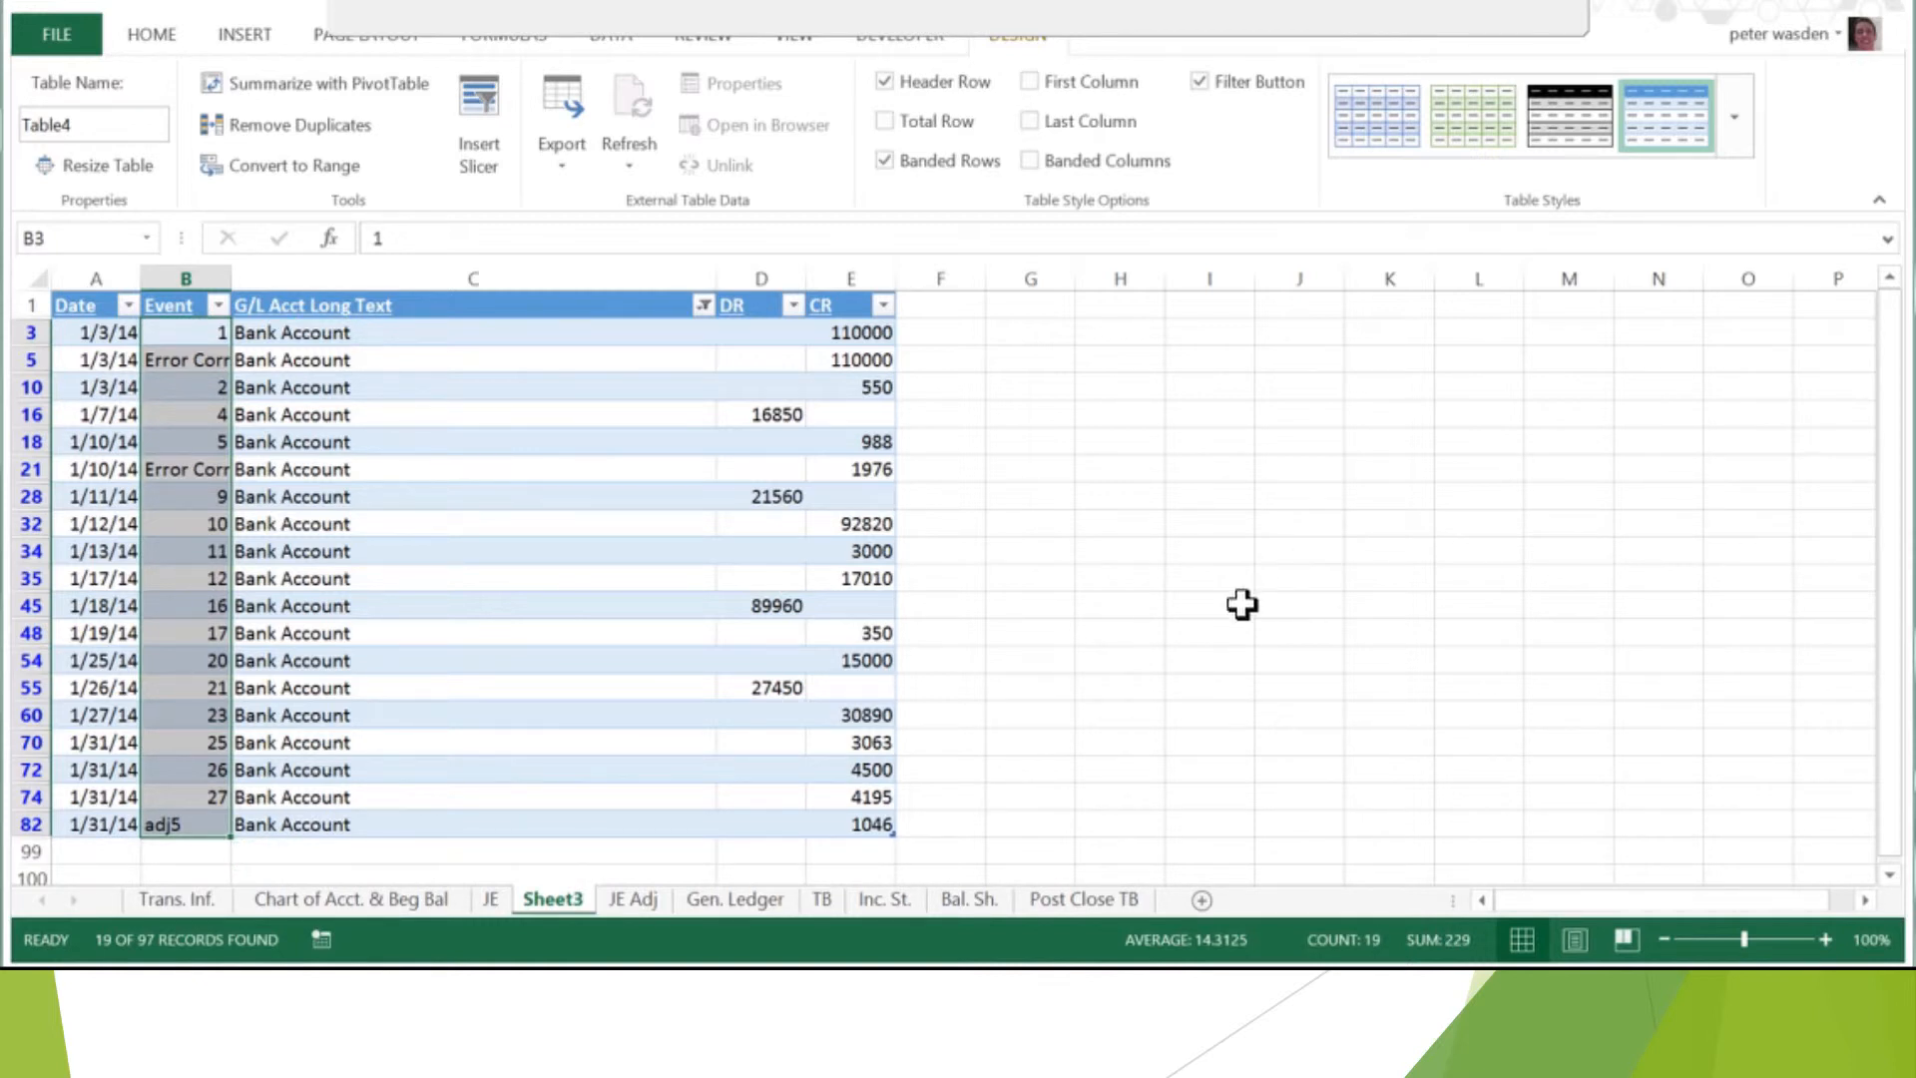
{"action": "mouse_move", "coordinate": [1261, 553]}
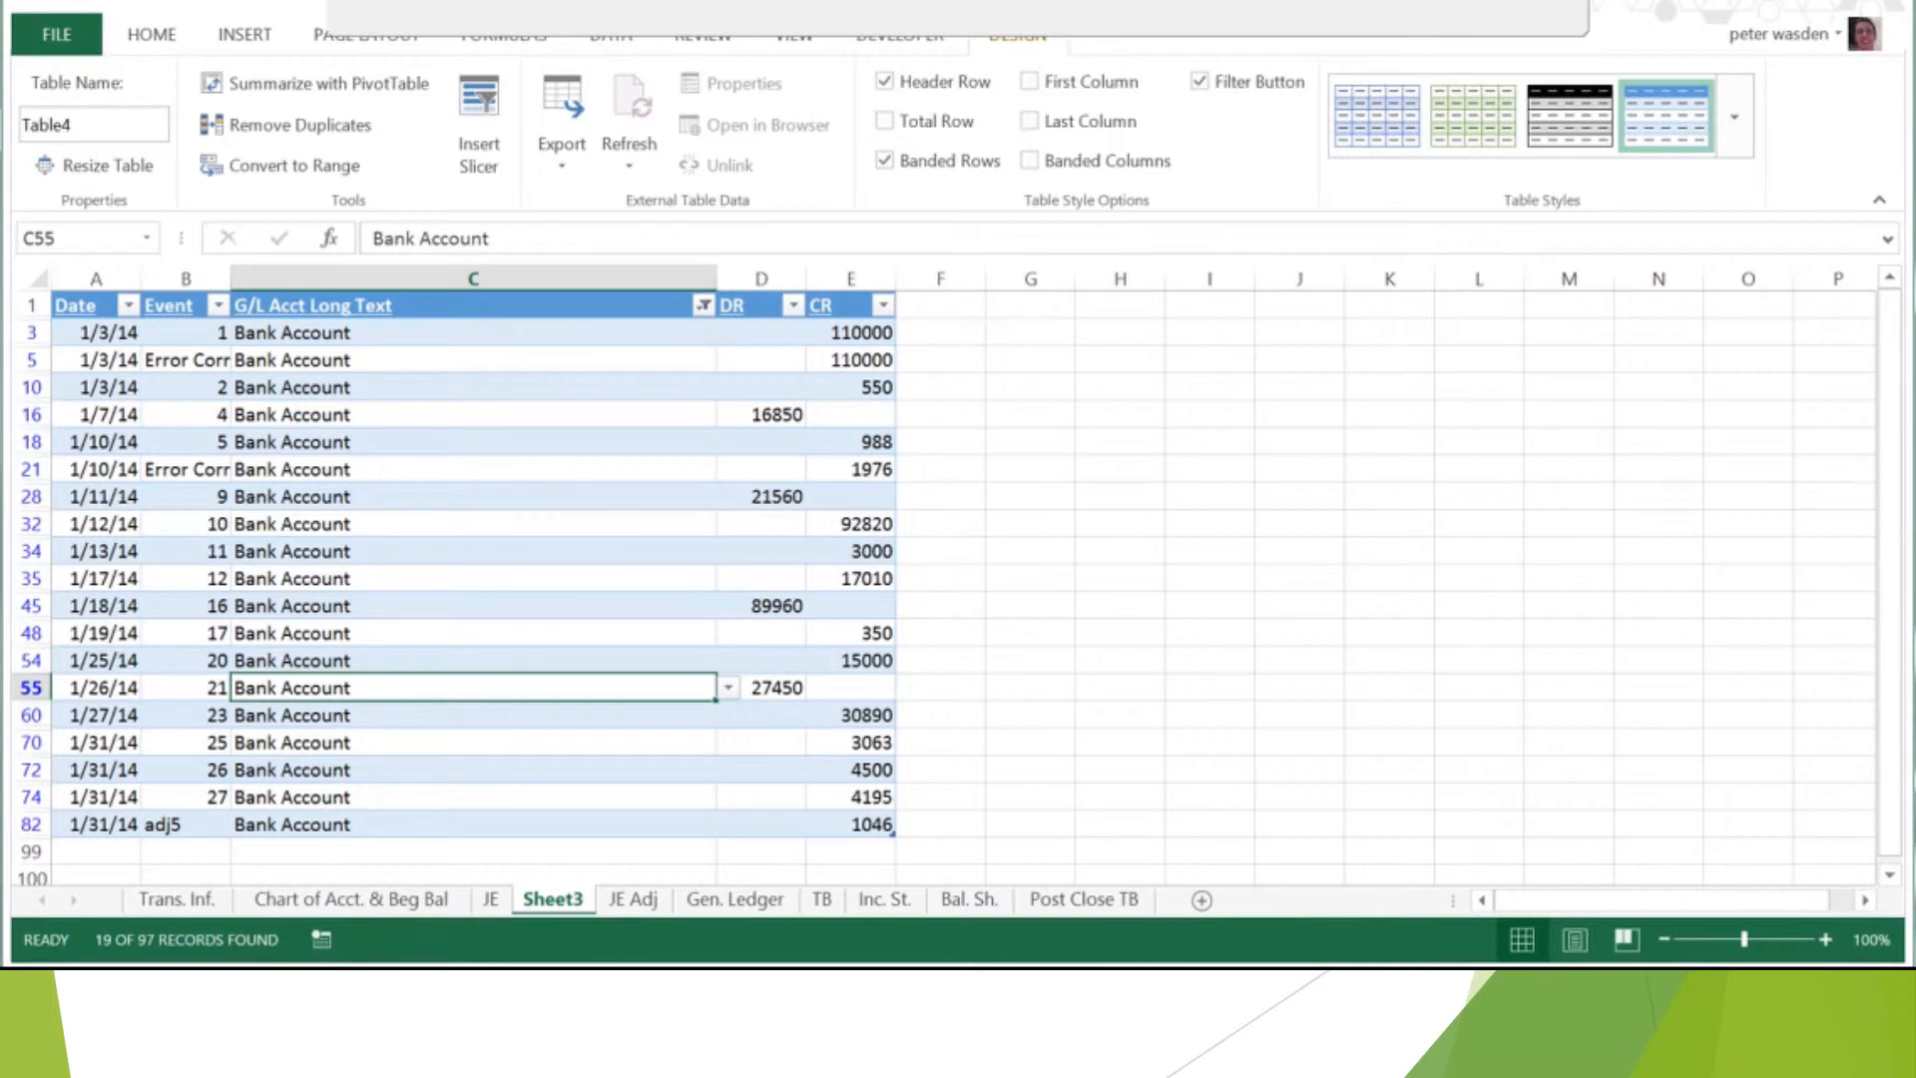
{"action": "mouse_move", "coordinate": [1674, 677]}
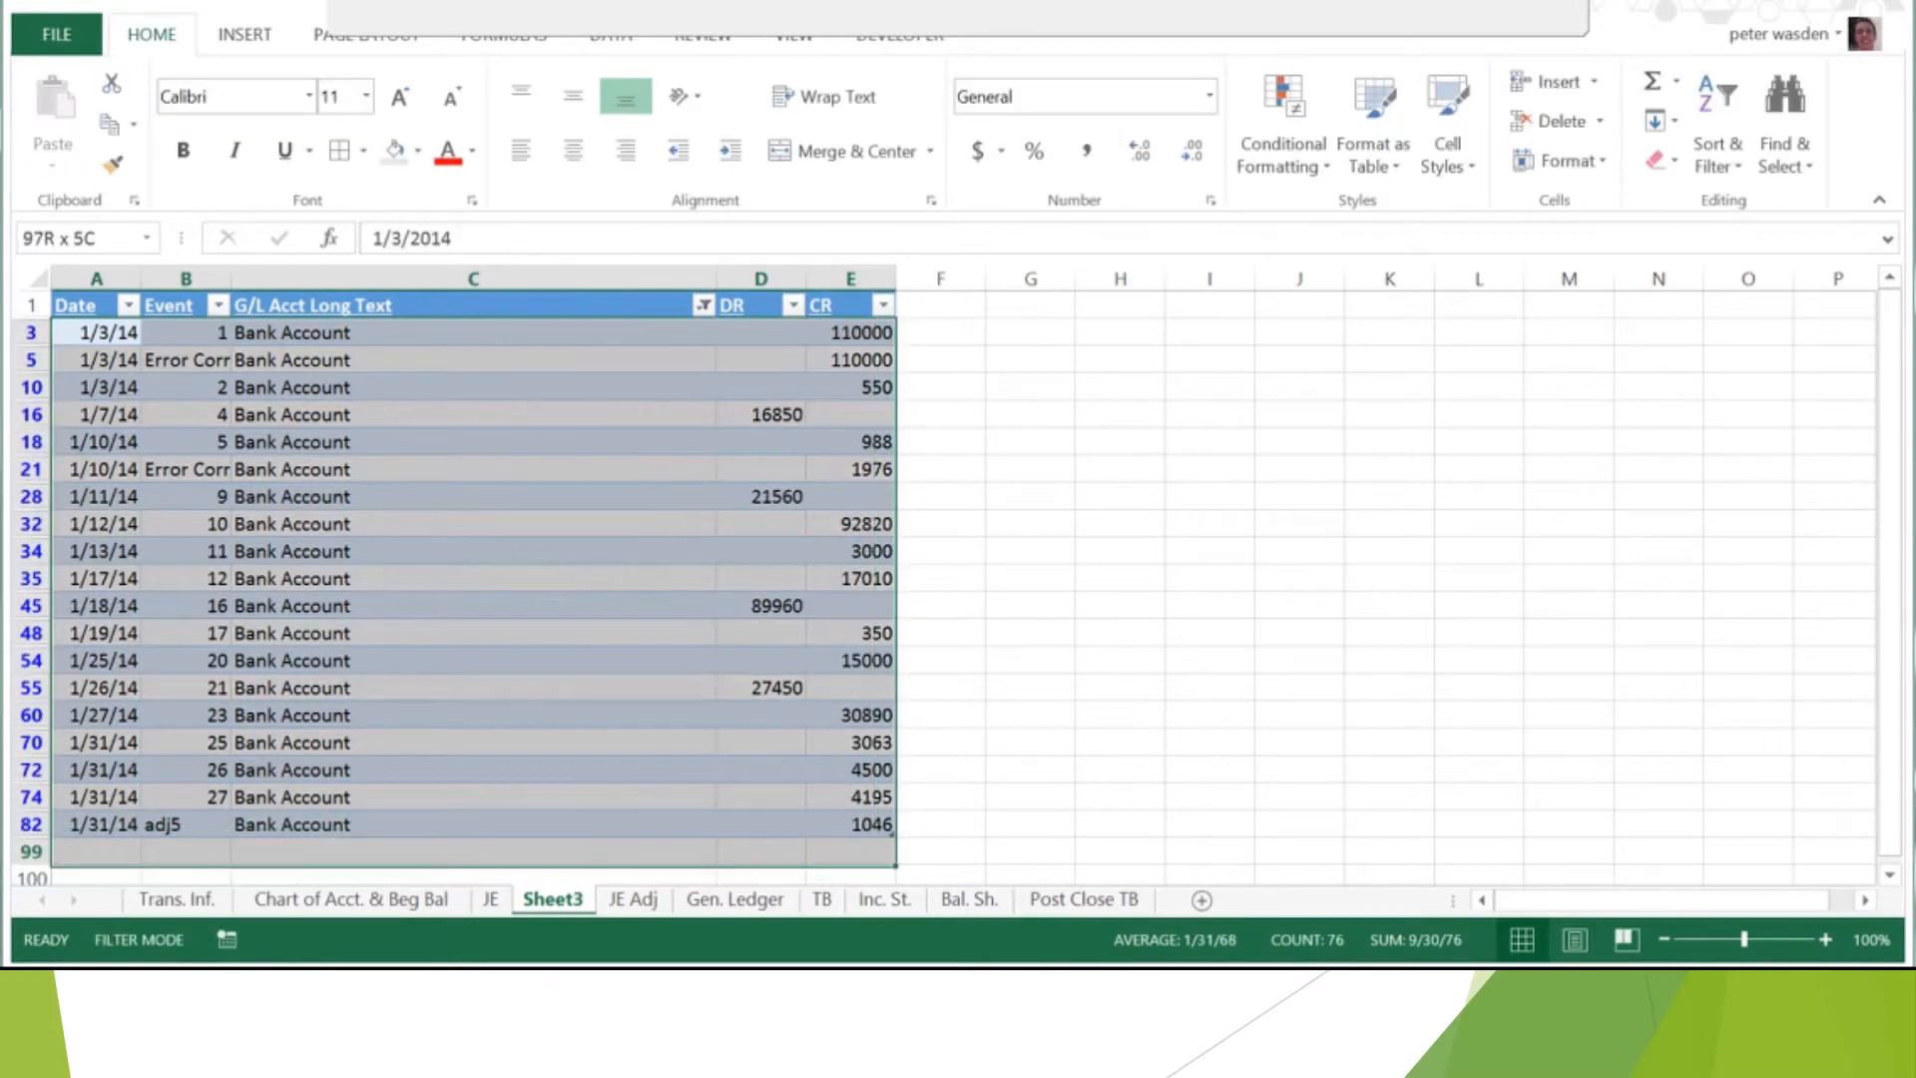
- Paste the Bank Account entries as values at L2 on the Gen. Ledger sheet
{"action": "left_click", "coordinate": [103, 331]}
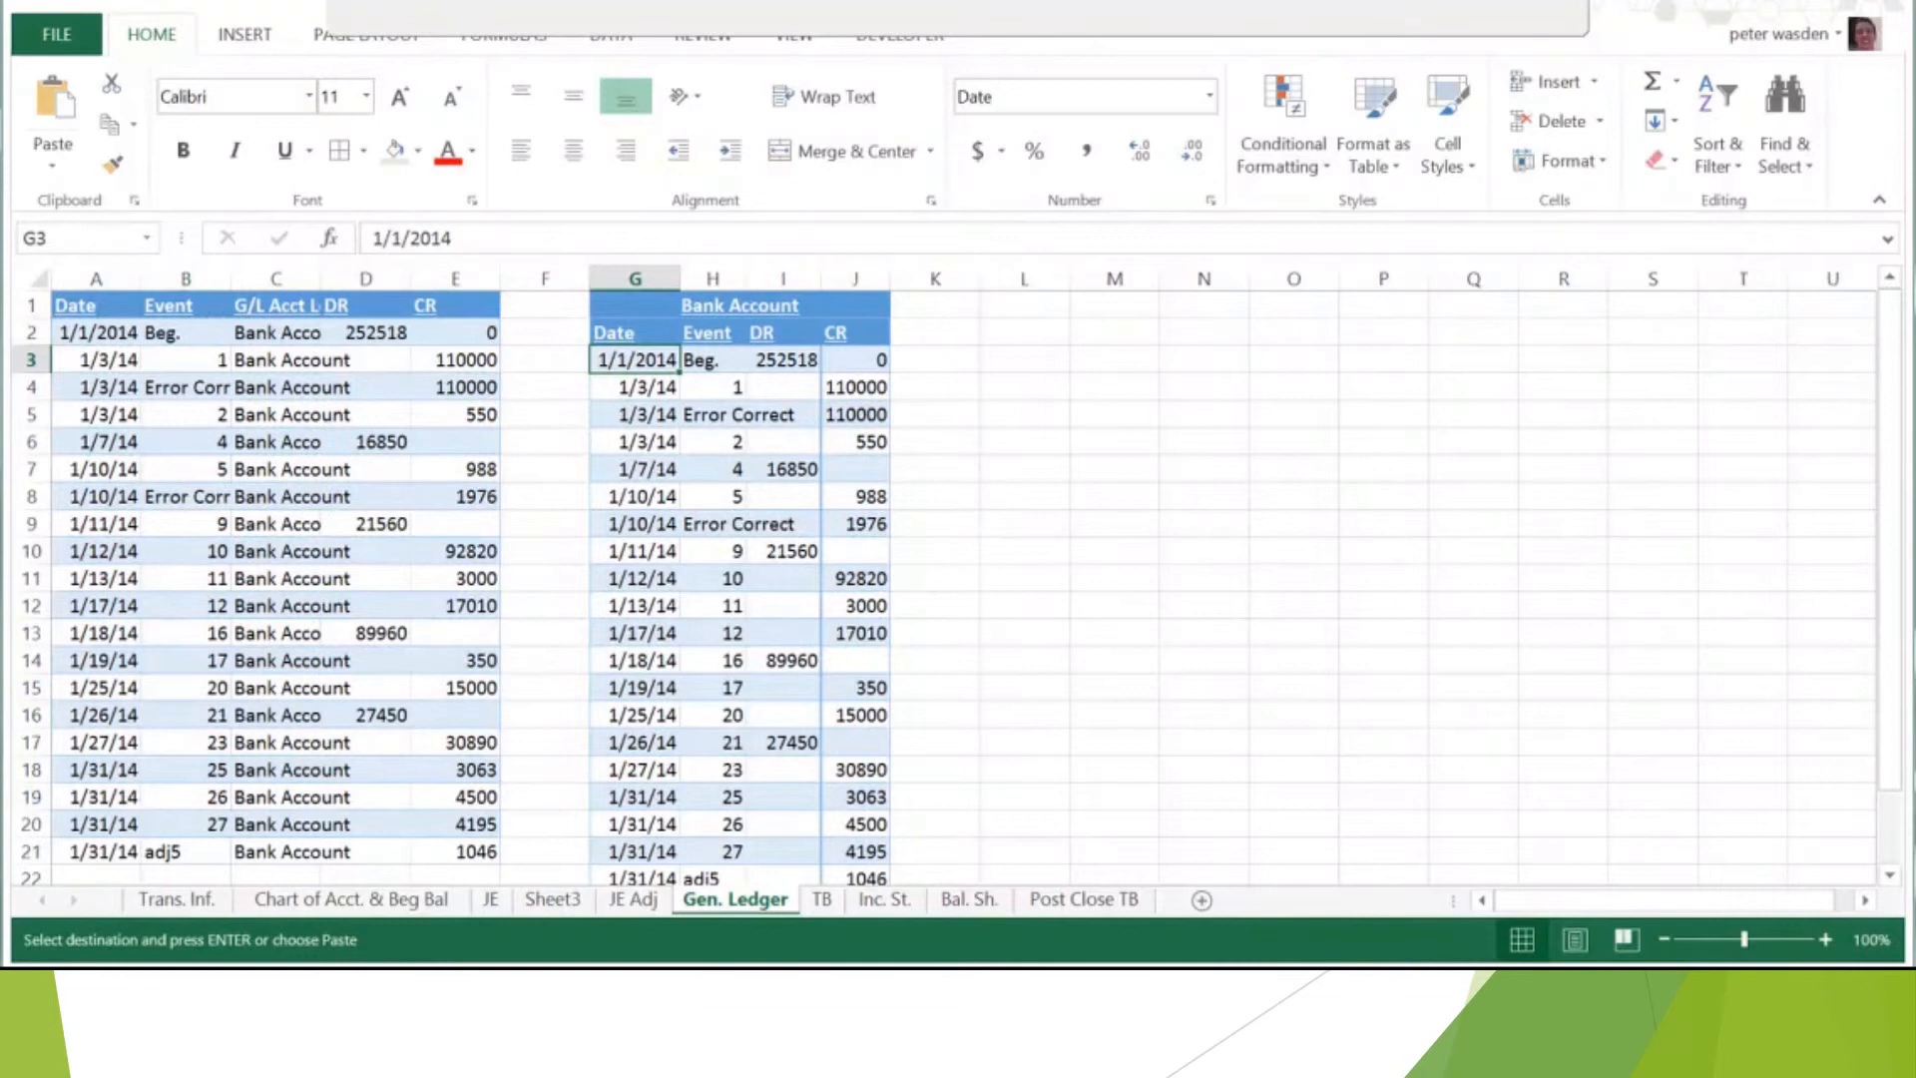
{"action": "left_click", "coordinate": [1024, 332]}
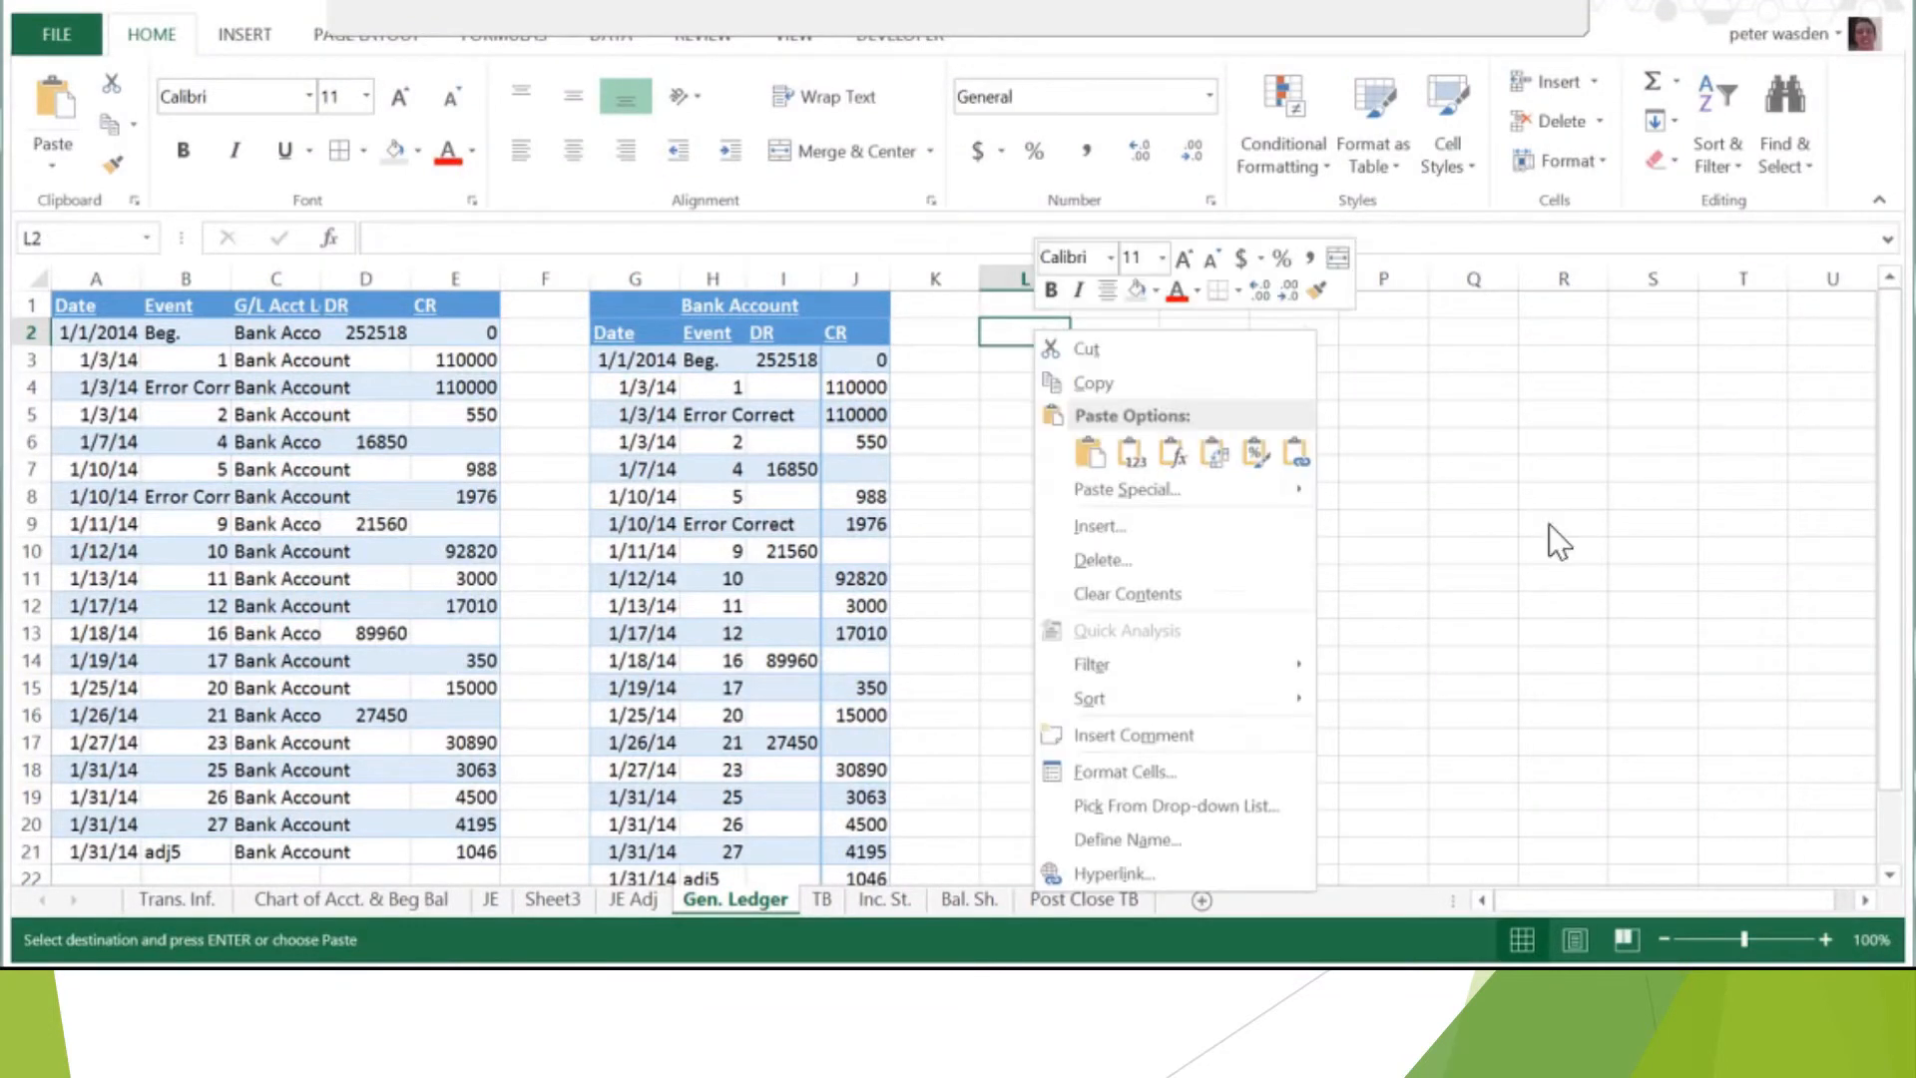
{"action": "left_click", "coordinate": [1127, 453]}
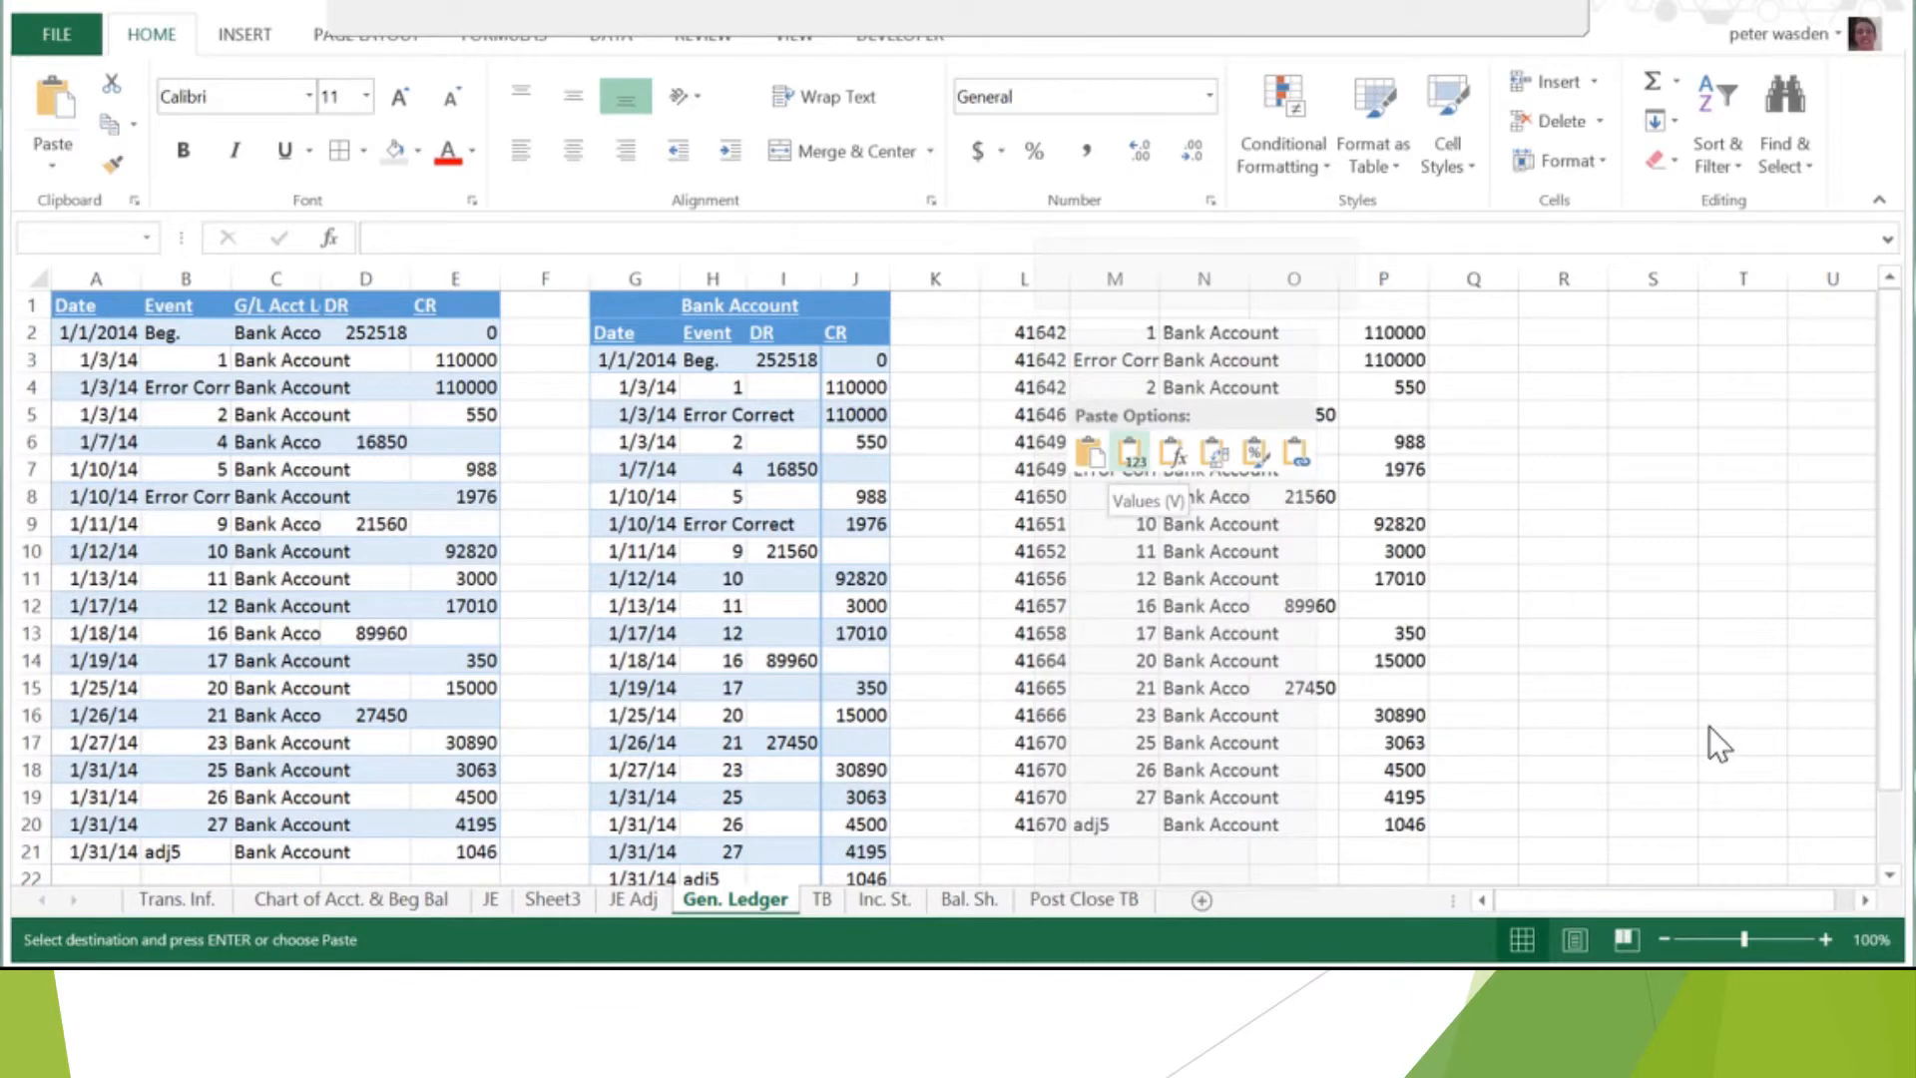
{"action": "left_click", "coordinate": [1125, 449]}
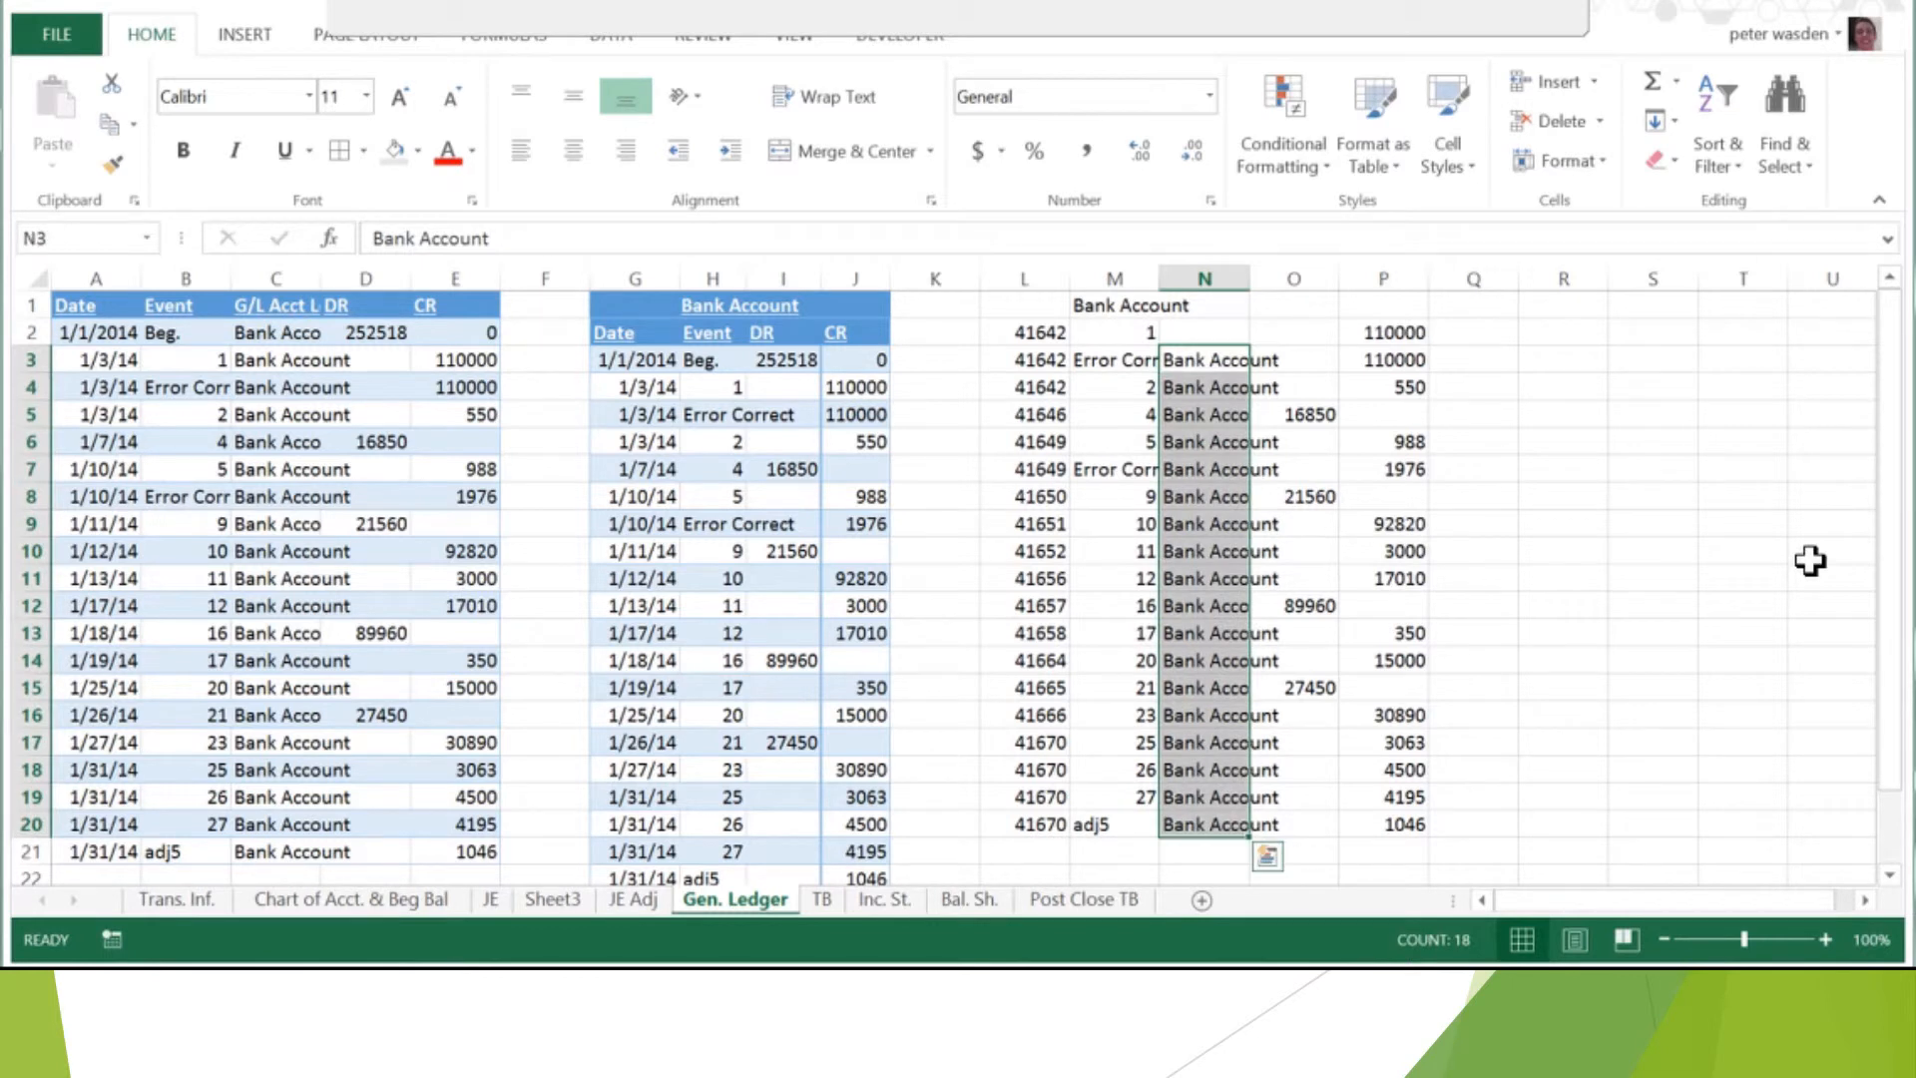
- Delete the Bank Account name cells in column N, shifting the amounts left
{"action": "right_click", "coordinate": [1221, 359]}
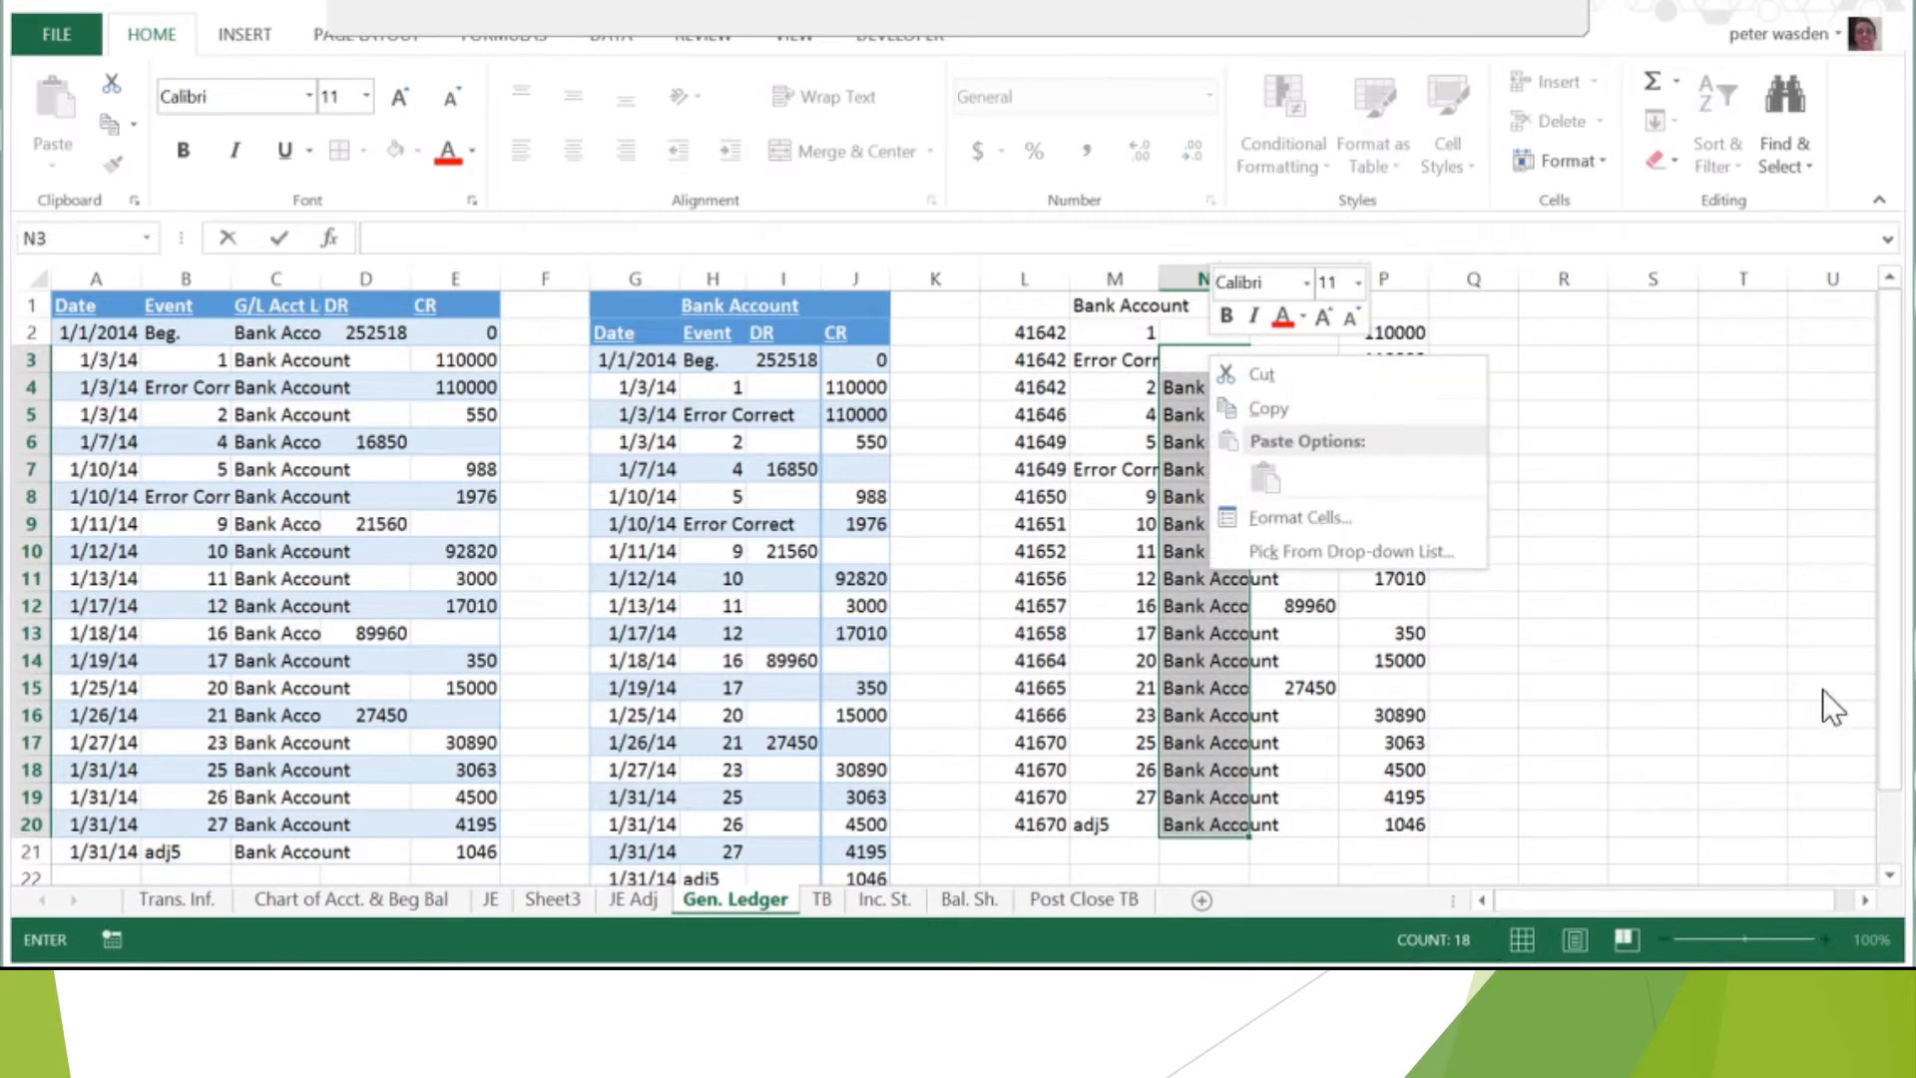
{"action": "left_click", "coordinate": [1761, 721]}
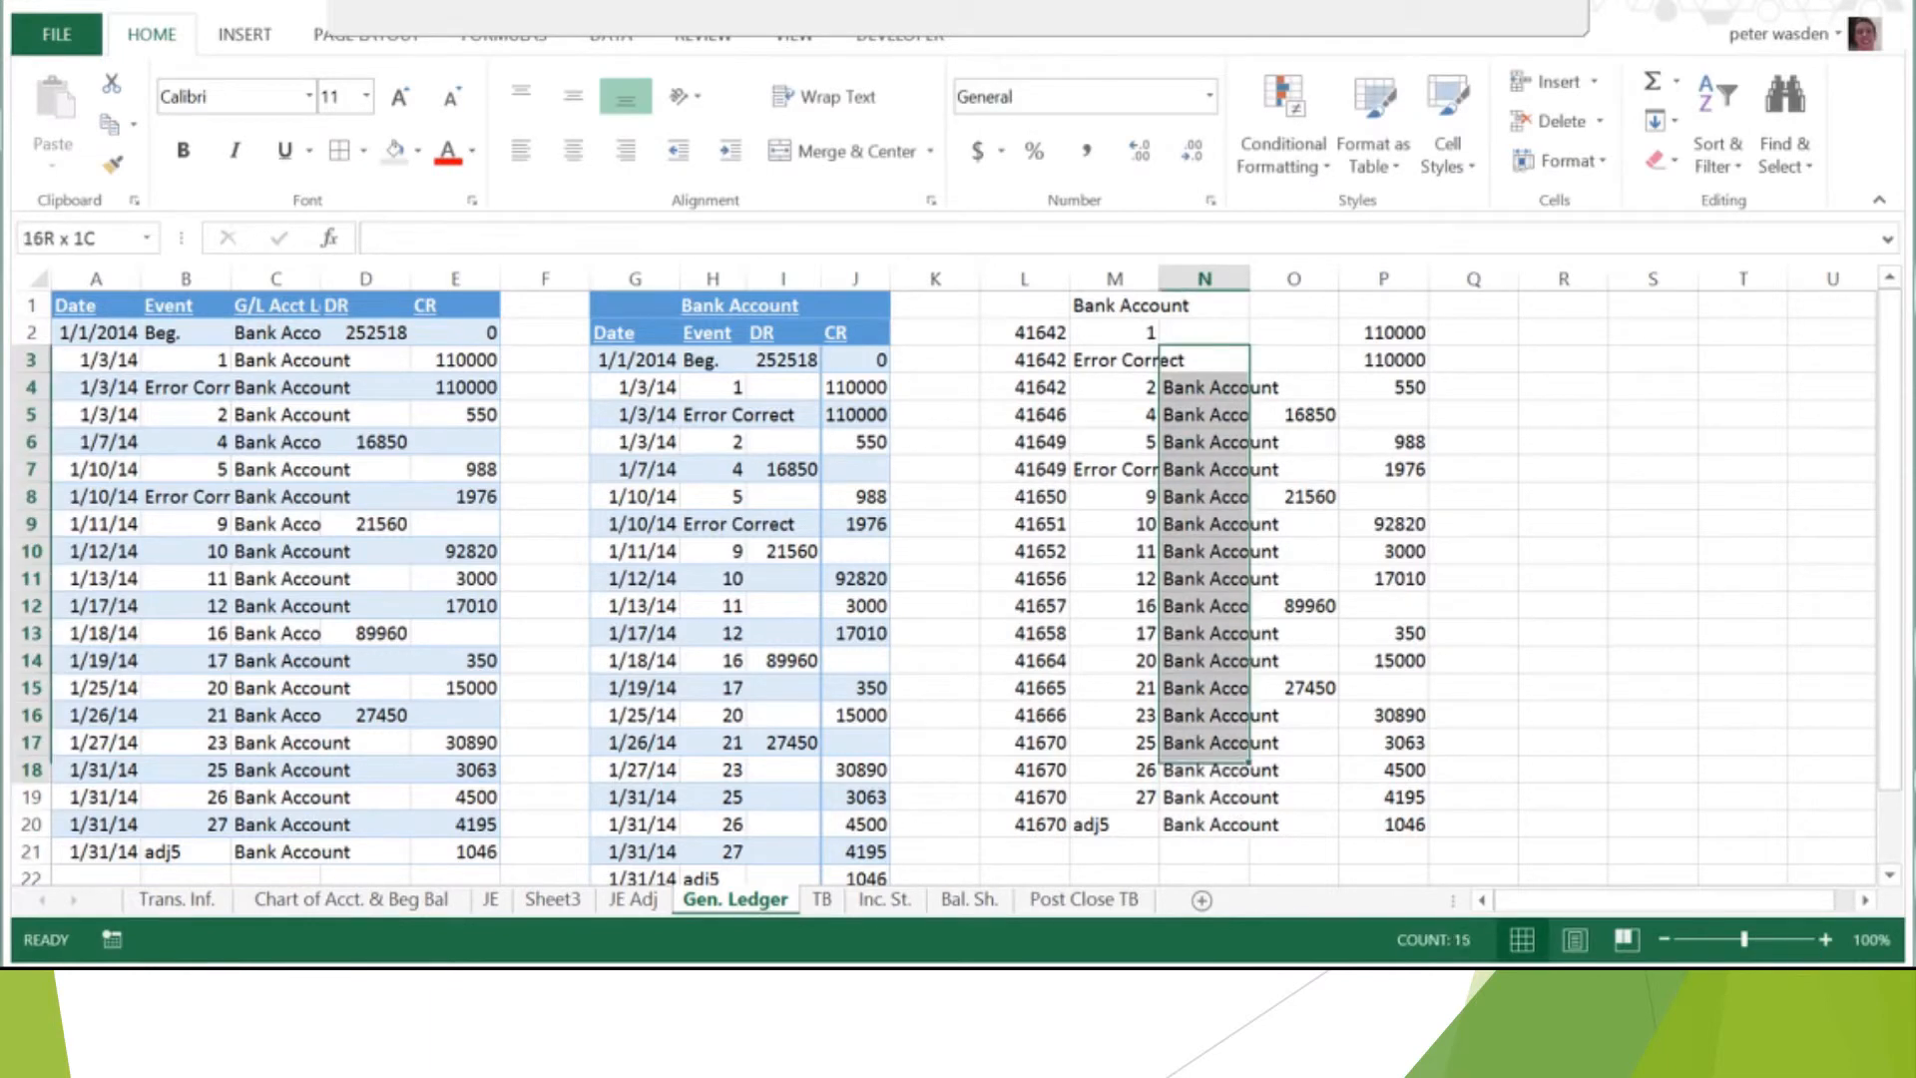
{"action": "right_click", "coordinate": [1162, 359]}
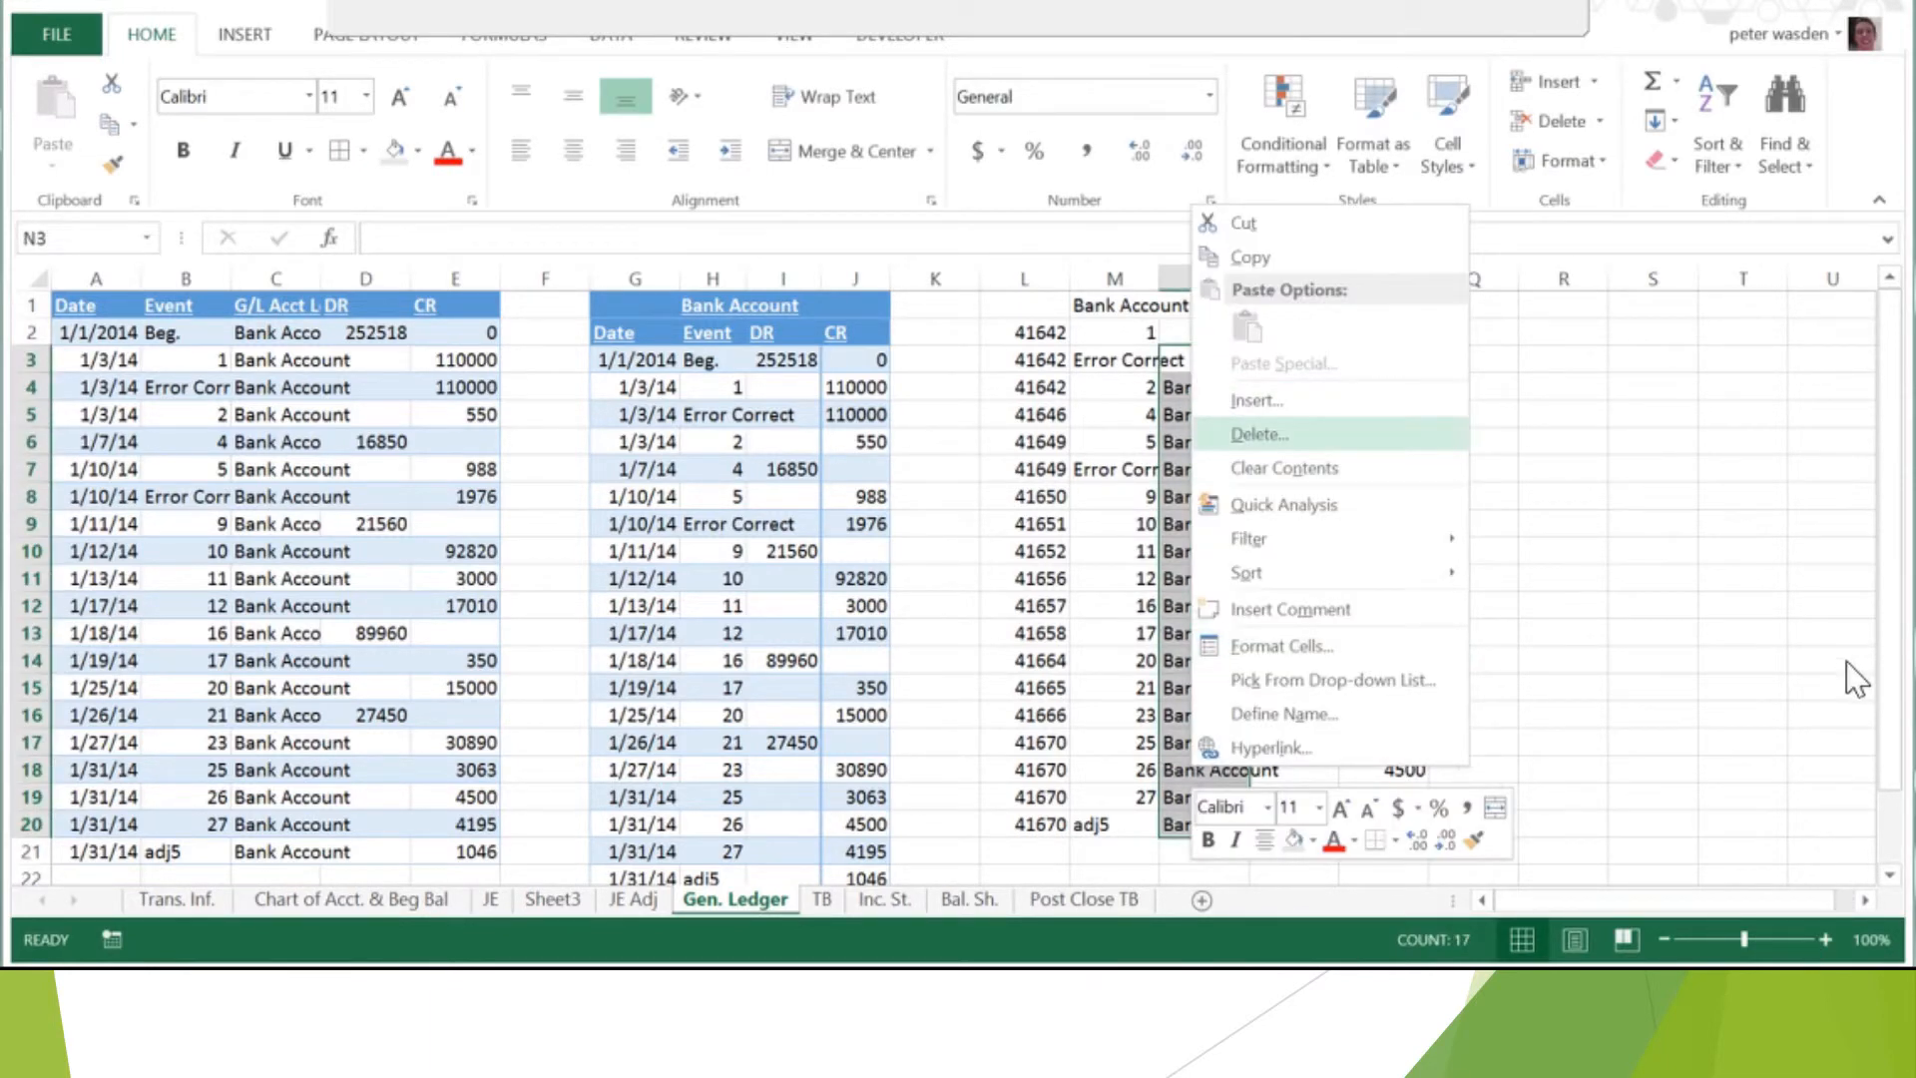
{"action": "left_click", "coordinate": [1260, 433]}
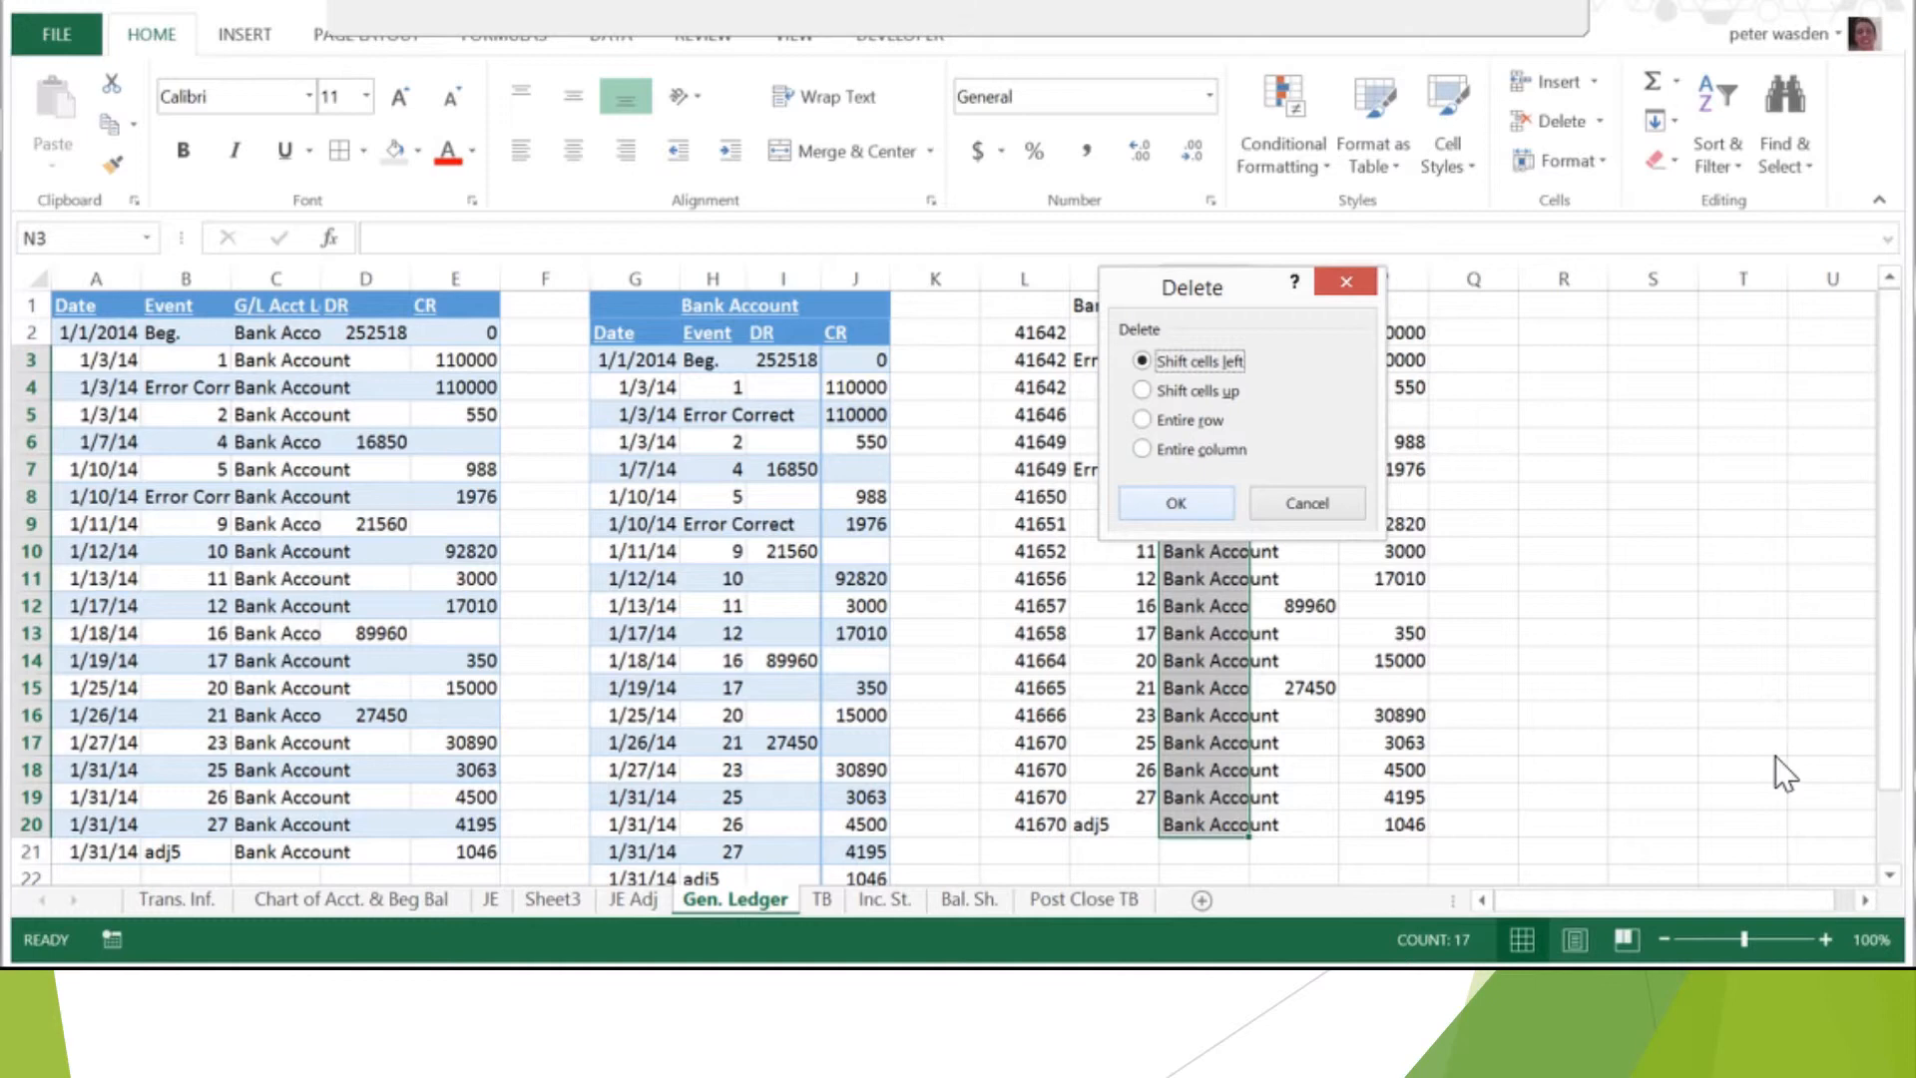
{"action": "left_click", "coordinate": [1174, 503]}
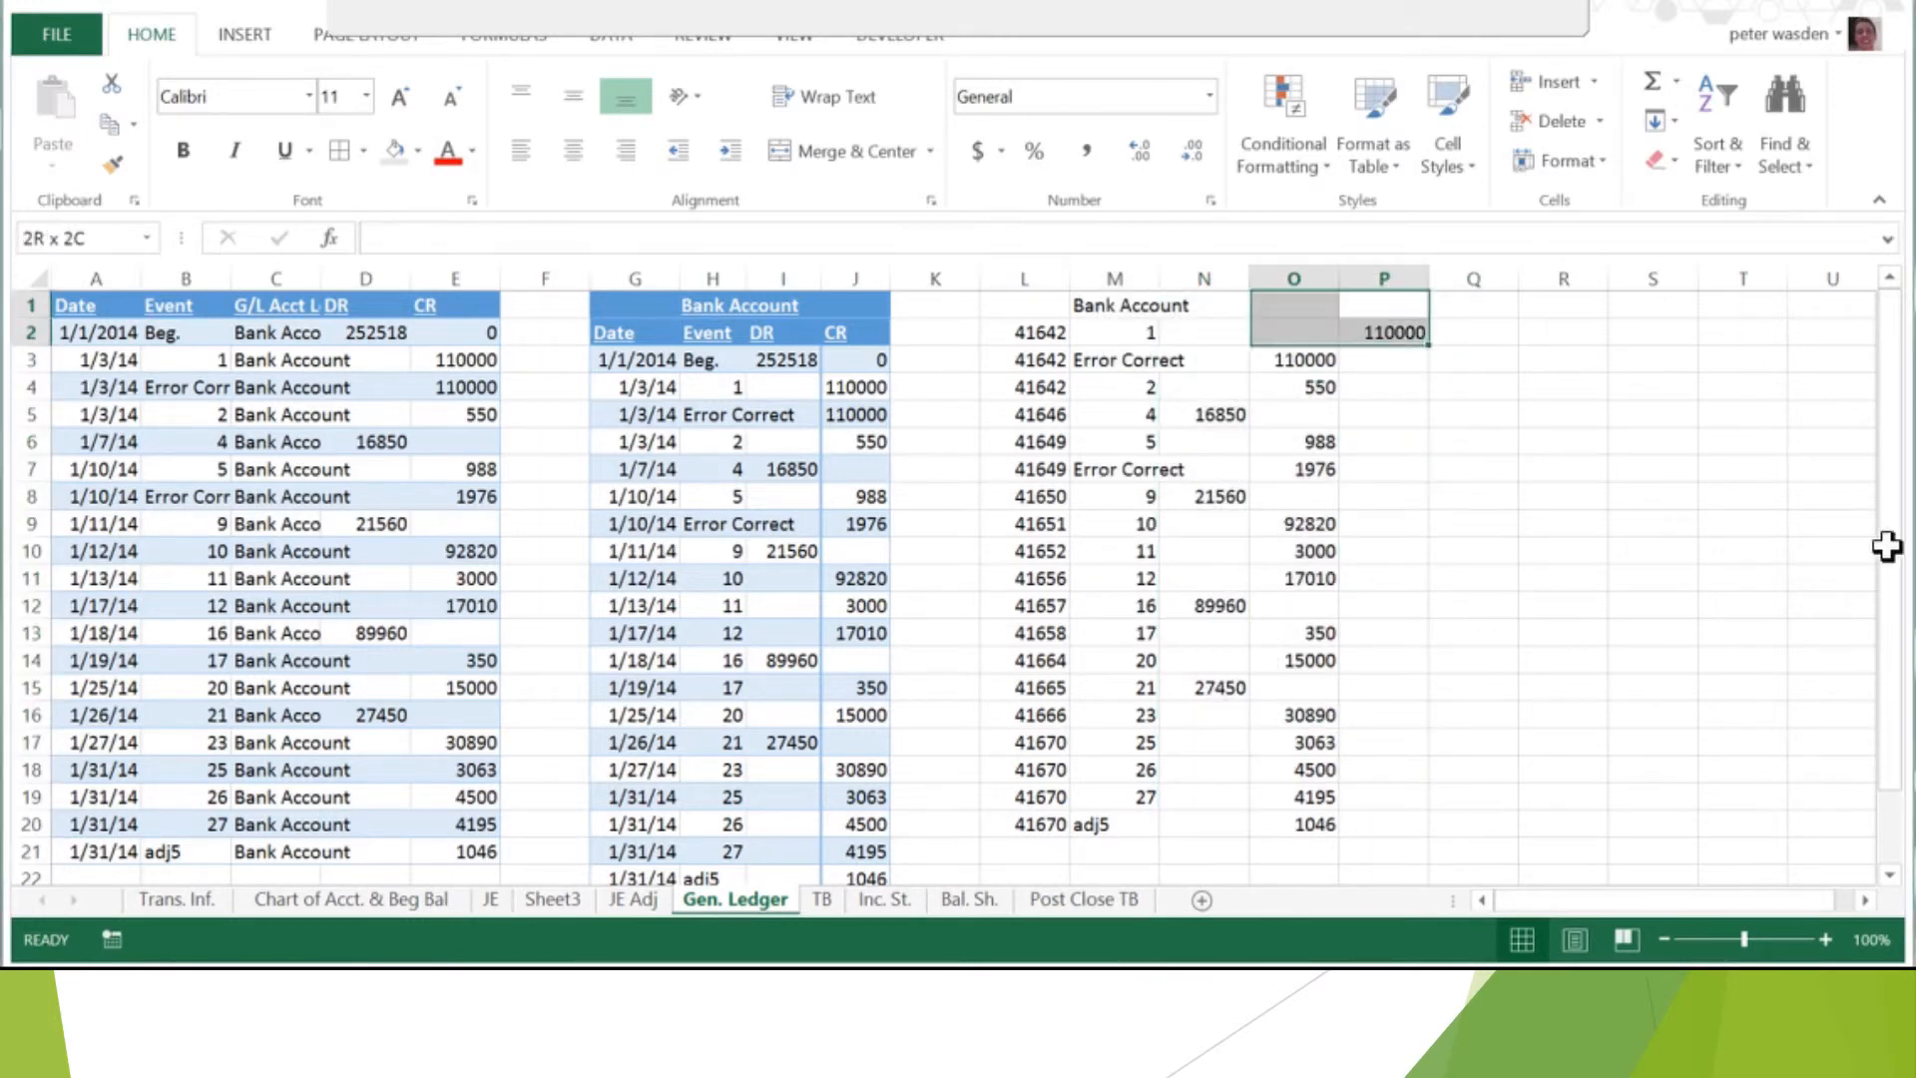
{"action": "left_click", "coordinate": [1383, 332]}
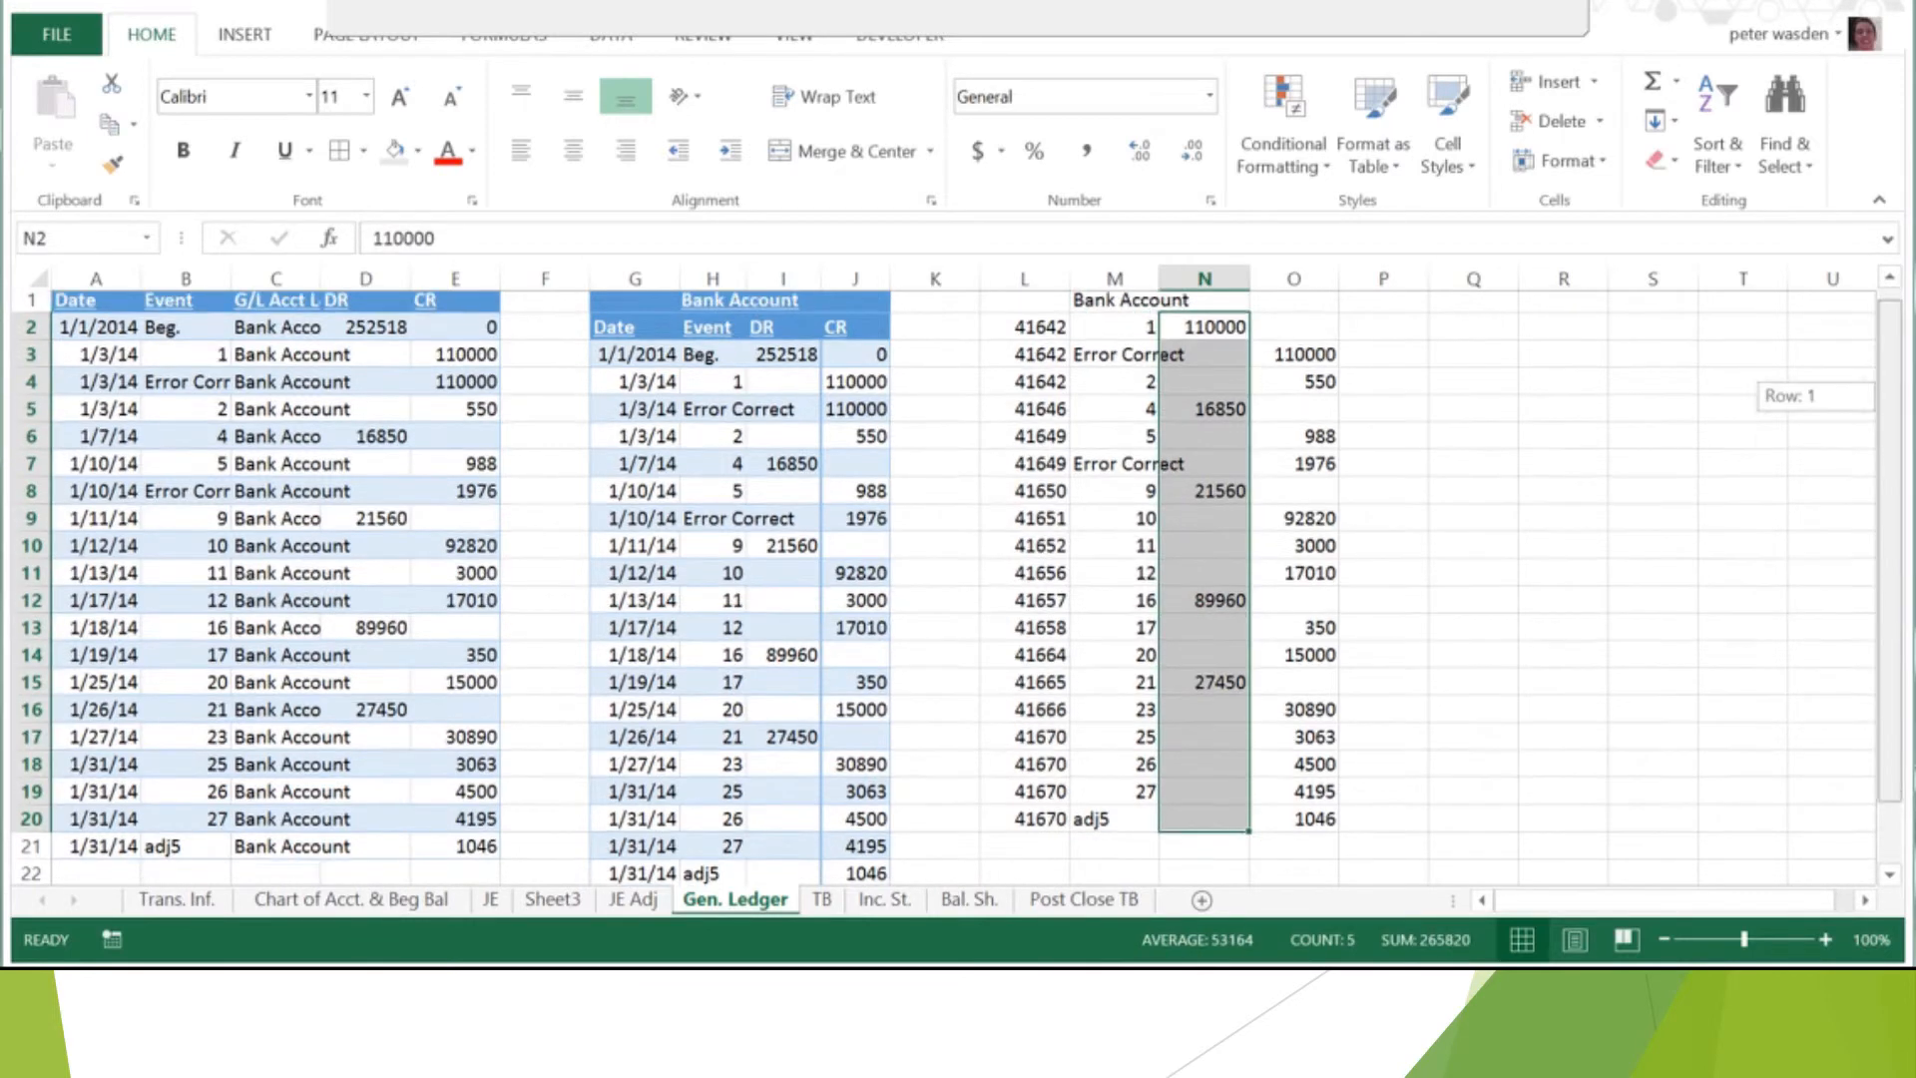
{"action": "scroll", "scroll_direction": "down", "scroll_amount": 3}
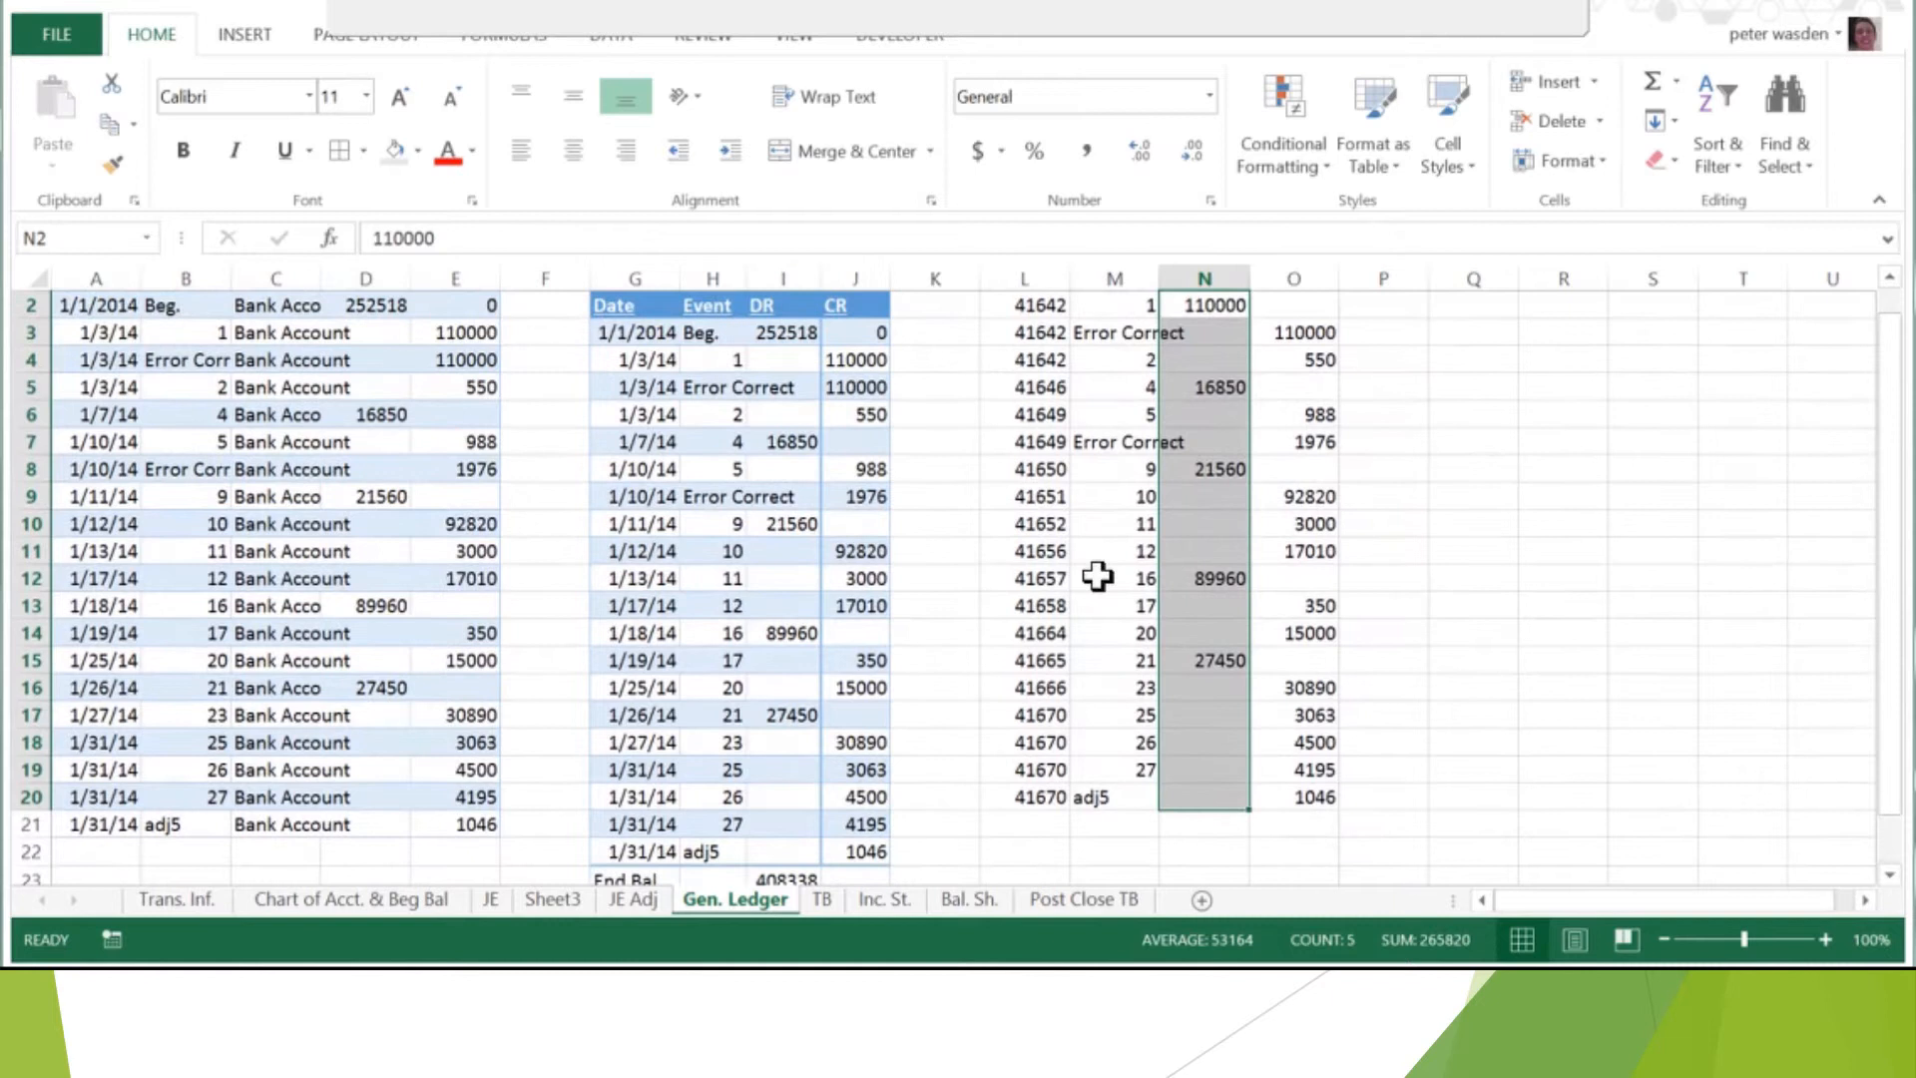
{"action": "left_click", "coordinate": [634, 331]}
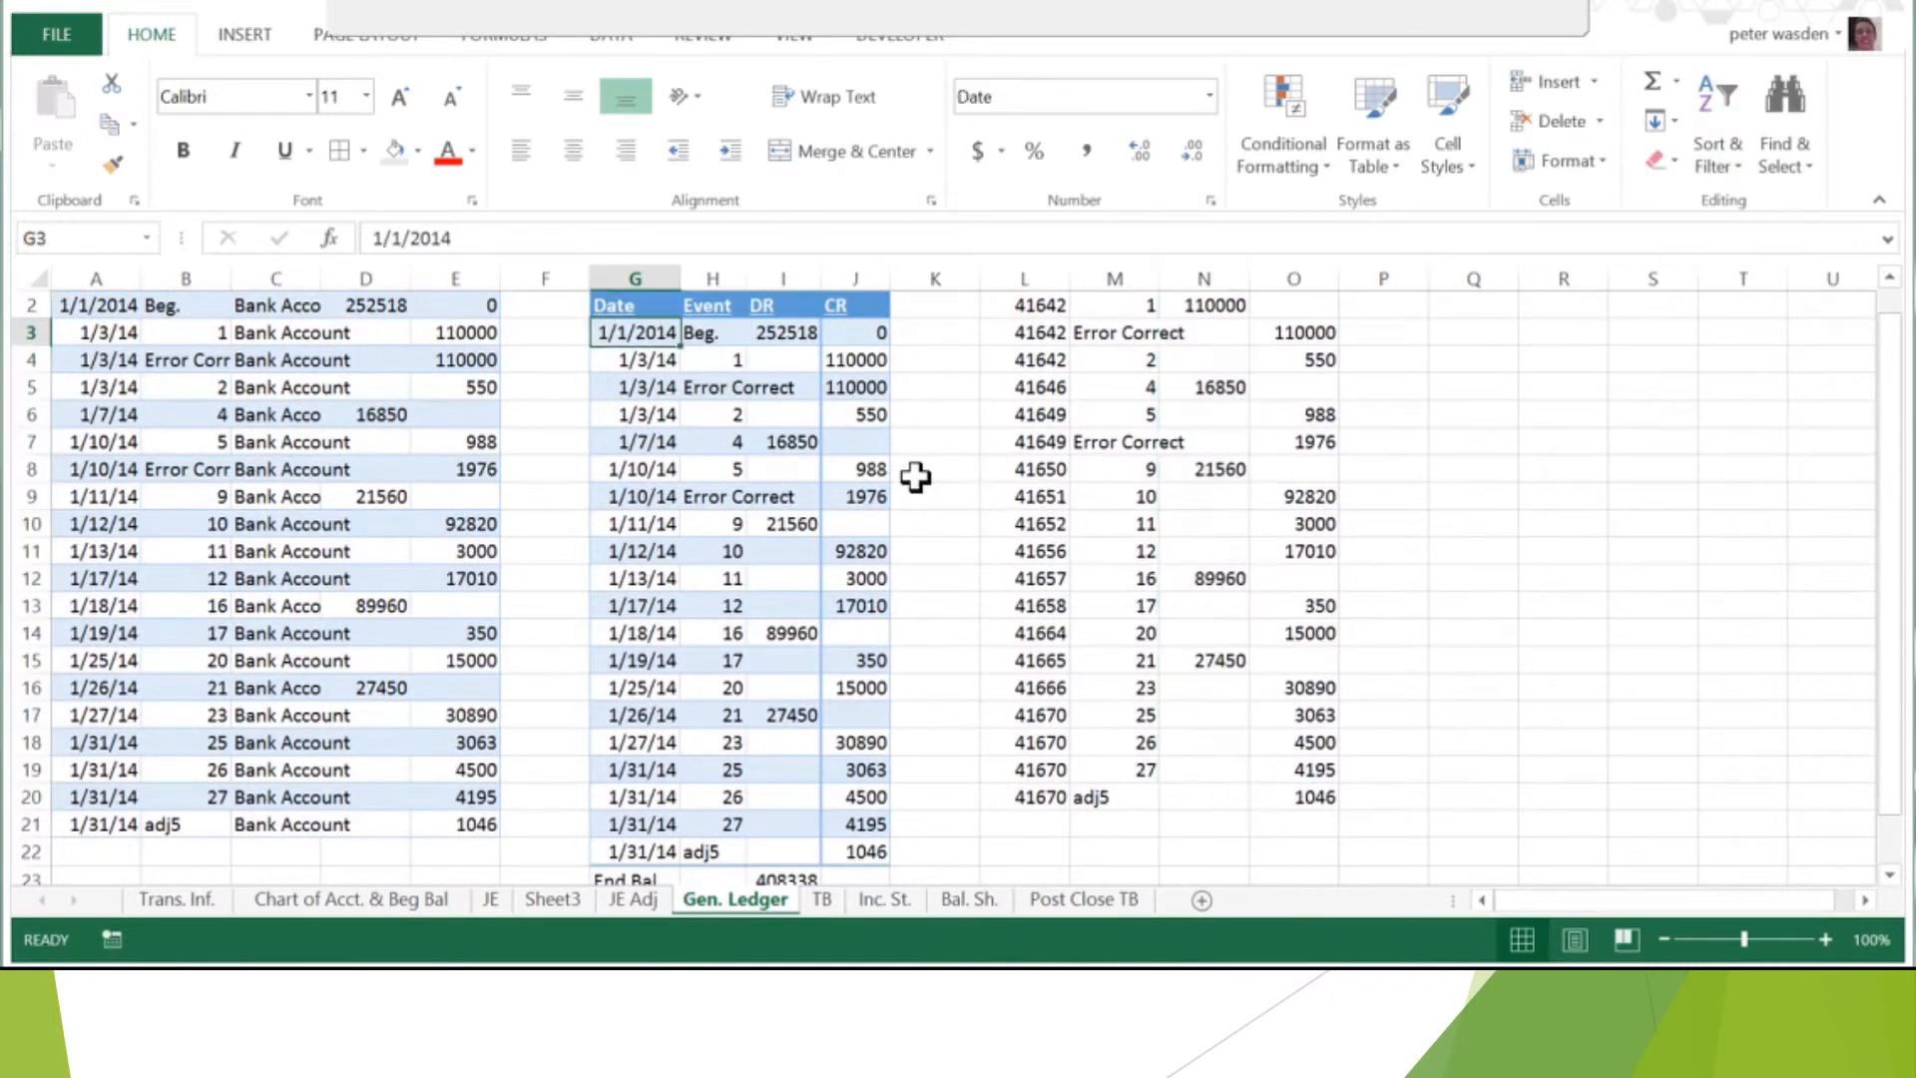
{"action": "left_click", "coordinate": [856, 305]}
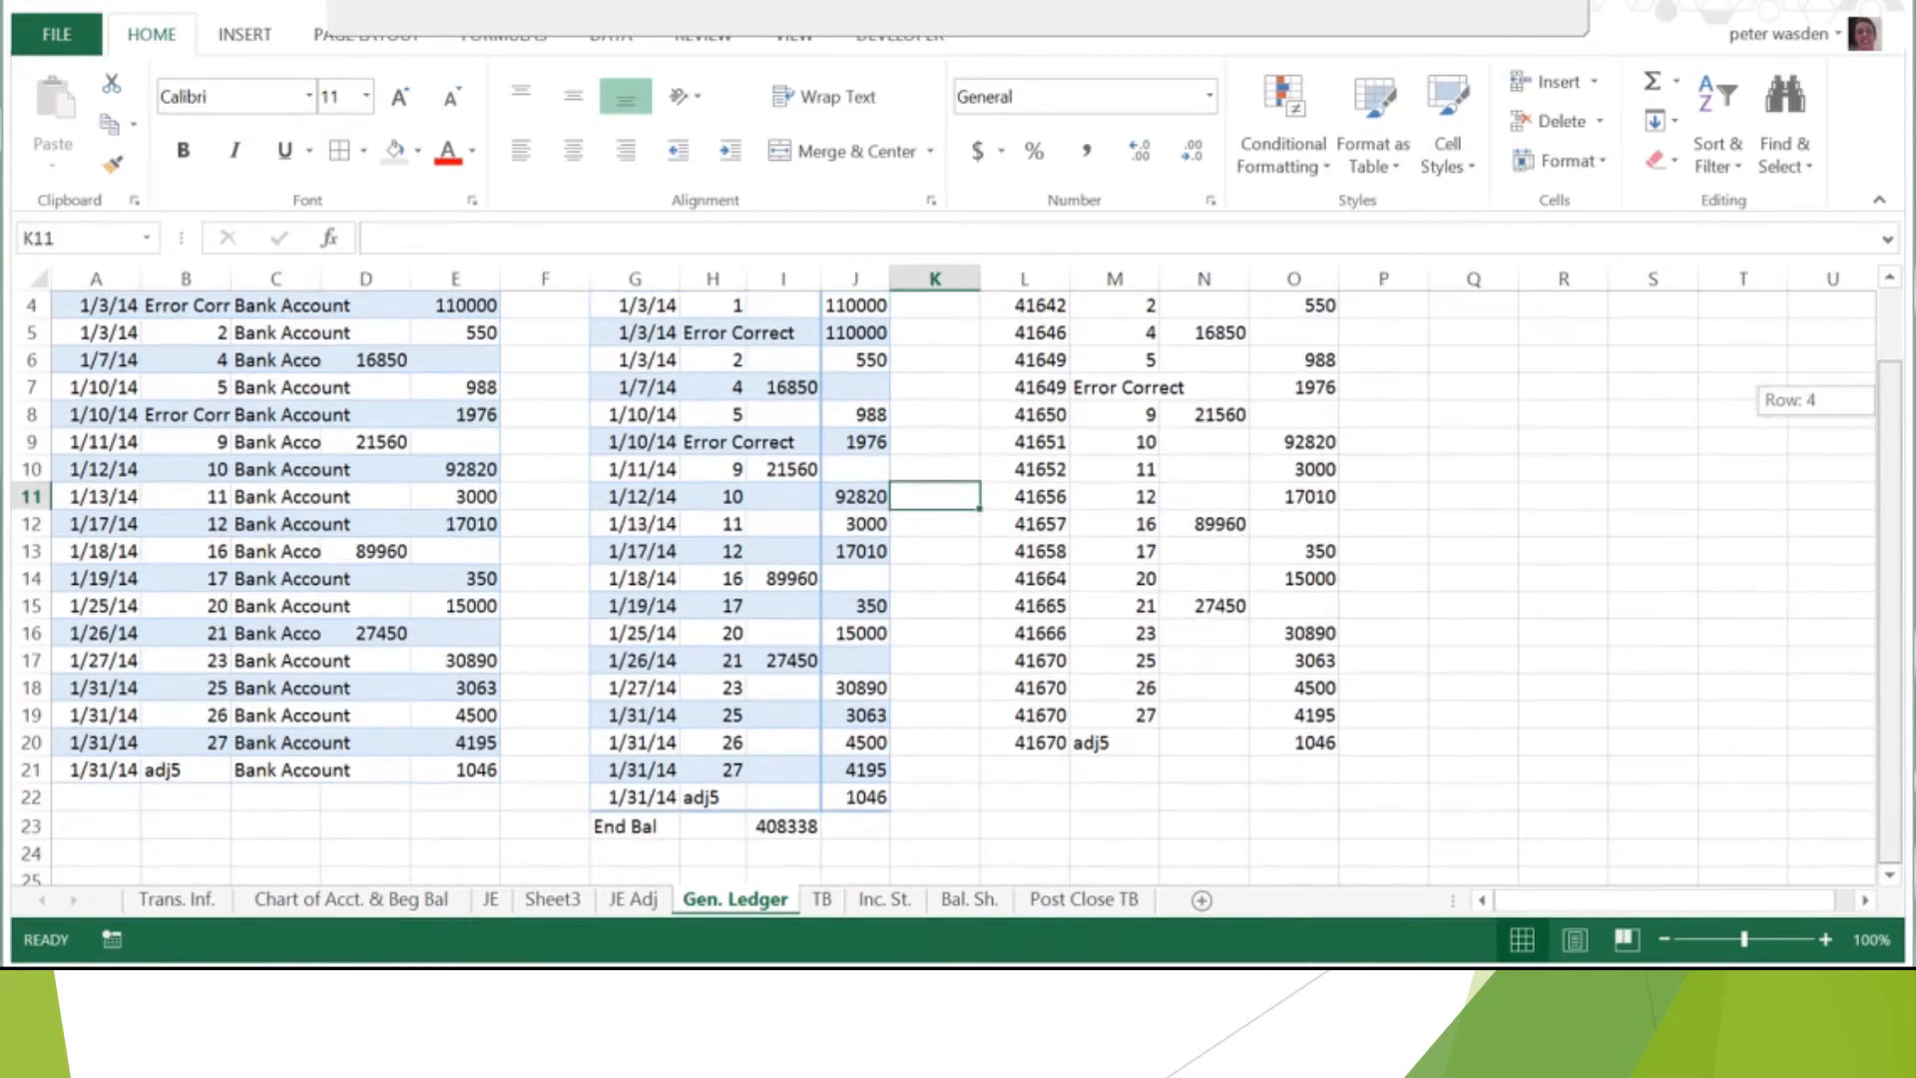
{"action": "left_click", "coordinate": [781, 826]}
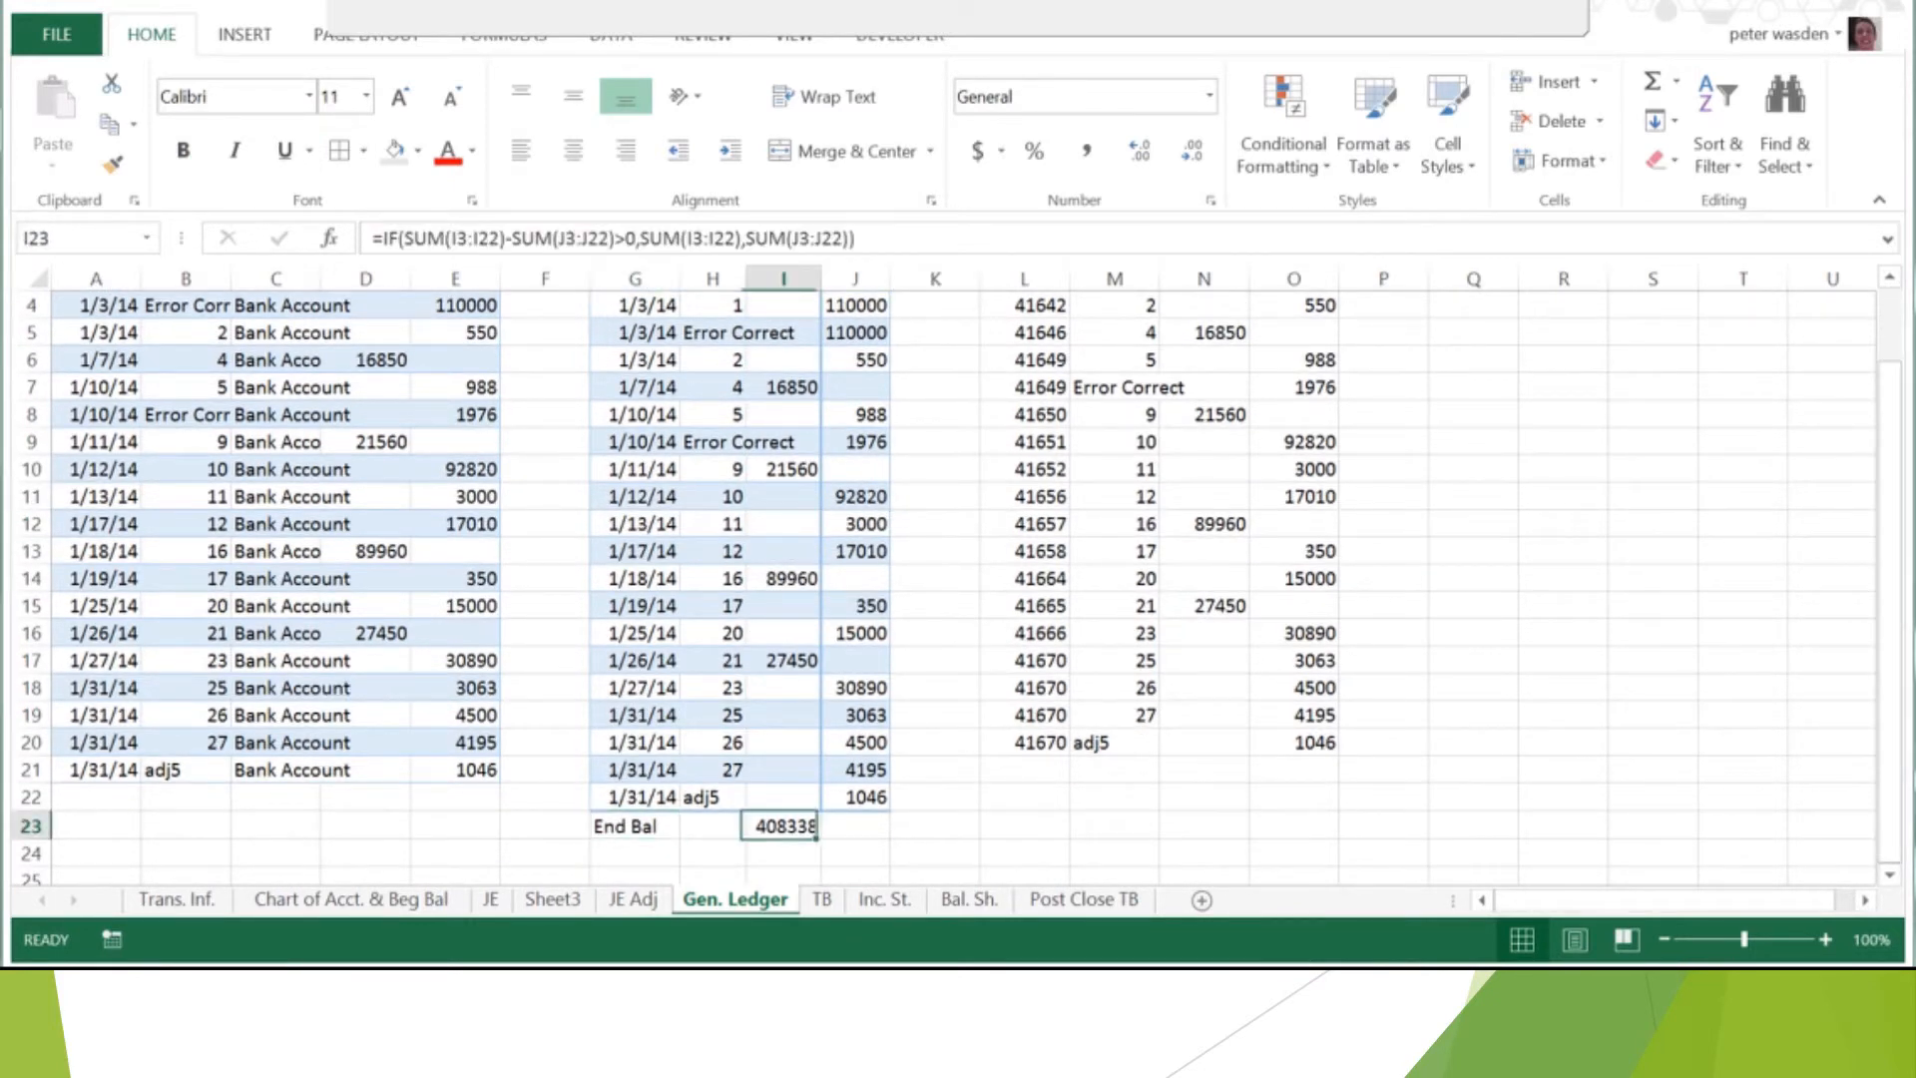